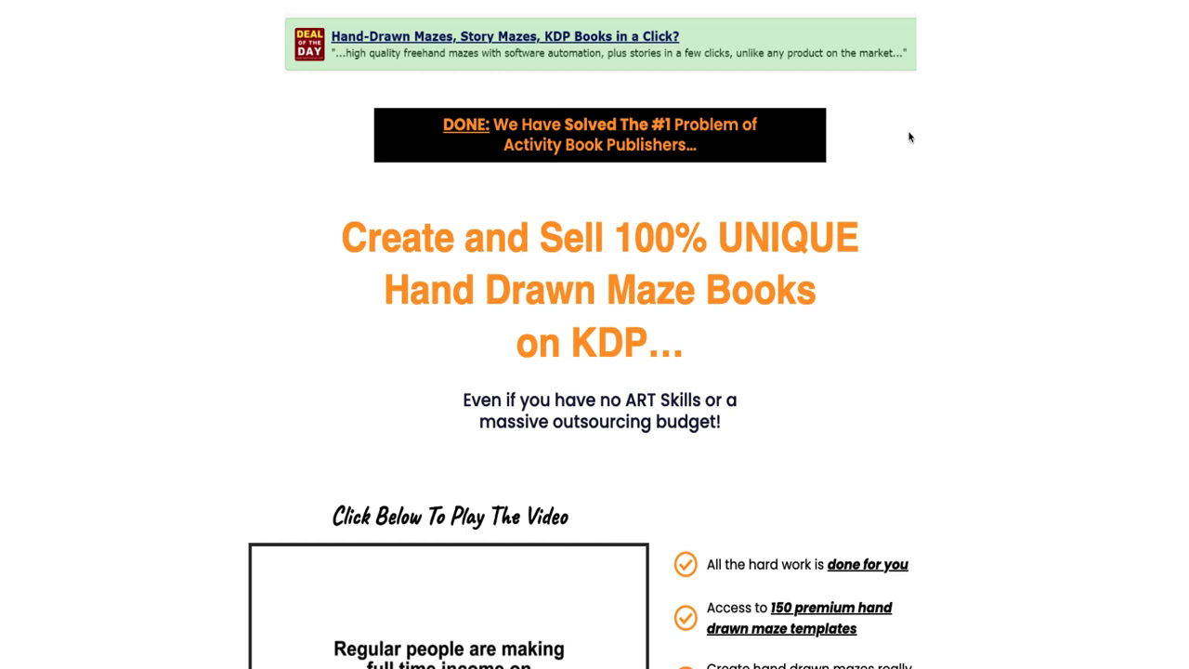
Step: Create a new maze collection named 'Video' from the collections page
{"action": "scroll", "scroll_direction": "down", "scroll_amount": 3}
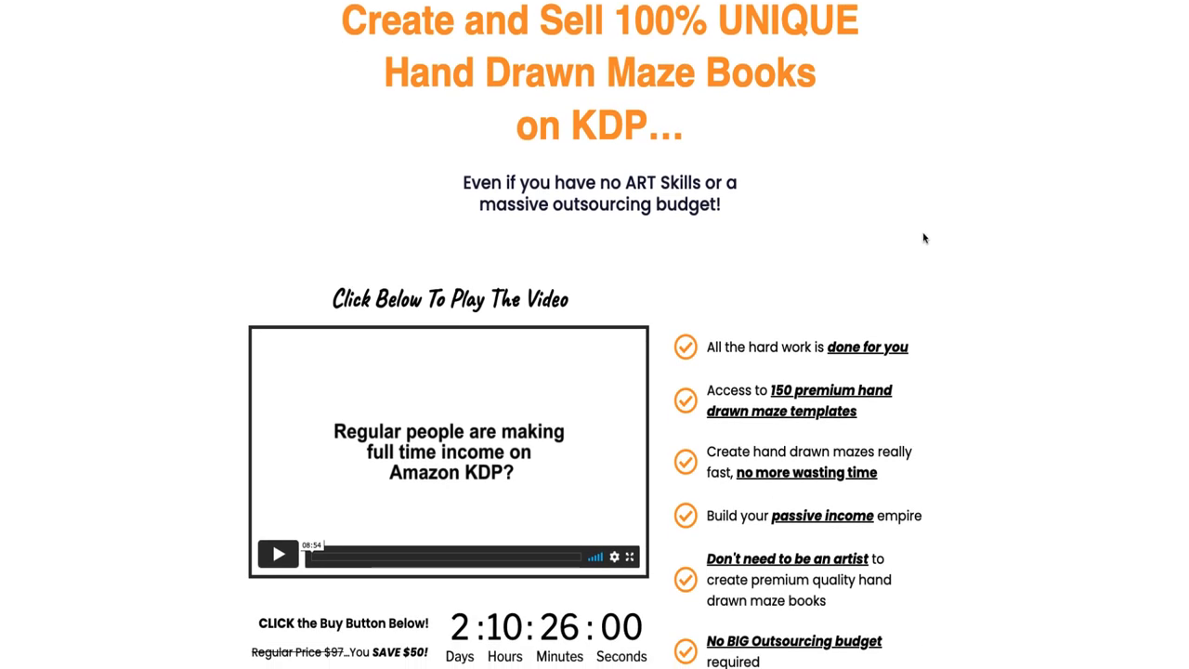
{"action": "mouse_move", "coordinate": [1041, 216]}
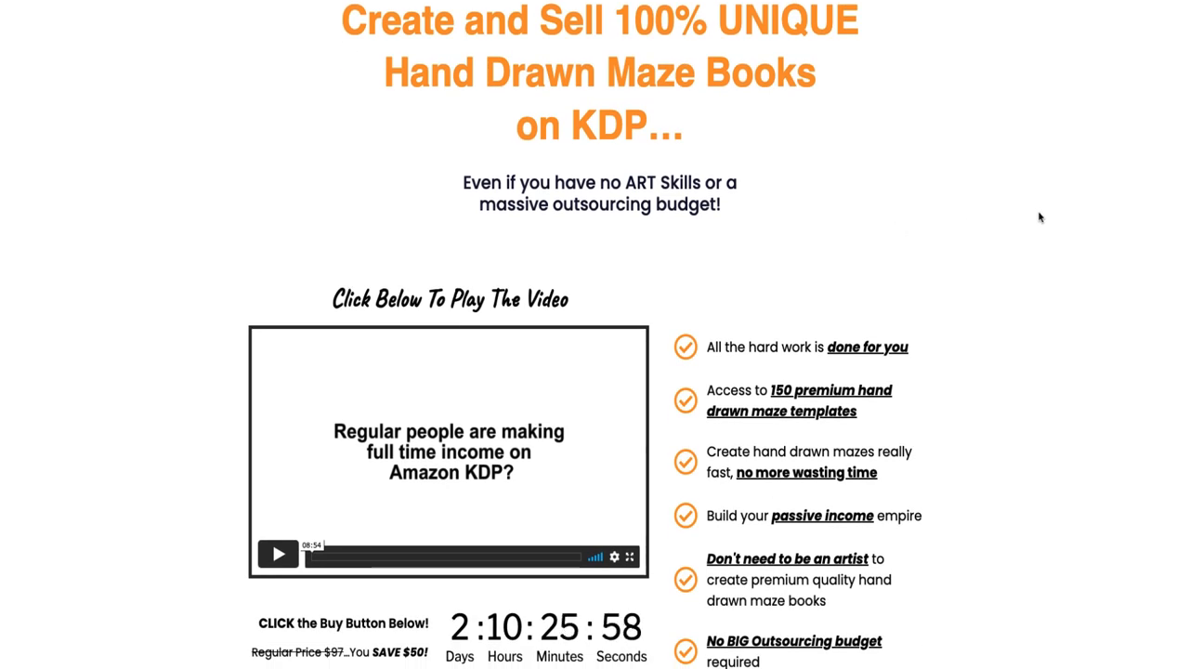
{"action": "scroll", "scroll_direction": "down", "scroll_amount": 3}
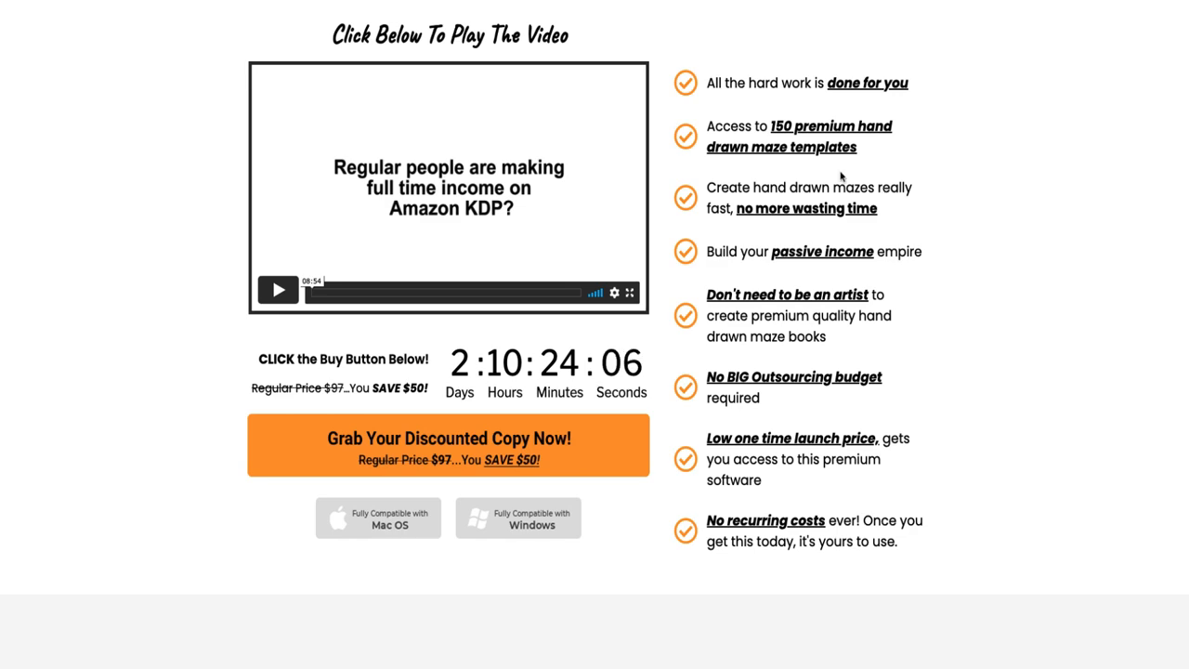
{"action": "left_click", "coordinate": [448, 445]}
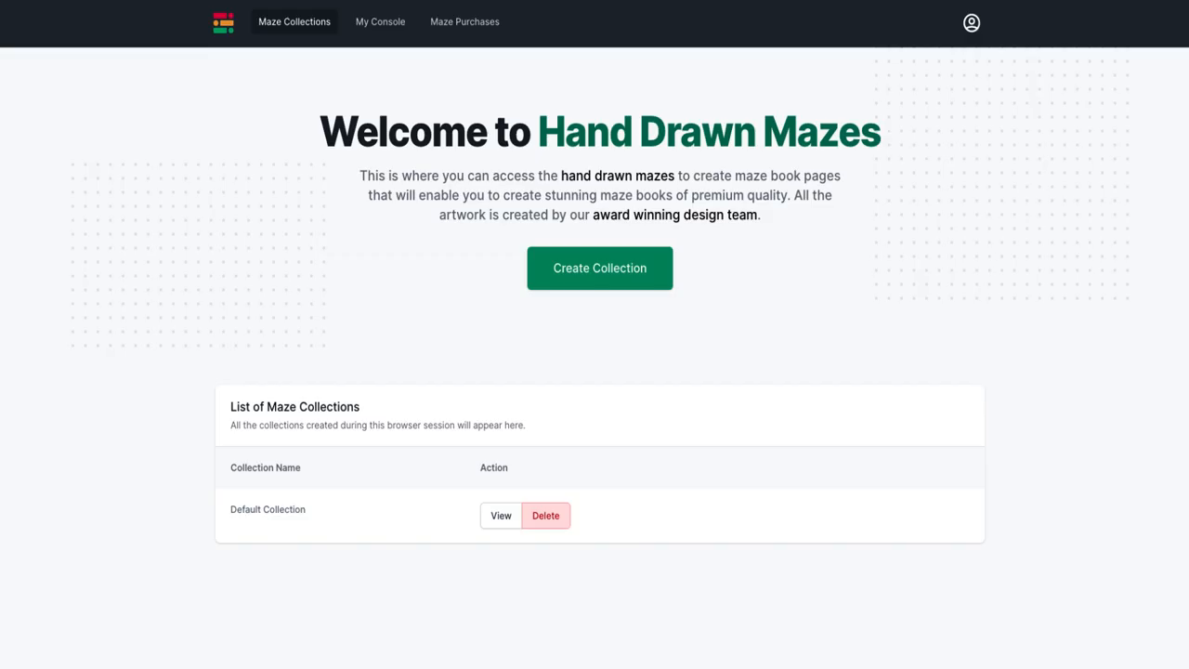
{"action": "mouse_move", "coordinate": [764, 219]}
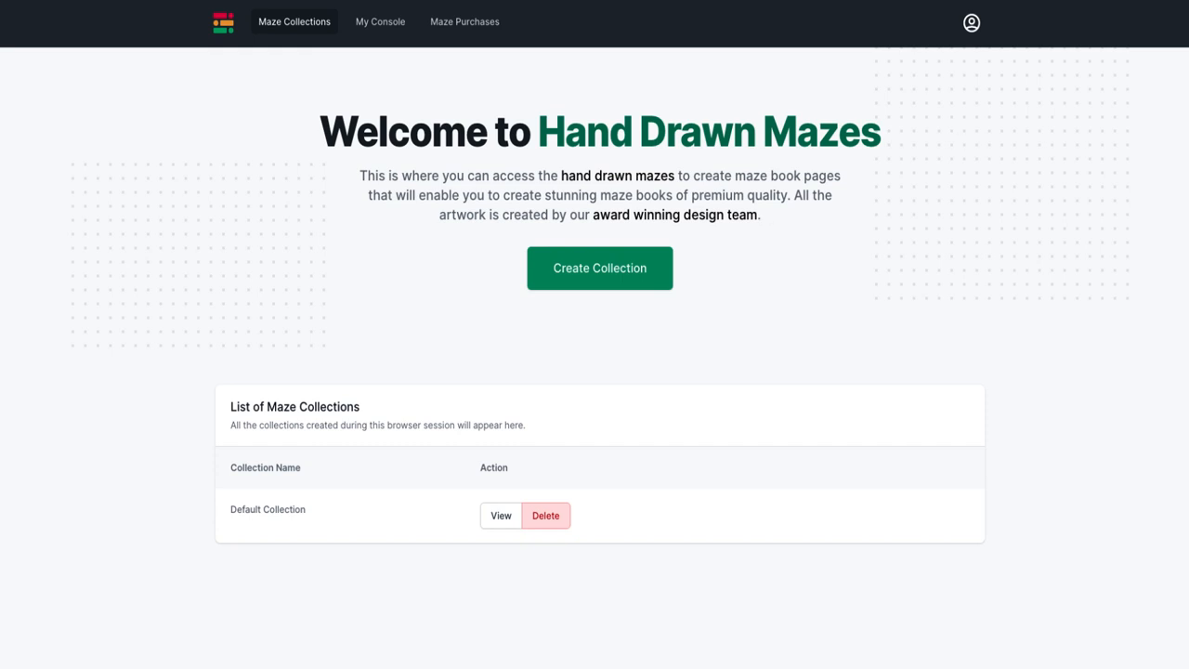
{"action": "mouse_move", "coordinate": [963, 236]}
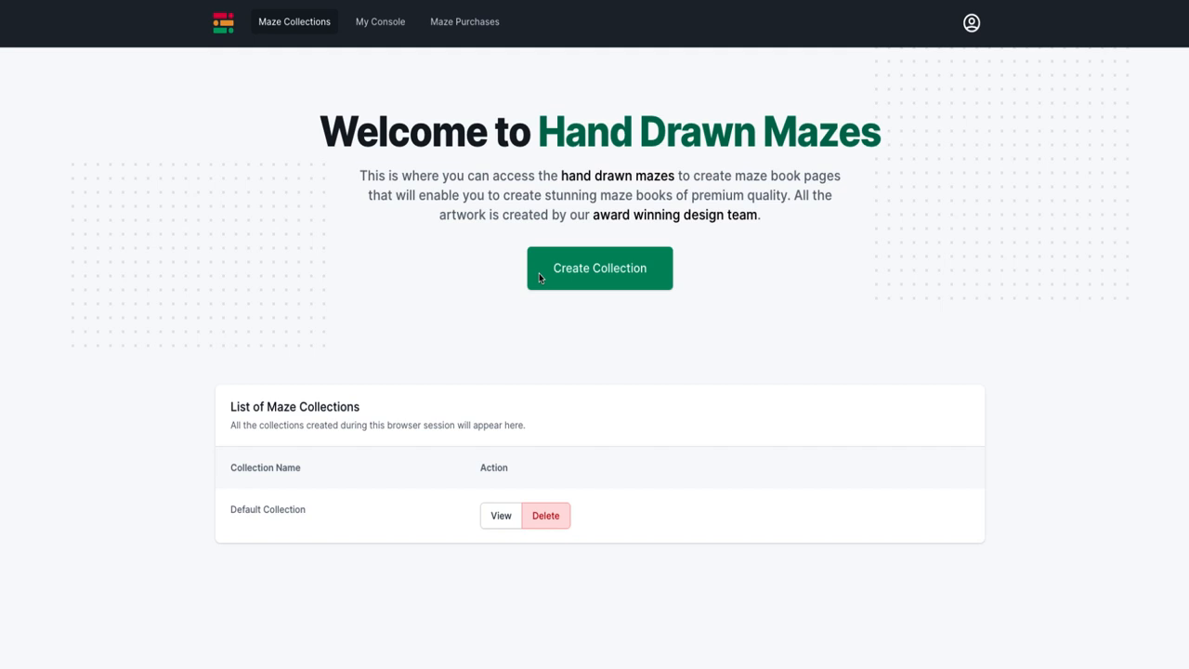
{"action": "mouse_move", "coordinate": [240, 211]}
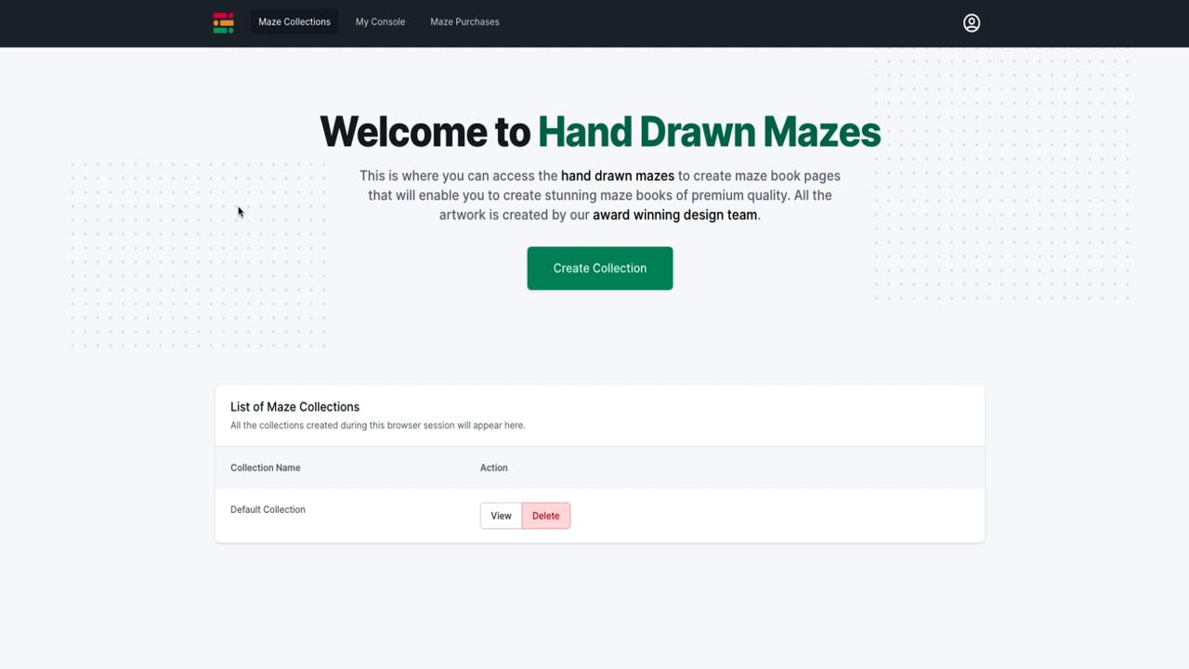
{"action": "mouse_move", "coordinate": [516, 154]}
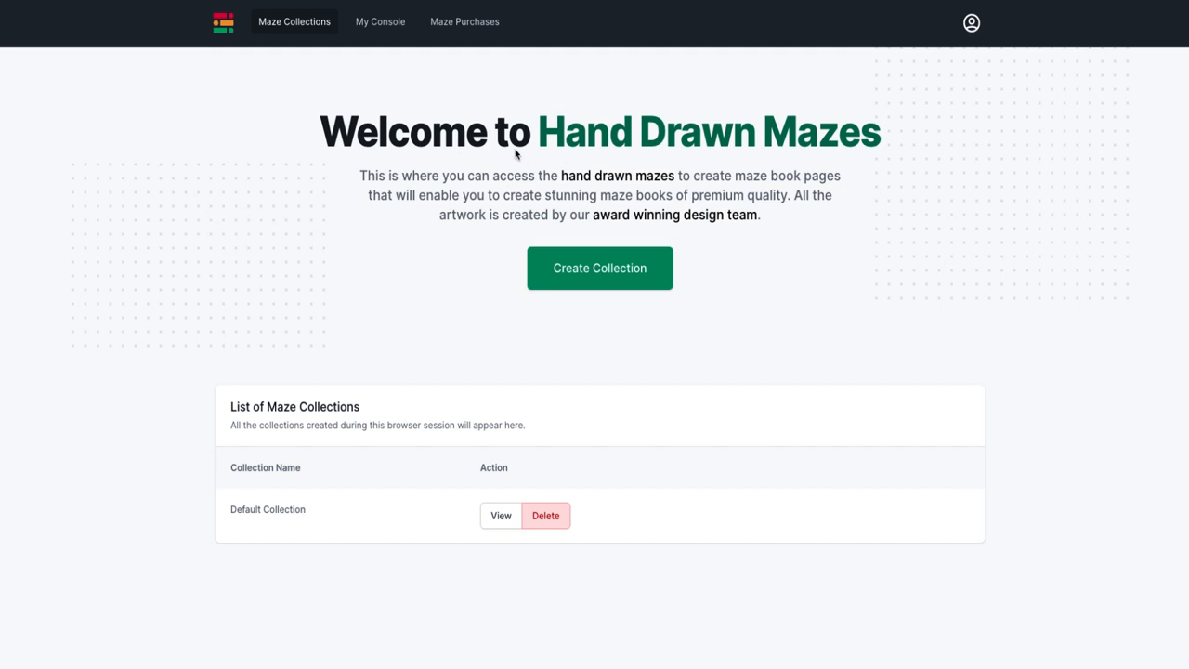
{"action": "mouse_move", "coordinate": [794, 141]}
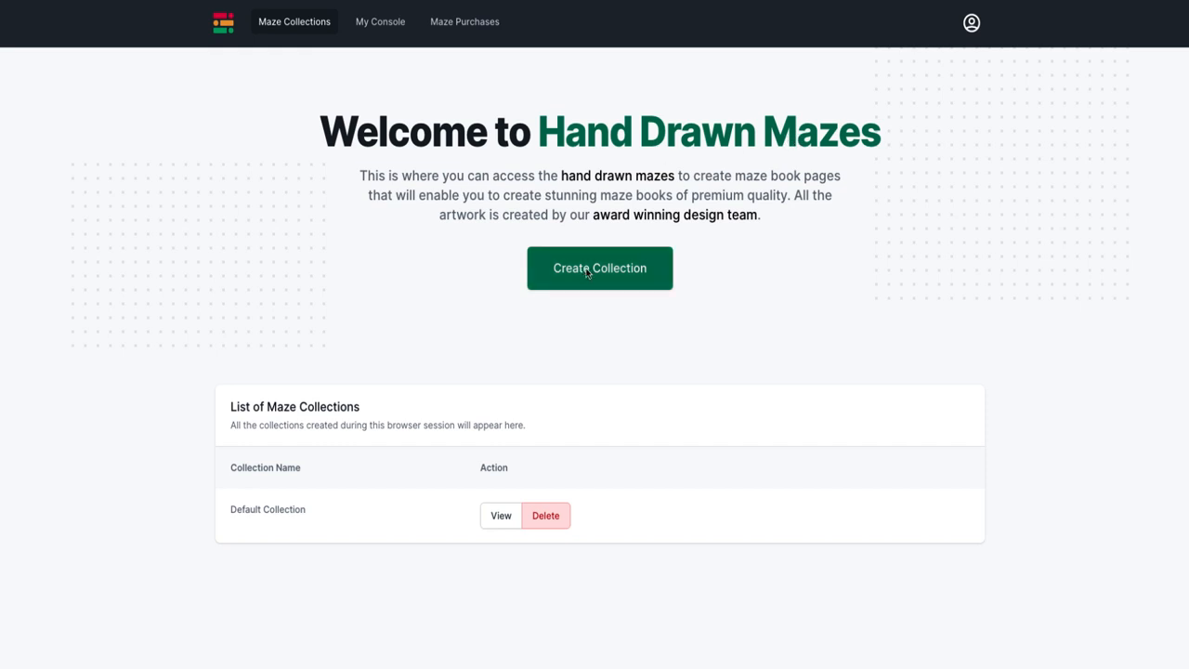
{"action": "left_click", "coordinate": [600, 268]}
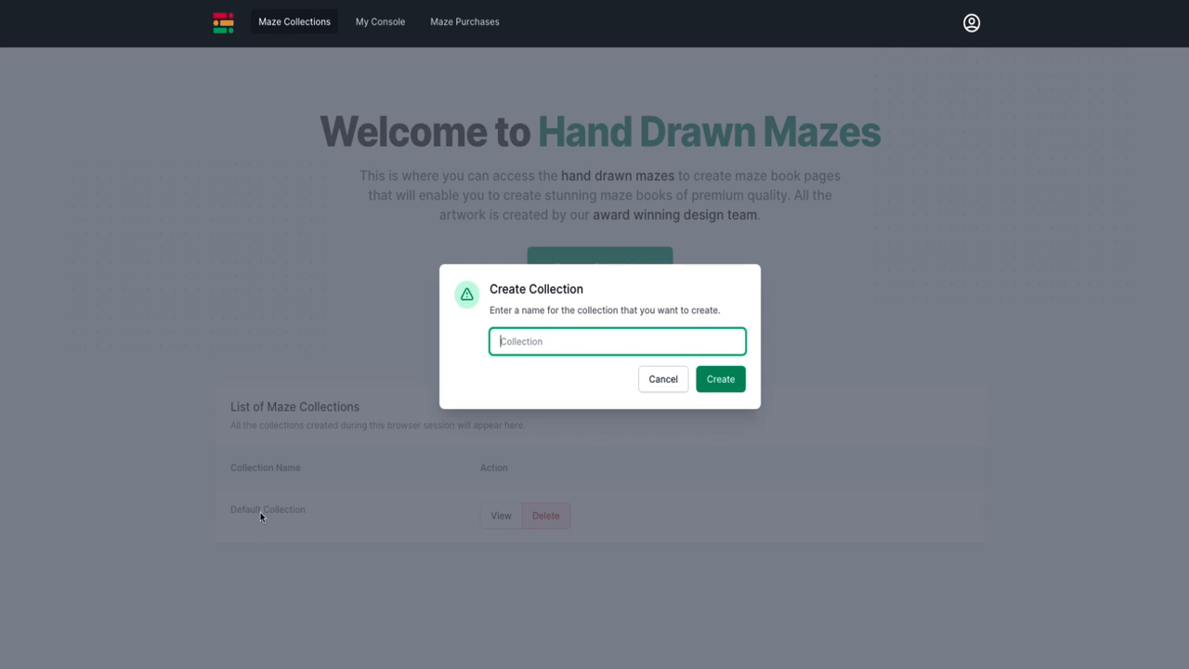
{"action": "mouse_move", "coordinate": [640, 368]}
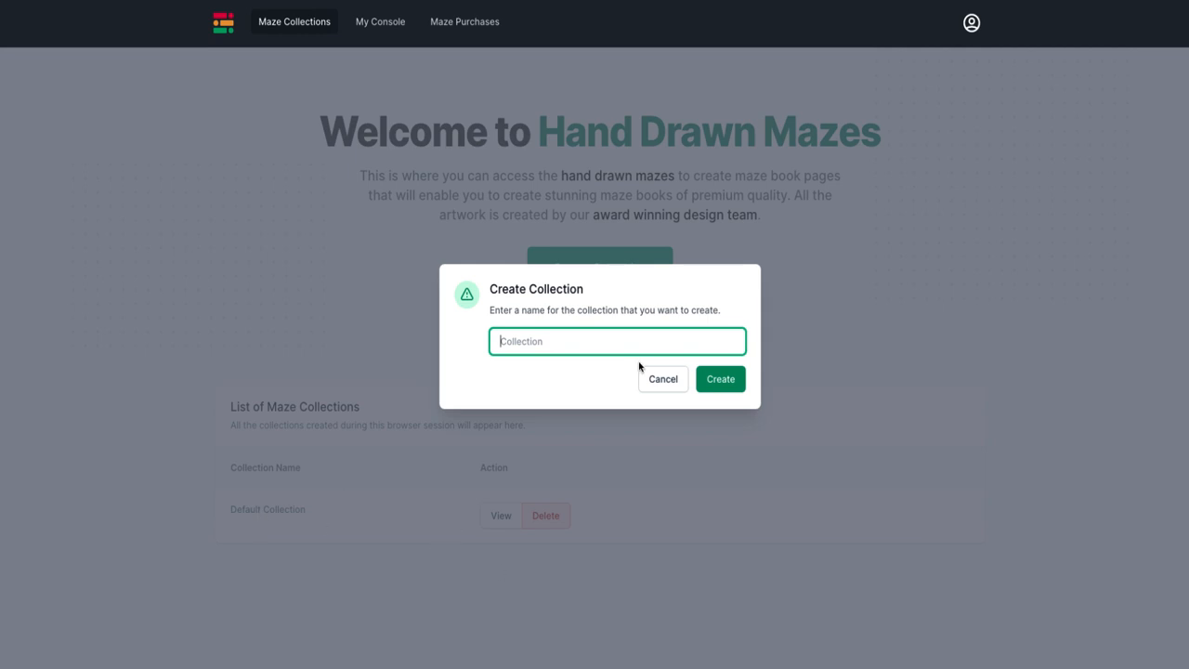
{"action": "type", "text": "Video"}
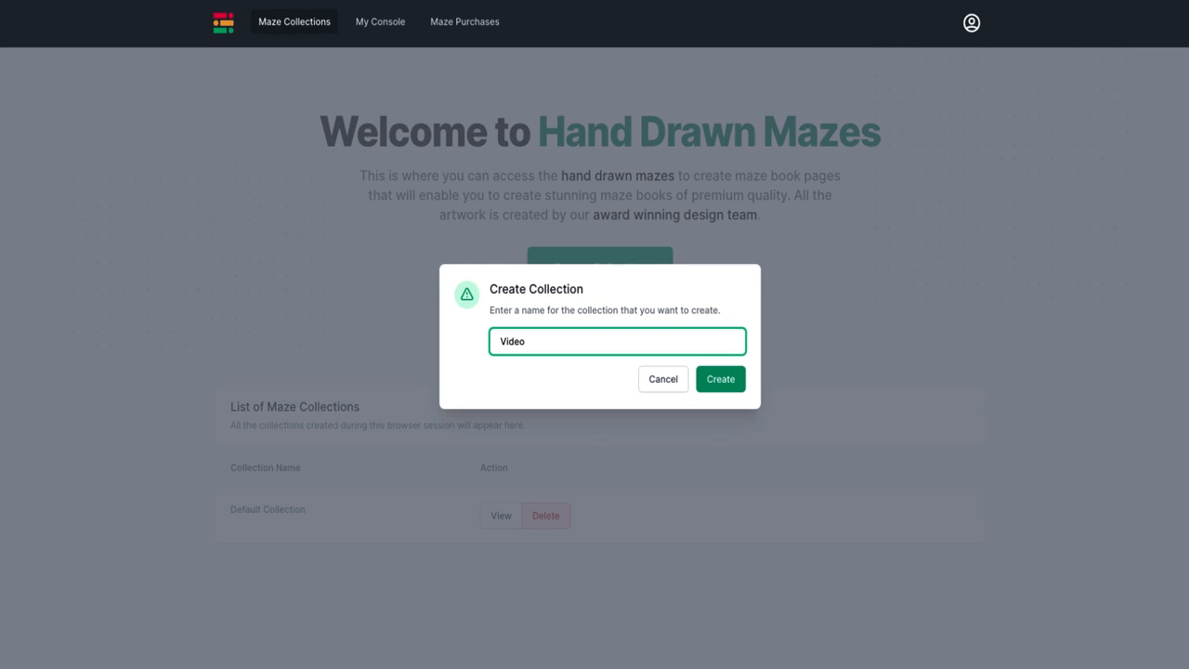
{"action": "left_click", "coordinate": [720, 379]}
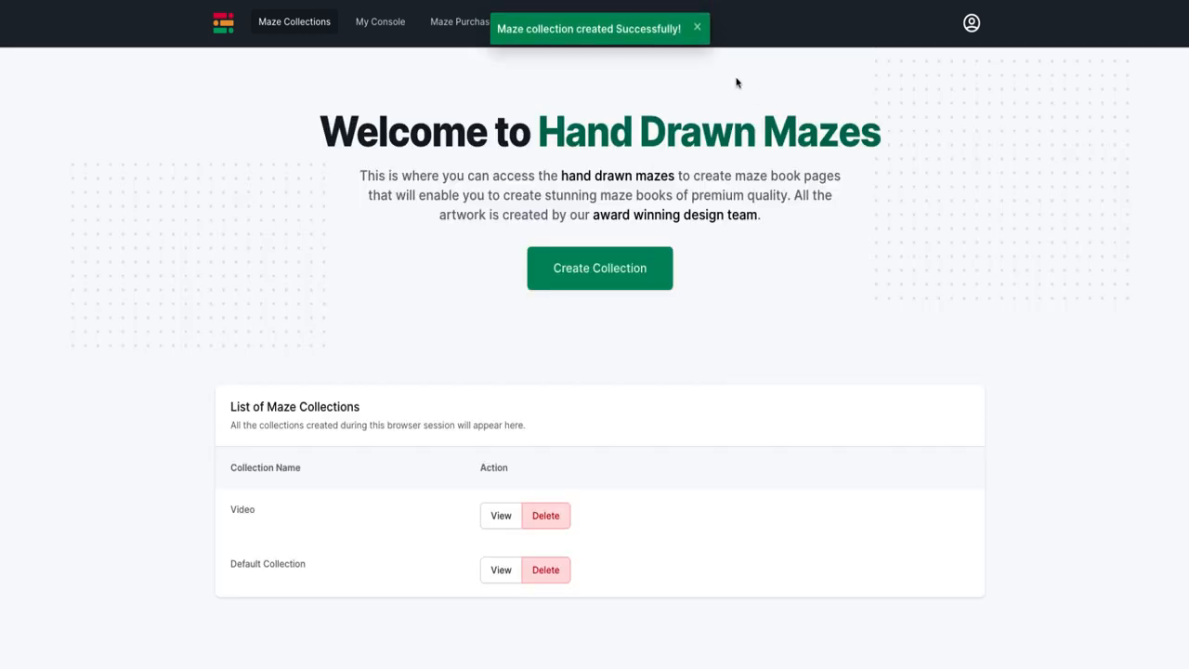
{"action": "left_click", "coordinate": [499, 515]}
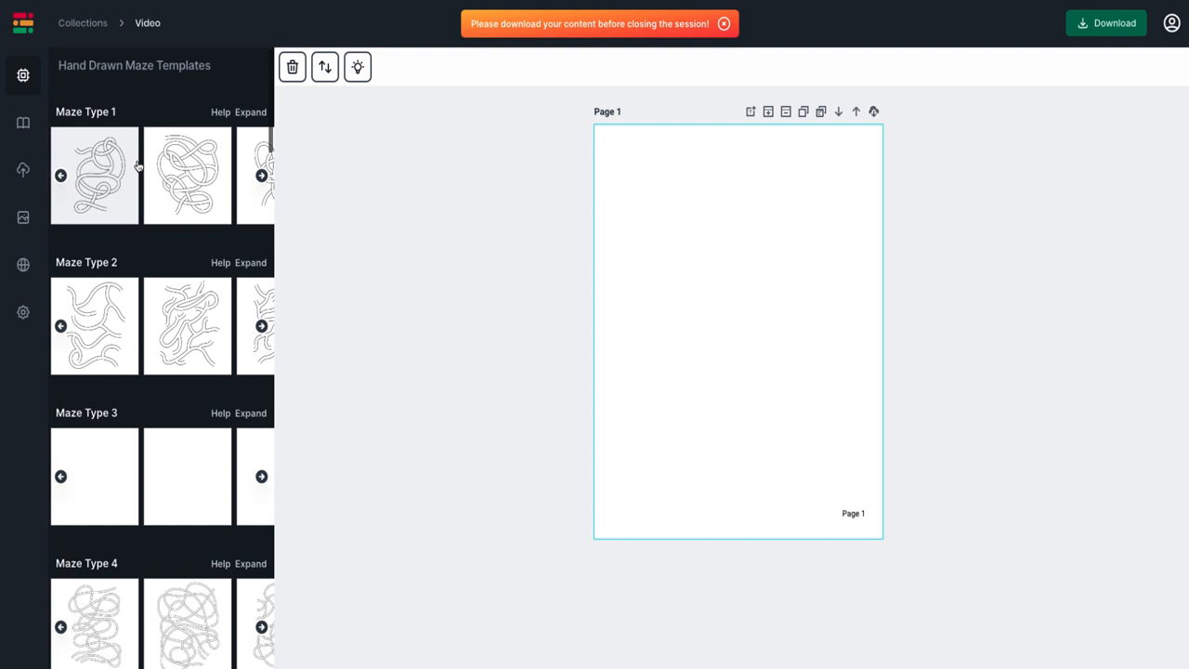
{"action": "scroll", "scroll_direction": "down", "scroll_amount": 3}
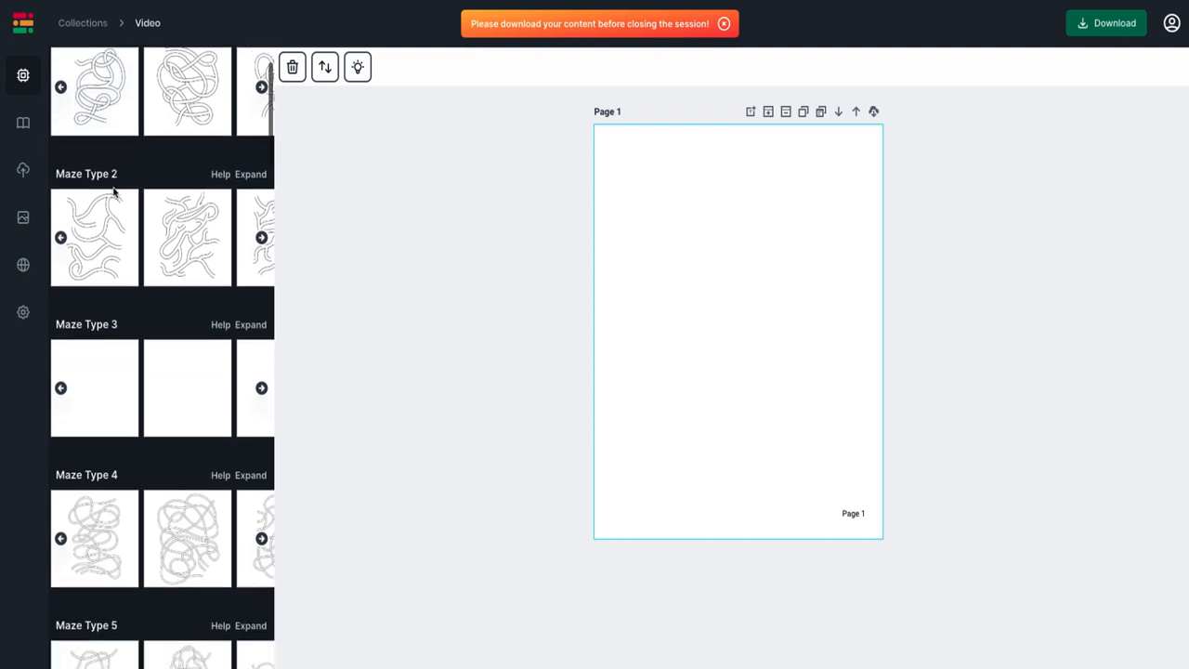
{"action": "scroll", "scroll_direction": "down", "scroll_amount": 3}
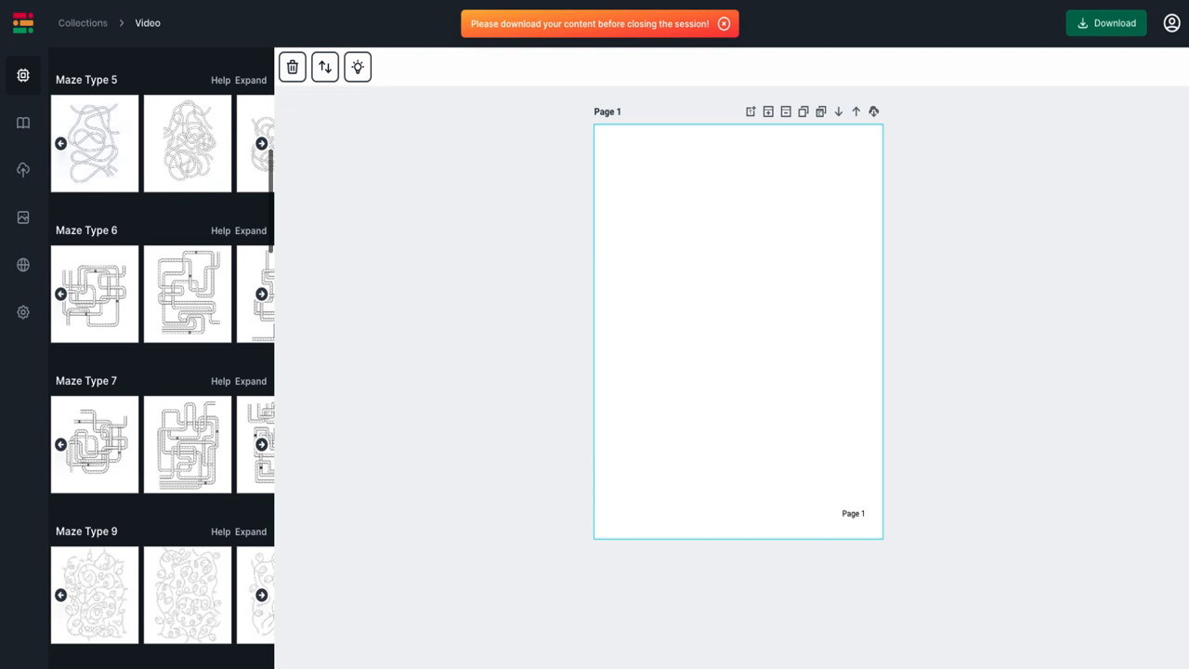
{"action": "mouse_move", "coordinate": [709, 273]}
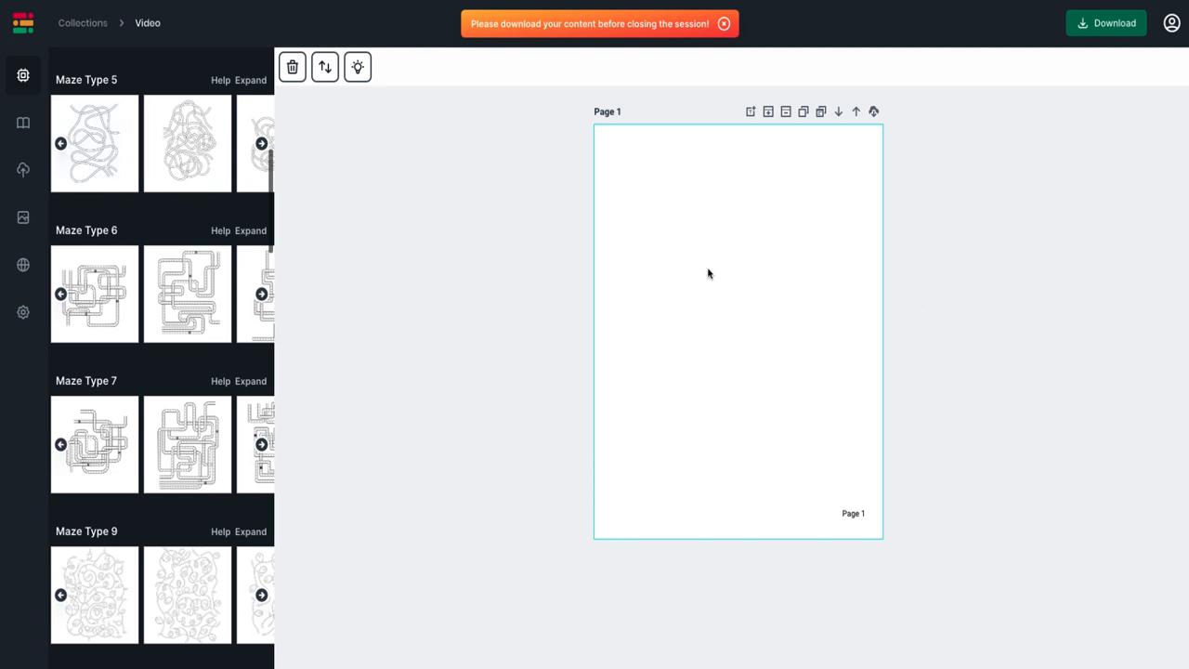
{"action": "mouse_move", "coordinate": [171, 216]}
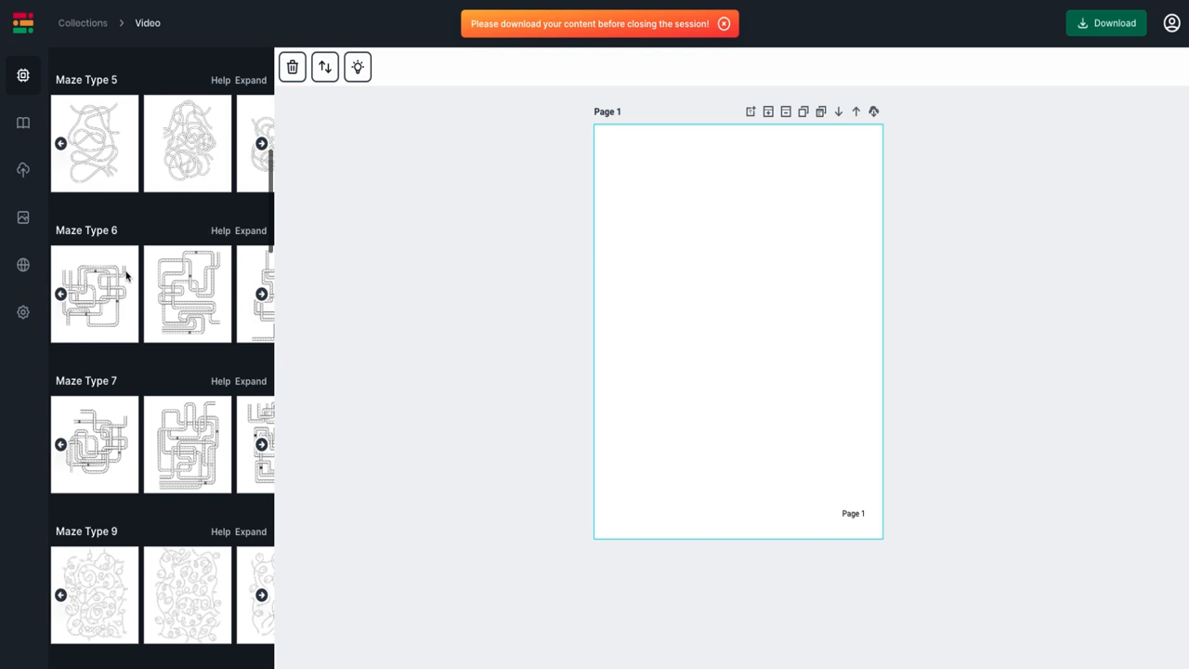
{"action": "scroll", "scroll_direction": "down", "scroll_amount": 3}
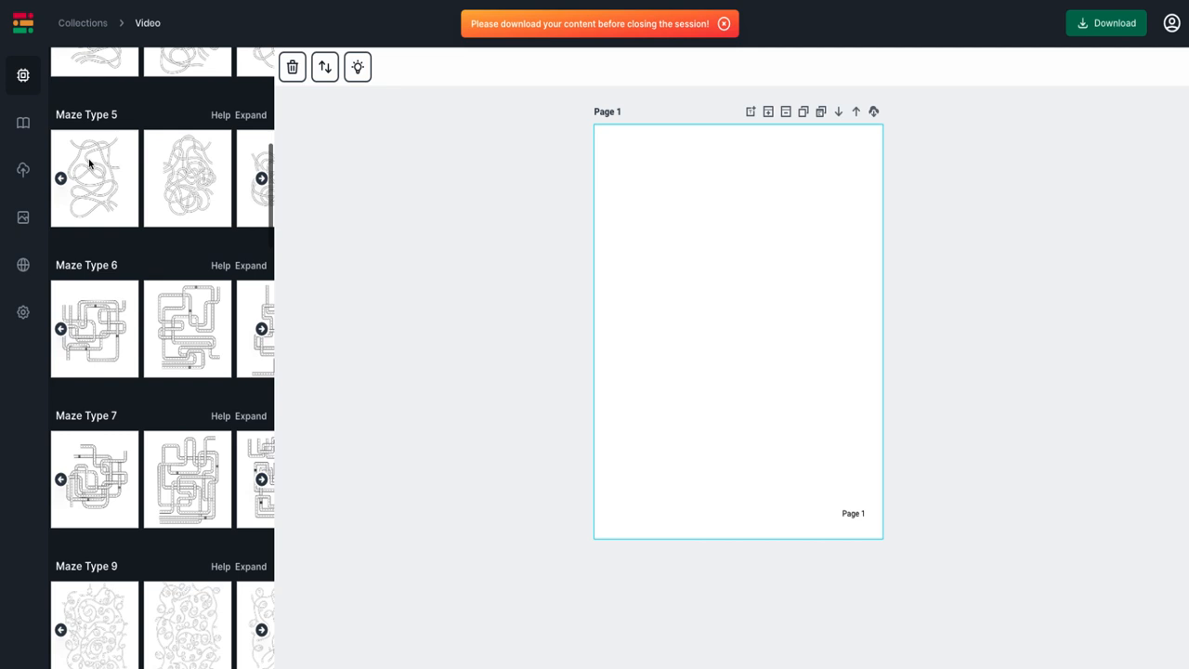
{"action": "scroll", "scroll_direction": "down", "scroll_amount": 3}
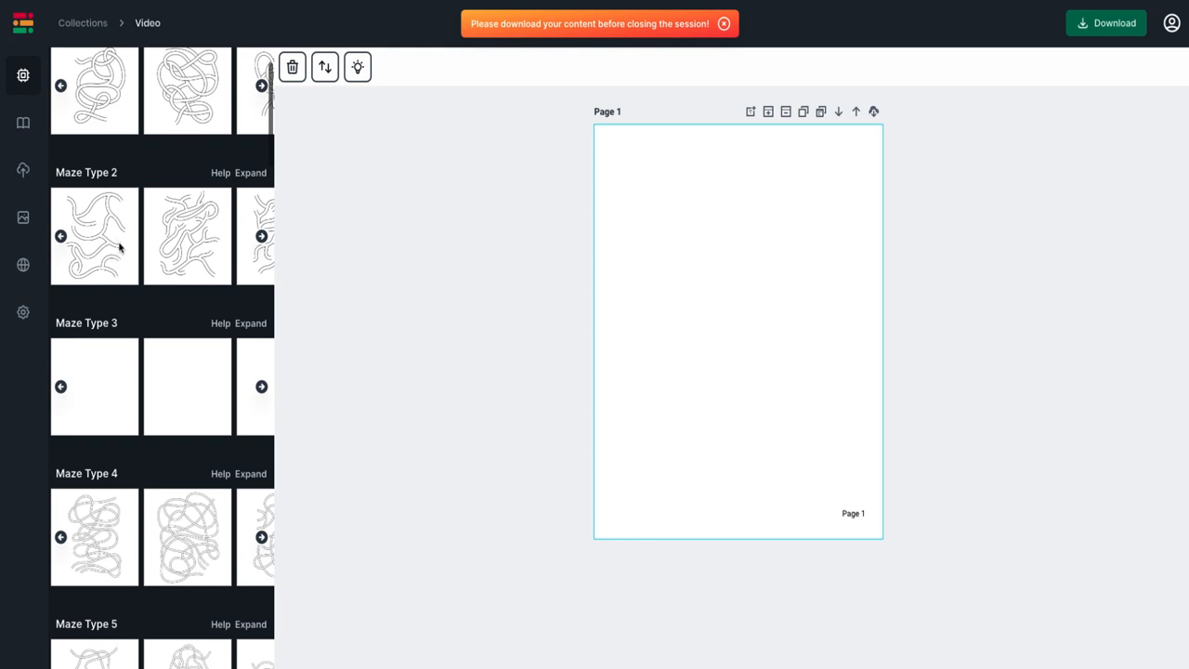
{"action": "mouse_move", "coordinate": [116, 93]}
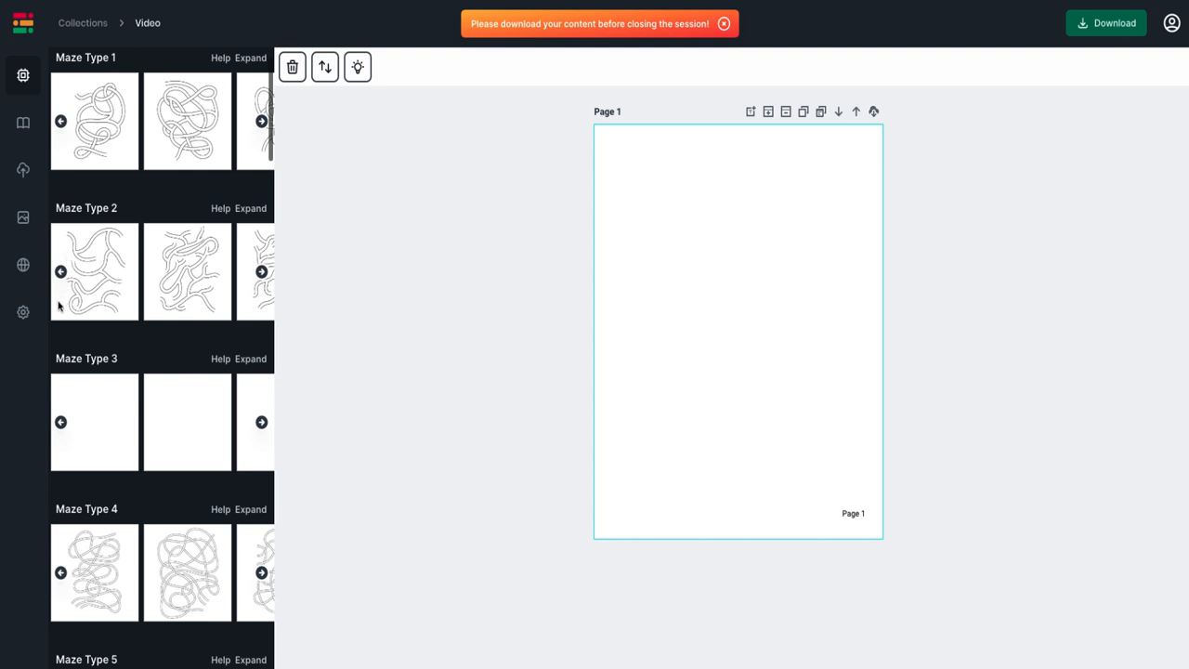
{"action": "scroll", "scroll_direction": "down", "scroll_amount": 3}
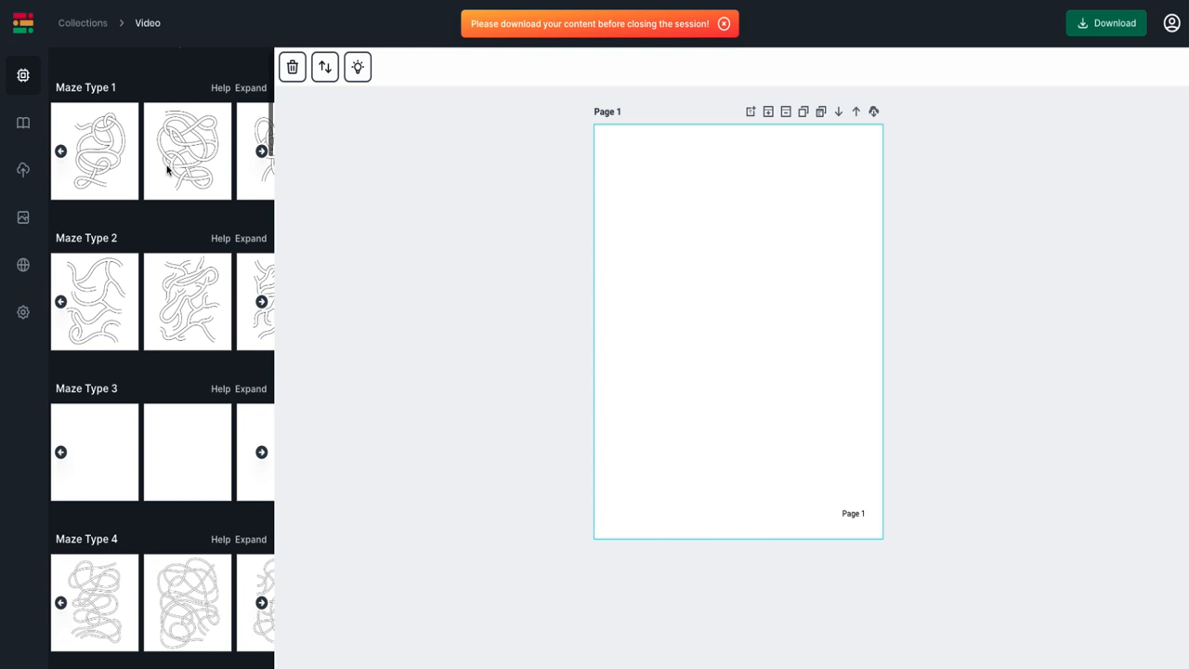
{"action": "scroll", "scroll_direction": "down", "scroll_amount": 3}
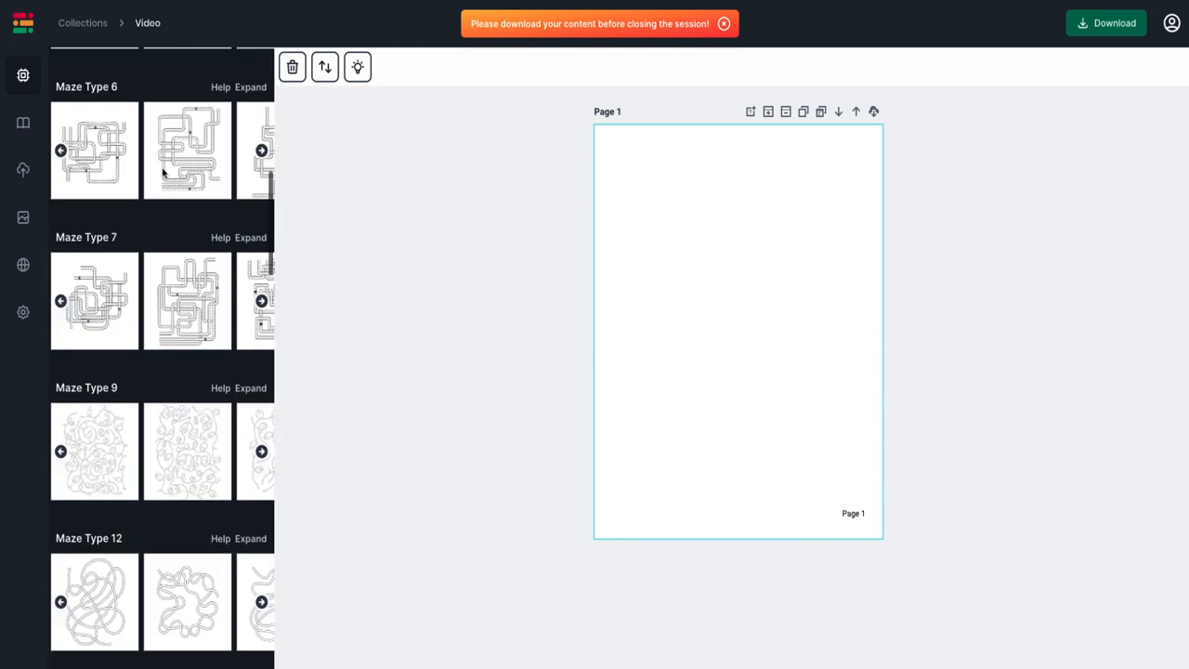
{"action": "scroll", "scroll_direction": "down", "scroll_amount": 3}
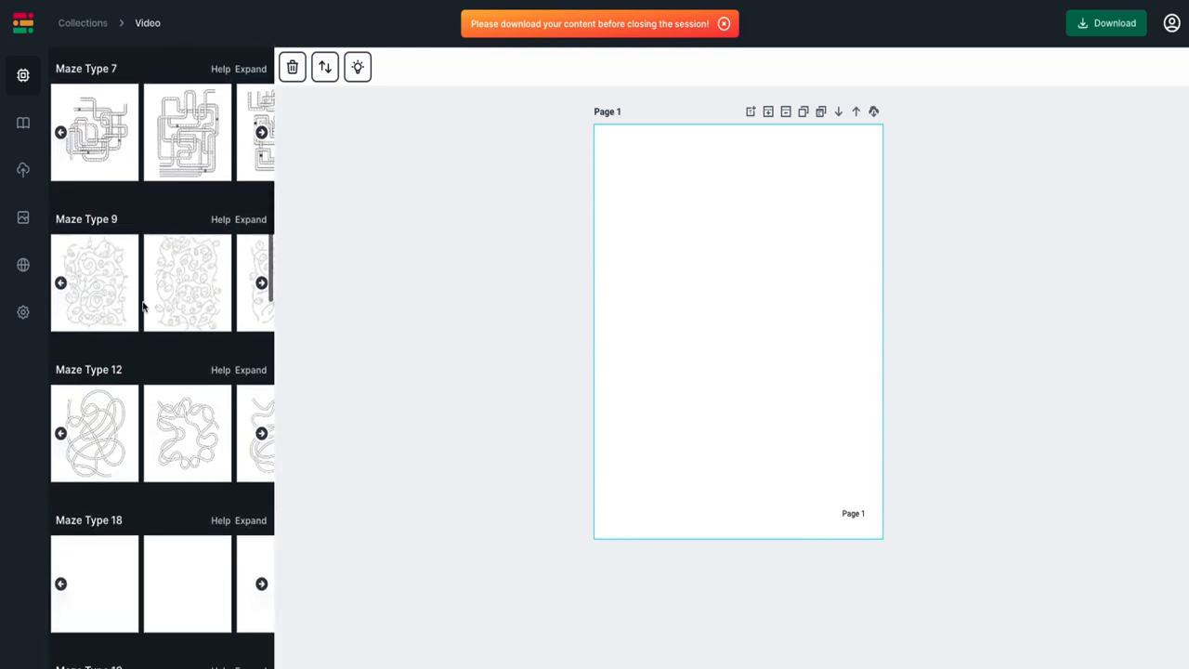
{"action": "scroll", "scroll_direction": "down", "scroll_amount": 3}
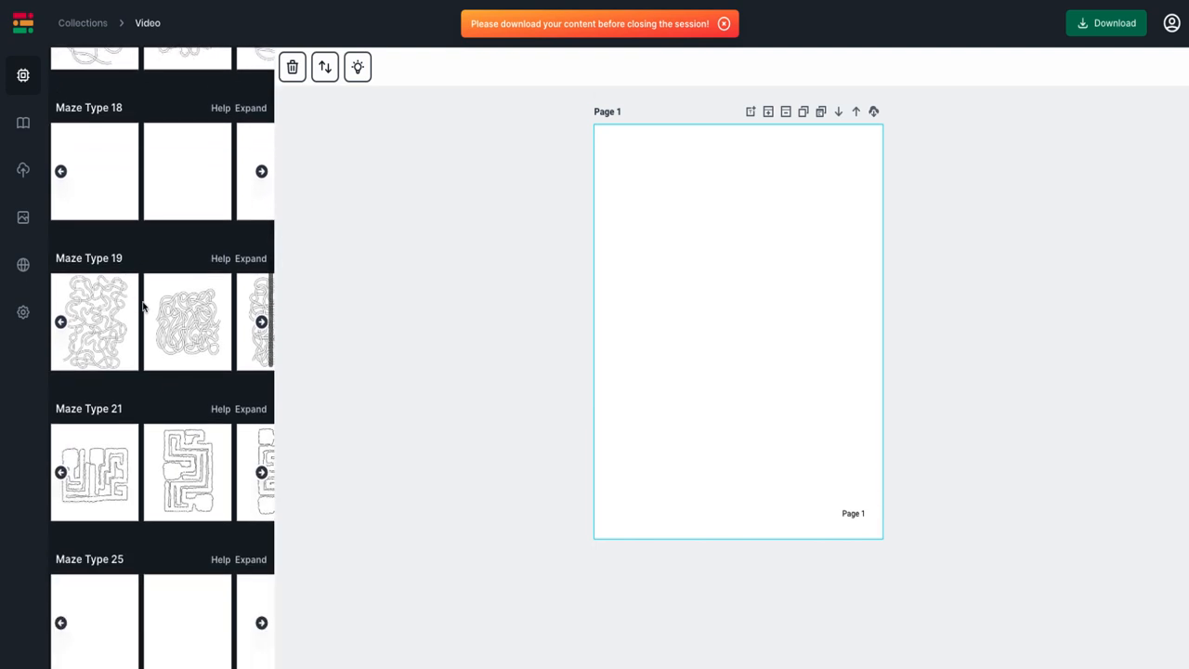
{"action": "scroll", "scroll_direction": "down", "scroll_amount": 3}
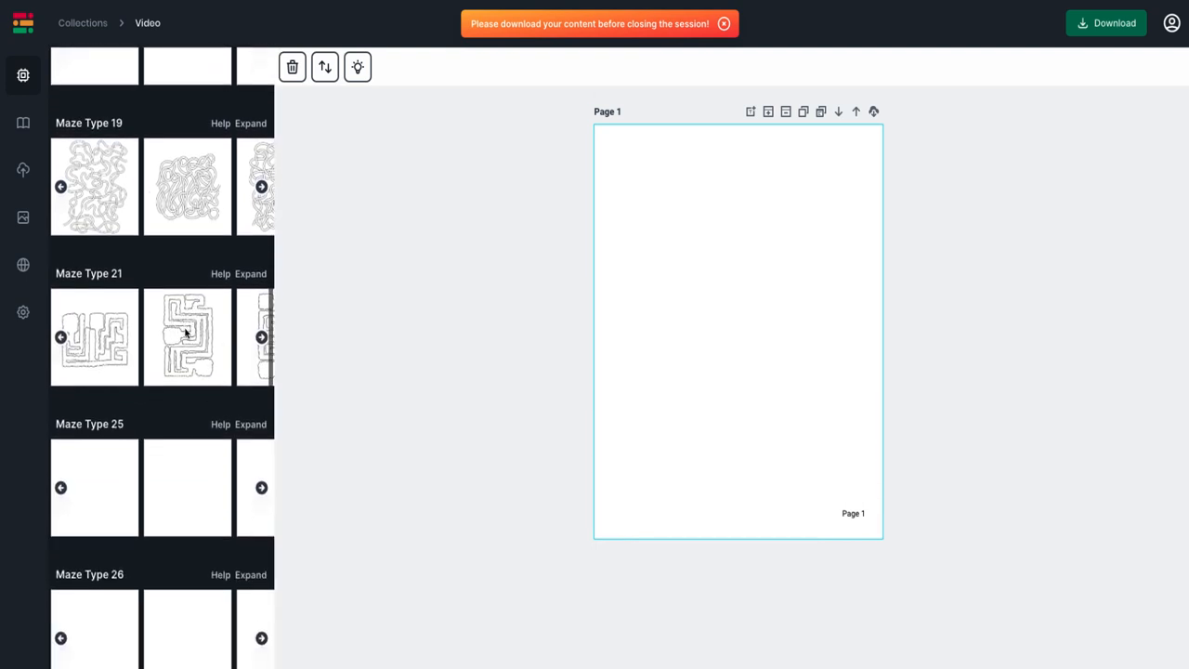
{"action": "scroll", "scroll_direction": "down", "scroll_amount": 3}
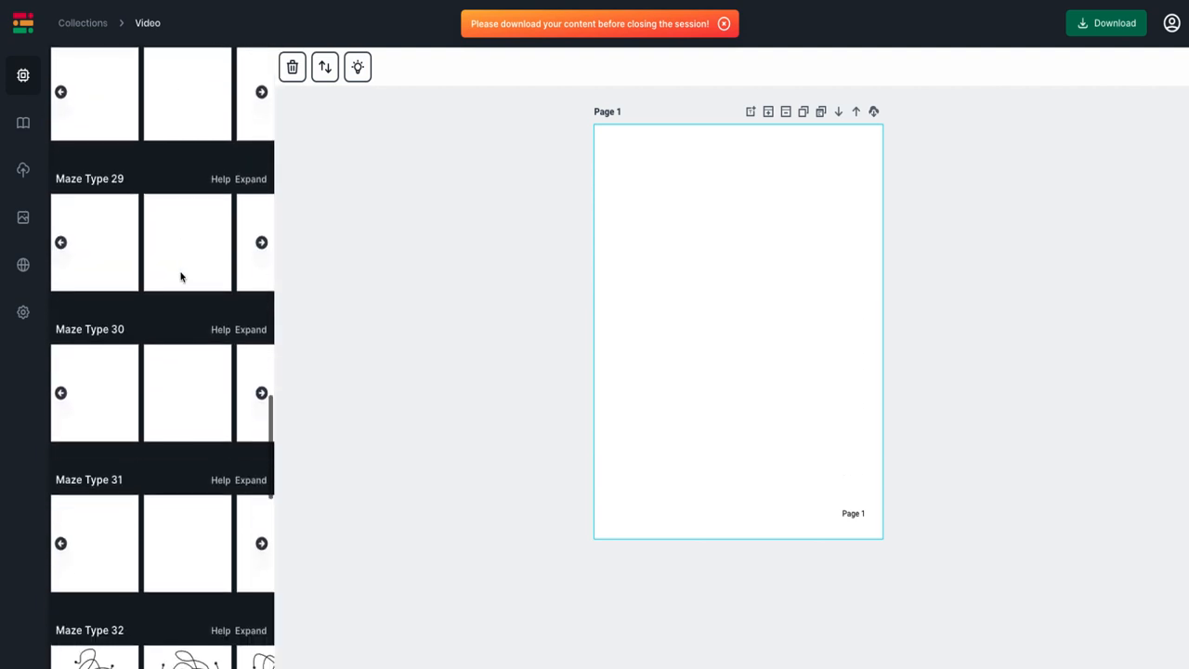
{"action": "scroll", "scroll_direction": "down", "scroll_amount": 3}
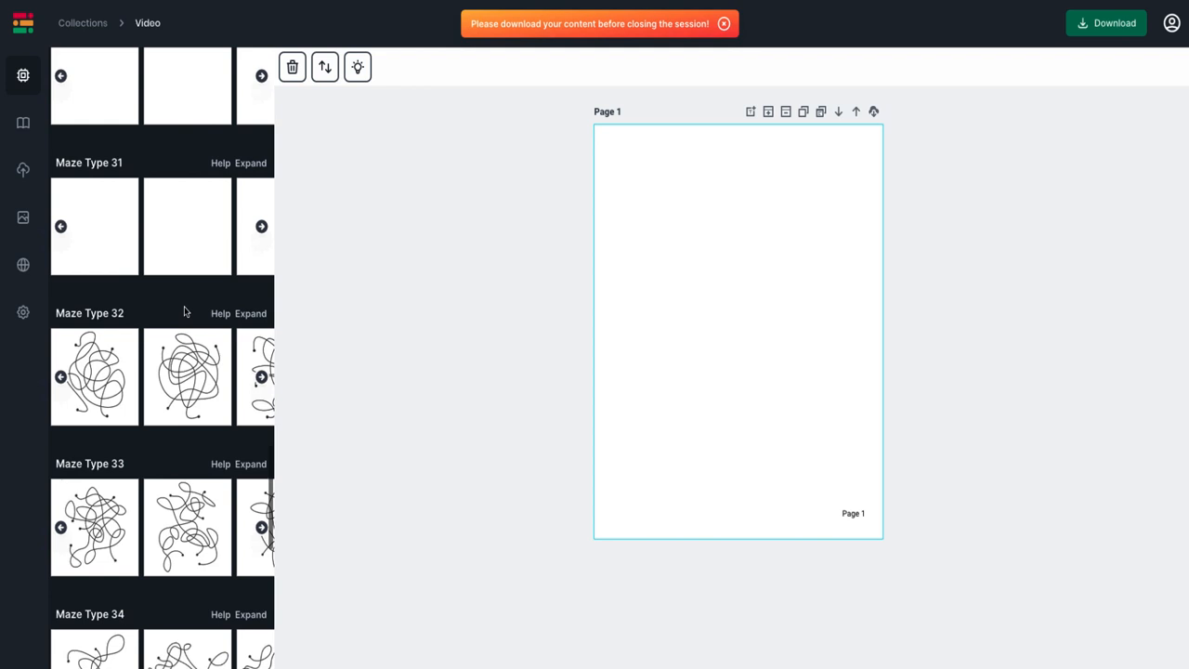
{"action": "scroll", "scroll_direction": "down", "scroll_amount": 3}
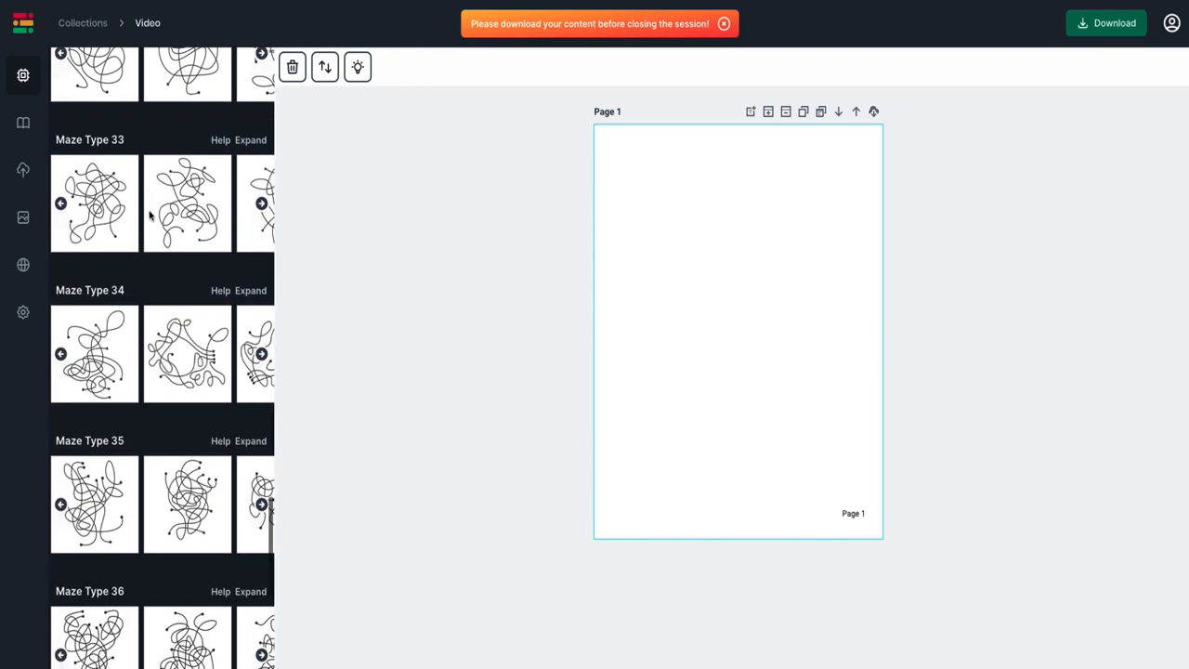
{"action": "scroll", "scroll_direction": "down", "scroll_amount": 3}
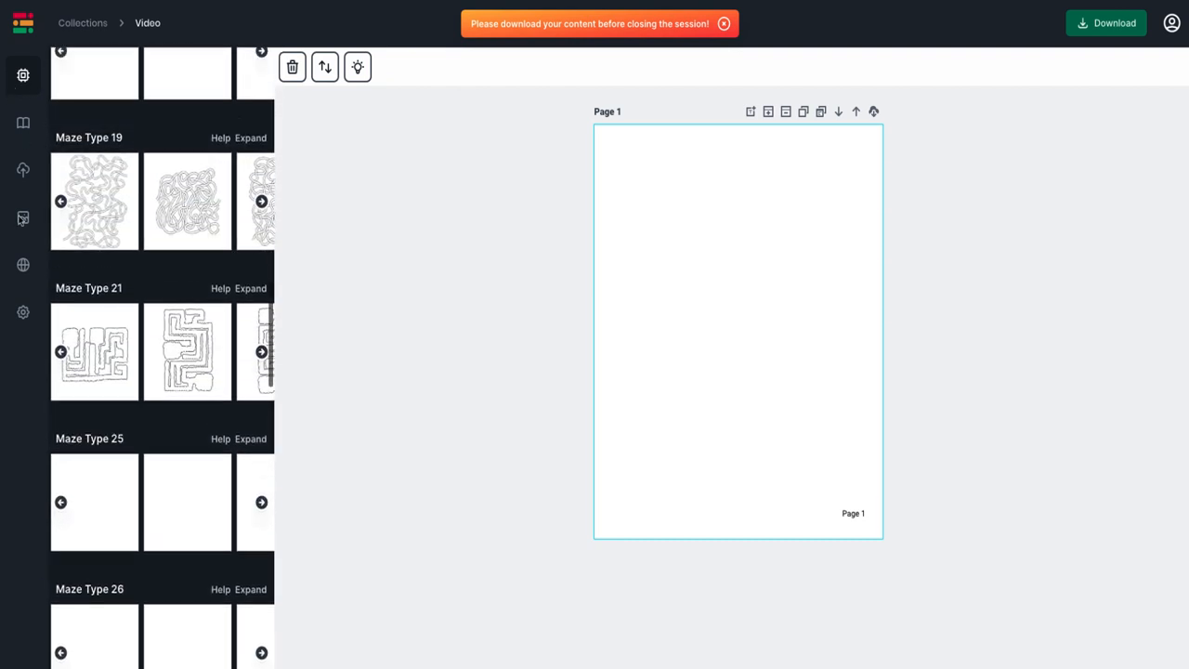
Step: Open the Upload images panel from the left rail
{"action": "left_click", "coordinate": [23, 171]}
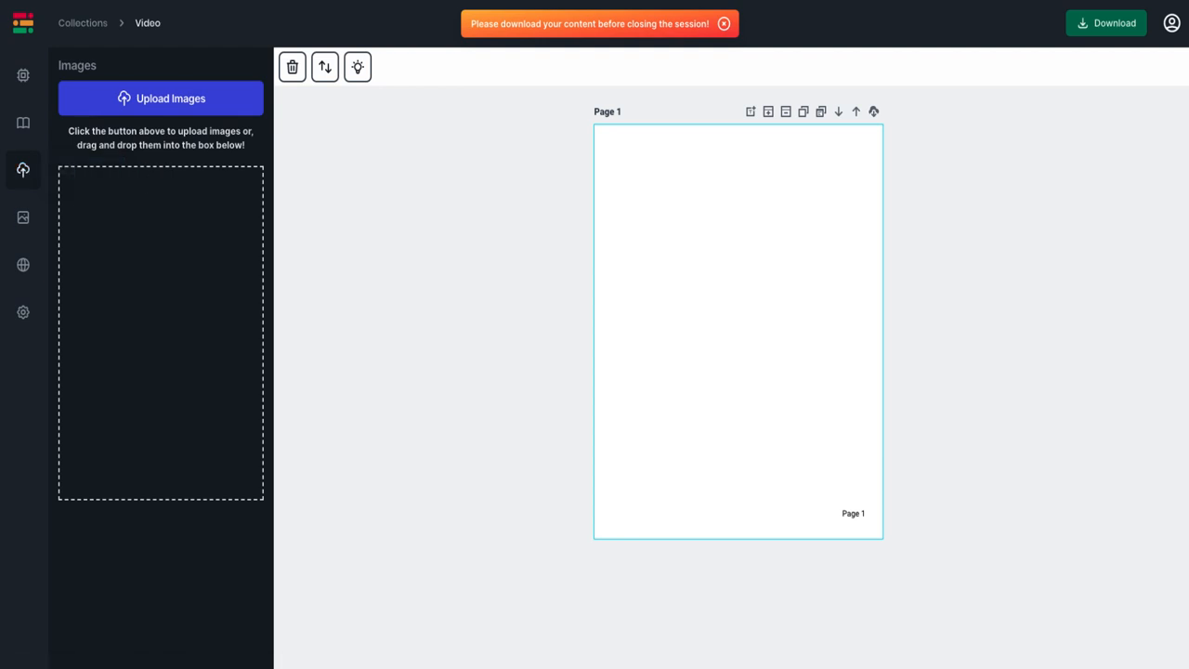
Step: Browse the Finder folder of monster PNG images, then dismiss it
{"action": "left_click", "coordinate": [160, 98]}
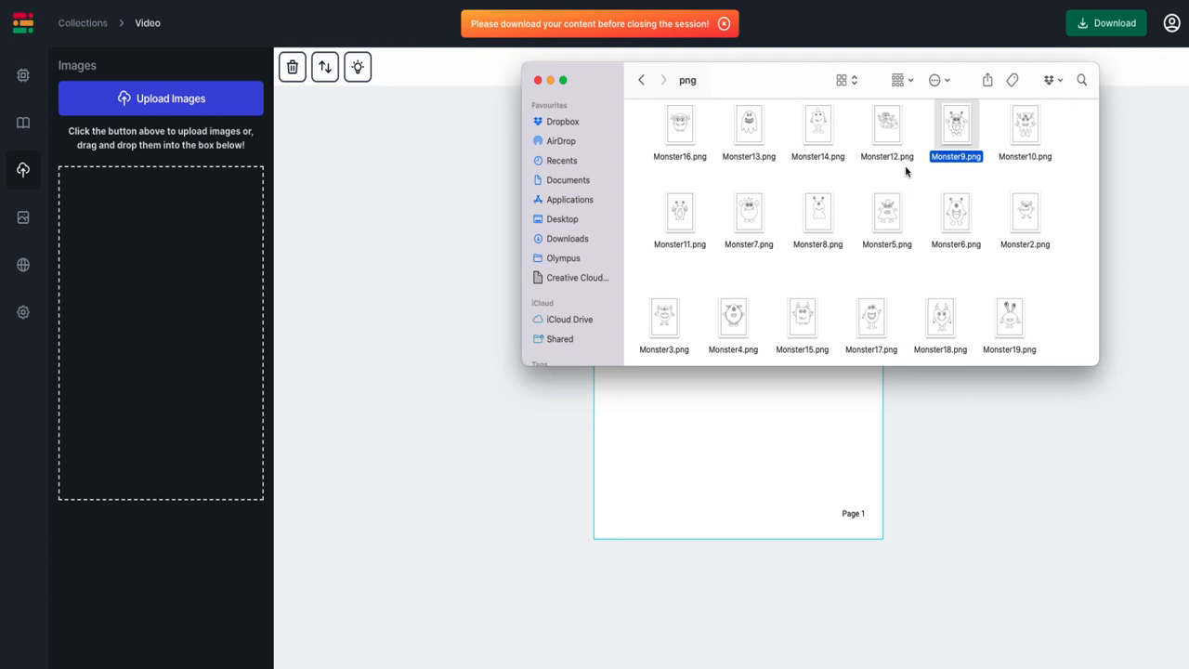
{"action": "mouse_move", "coordinate": [905, 171]}
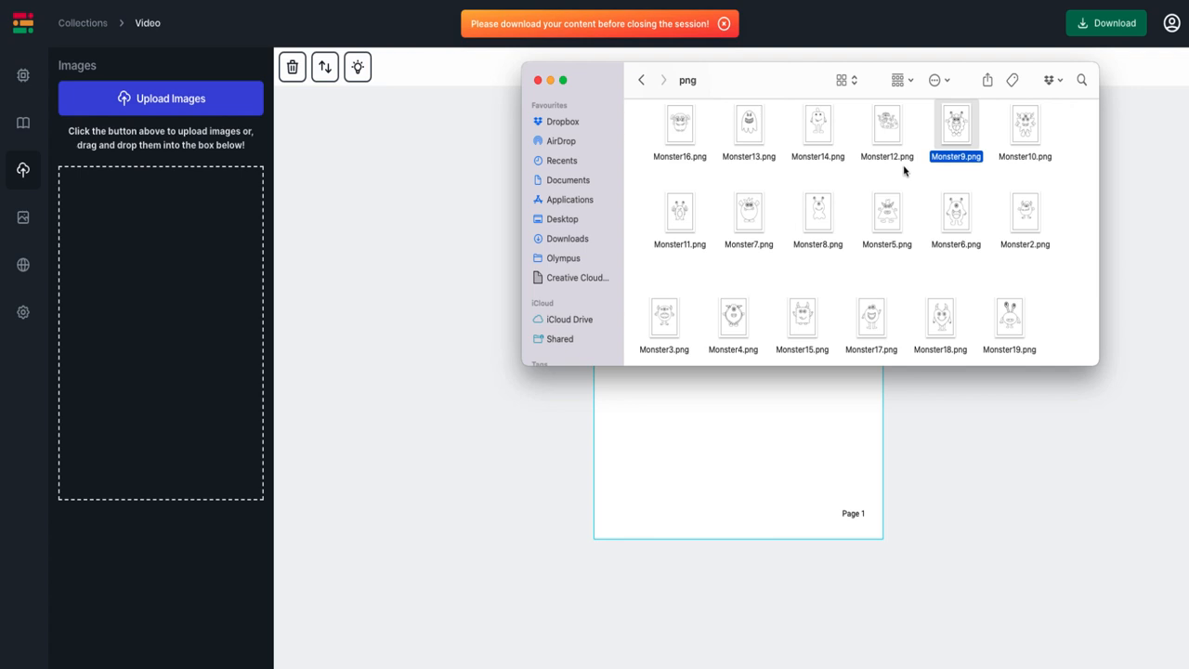
{"action": "mouse_move", "coordinate": [768, 121]}
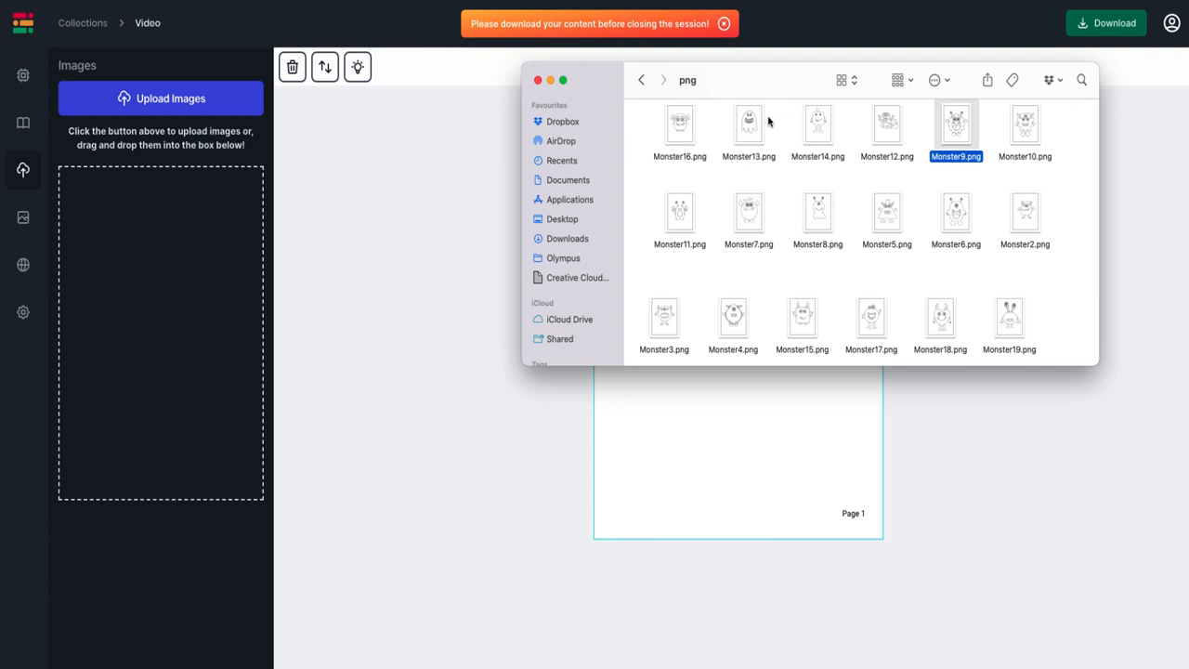
{"action": "mouse_move", "coordinate": [728, 257]}
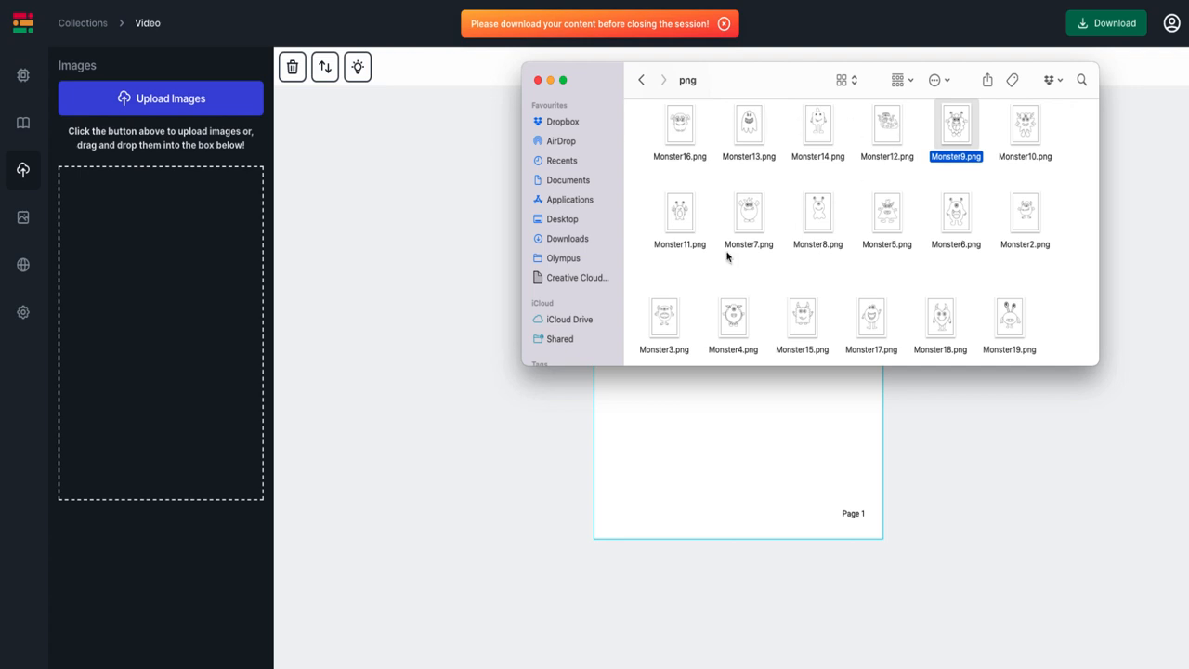
{"action": "left_click", "coordinate": [748, 216]}
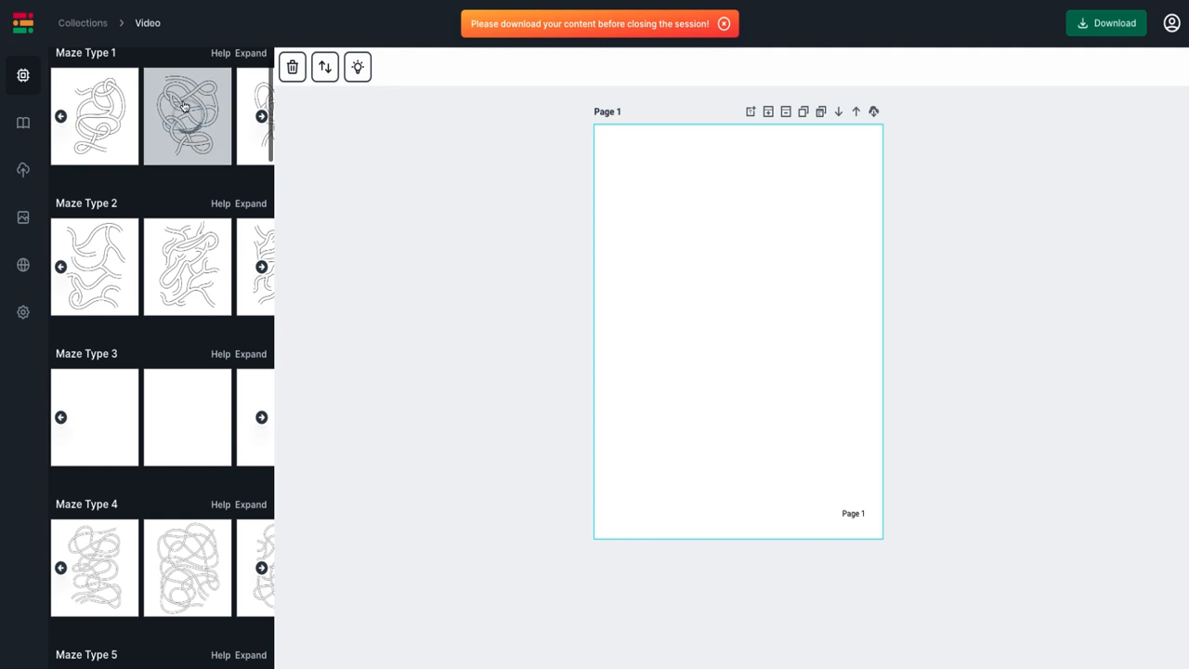
Step: Add a Maze Type 1 maze to Page 1 and select it
{"action": "left_click", "coordinate": [187, 115]}
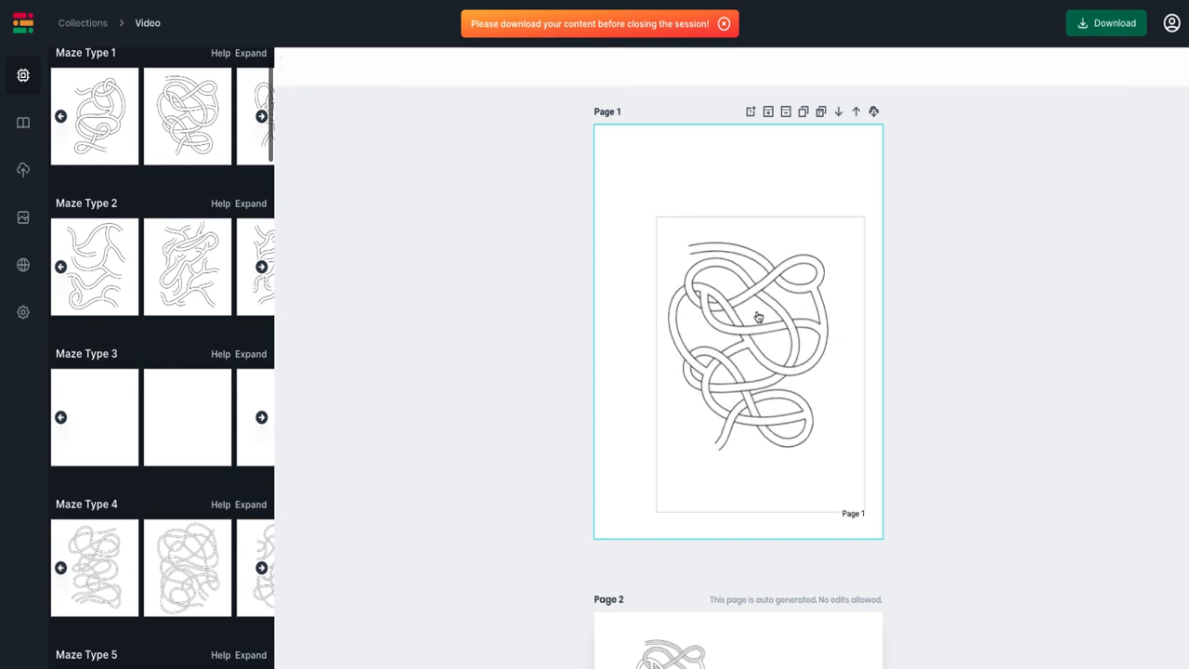
{"action": "left_click", "coordinate": [757, 316]}
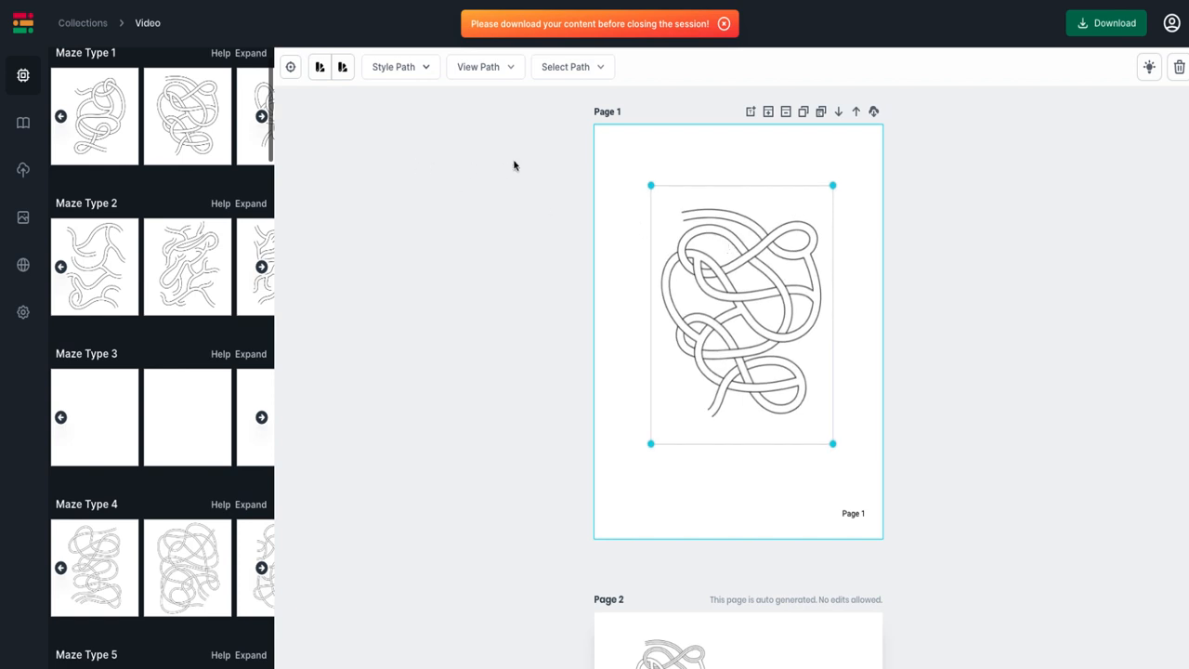
Step: Keep the 8.5 x 11 trim, center-align page numbers, and set numbering to No Numbering
{"action": "left_click", "coordinate": [22, 312]}
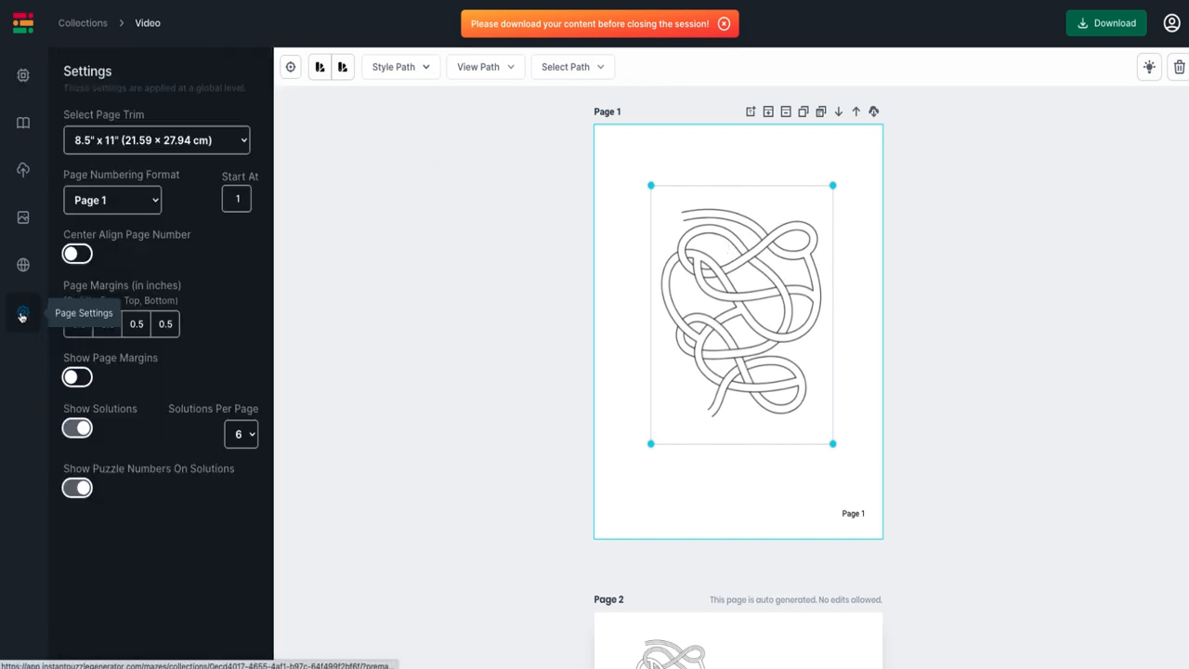
{"action": "left_click", "coordinate": [155, 139]}
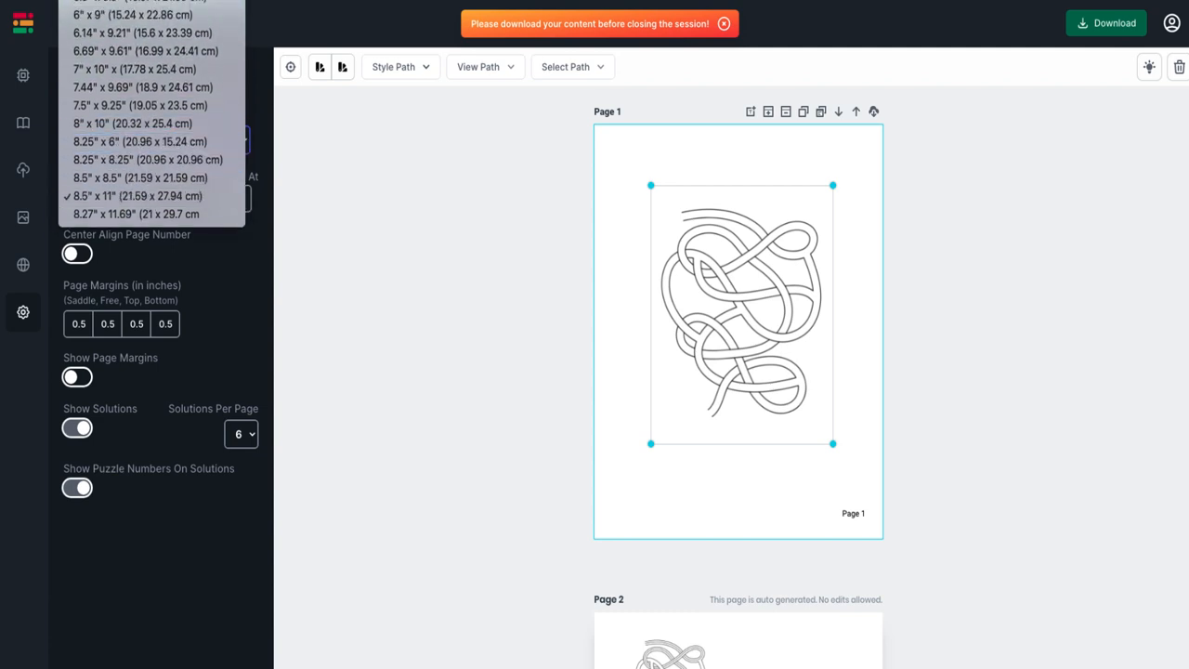
{"action": "left_click", "coordinate": [136, 196]}
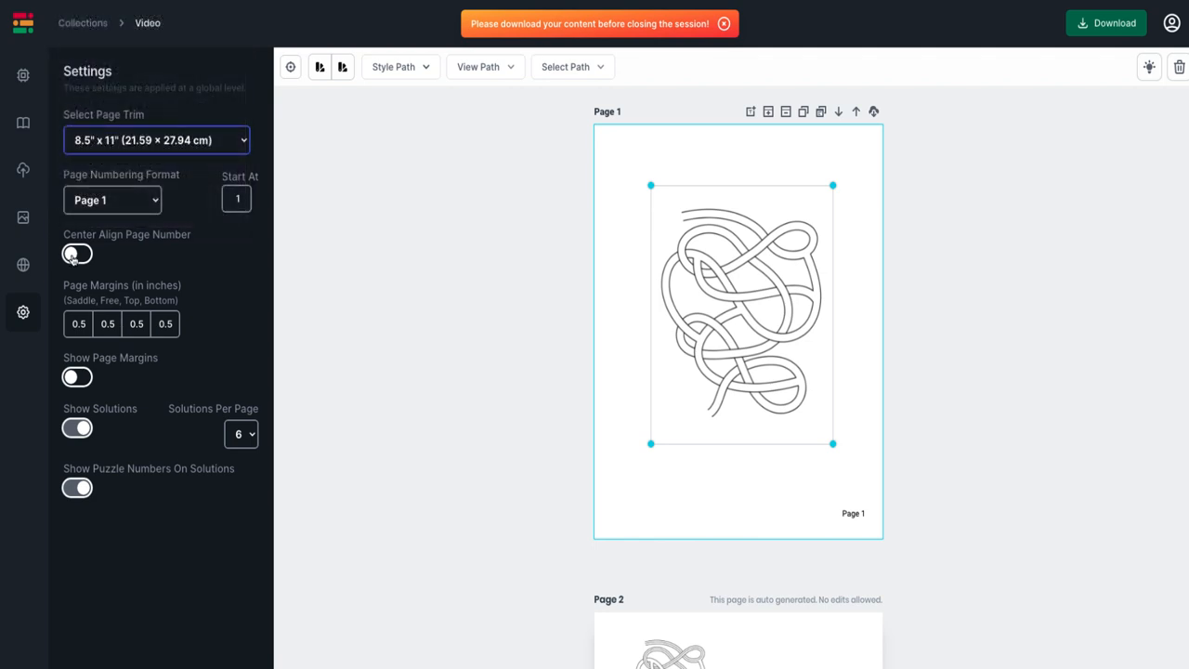
{"action": "left_click", "coordinate": [77, 254]}
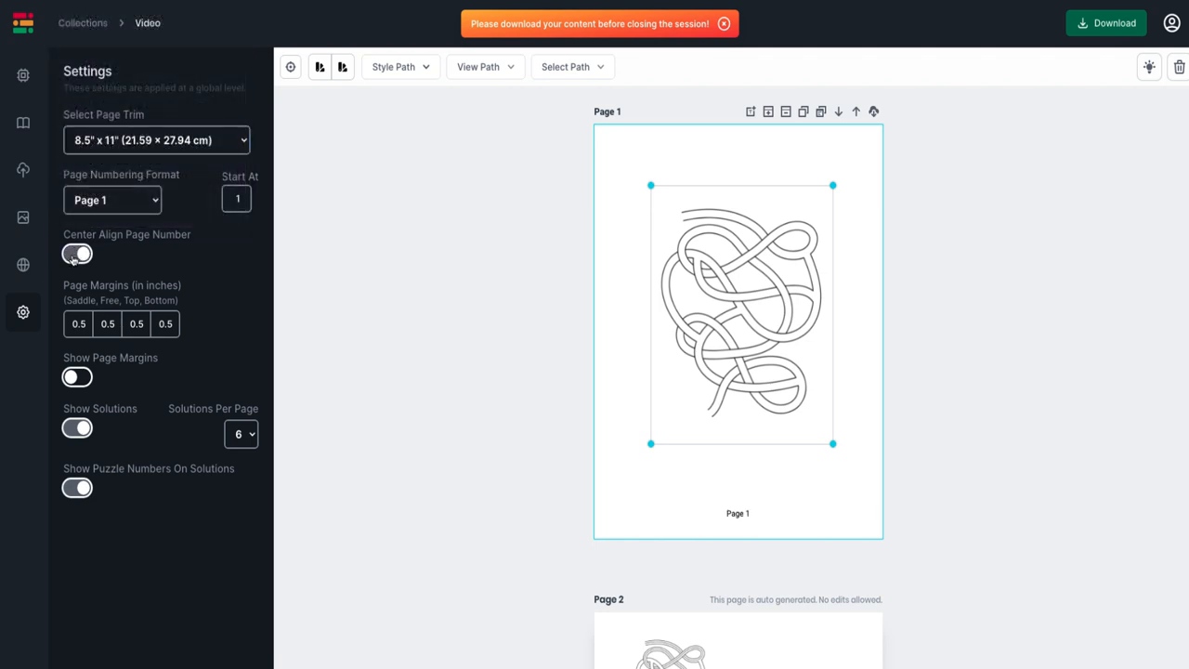
{"action": "left_click", "coordinate": [111, 199]}
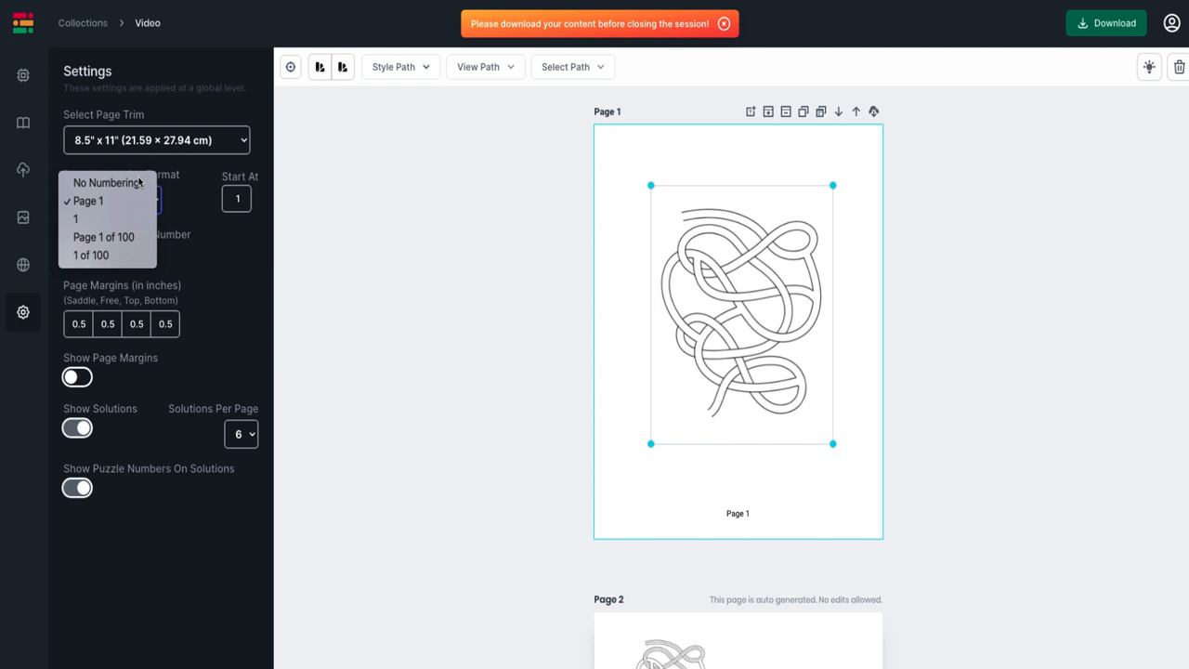
{"action": "left_click", "coordinate": [107, 182]}
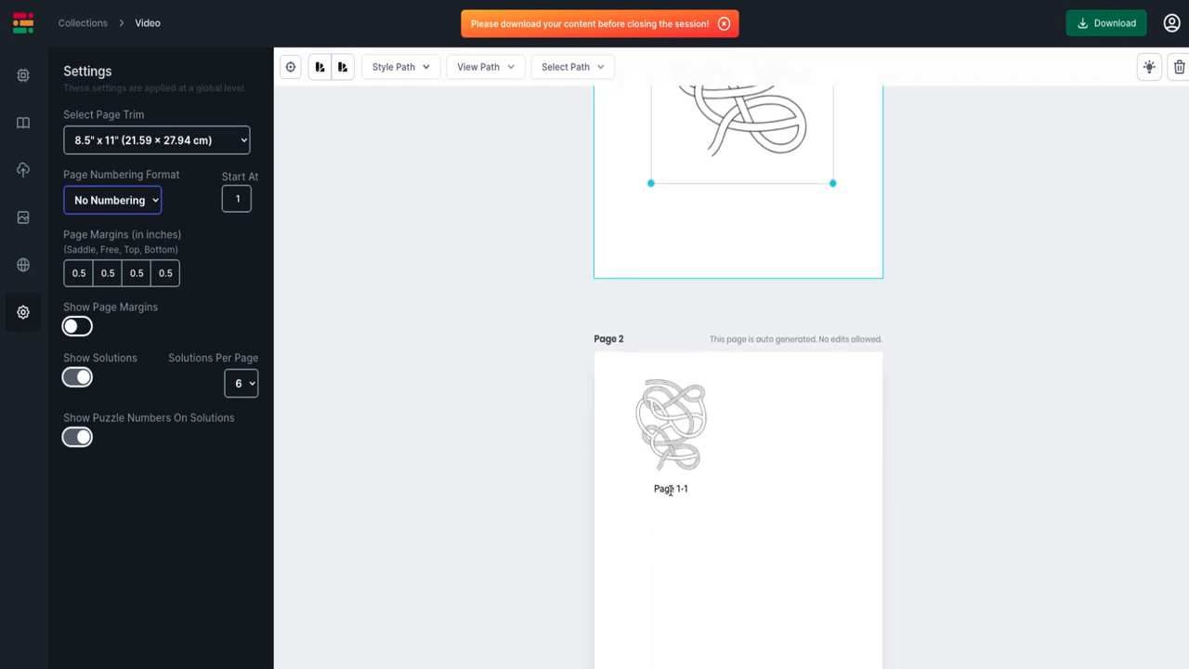
{"action": "left_click", "coordinate": [751, 188]}
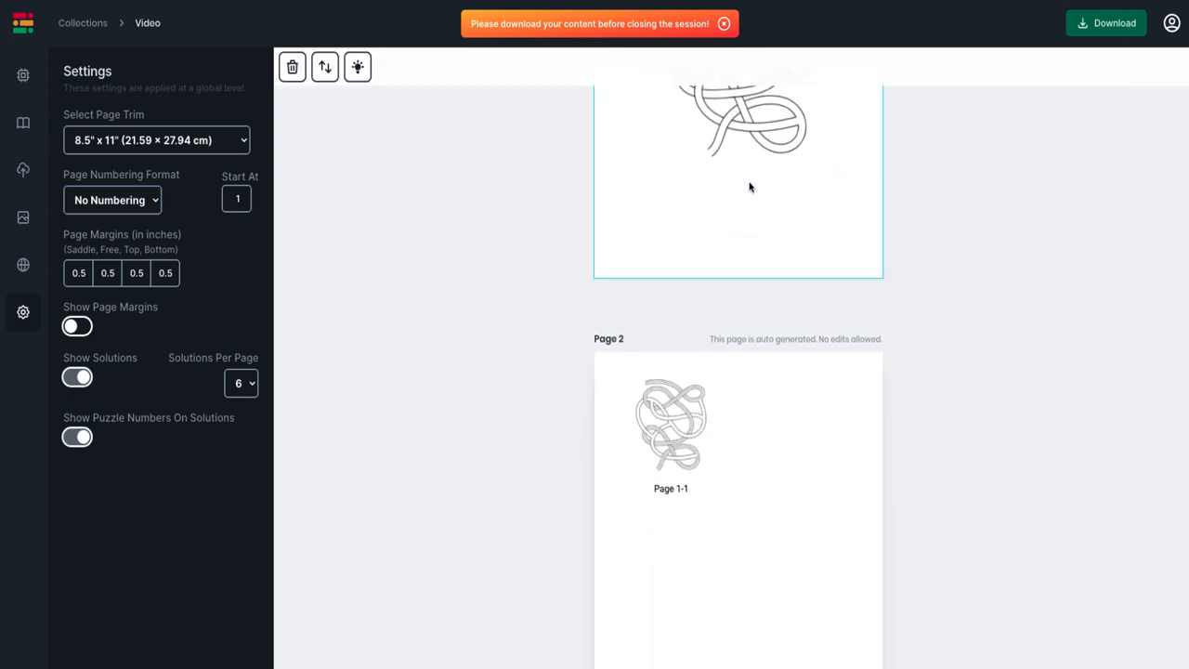
Step: Show the download formats: PDF, PPTX, PNG pages zip and JPEG pages zip
{"action": "left_click", "coordinate": [1106, 23]}
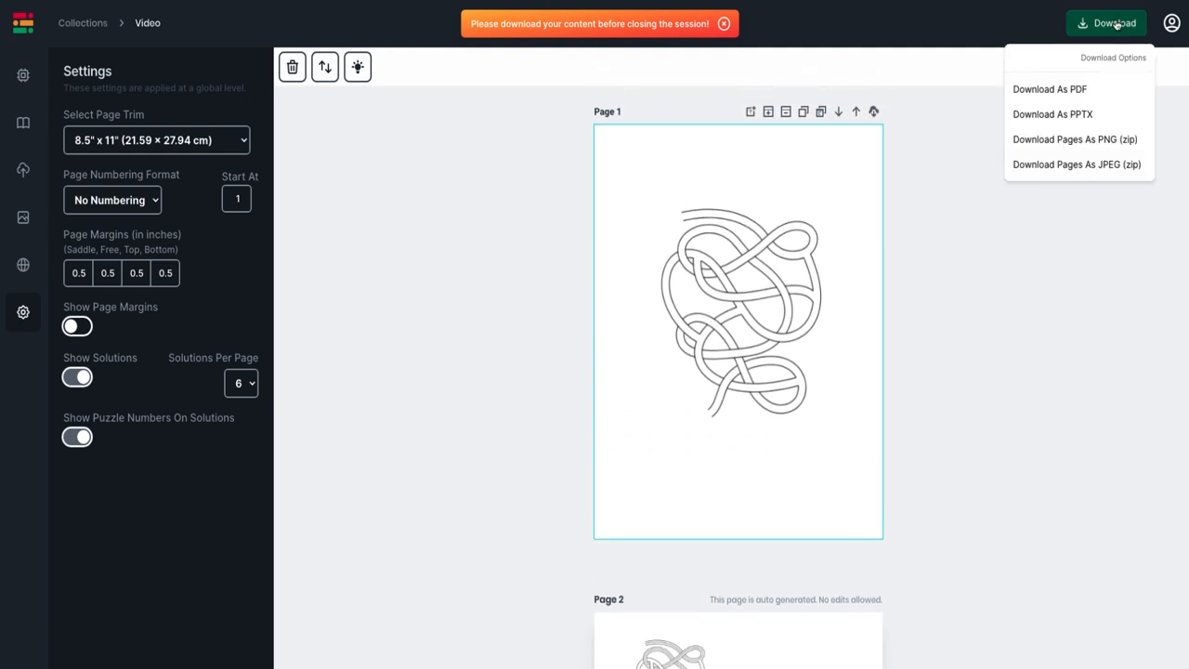
{"action": "mouse_move", "coordinate": [1050, 90]}
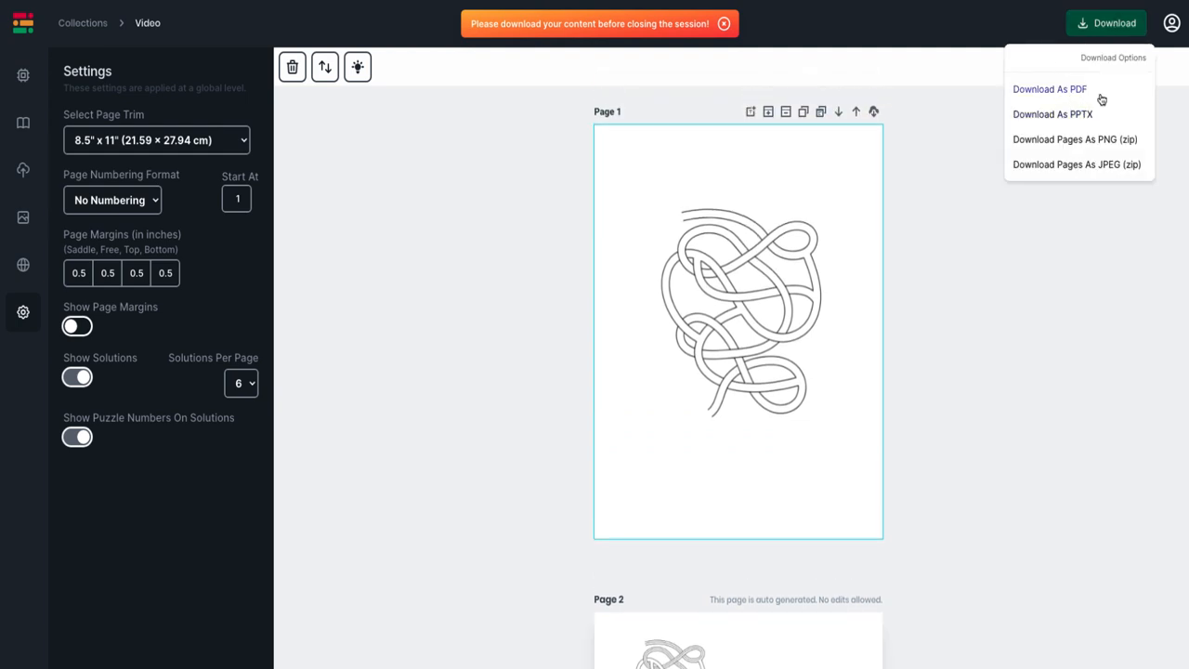
{"action": "mouse_move", "coordinate": [1075, 165]}
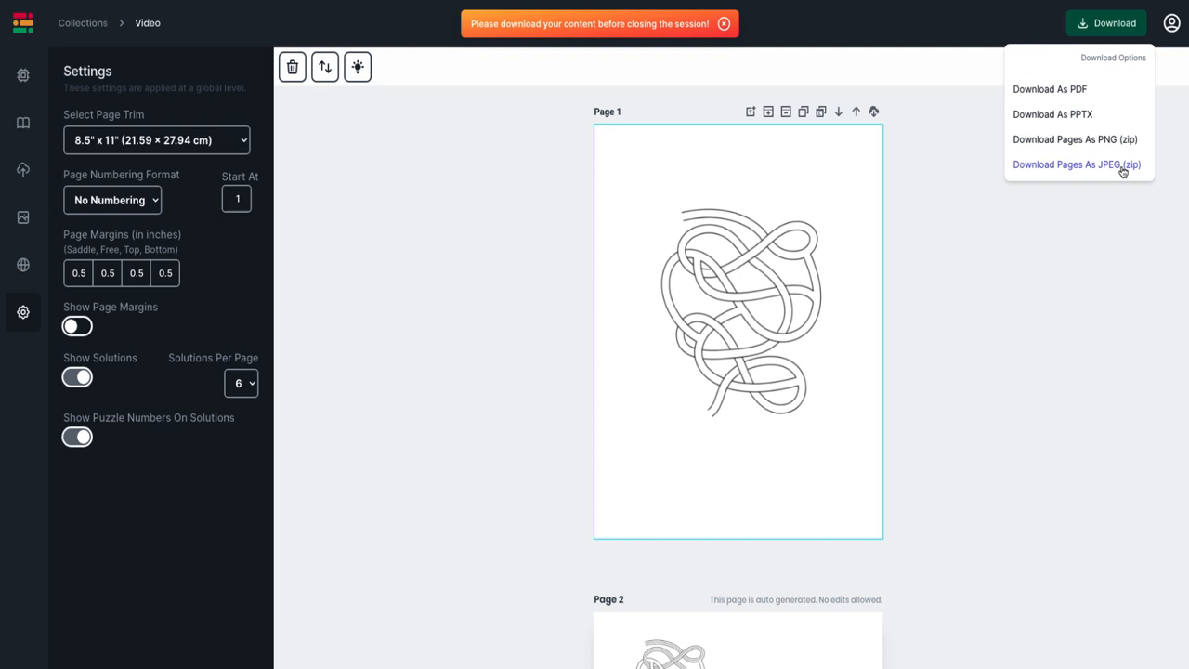
{"action": "scroll", "scroll_direction": "down", "scroll_amount": 3}
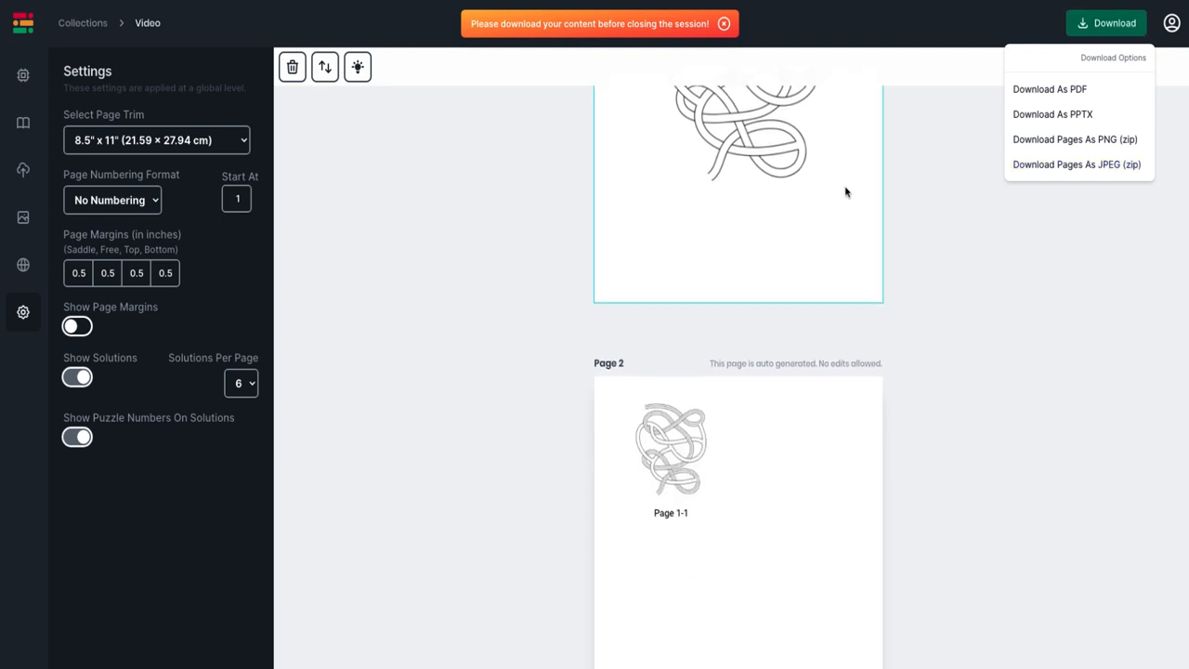
{"action": "mouse_move", "coordinate": [846, 184]}
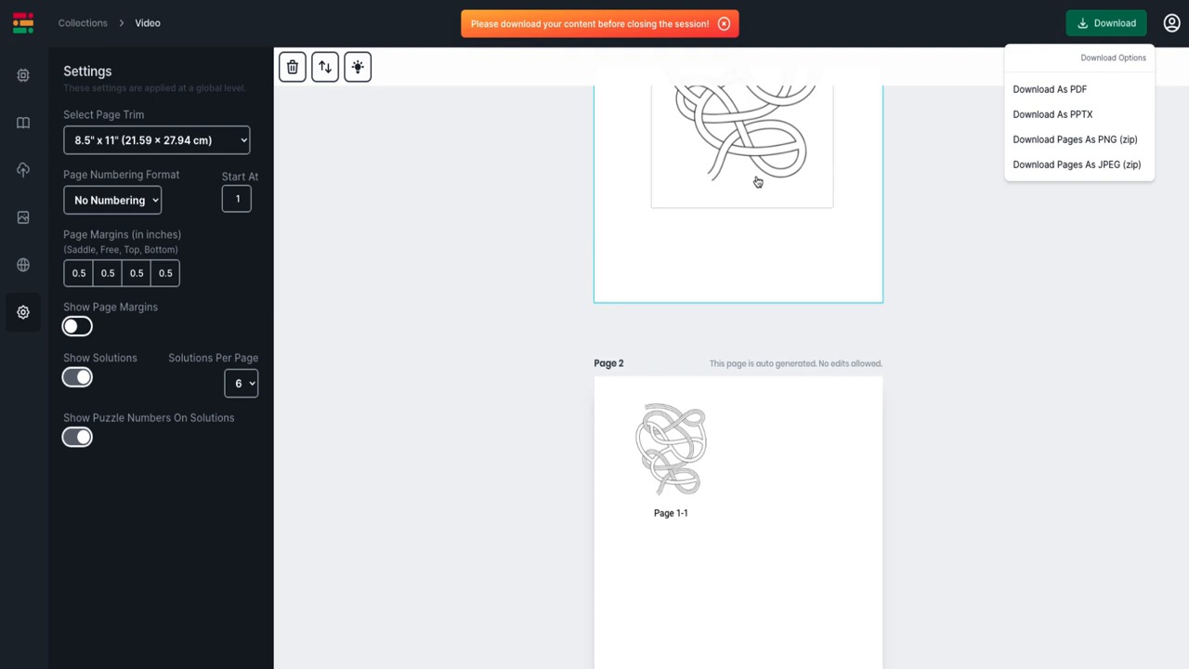
{"action": "scroll", "scroll_direction": "down", "scroll_amount": 3}
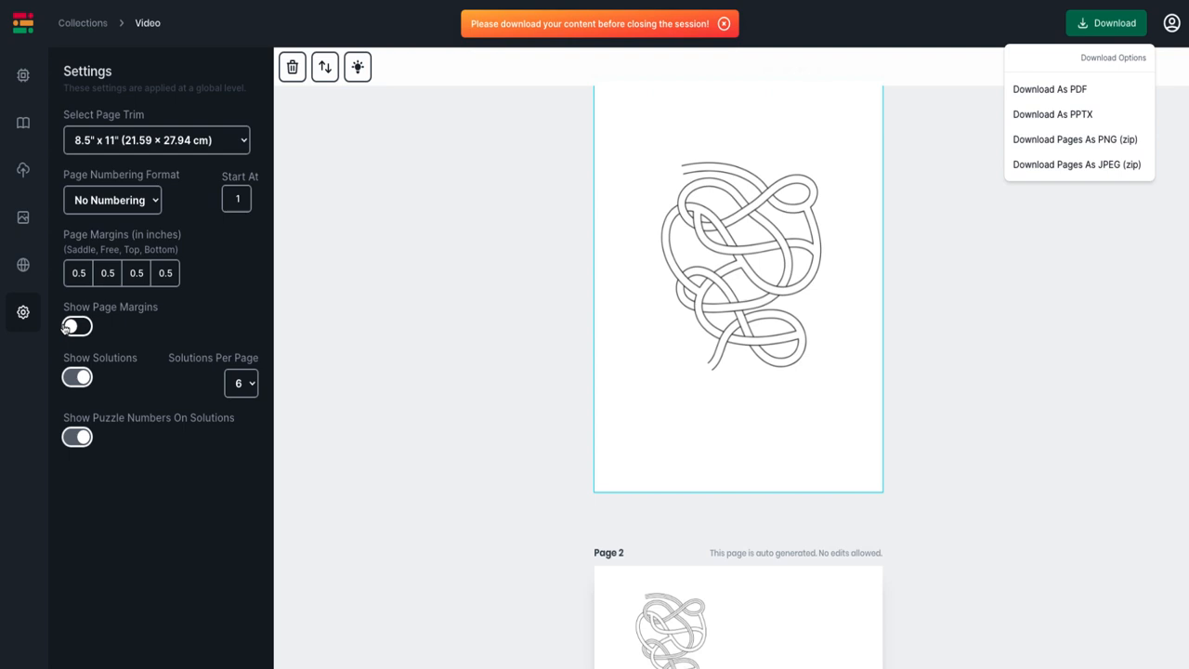
Step: Turn on page margins and toggle solution pages off and back on
{"action": "left_click", "coordinate": [77, 326]}
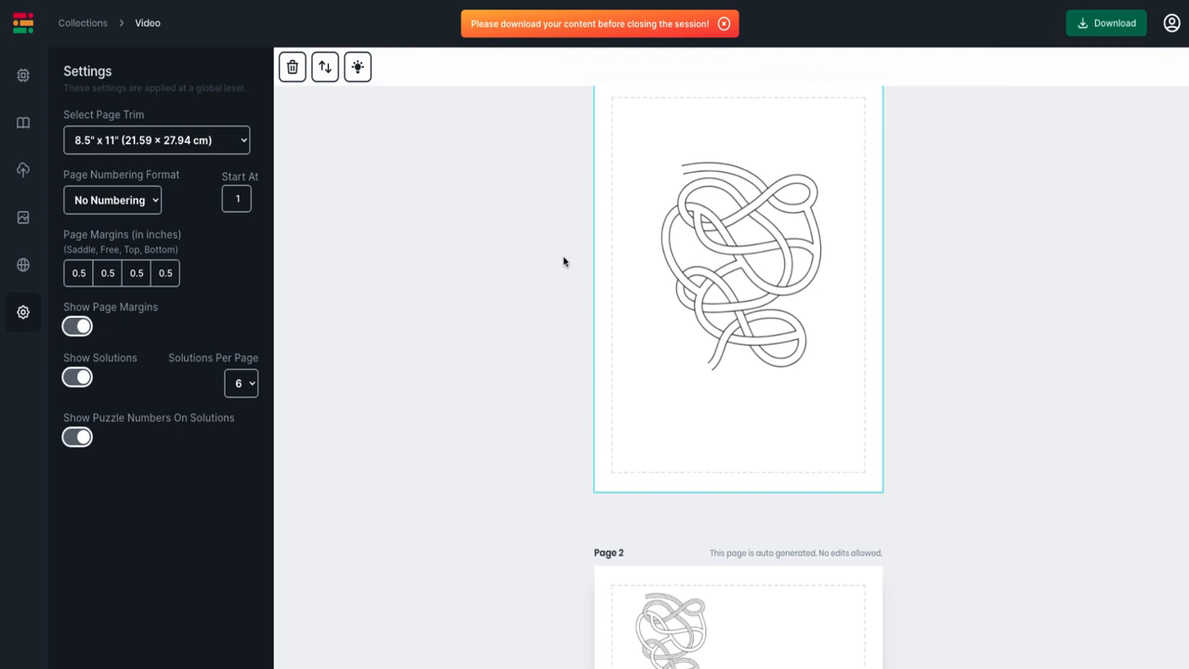
{"action": "scroll", "scroll_direction": "down", "scroll_amount": 3}
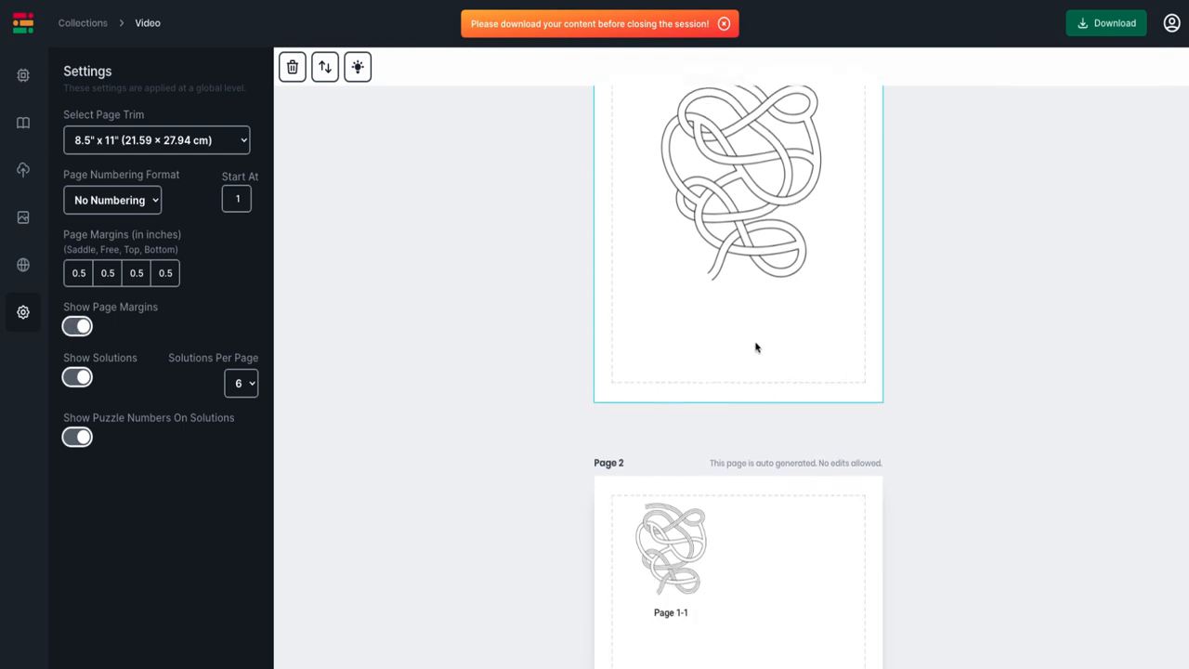
{"action": "left_click", "coordinate": [77, 376]}
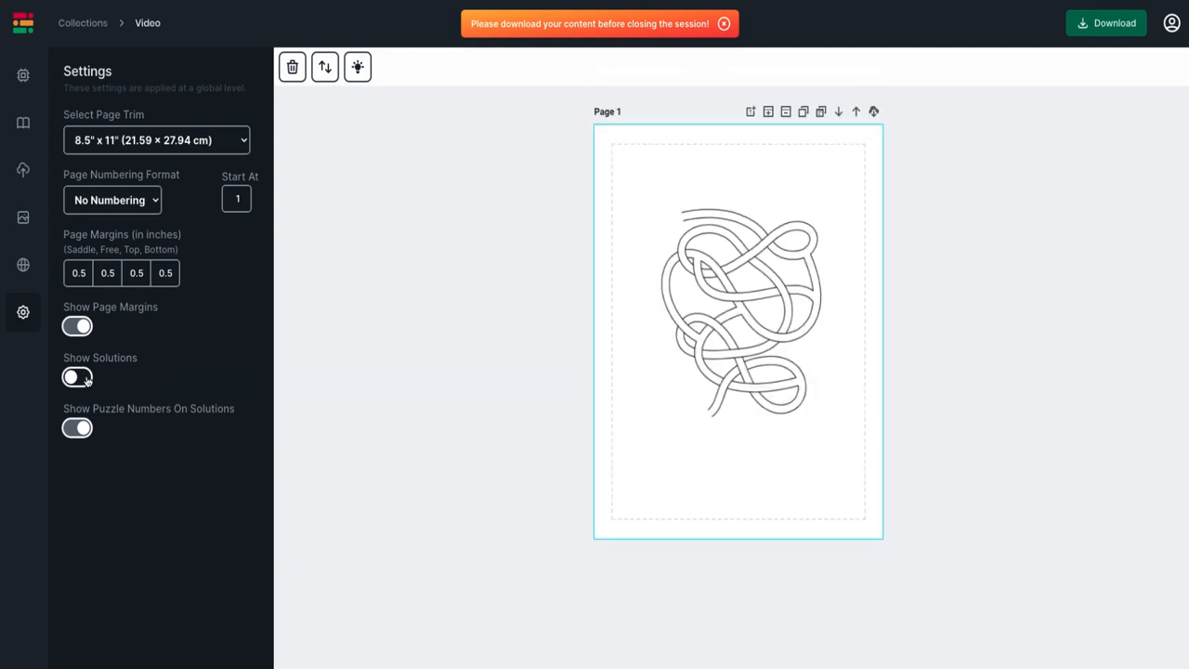
{"action": "mouse_move", "coordinate": [97, 361]}
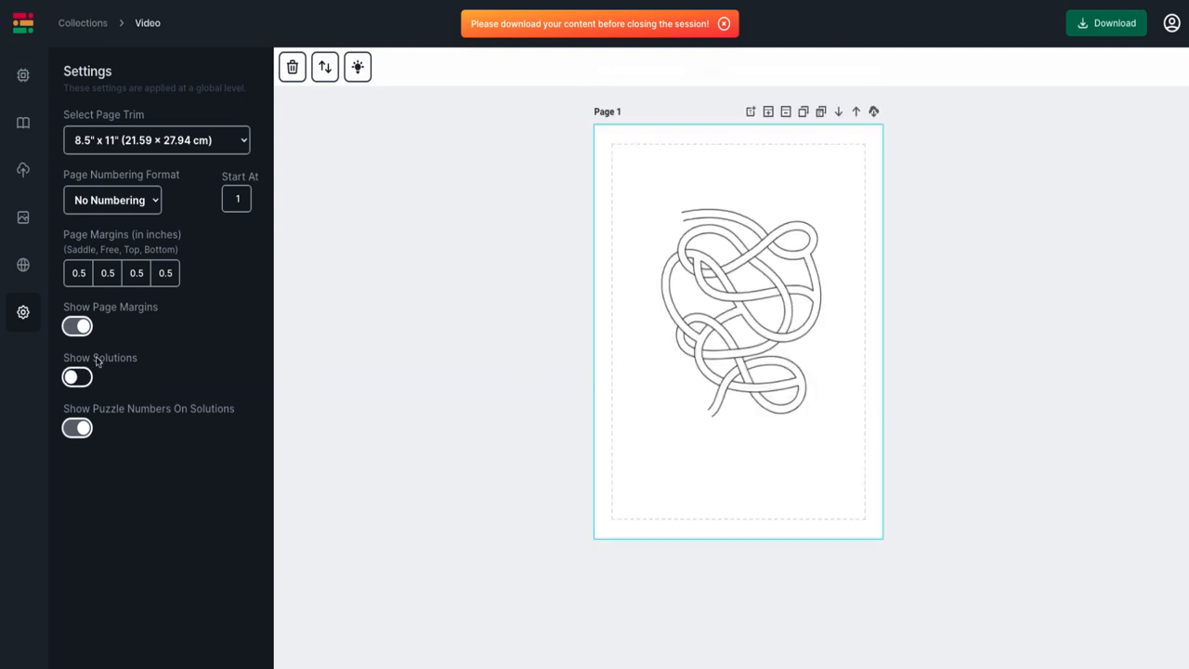
{"action": "left_click", "coordinate": [78, 376]}
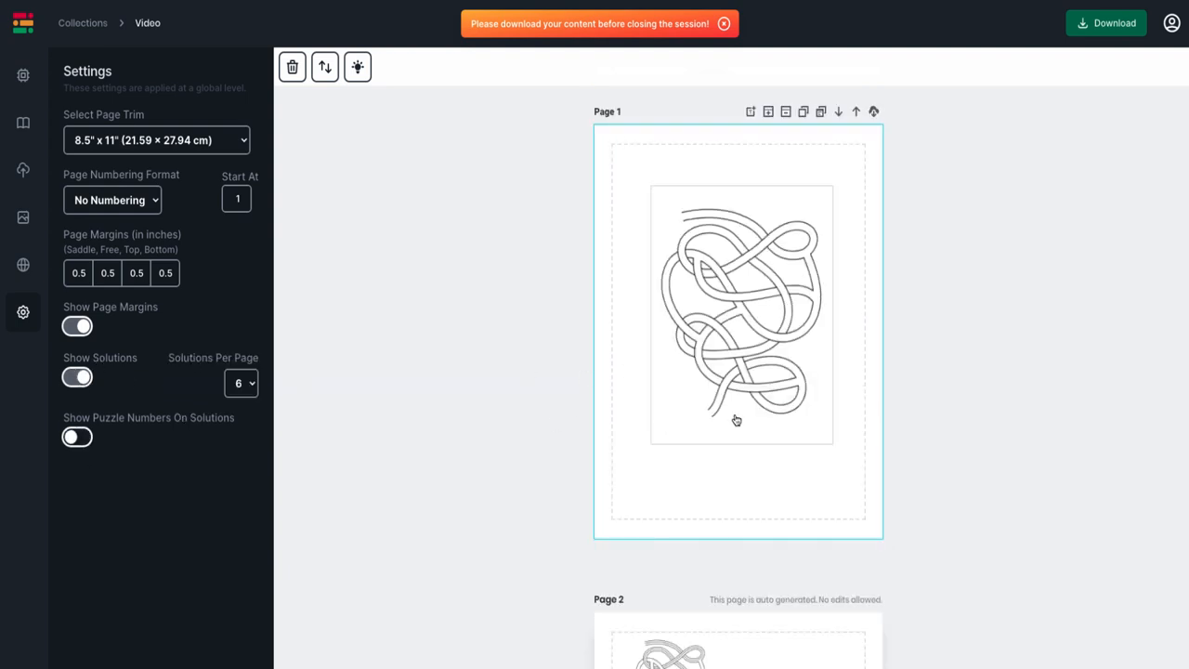
{"action": "scroll", "scroll_direction": "down", "scroll_amount": 3}
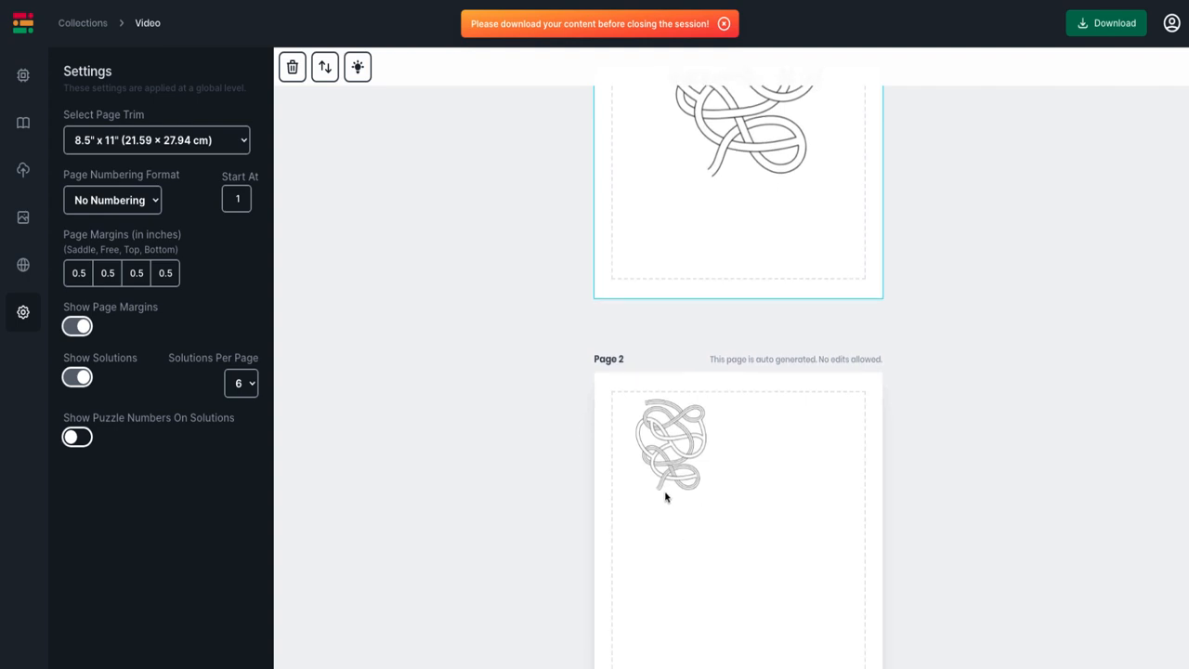
{"action": "mouse_move", "coordinate": [670, 504]}
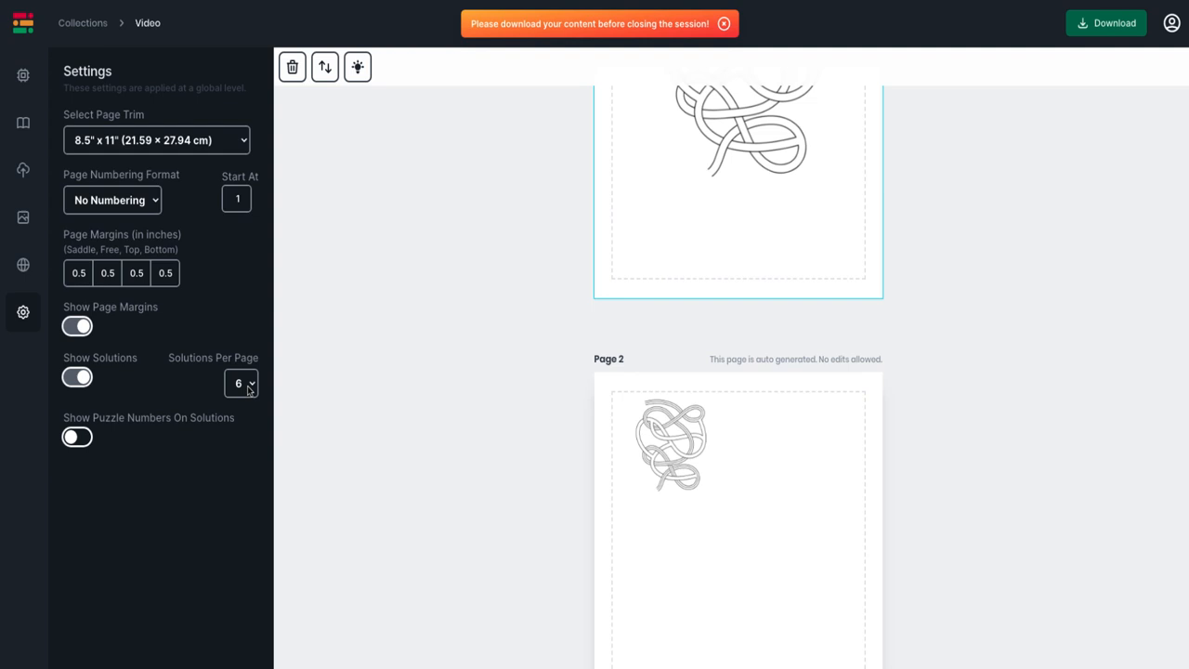
Step: Set Solutions Per Page to 4, trying 1 and 2 first
{"action": "left_click", "coordinate": [239, 382]}
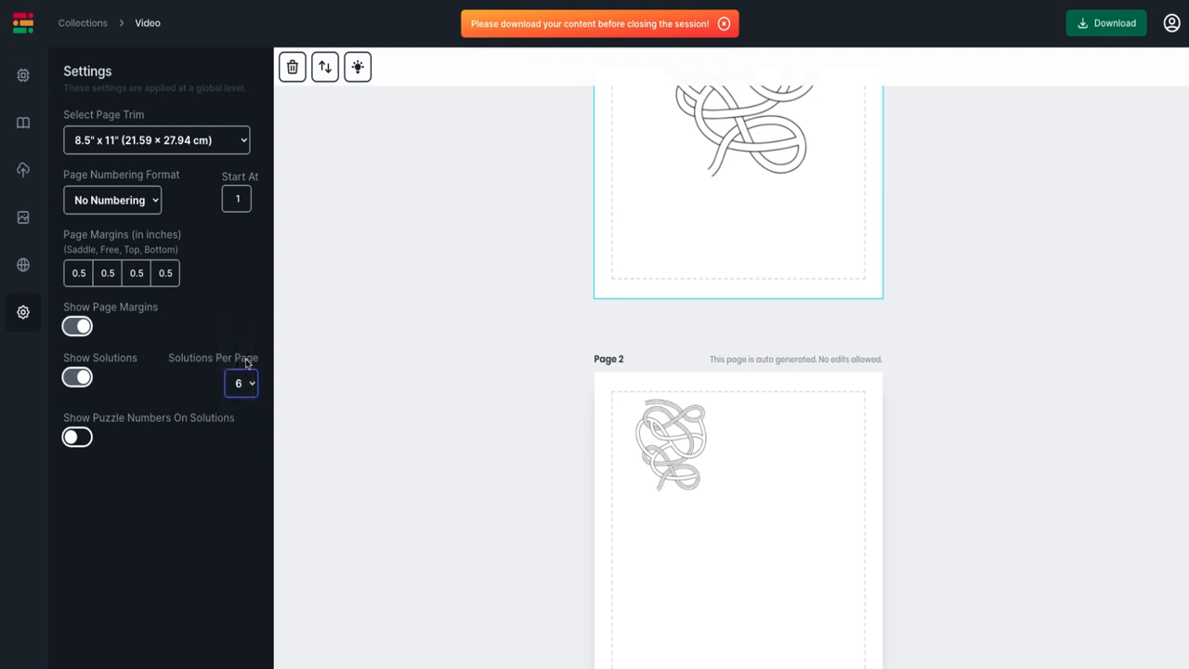
{"action": "left_click", "coordinate": [238, 382]}
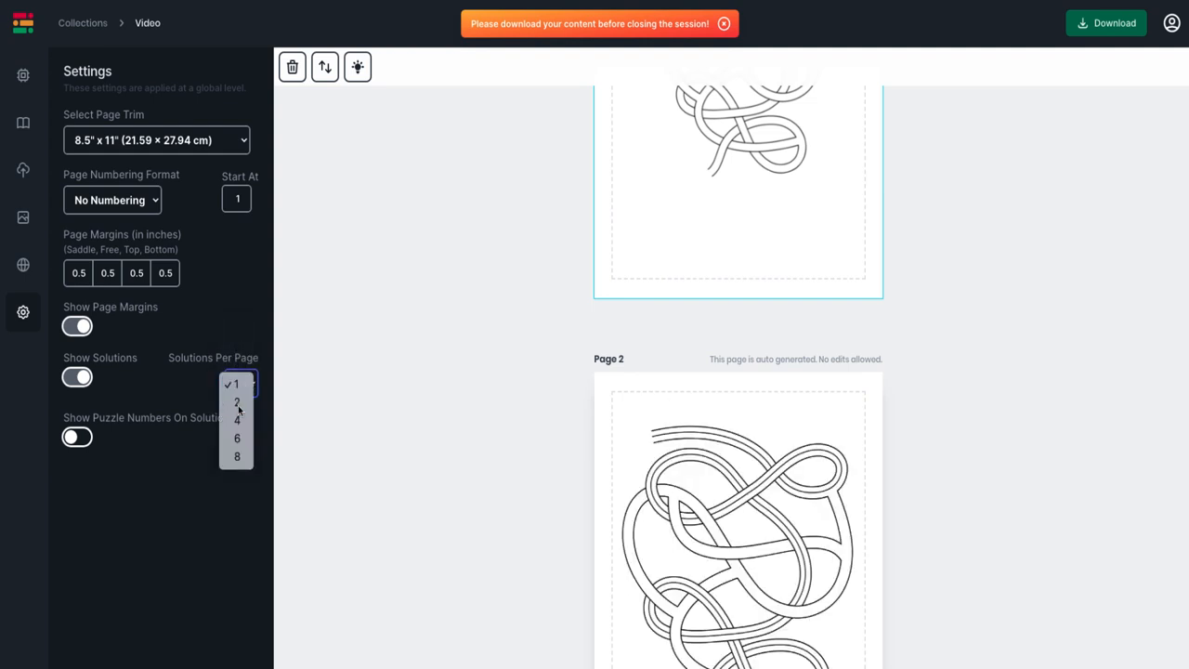
{"action": "left_click", "coordinate": [237, 401]}
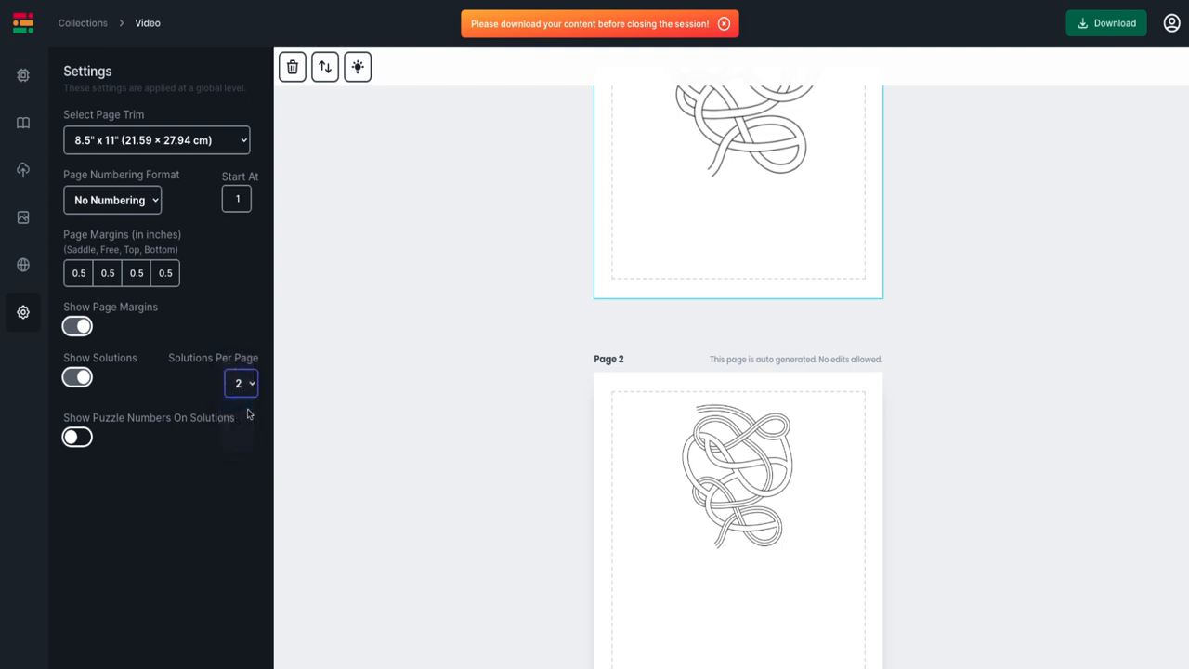
{"action": "left_click", "coordinate": [241, 383]}
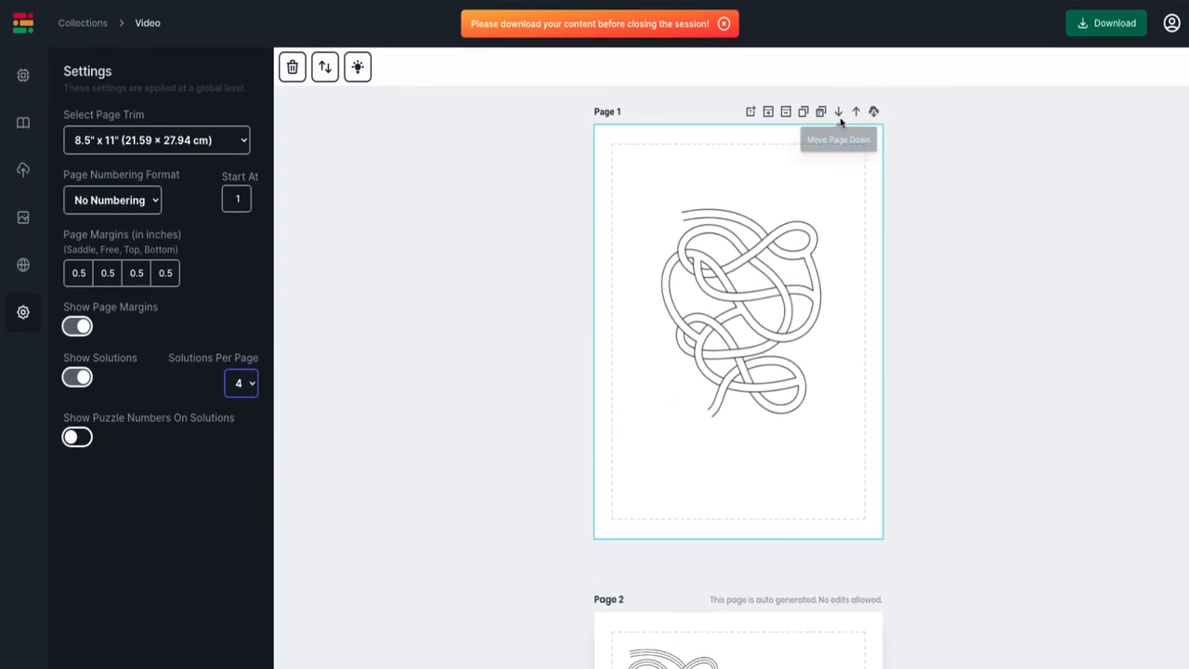
{"action": "mouse_move", "coordinate": [767, 112]}
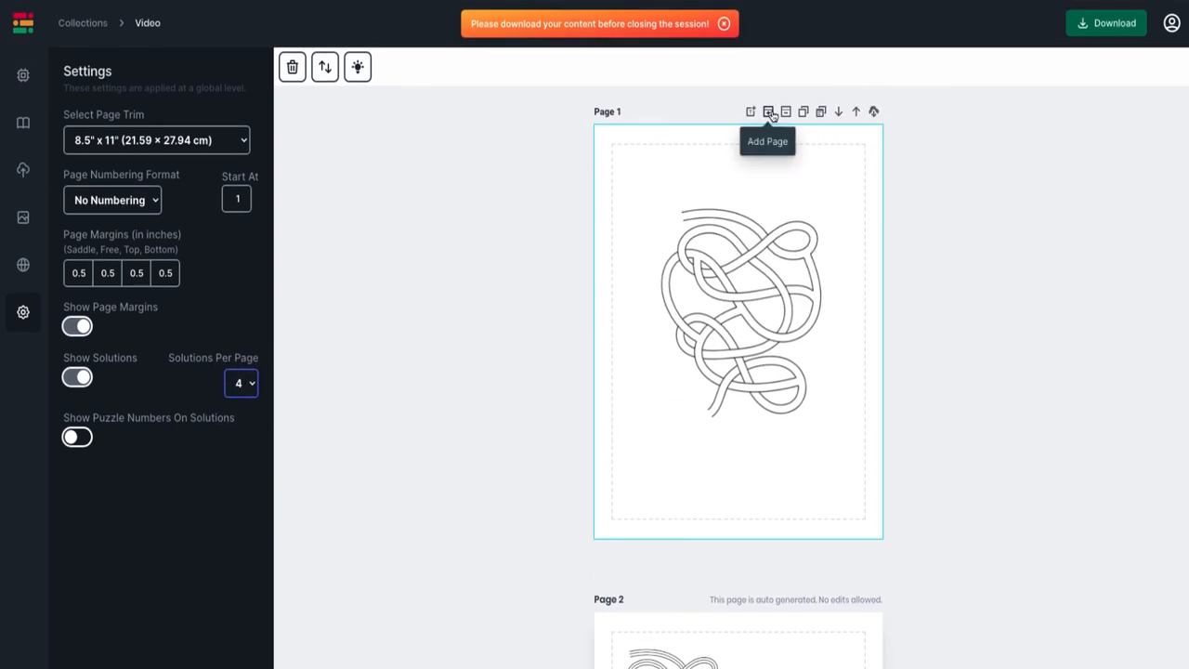
Step: Add a blank Page 2 and scroll the maze templates down to Maze Type 6
{"action": "left_click", "coordinate": [22, 75]}
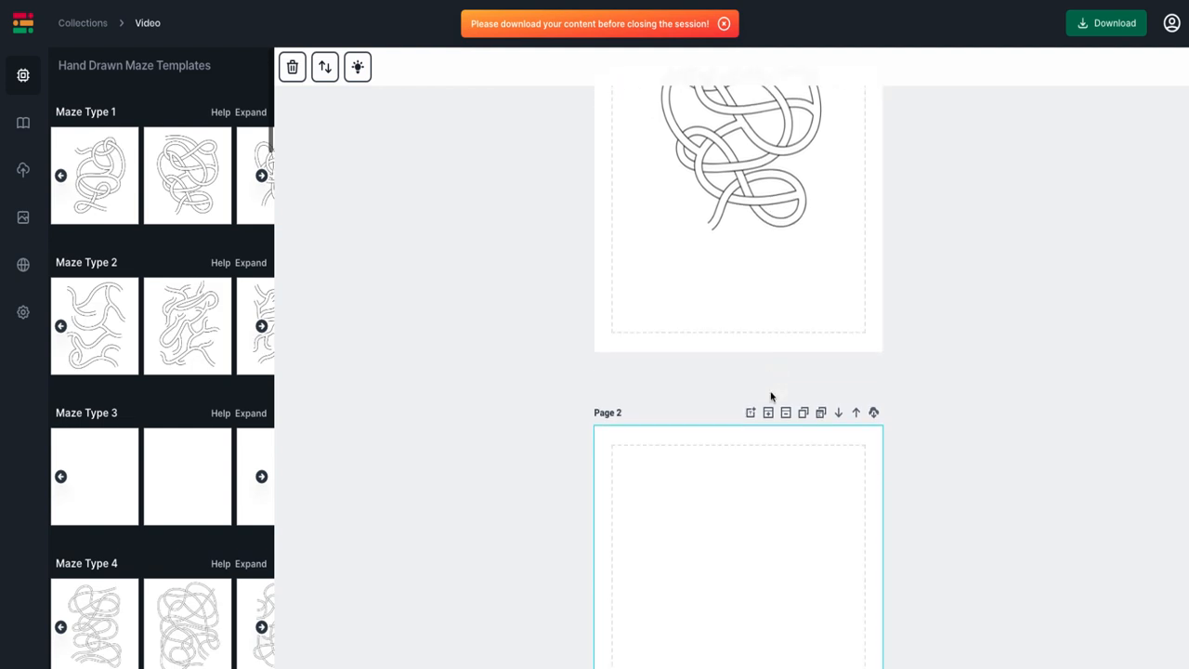
{"action": "scroll", "scroll_direction": "down", "scroll_amount": 3}
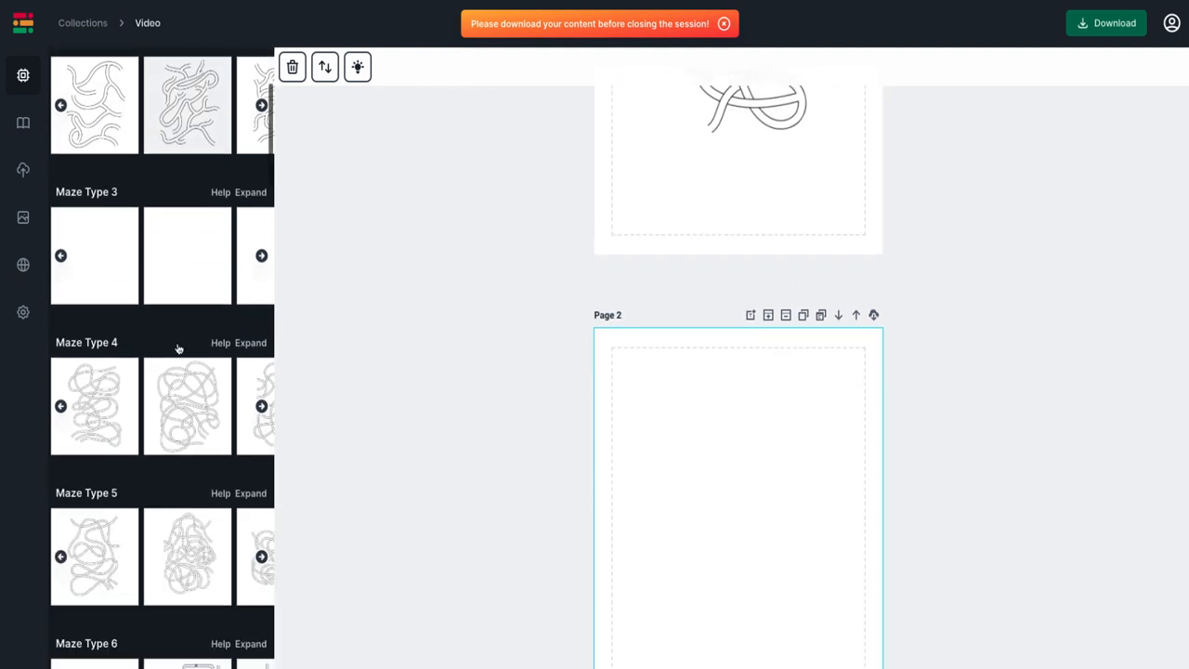
{"action": "scroll", "scroll_direction": "down", "scroll_amount": 3}
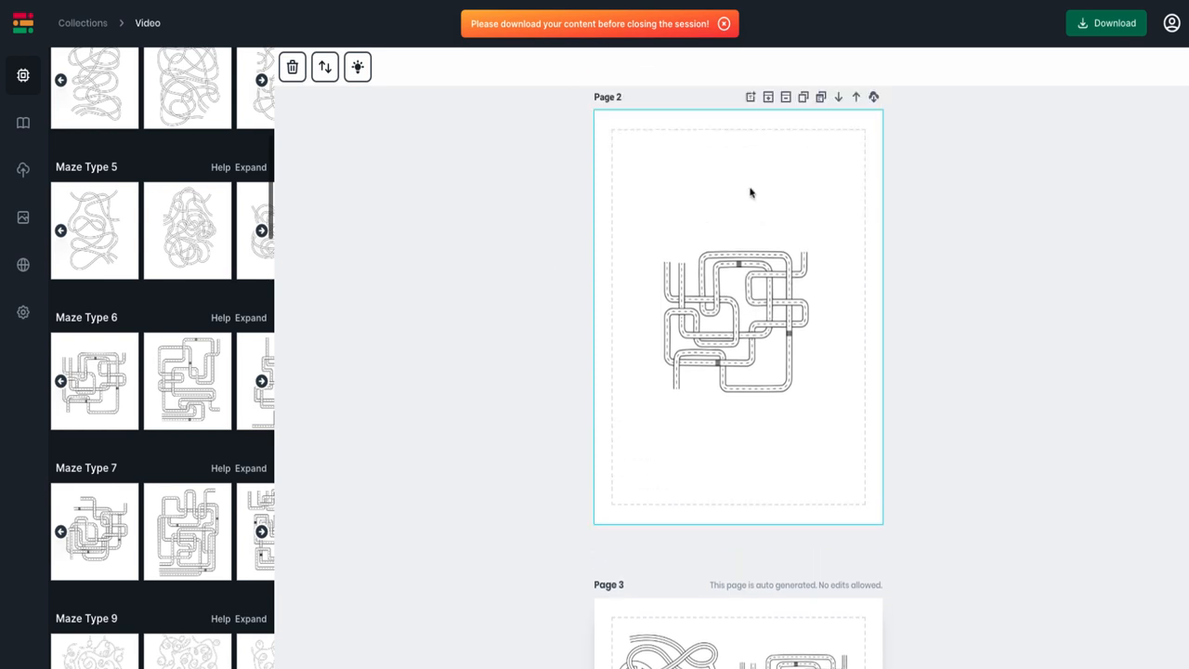
{"action": "scroll", "scroll_direction": "down", "scroll_amount": 3}
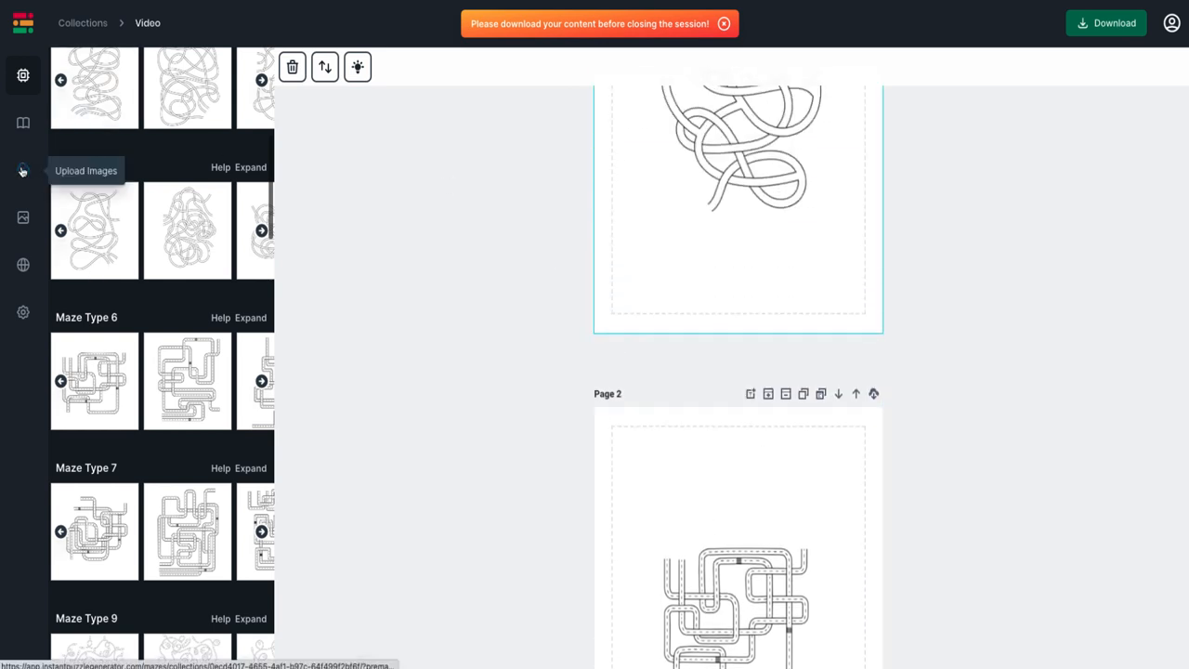
Step: Upload Monster7.png from Finder and insert both monster images into the book
{"action": "left_click", "coordinate": [22, 170]}
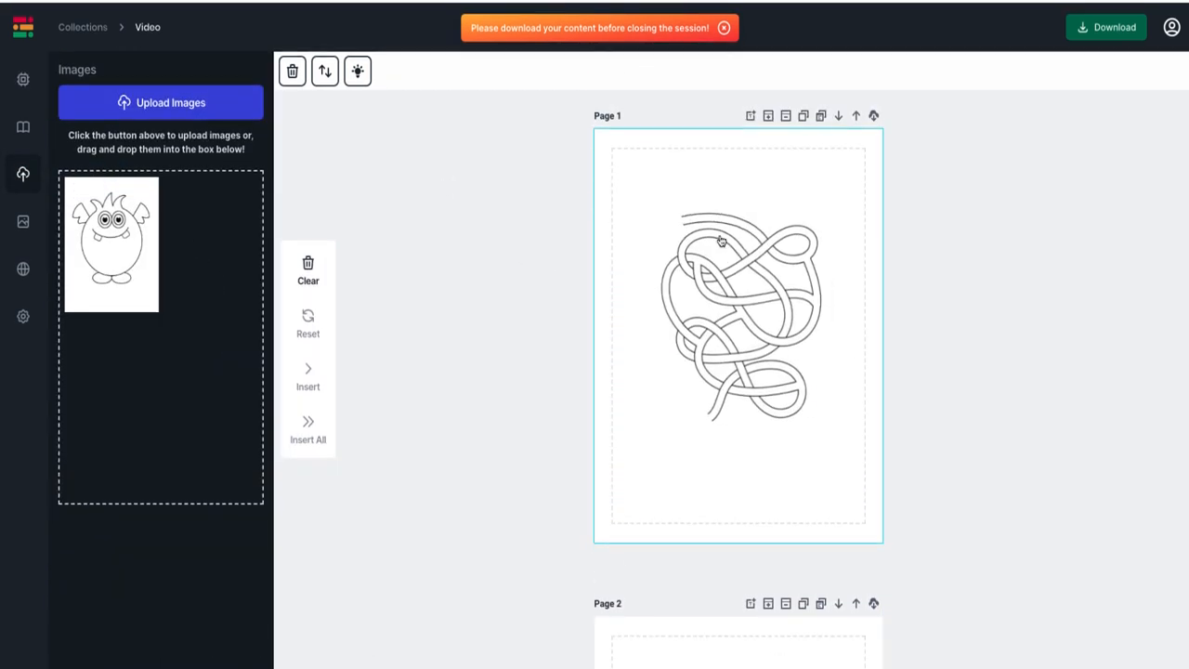
{"action": "left_click", "coordinate": [112, 242]}
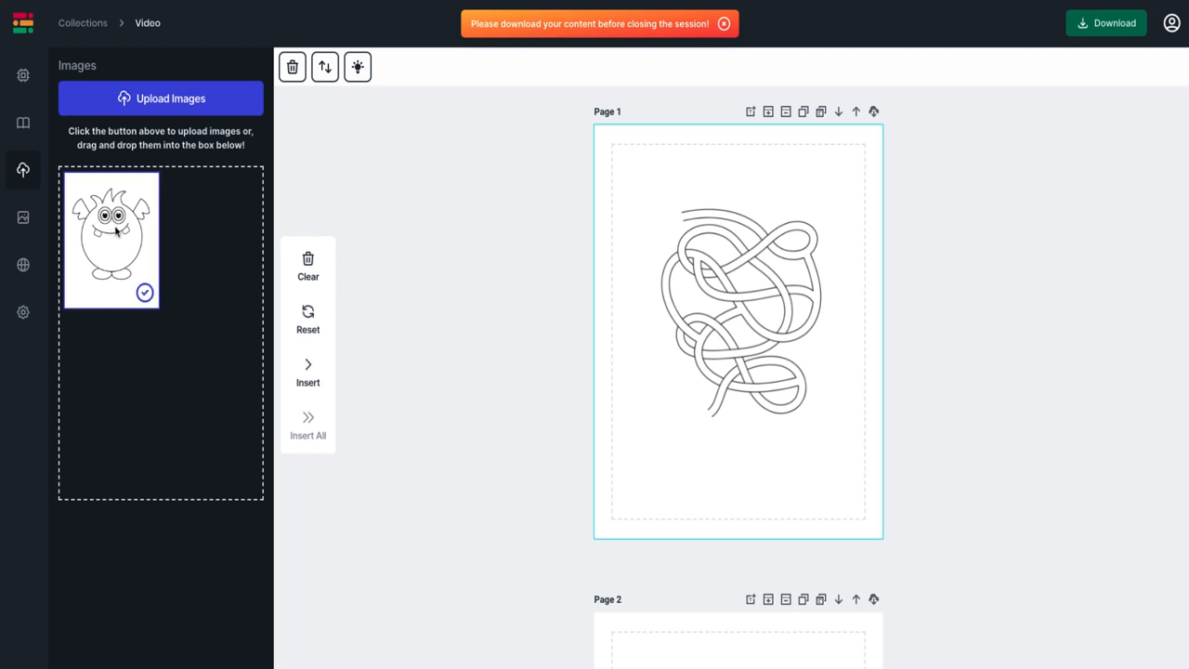
{"action": "mouse_move", "coordinate": [198, 241]}
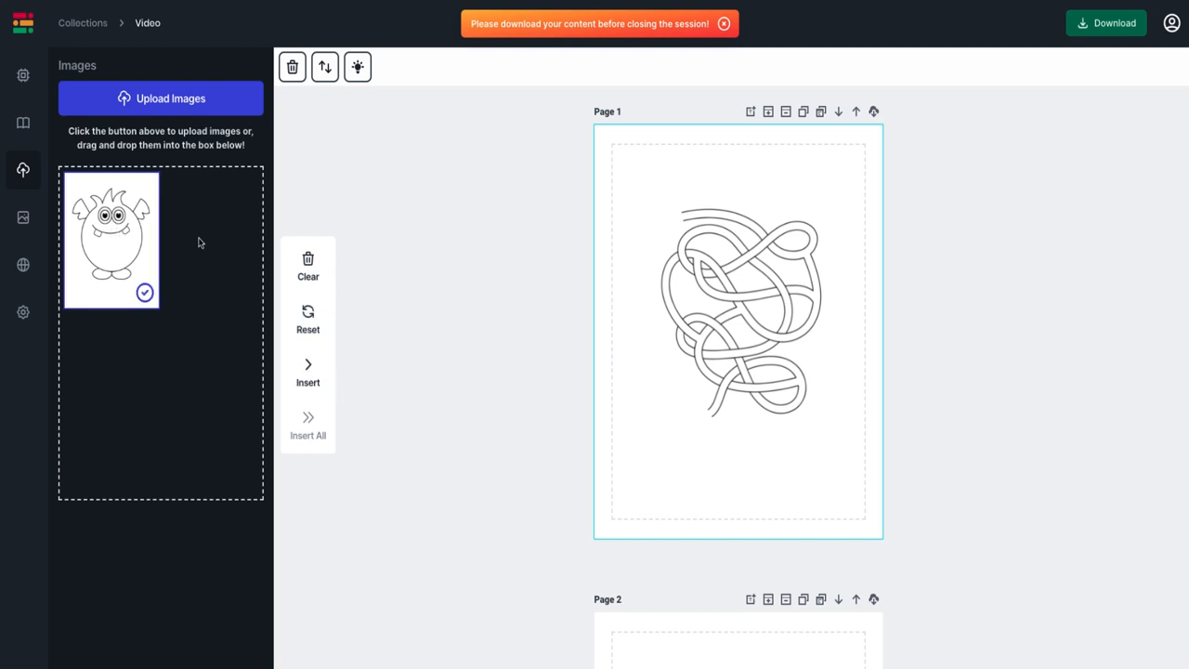
{"action": "mouse_move", "coordinate": [236, 351]}
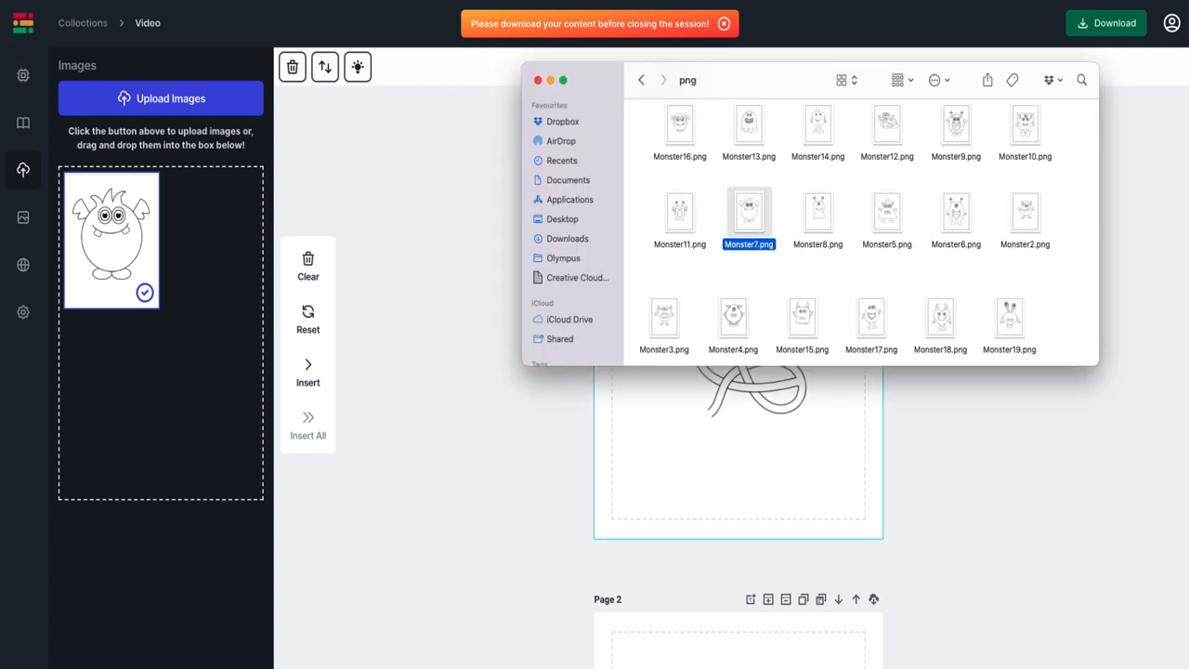
{"action": "left_click_drag", "start_coordinate": [887, 213], "coordinate": [174, 390]}
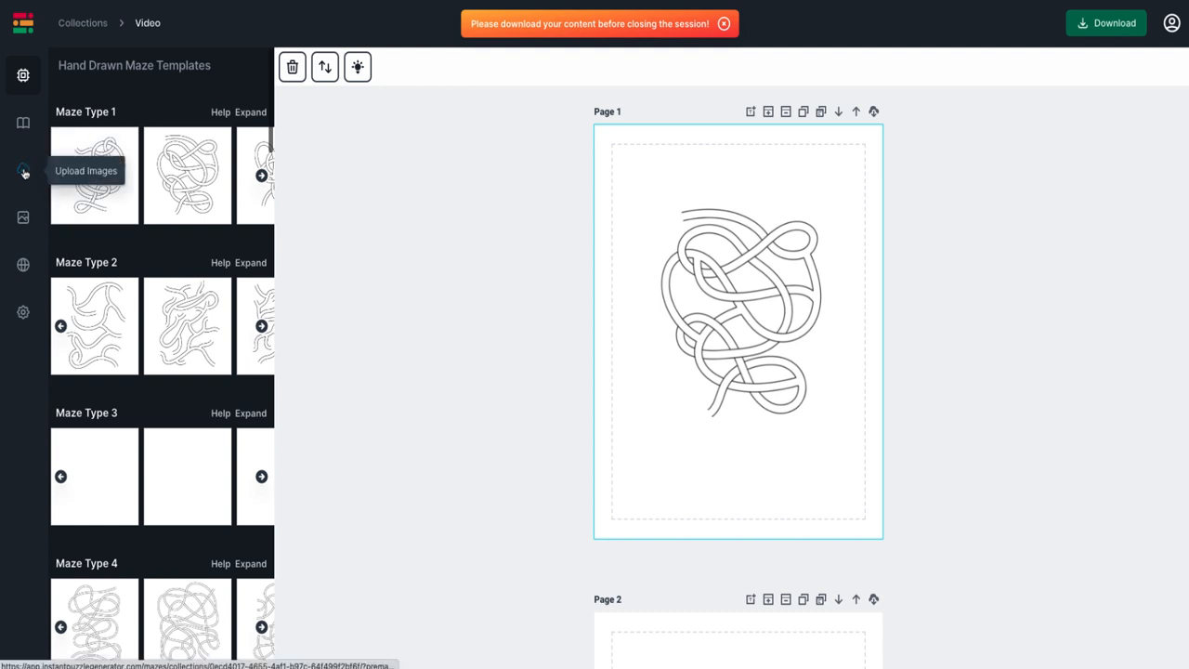
{"action": "left_click", "coordinate": [23, 170]}
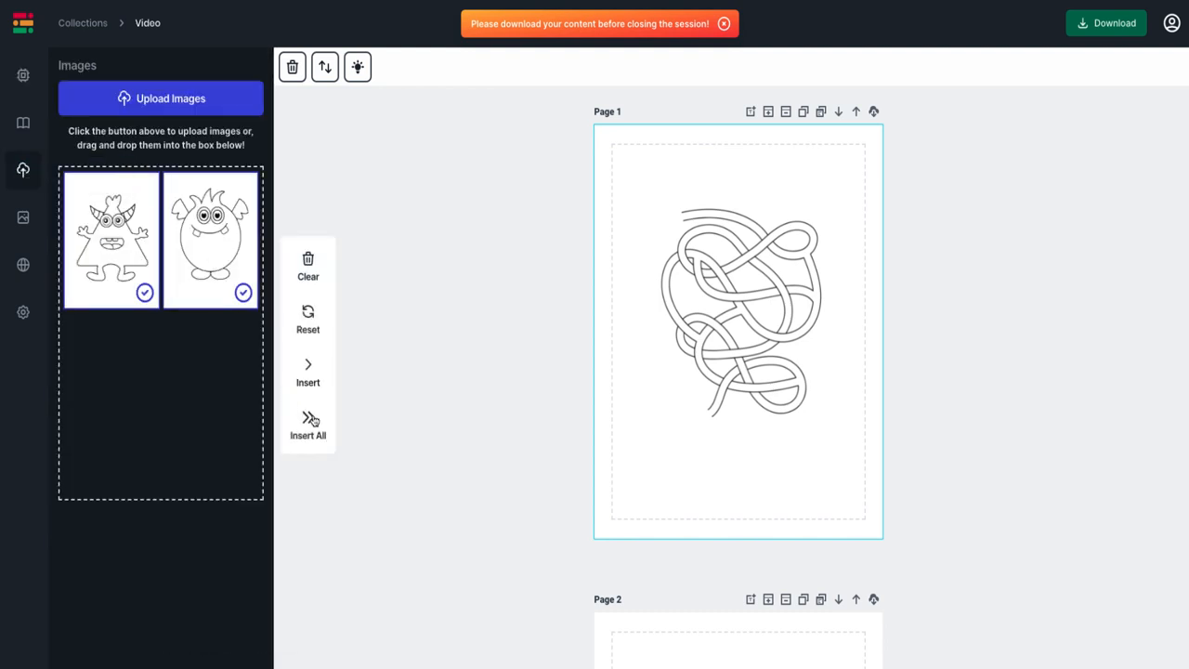
{"action": "left_click", "coordinate": [22, 75]}
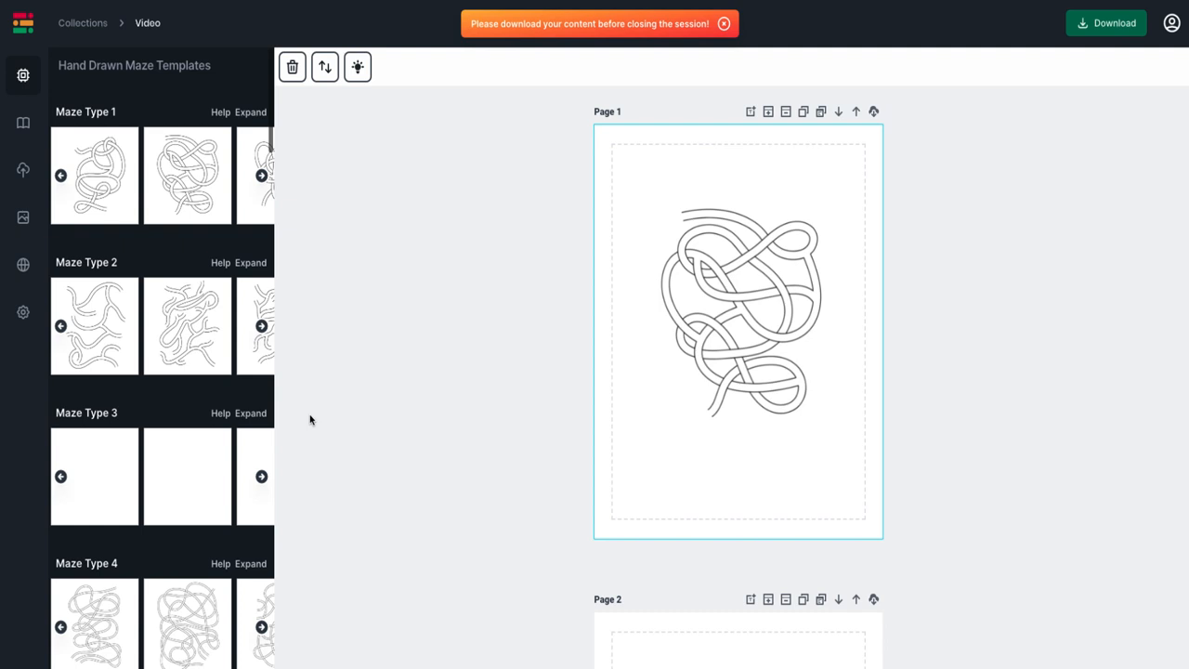
{"action": "mouse_move", "coordinate": [22, 170]}
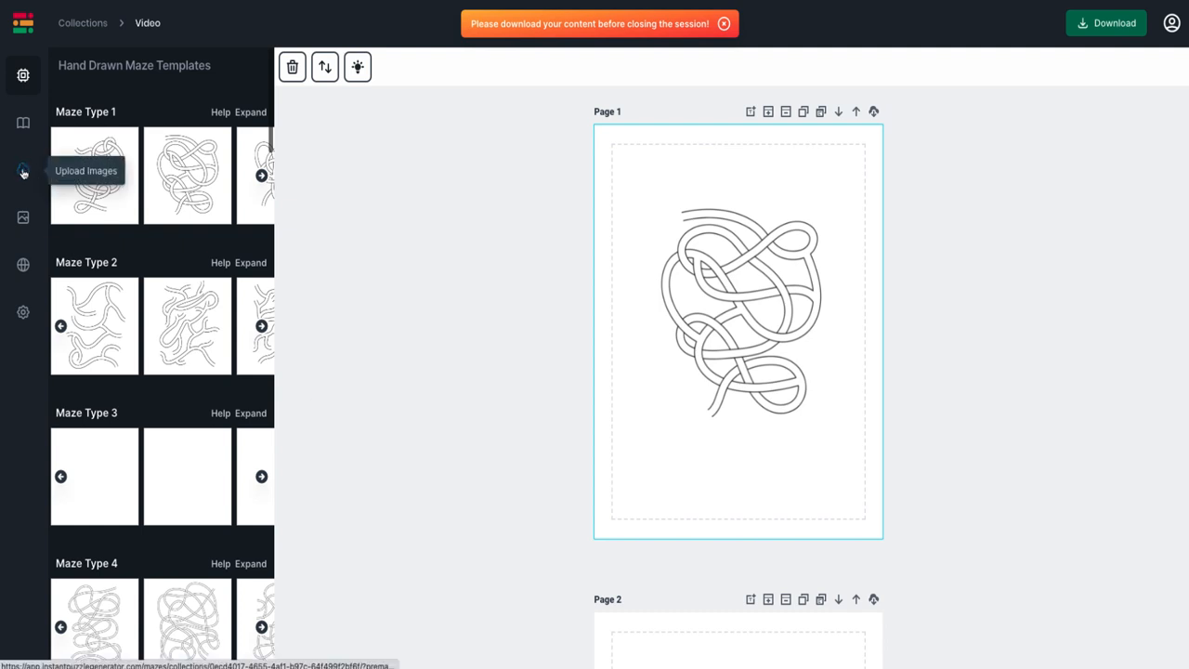
{"action": "left_click", "coordinate": [23, 170]}
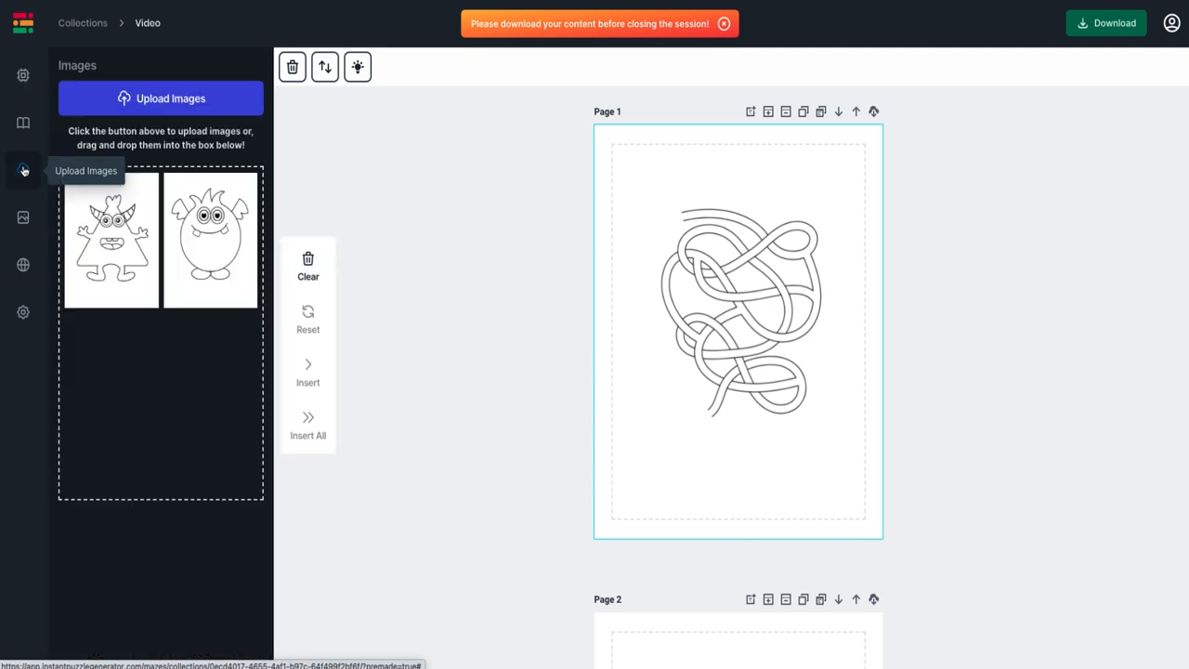
{"action": "left_click", "coordinate": [111, 238]}
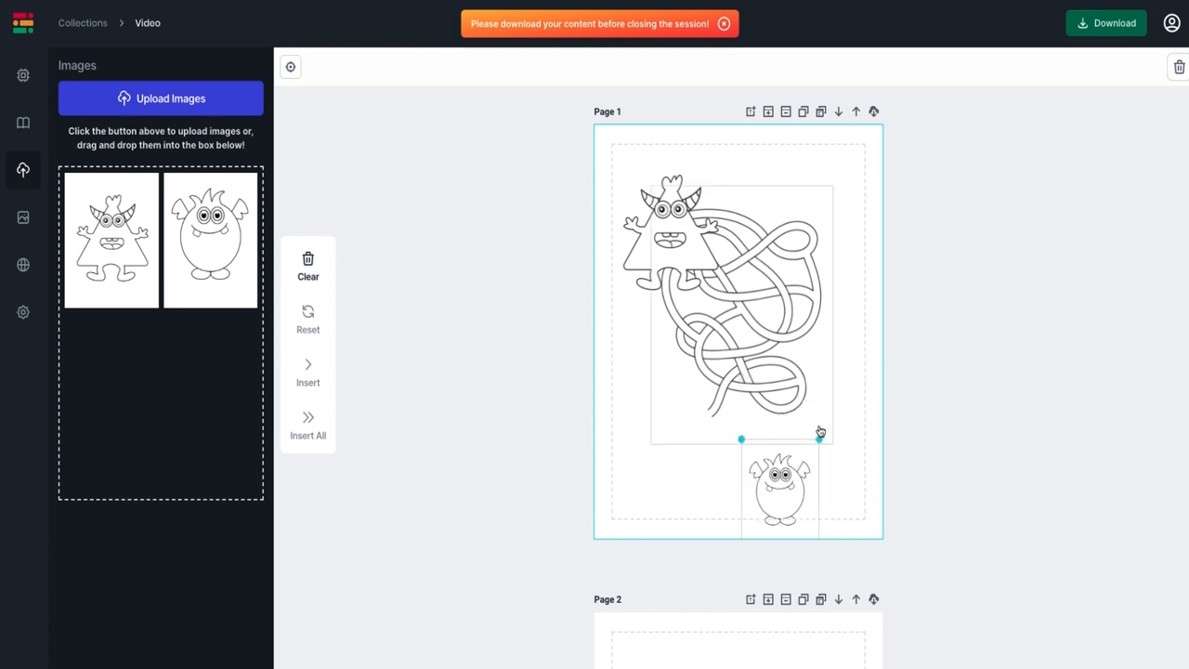
Step: Move the round monster to the maze's lower end and open the maze's path options
{"action": "left_click_drag", "start_coordinate": [780, 488], "coordinate": [683, 441]}
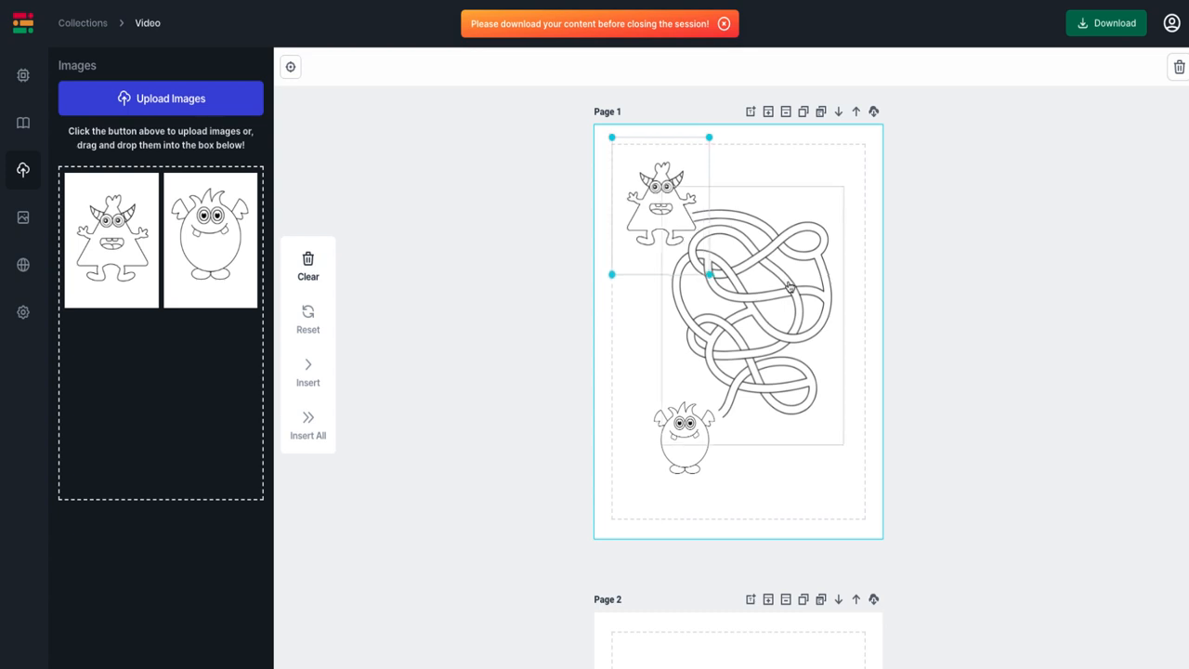
{"action": "left_click", "coordinate": [572, 66]}
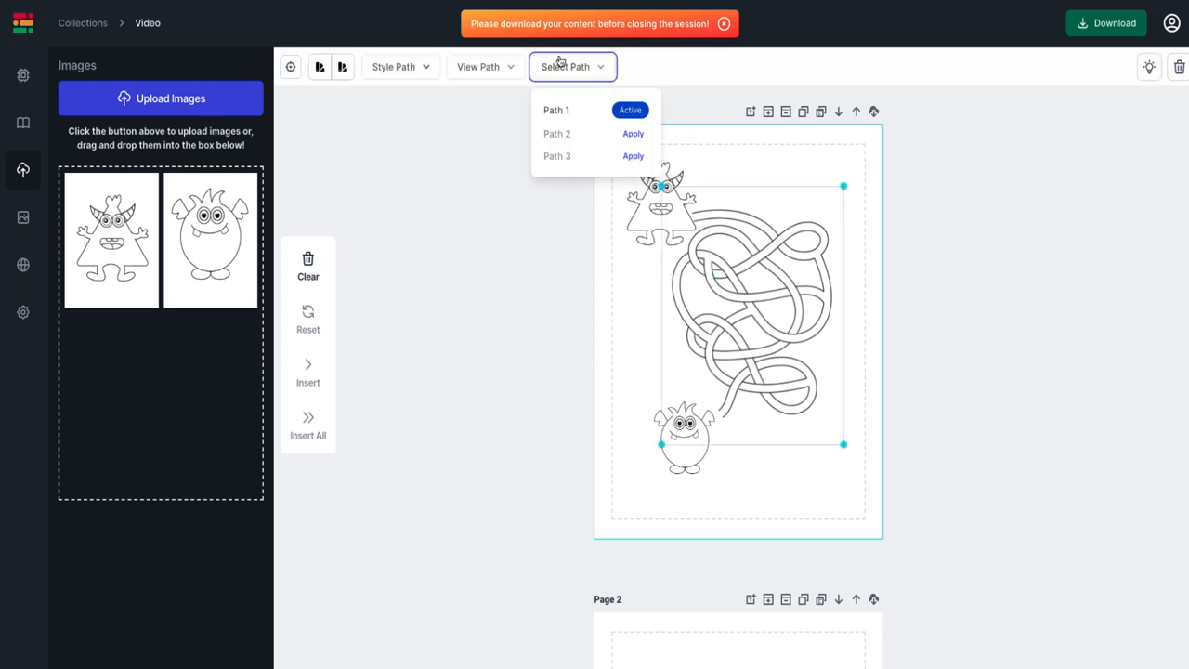
{"action": "left_click", "coordinate": [632, 134]}
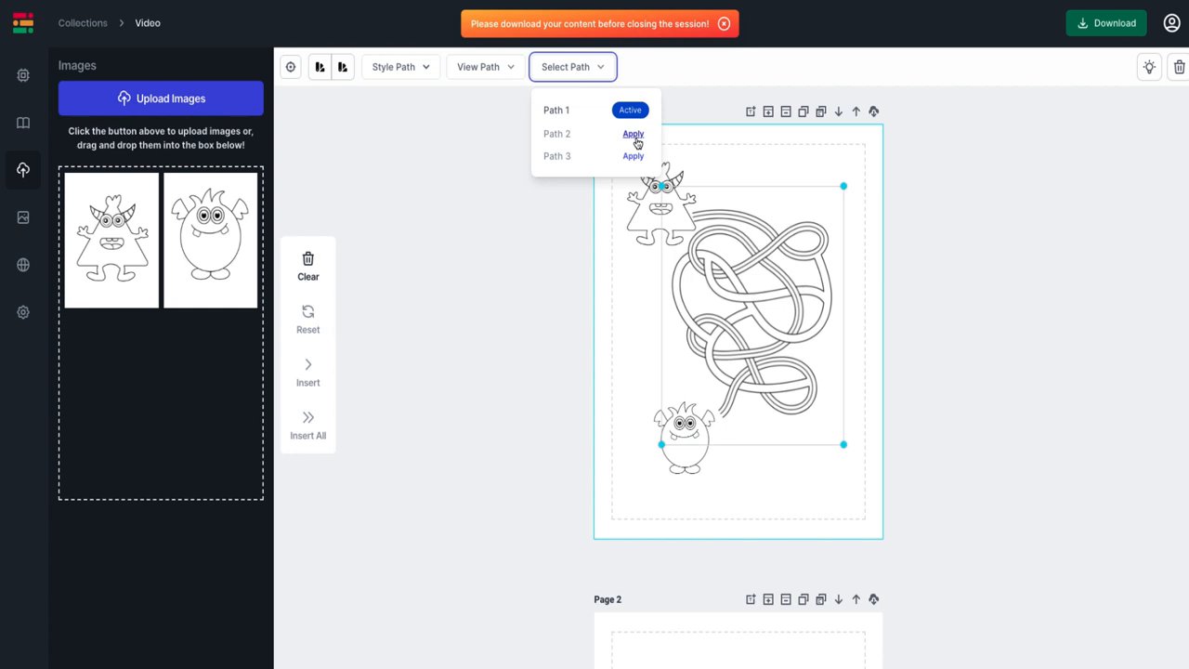
Step: Apply Path 2, then Path 3, to the page 1 maze
{"action": "left_click", "coordinate": [632, 133]}
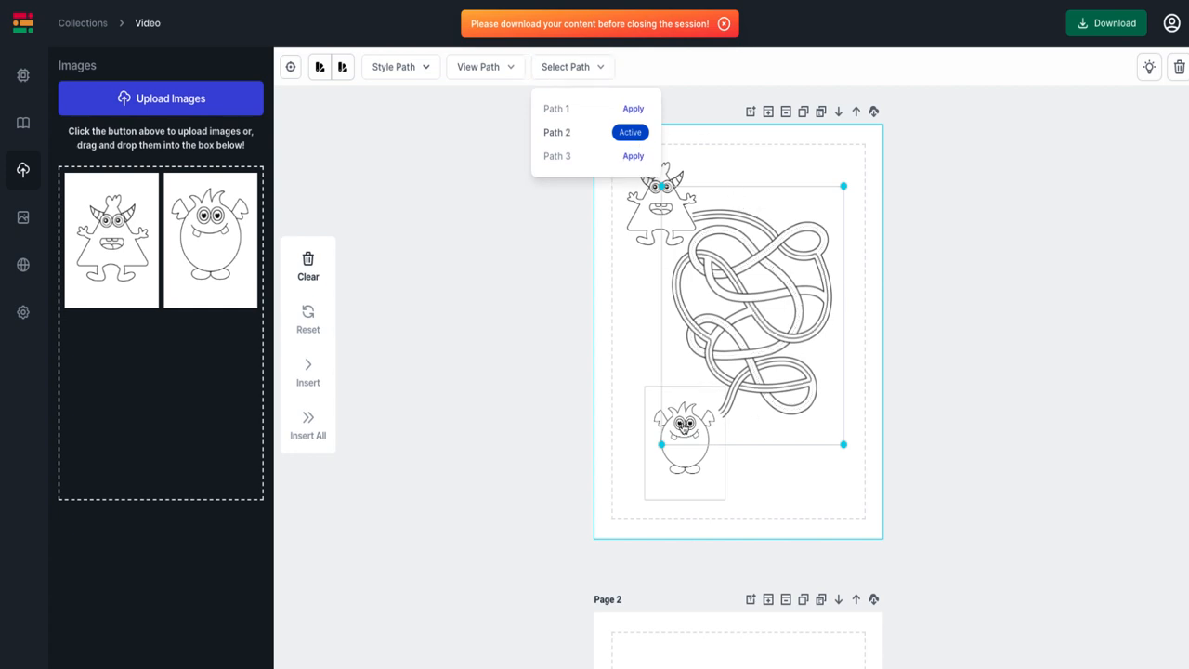
{"action": "left_click", "coordinate": [633, 156]}
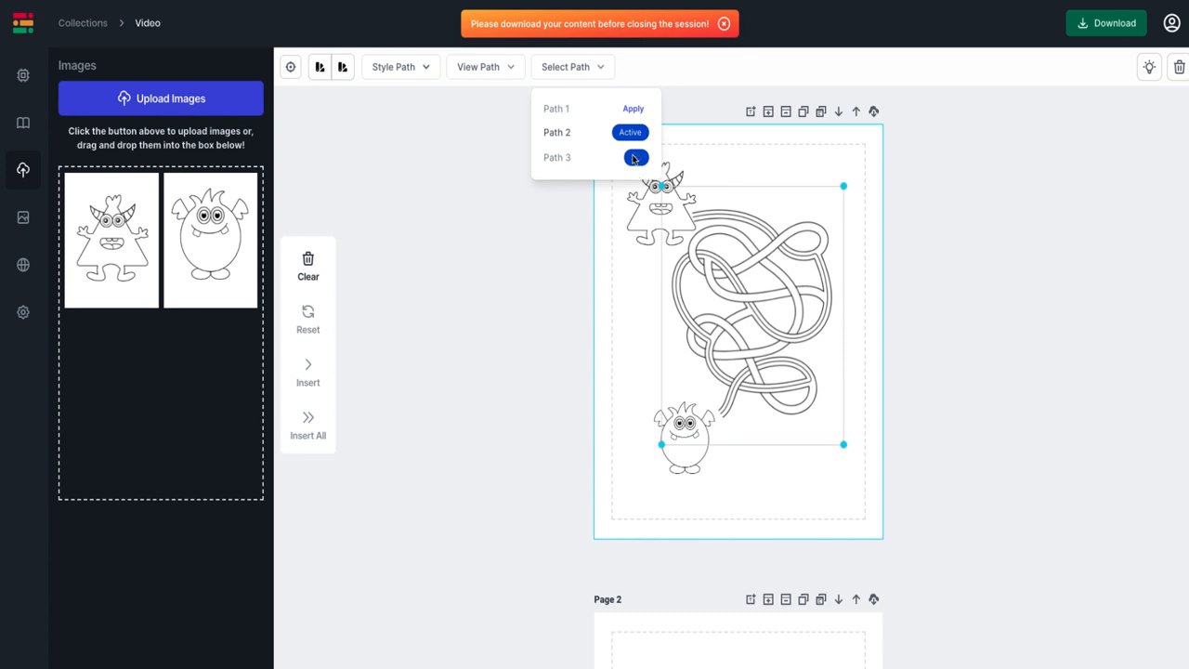
{"action": "left_click", "coordinate": [636, 156]}
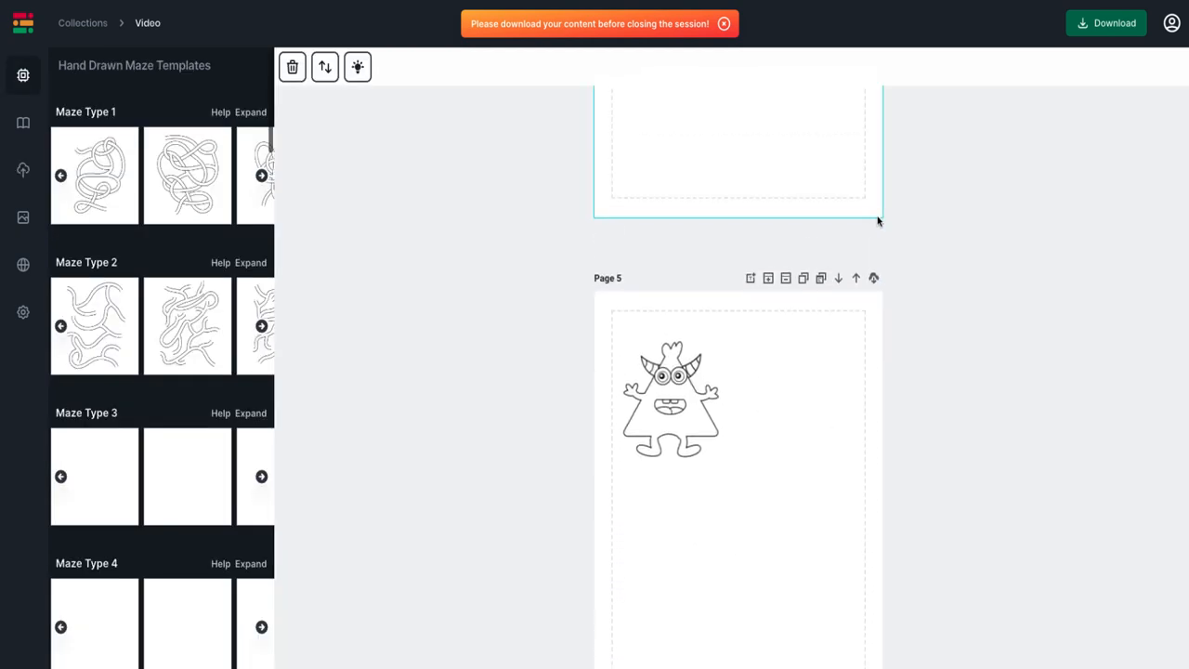
{"action": "scroll", "scroll_direction": "down", "scroll_amount": 3}
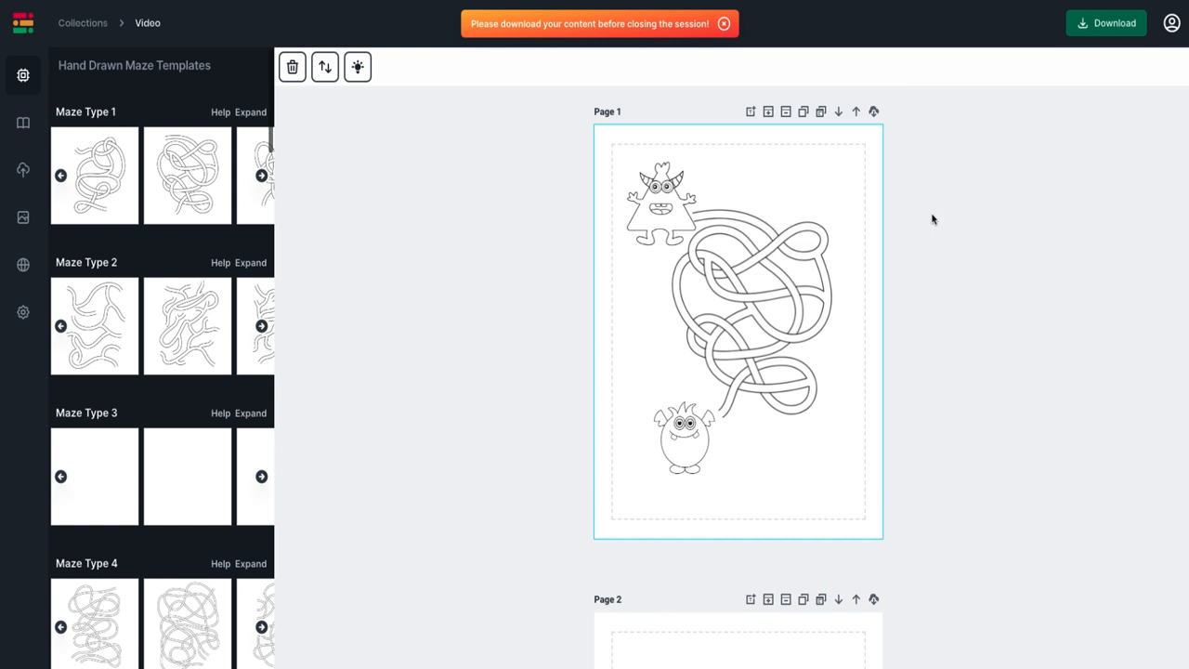
{"action": "scroll", "scroll_direction": "down", "scroll_amount": 3}
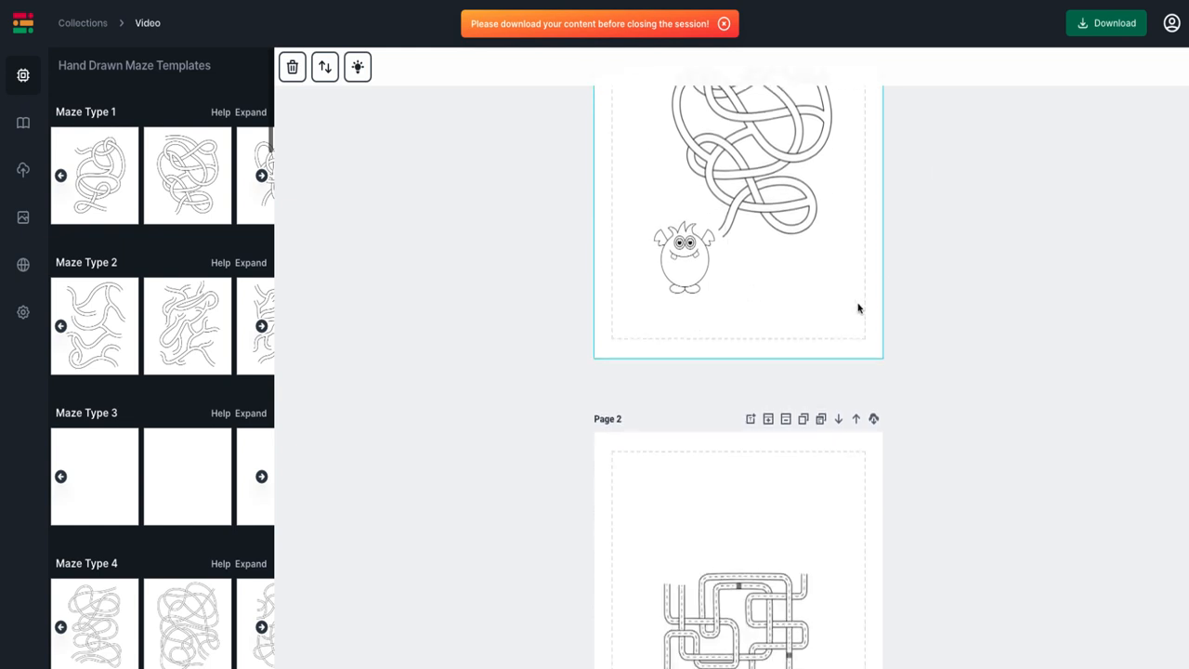
{"action": "scroll", "scroll_direction": "down", "scroll_amount": 3}
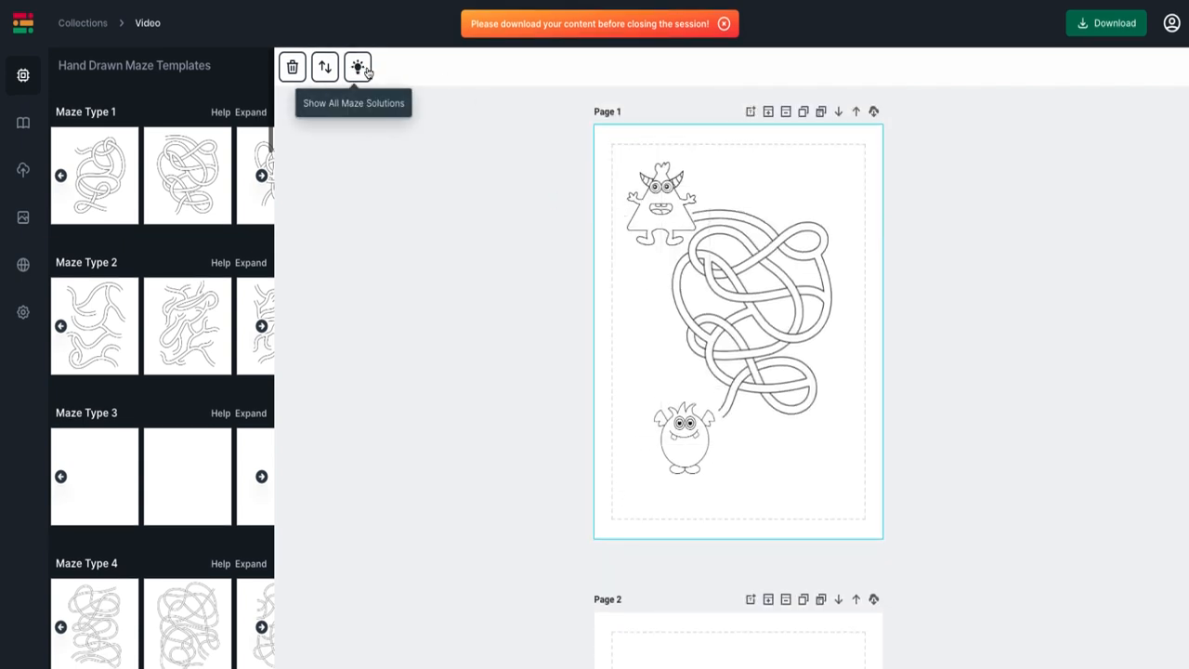
Step: Show all maze solutions, try path Style 2, and toggle the Path 2 view on and off
{"action": "left_click", "coordinate": [358, 66]}
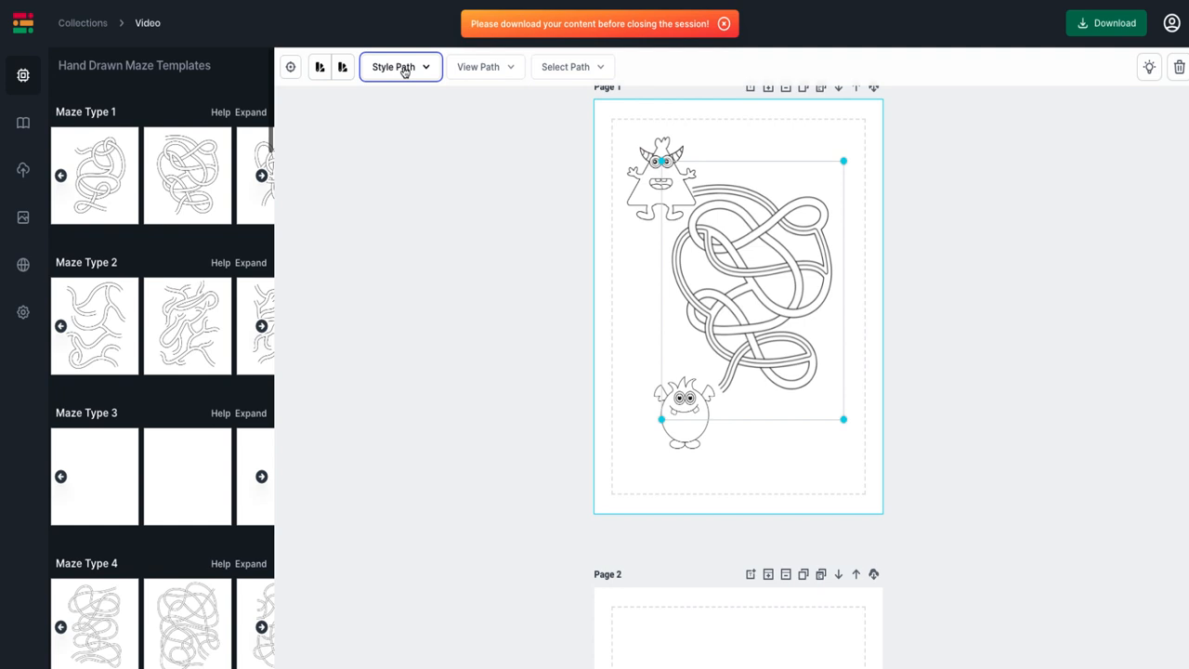
{"action": "left_click", "coordinate": [400, 66]}
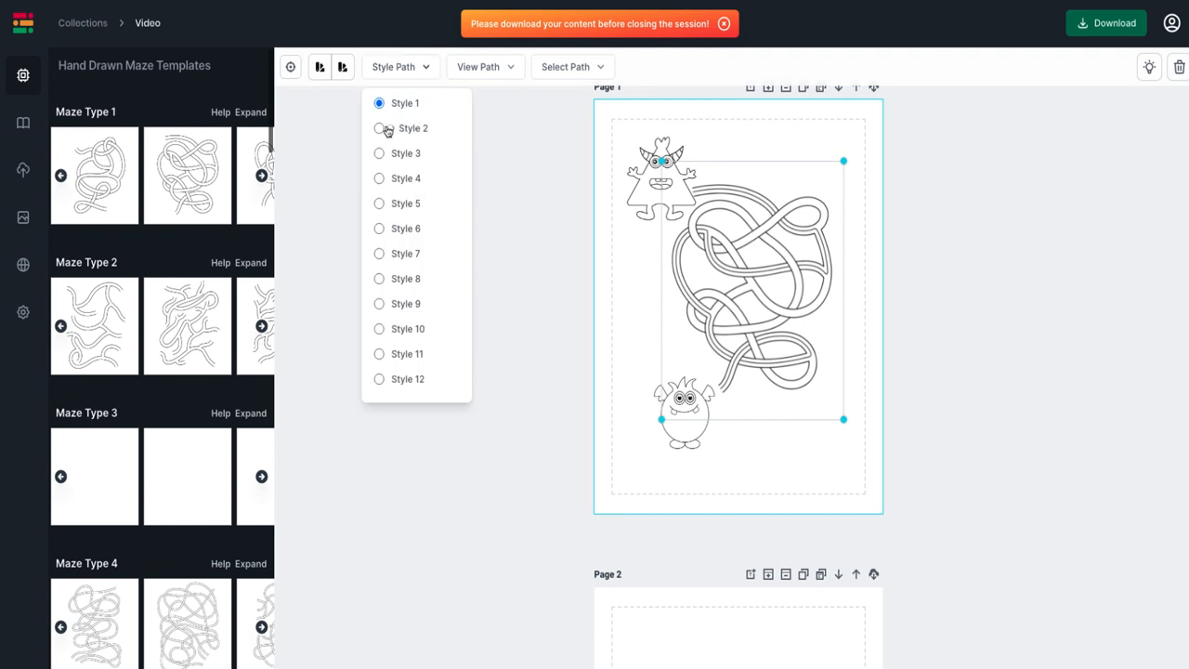
{"action": "left_click", "coordinate": [477, 66]}
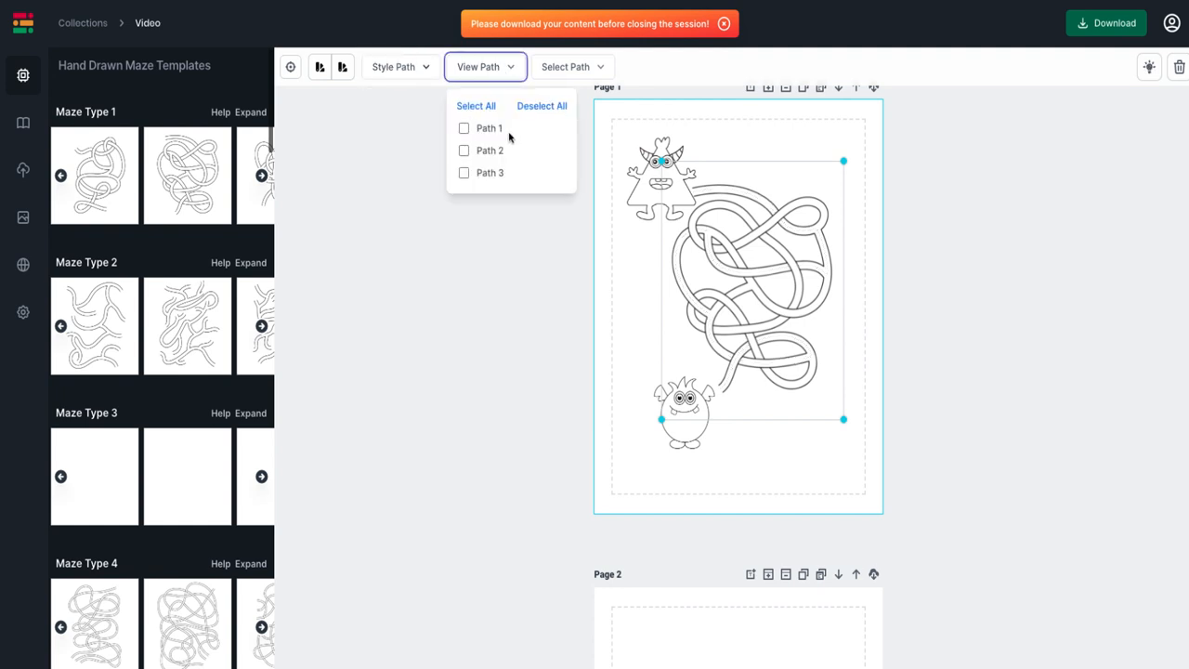
{"action": "left_click", "coordinate": [464, 150]}
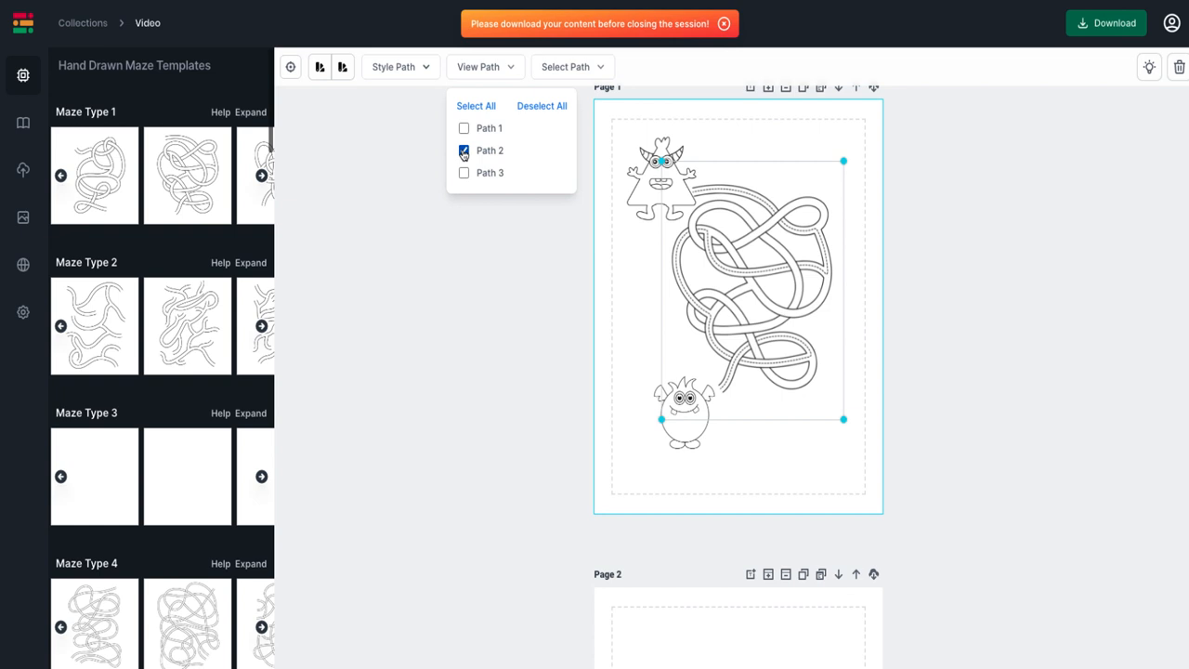
{"action": "left_click", "coordinate": [464, 150]}
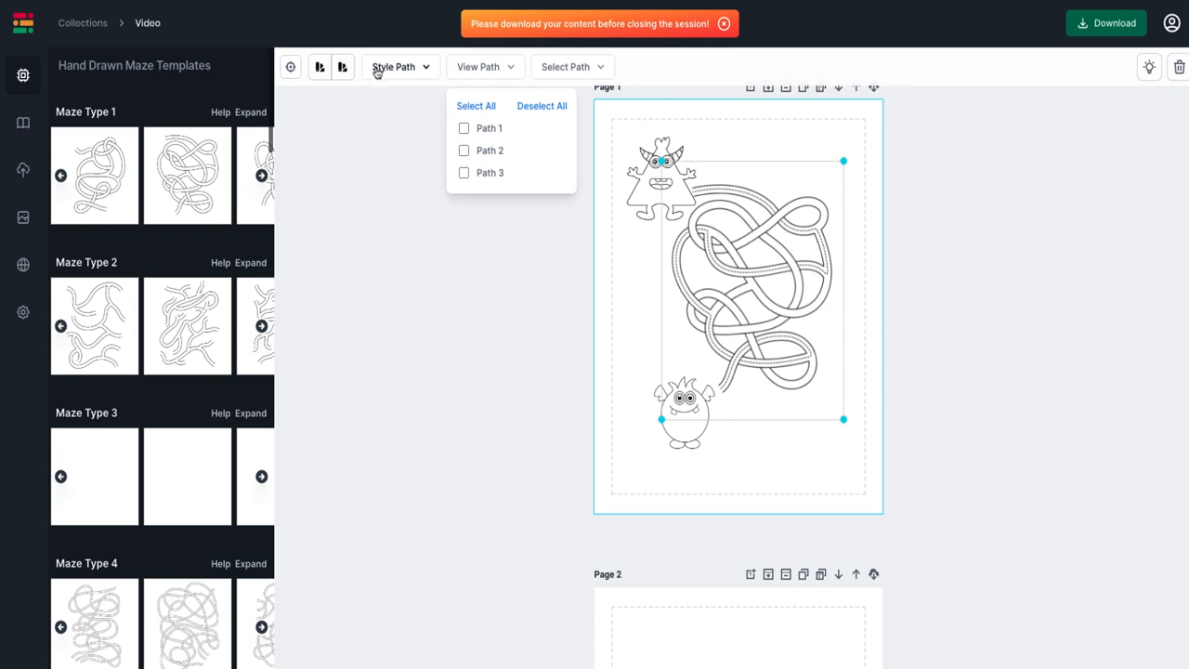
Step: Return the maze to path Style 1, then switch it to Style 4
{"action": "left_click", "coordinate": [398, 66]}
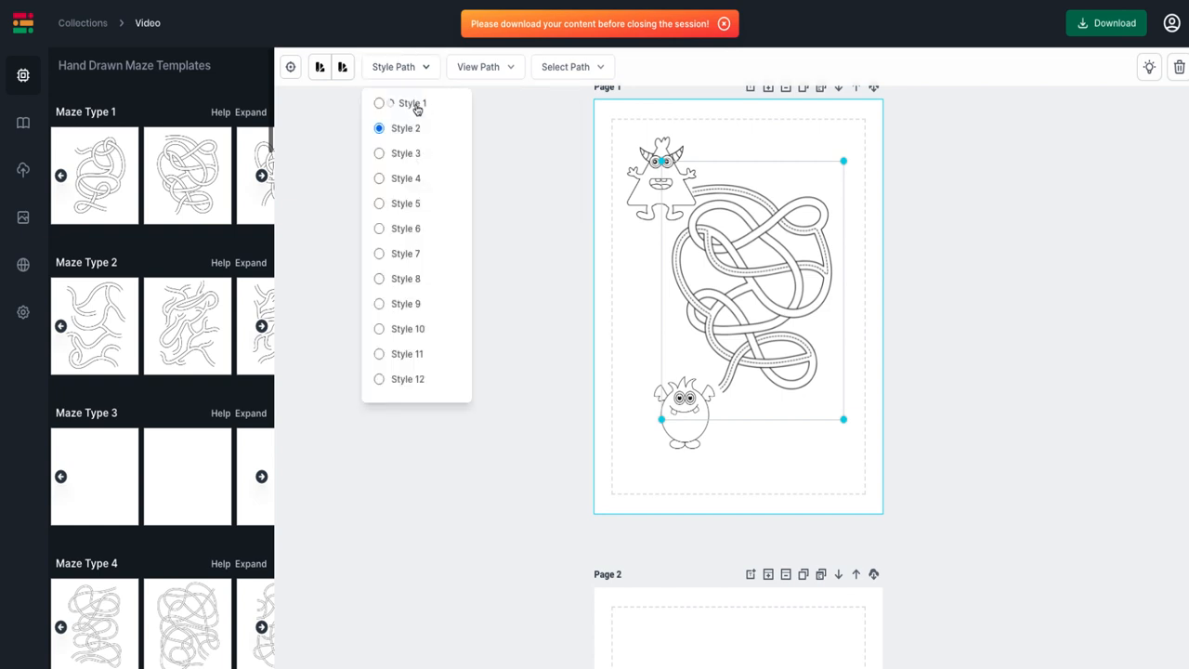
{"action": "left_click", "coordinate": [379, 103]}
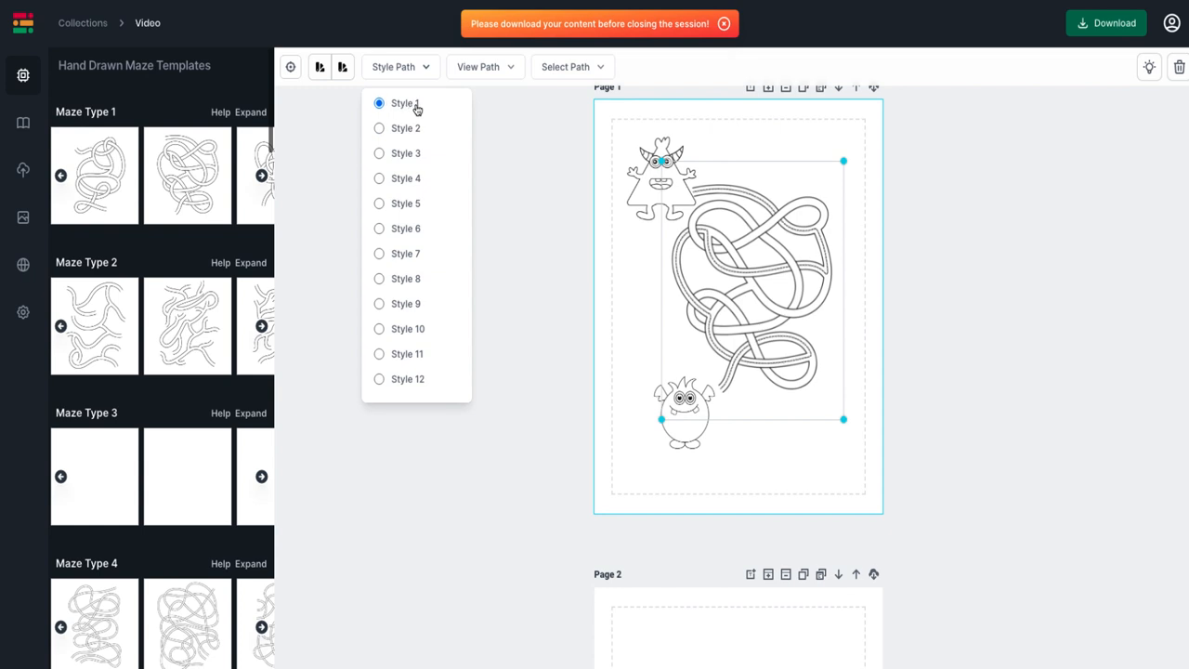
{"action": "mouse_move", "coordinate": [405, 183]}
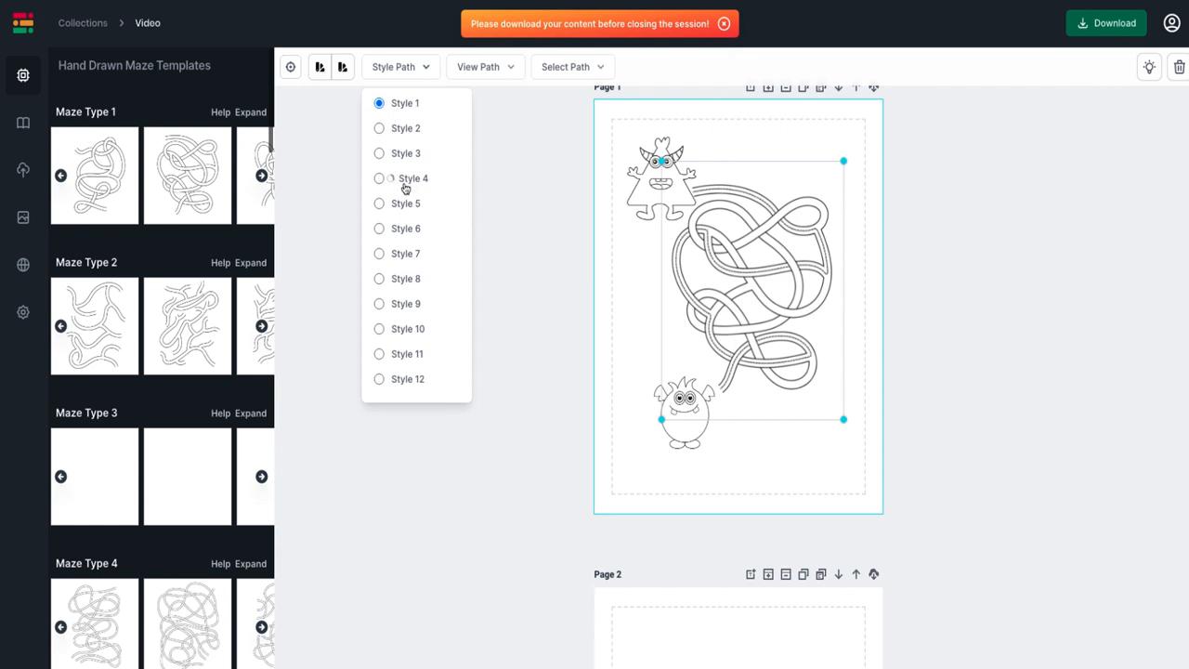
{"action": "left_click", "coordinate": [380, 178]}
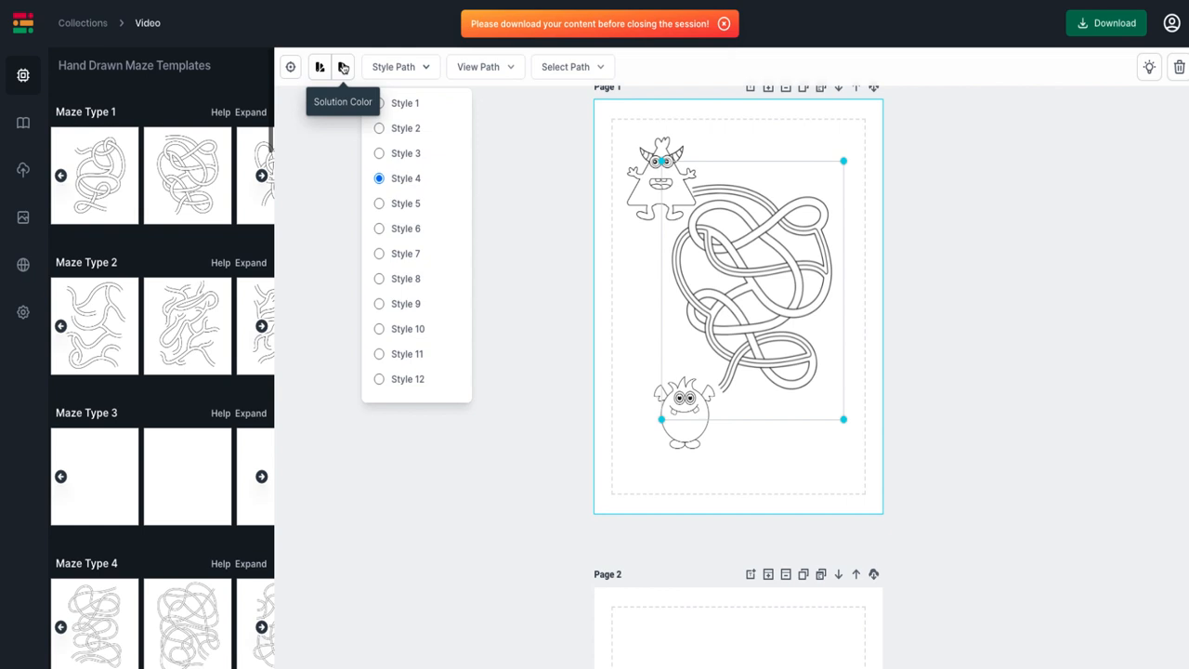
Step: Choose red as the maze solution path colour in the colour picker
{"action": "left_click", "coordinate": [320, 66]}
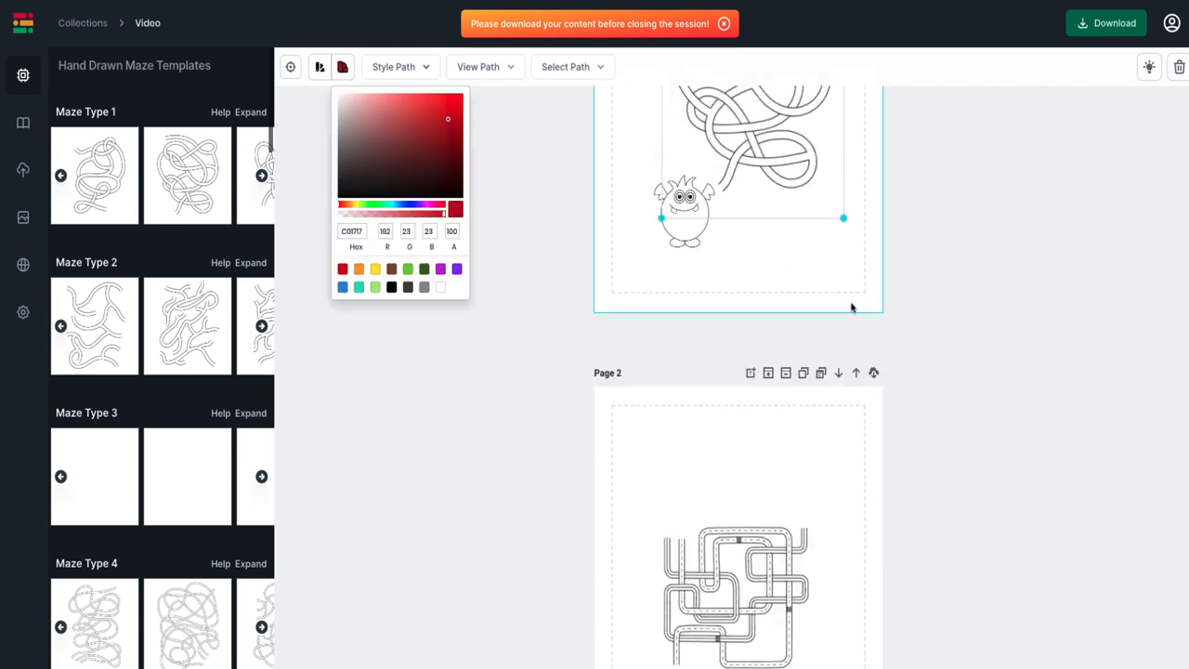
{"action": "scroll", "scroll_direction": "down", "scroll_amount": 3}
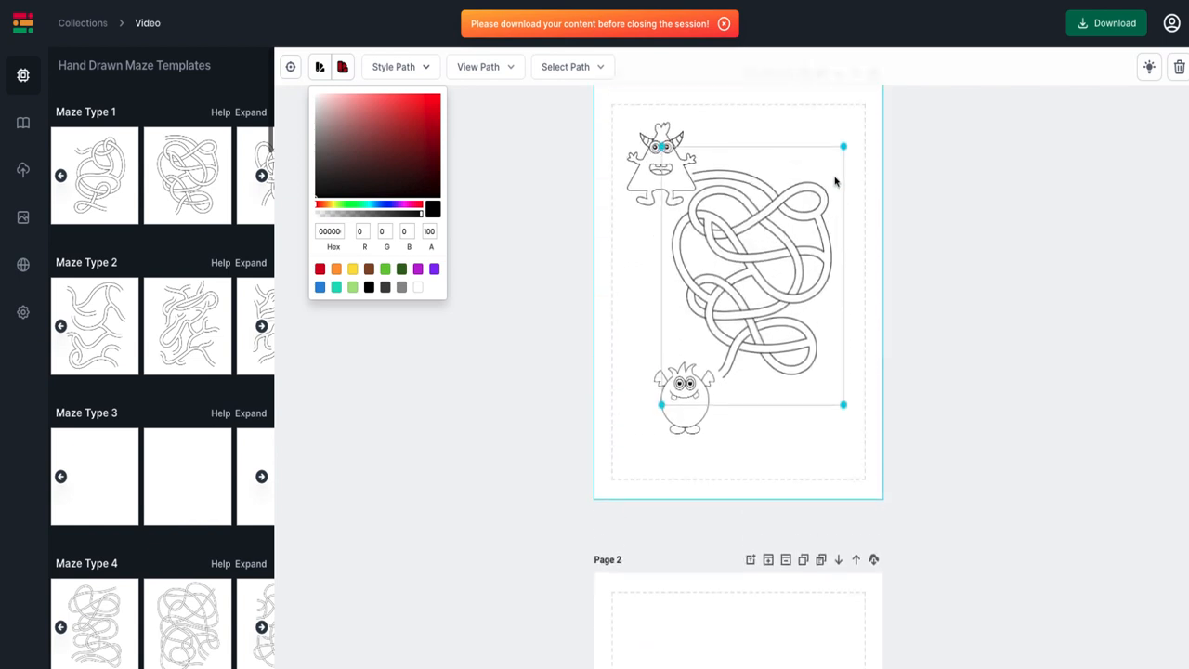
{"action": "left_click", "coordinate": [383, 146]}
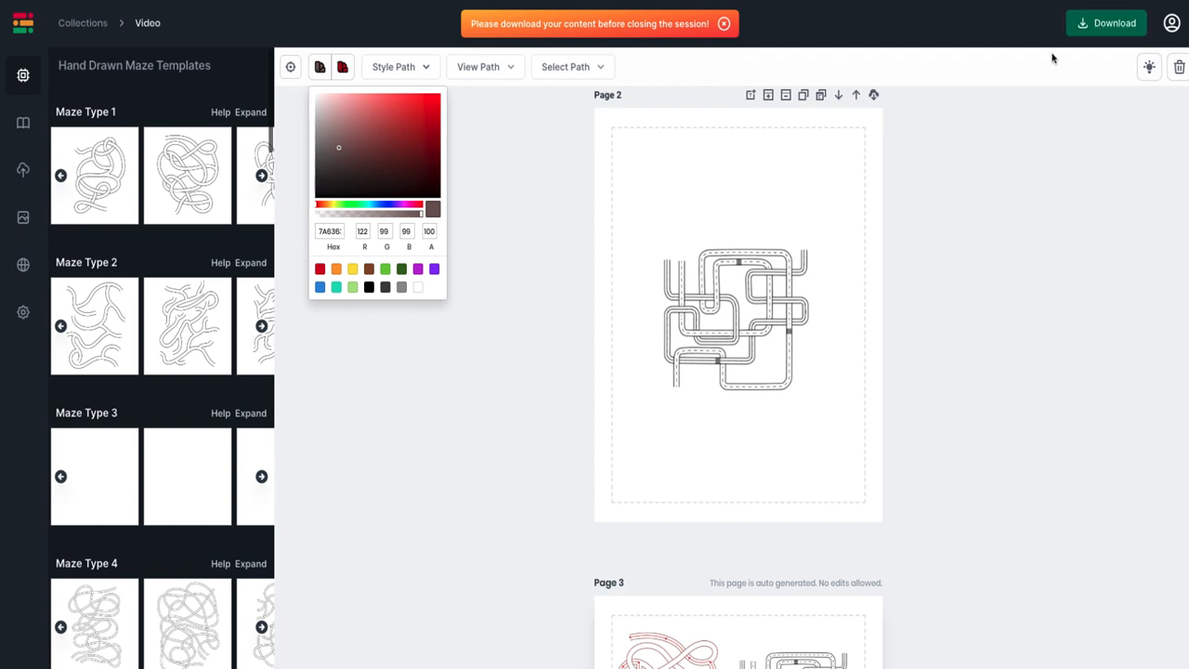
{"action": "left_click", "coordinate": [874, 94]}
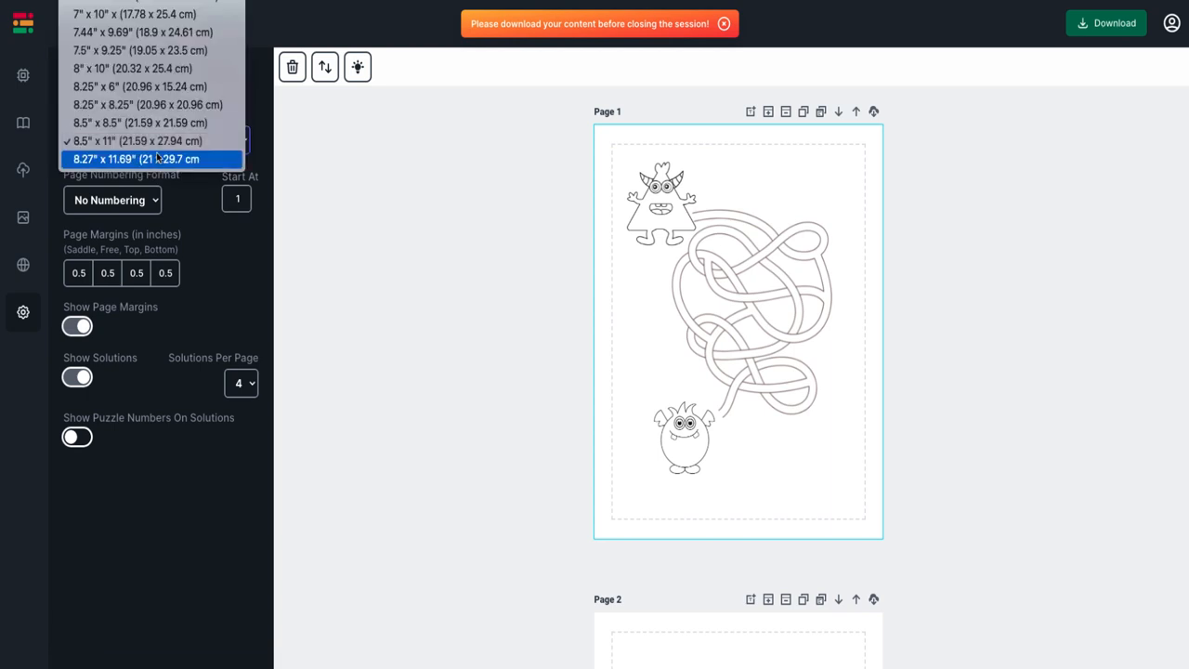
{"action": "mouse_move", "coordinate": [335, 139]}
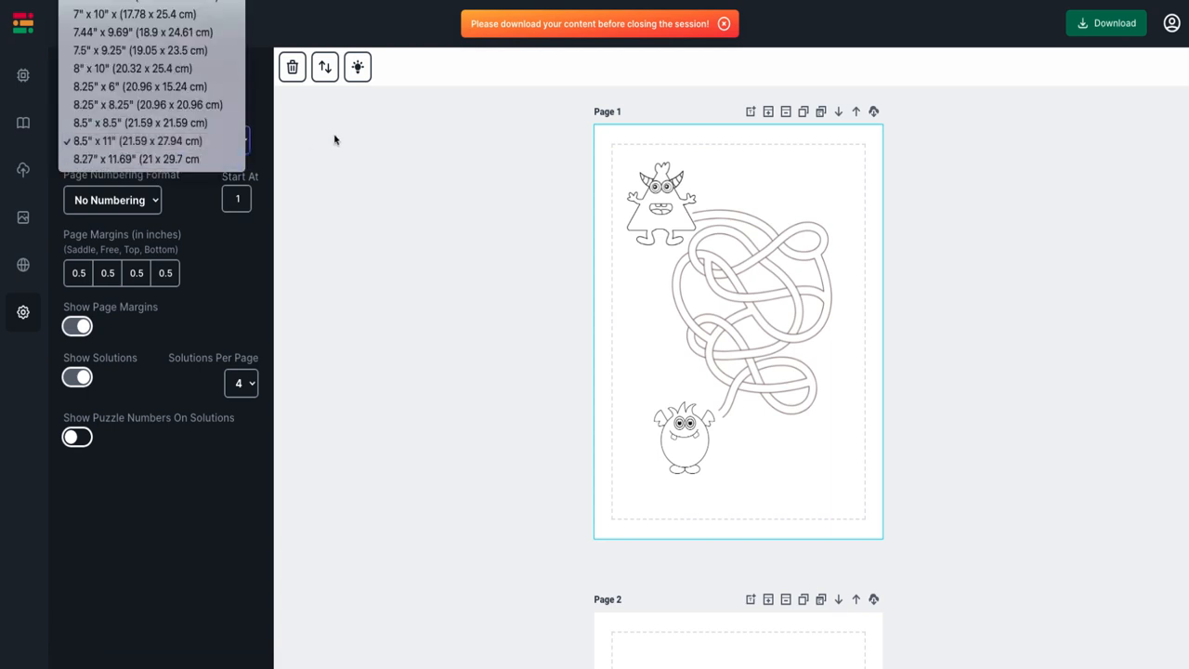
{"action": "mouse_move", "coordinate": [370, 195]}
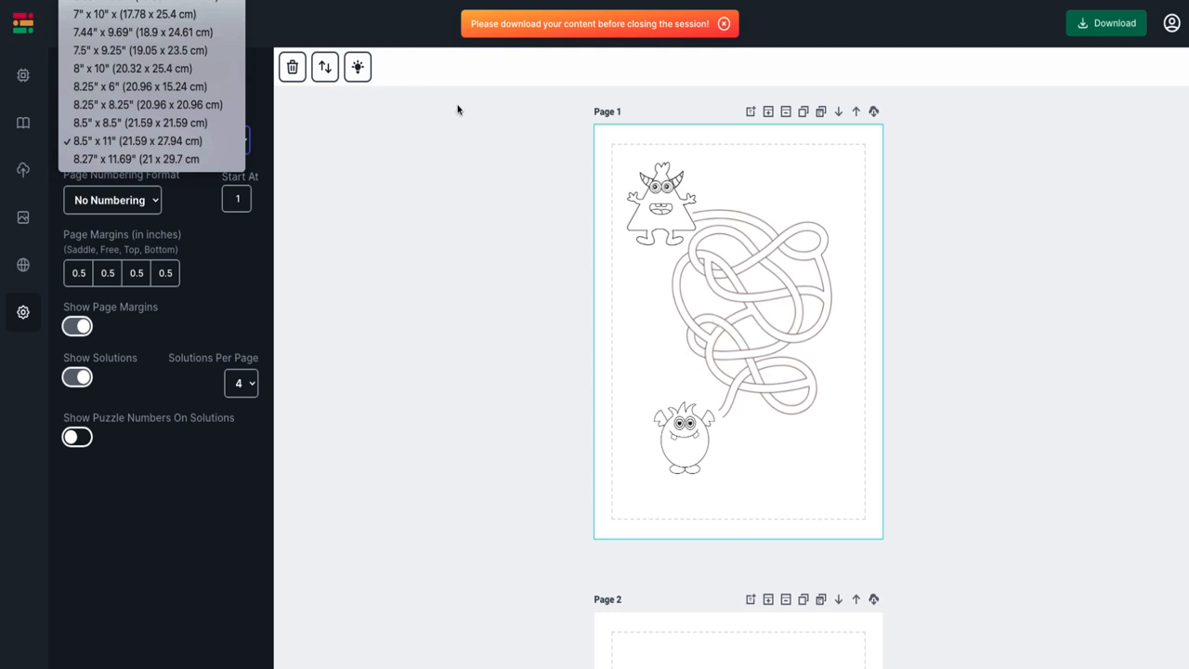
Step: Keep the 8.5" x 11" page trim and bring up the uploaded images panel
{"action": "left_click", "coordinate": [135, 140]}
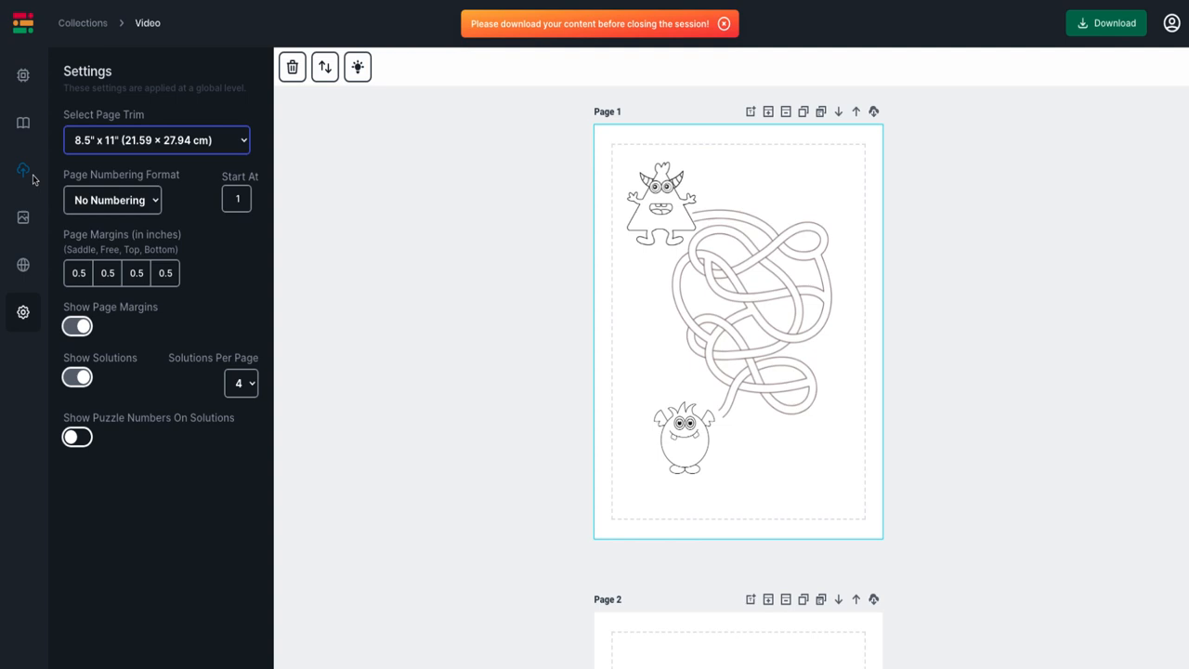
{"action": "left_click", "coordinate": [22, 169]}
{"action": "type", "text": "My Awesome Maze"}
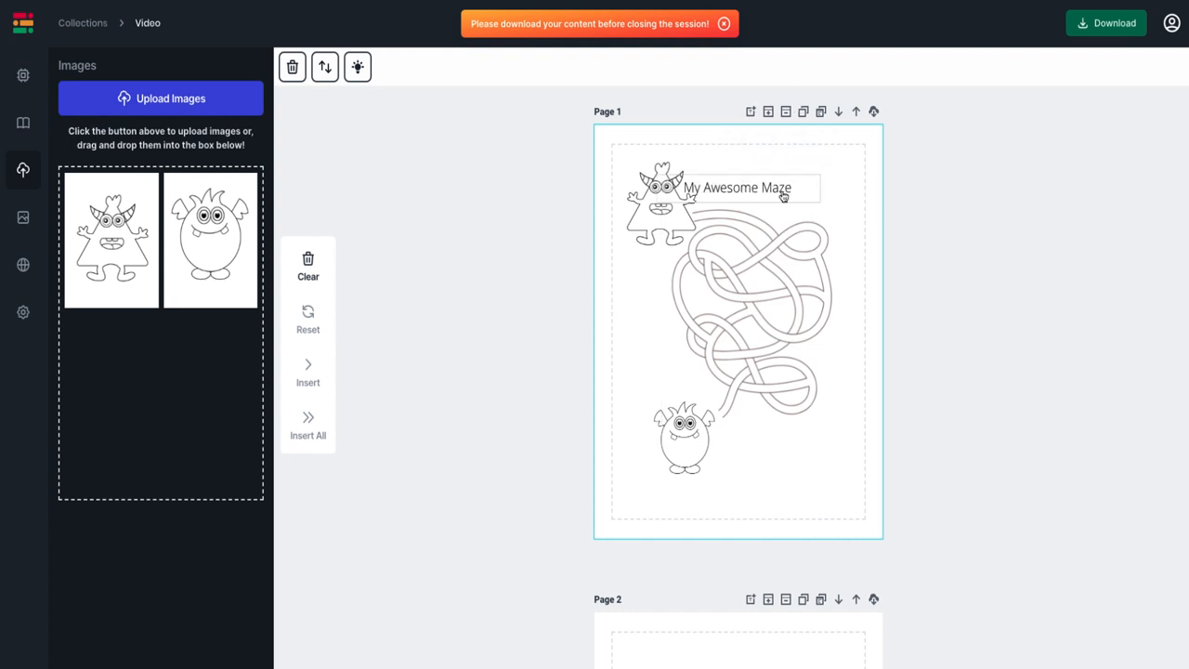
{"action": "mouse_move", "coordinate": [750, 112]}
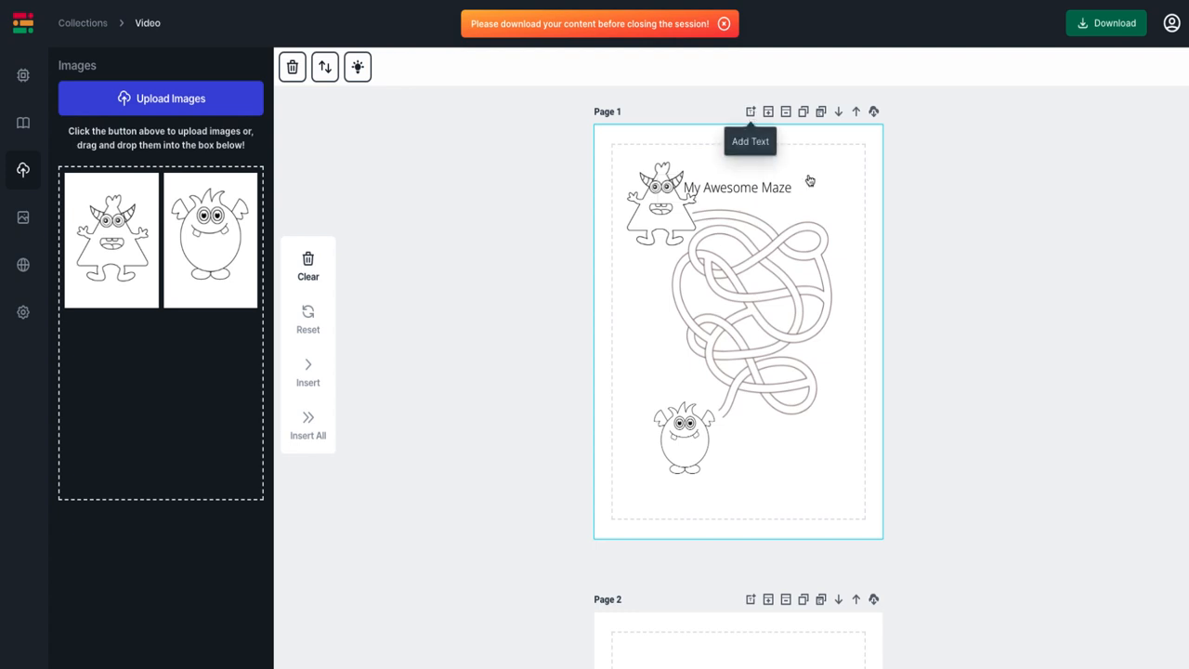
Step: Select the 'My Awesome Maze' title on page 1 and browse the font list, keeping Open Sans
{"action": "left_click", "coordinate": [736, 187]}
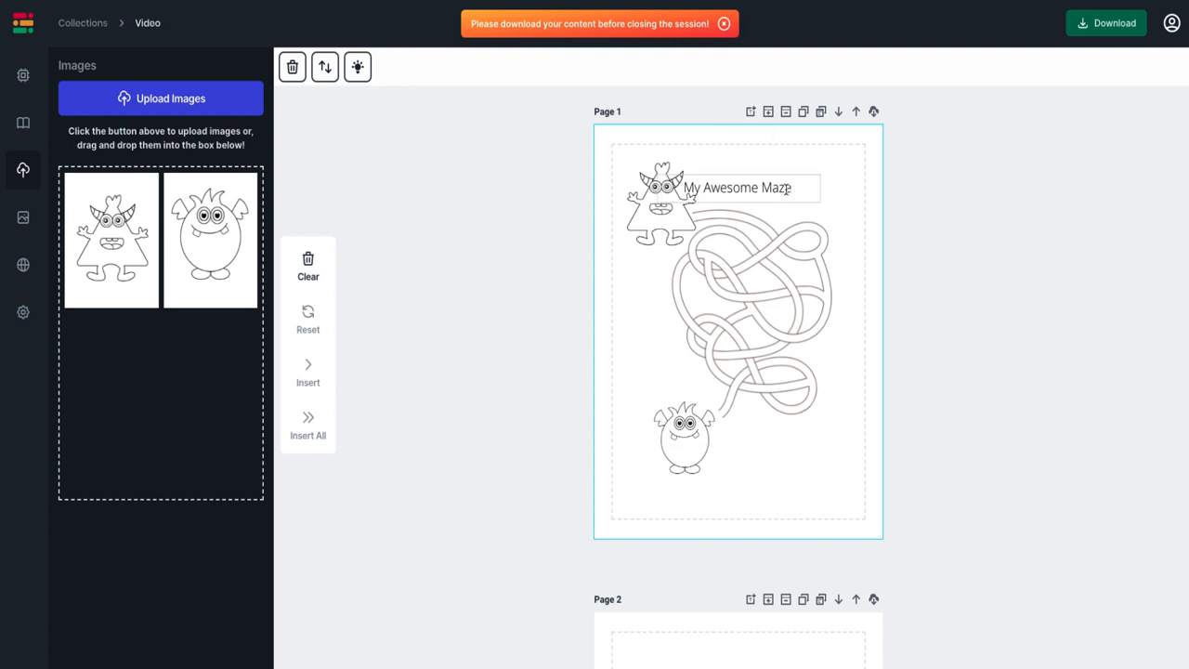
{"action": "left_click", "coordinate": [738, 187]}
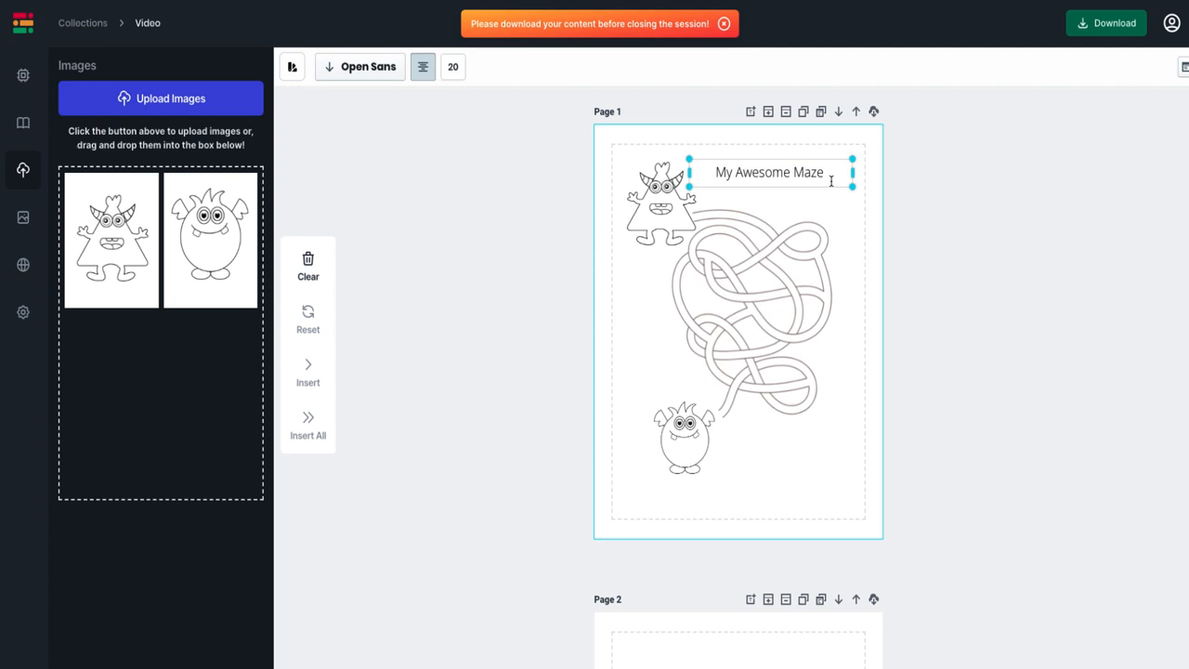
{"action": "left_click", "coordinate": [360, 66]}
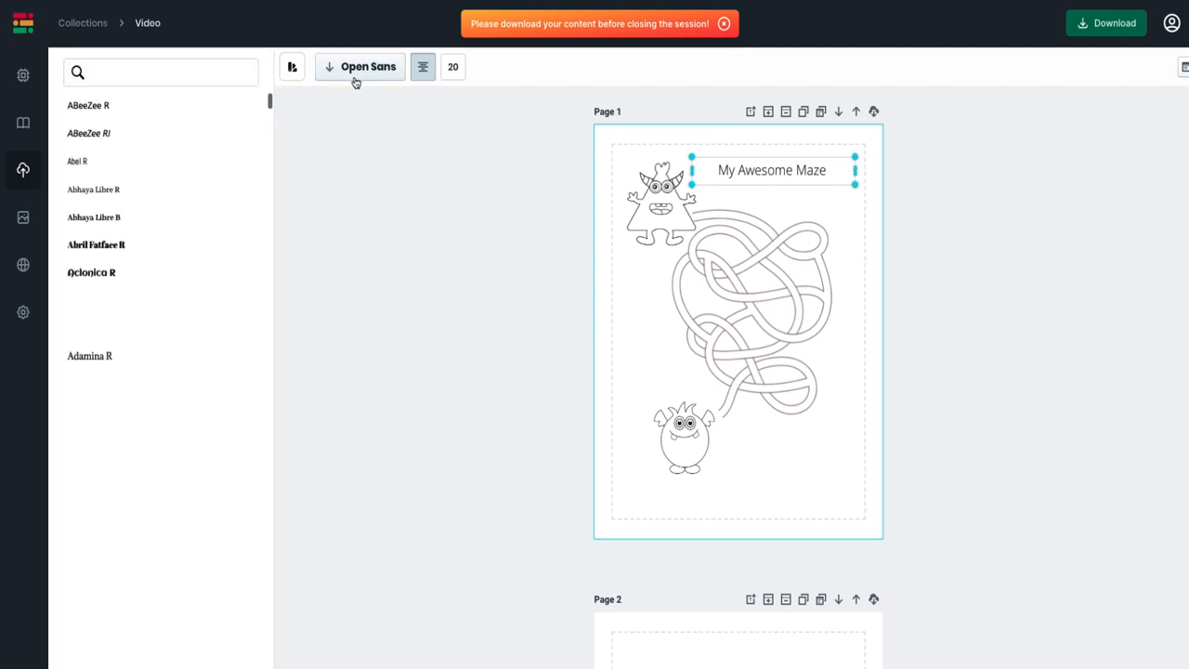
{"action": "scroll", "scroll_direction": "down", "scroll_amount": 3}
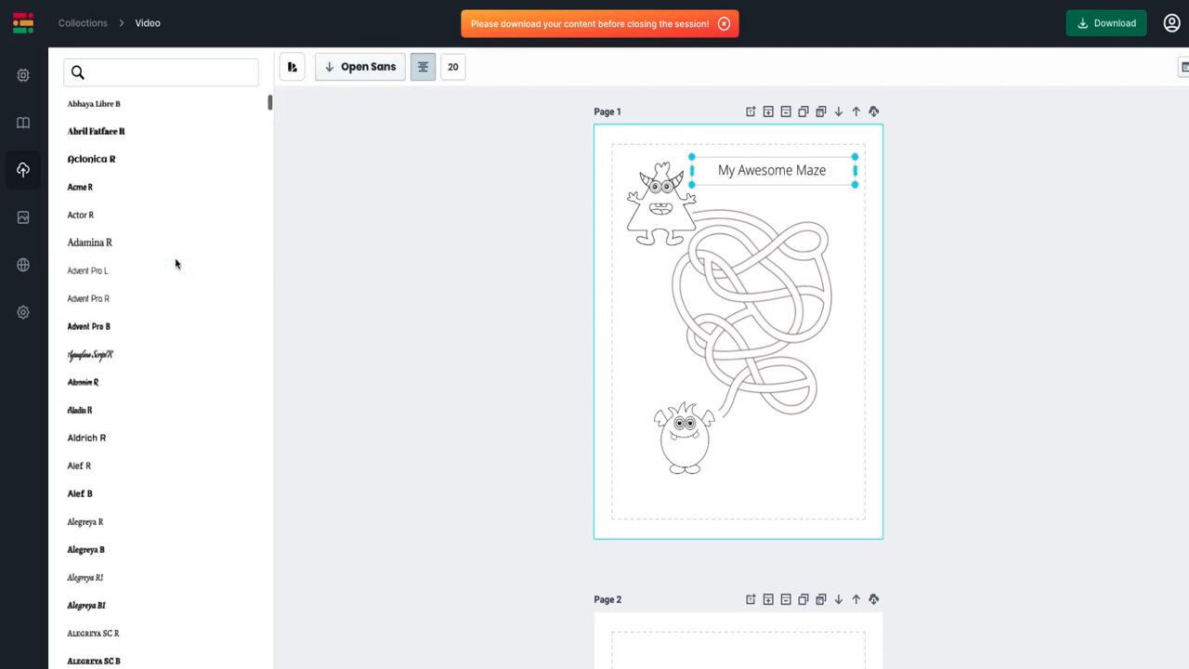
{"action": "scroll", "scroll_direction": "down", "scroll_amount": 3}
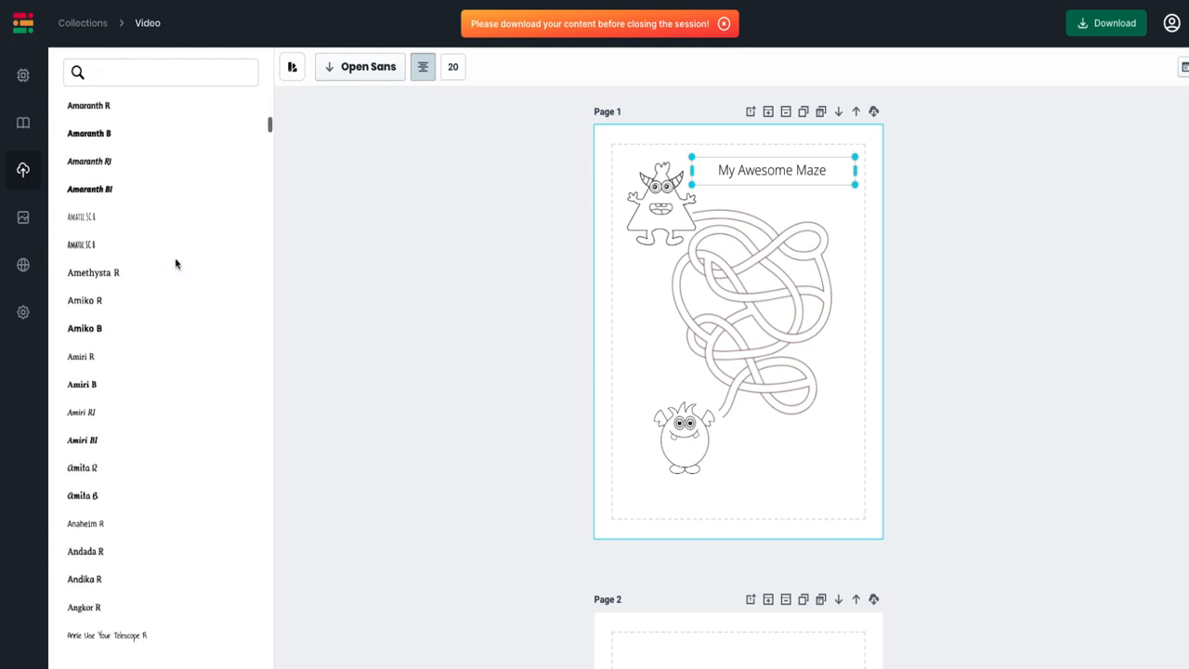
{"action": "scroll", "scroll_direction": "down", "scroll_amount": 3}
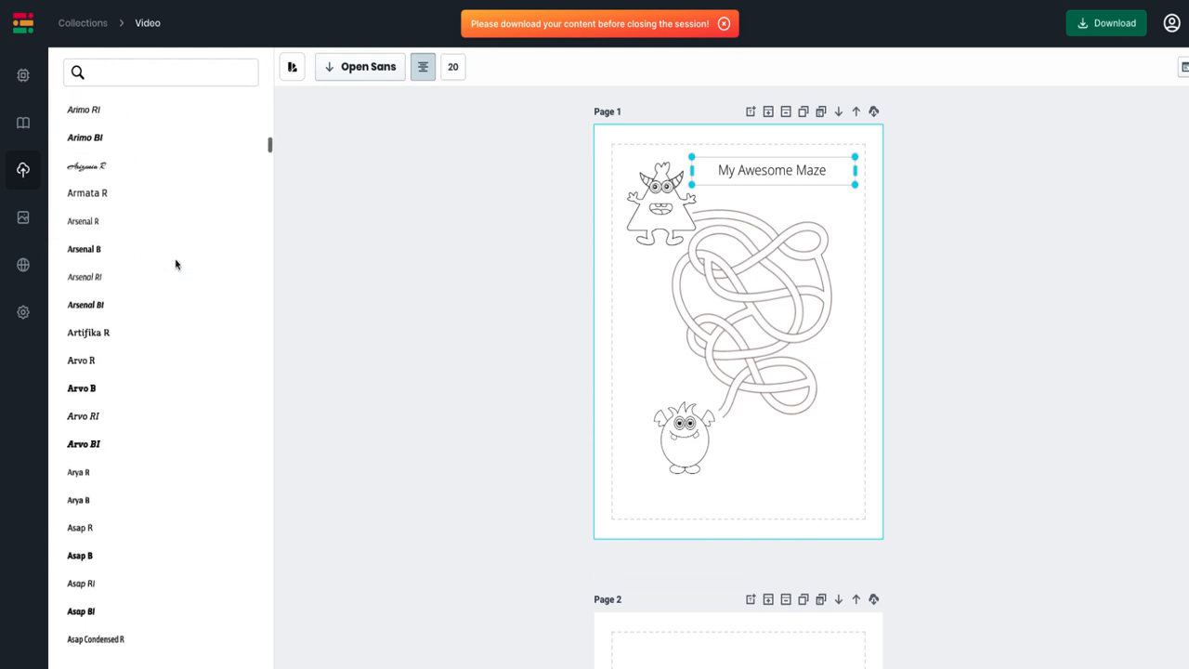
{"action": "scroll", "scroll_direction": "down", "scroll_amount": 3}
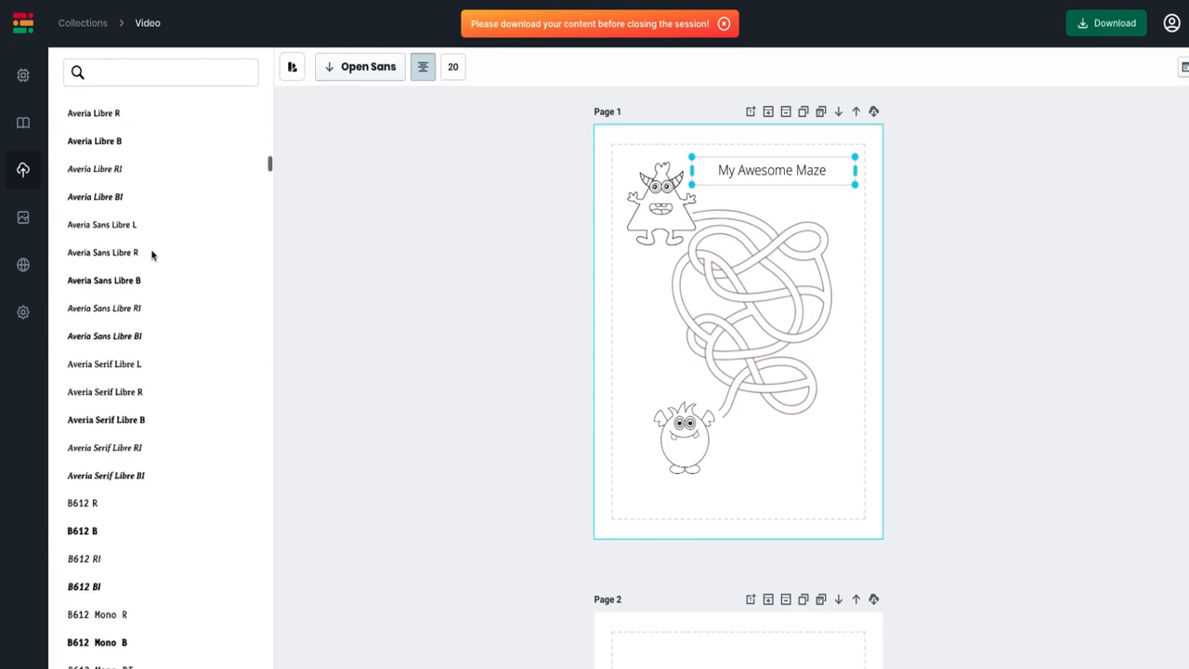
{"action": "mouse_move", "coordinate": [291, 66]}
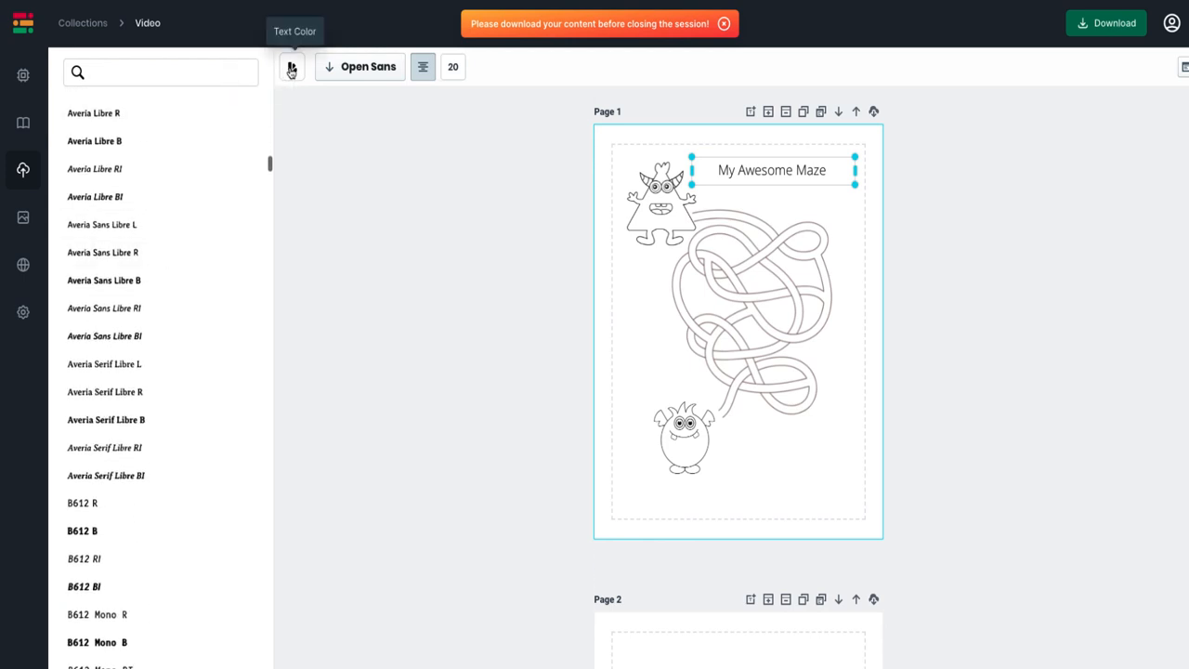
{"action": "left_click", "coordinate": [292, 66]}
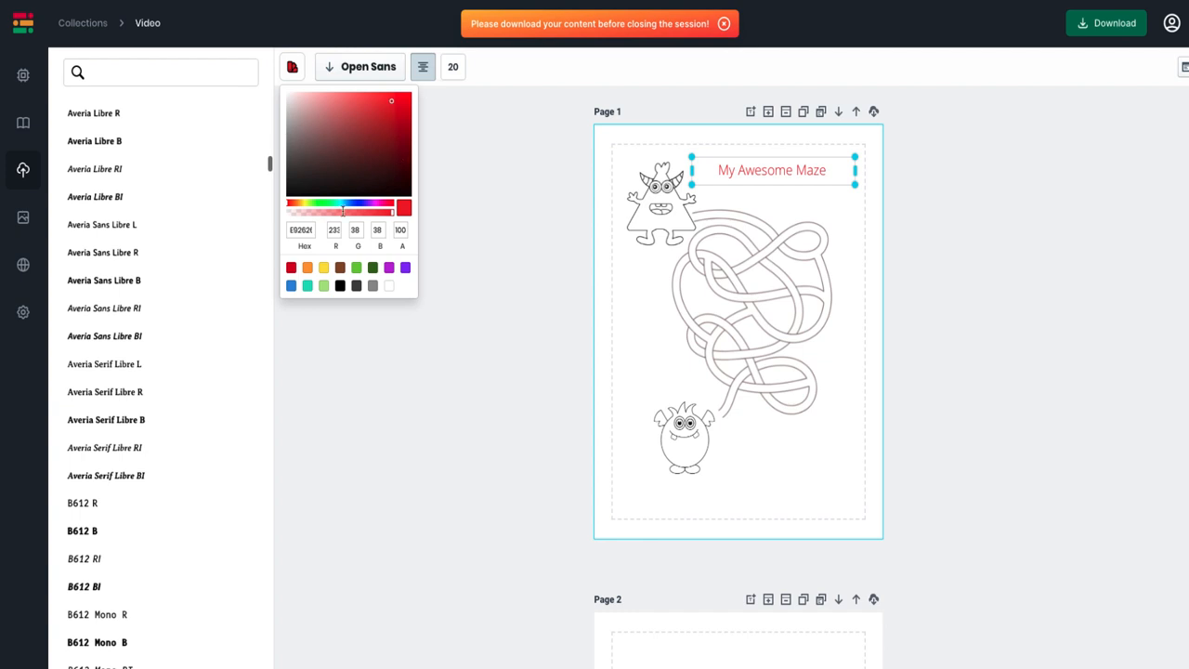
{"action": "left_click", "coordinate": [394, 104]}
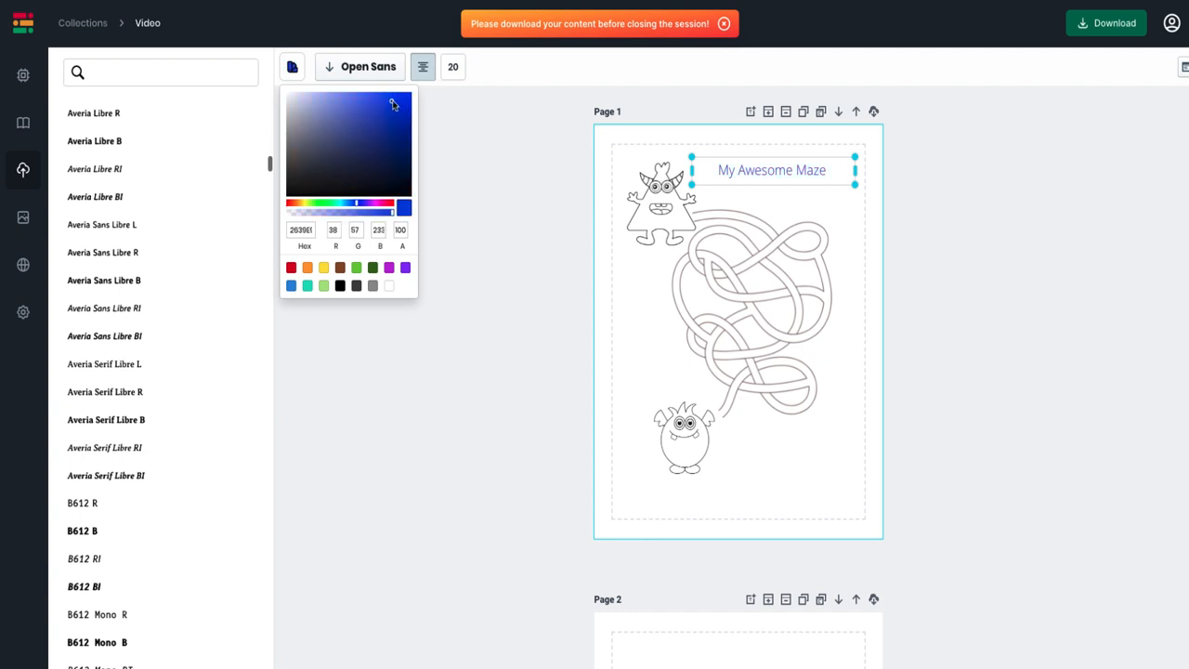
{"action": "left_click", "coordinate": [406, 268]}
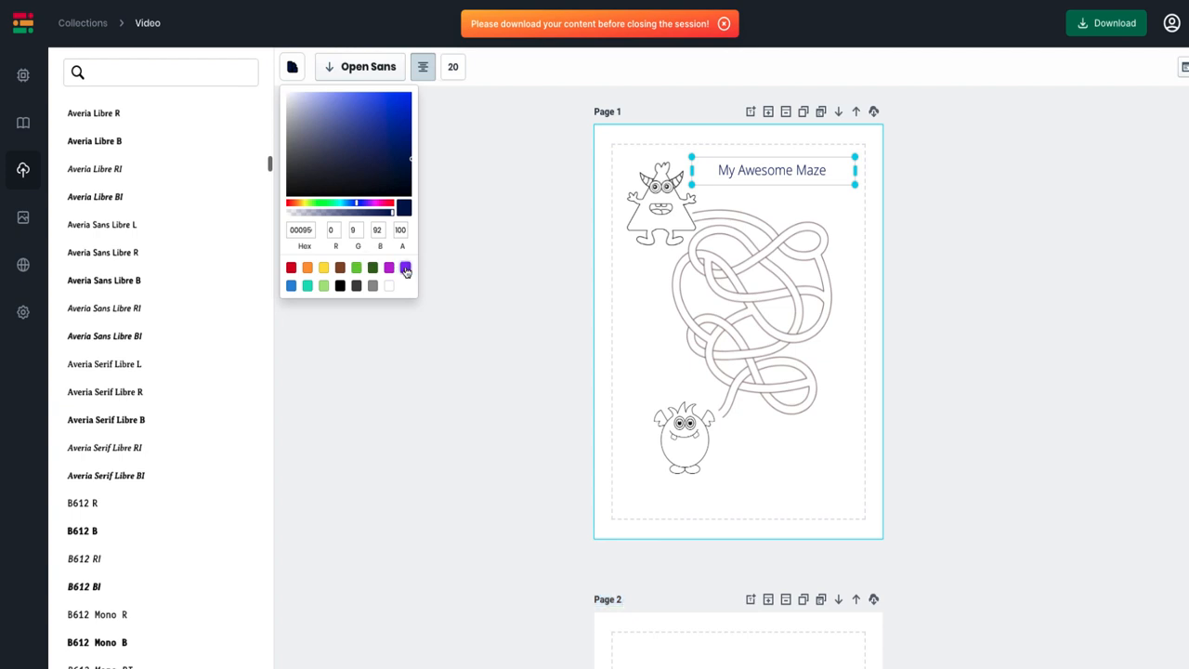
{"action": "left_click", "coordinate": [405, 268]}
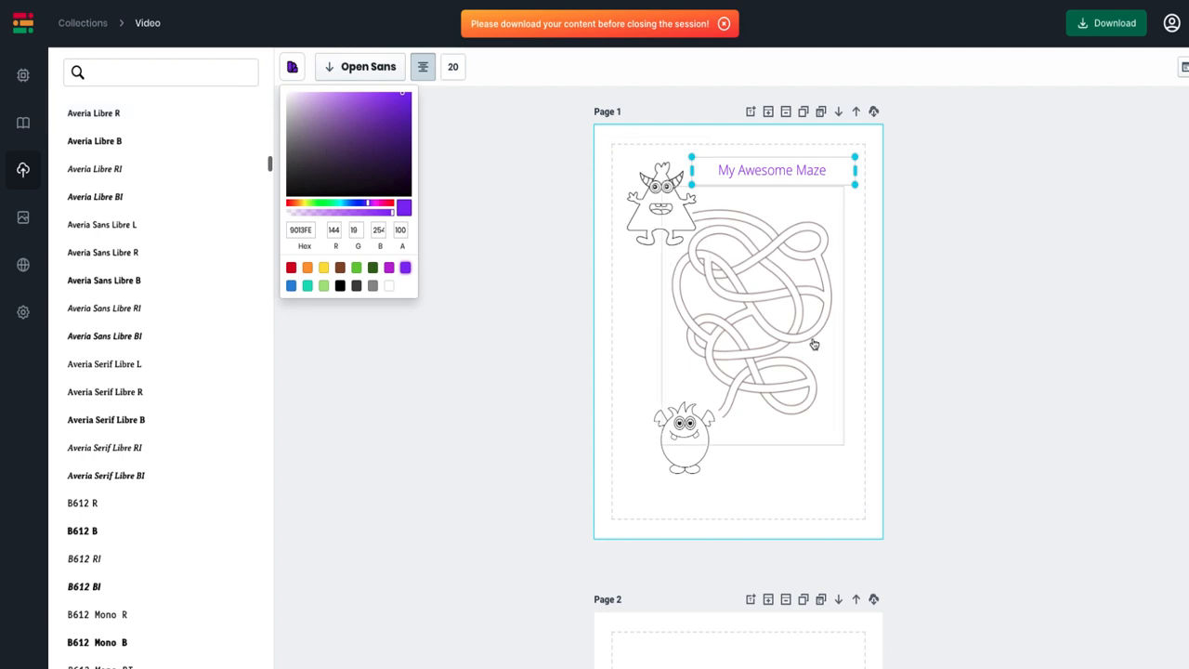
{"action": "scroll", "scroll_direction": "down", "scroll_amount": 3}
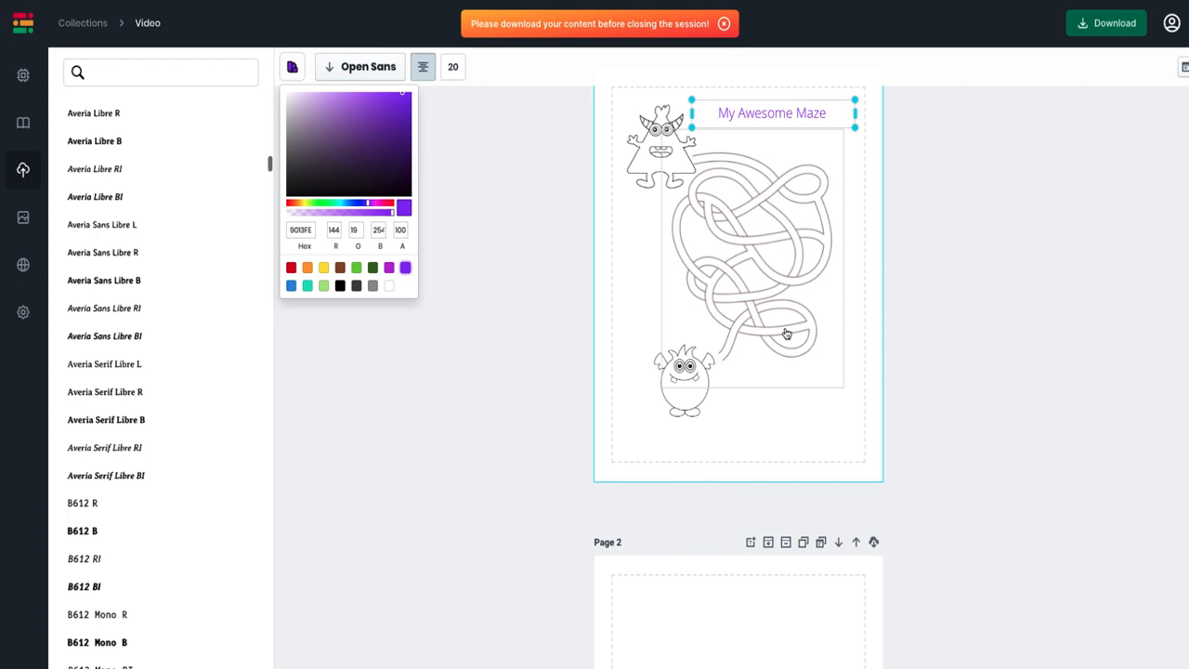
{"action": "mouse_move", "coordinate": [705, 318]}
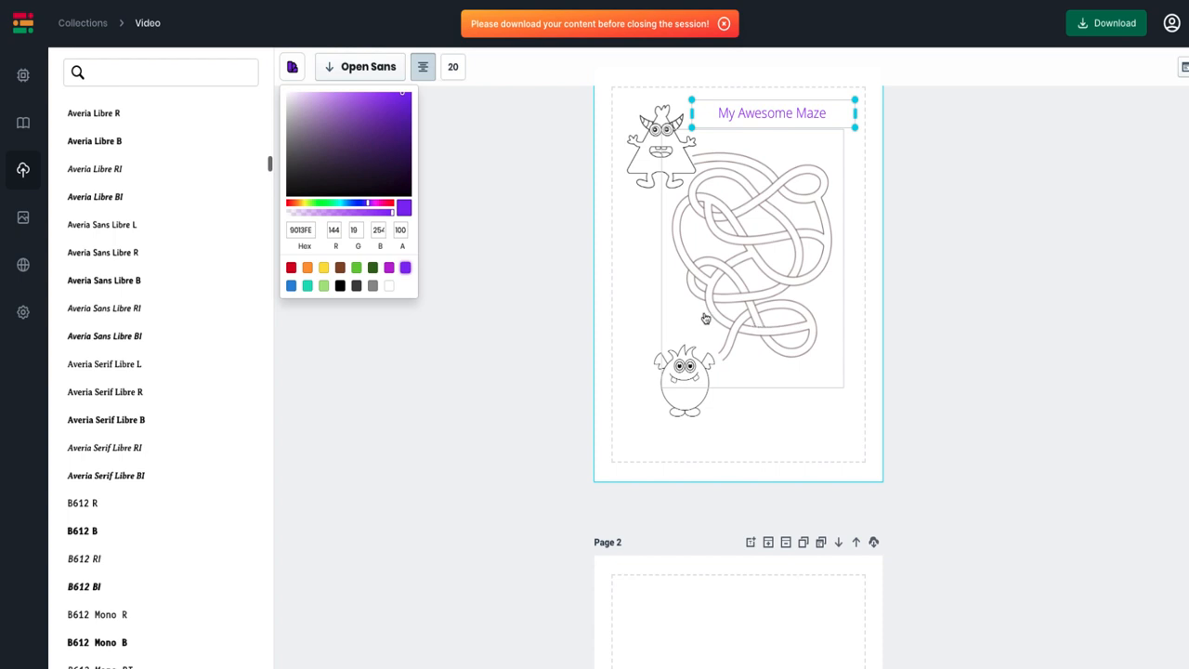
{"action": "scroll", "scroll_direction": "down", "scroll_amount": 3}
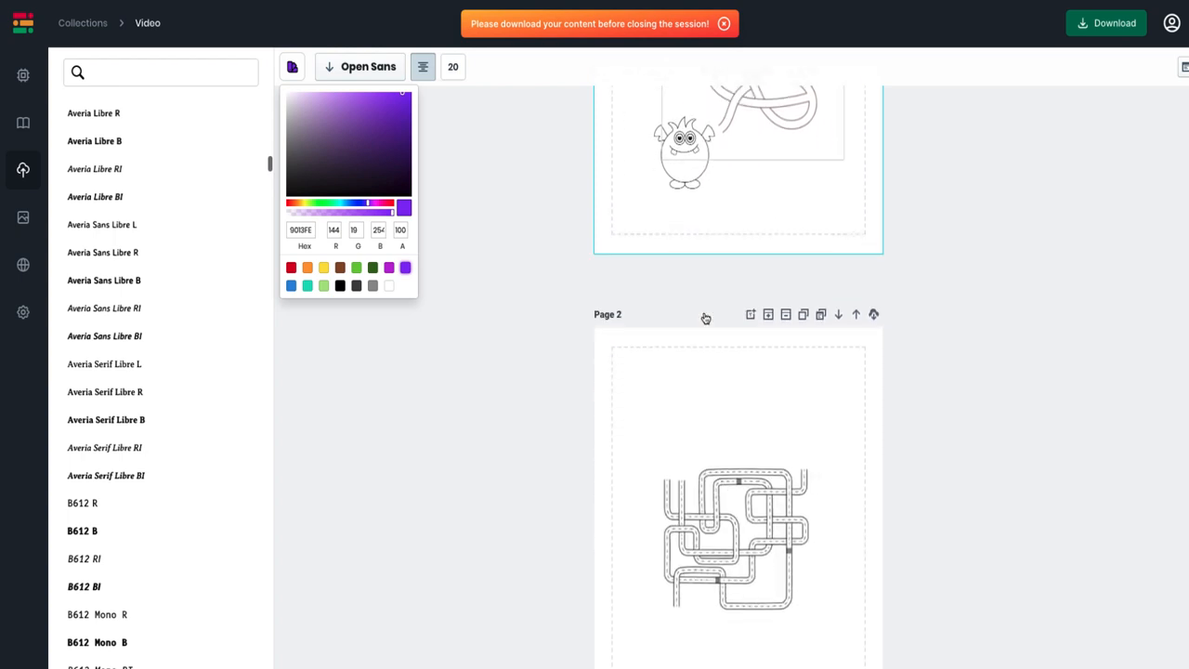
{"action": "scroll", "scroll_direction": "down", "scroll_amount": 3}
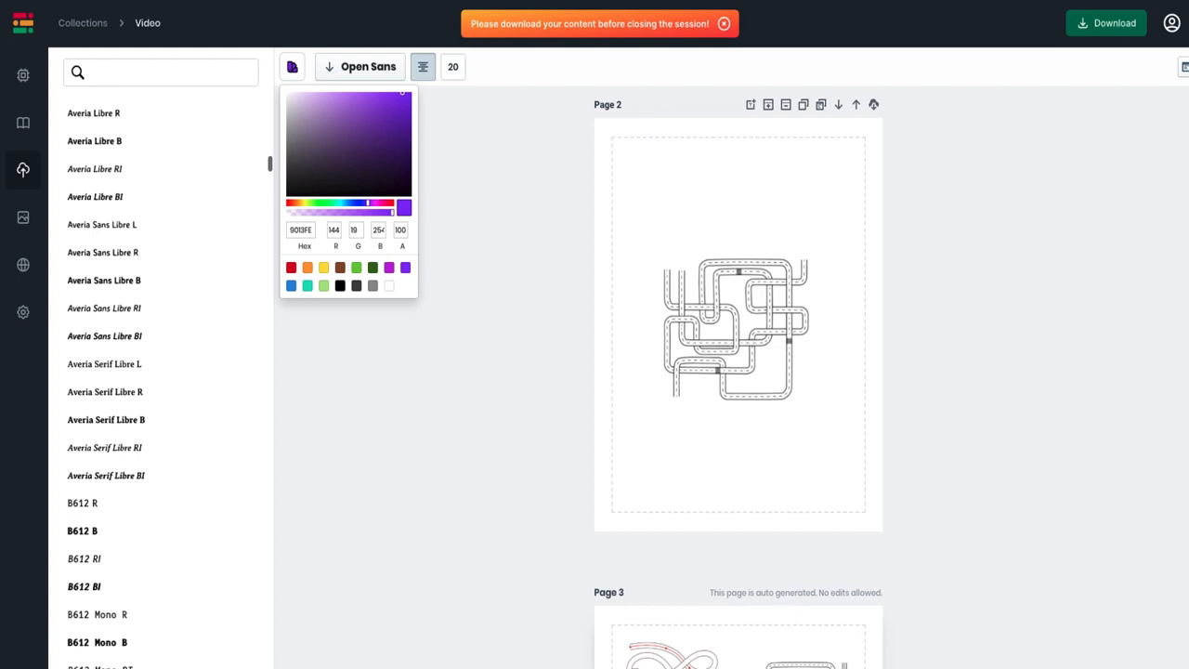
{"action": "mouse_move", "coordinate": [4, 126]}
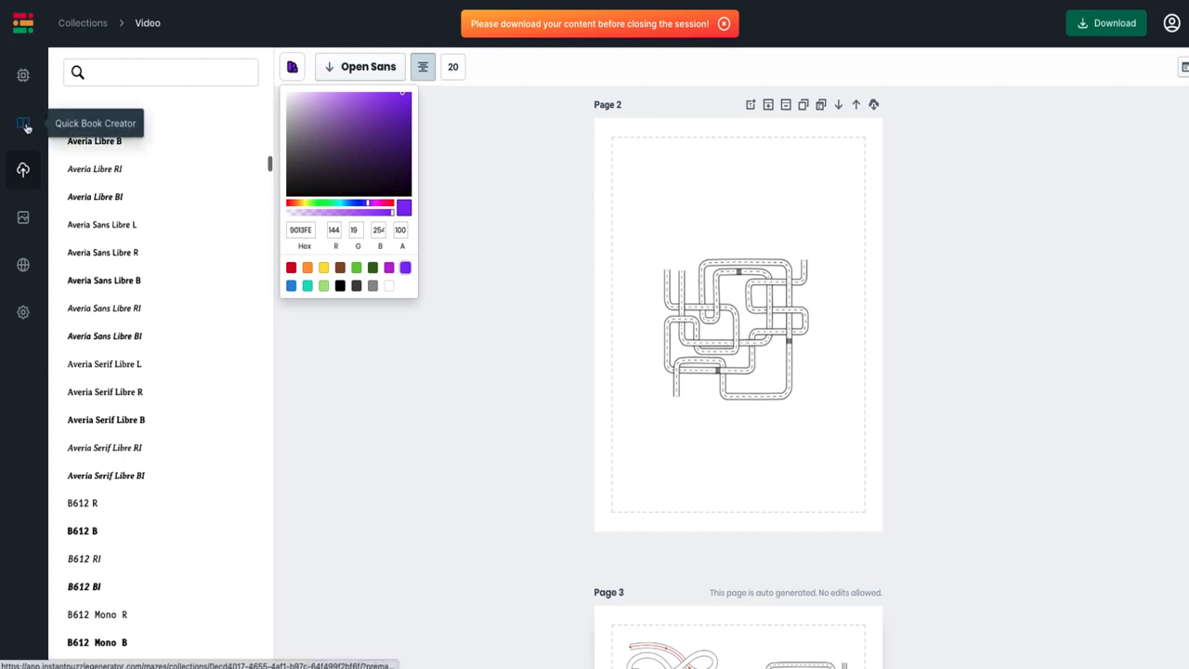
Step: Open the Quick Book Creator and tick two more maze styles for the book
{"action": "left_click", "coordinate": [24, 123]}
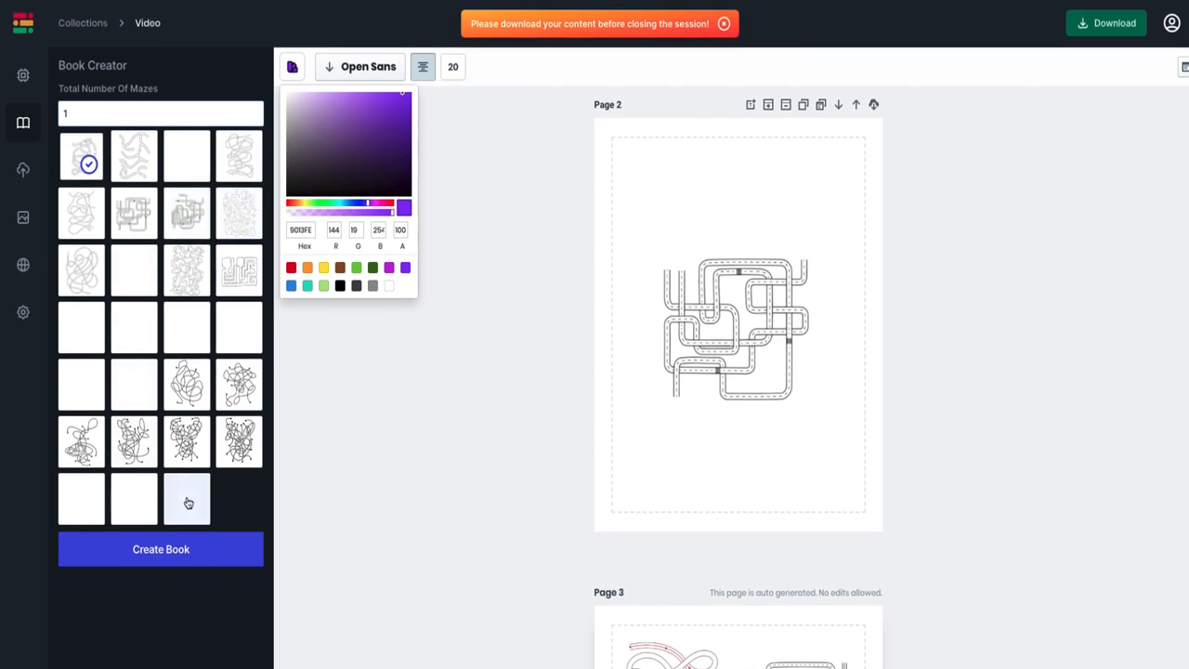
{"action": "left_click", "coordinate": [134, 156]}
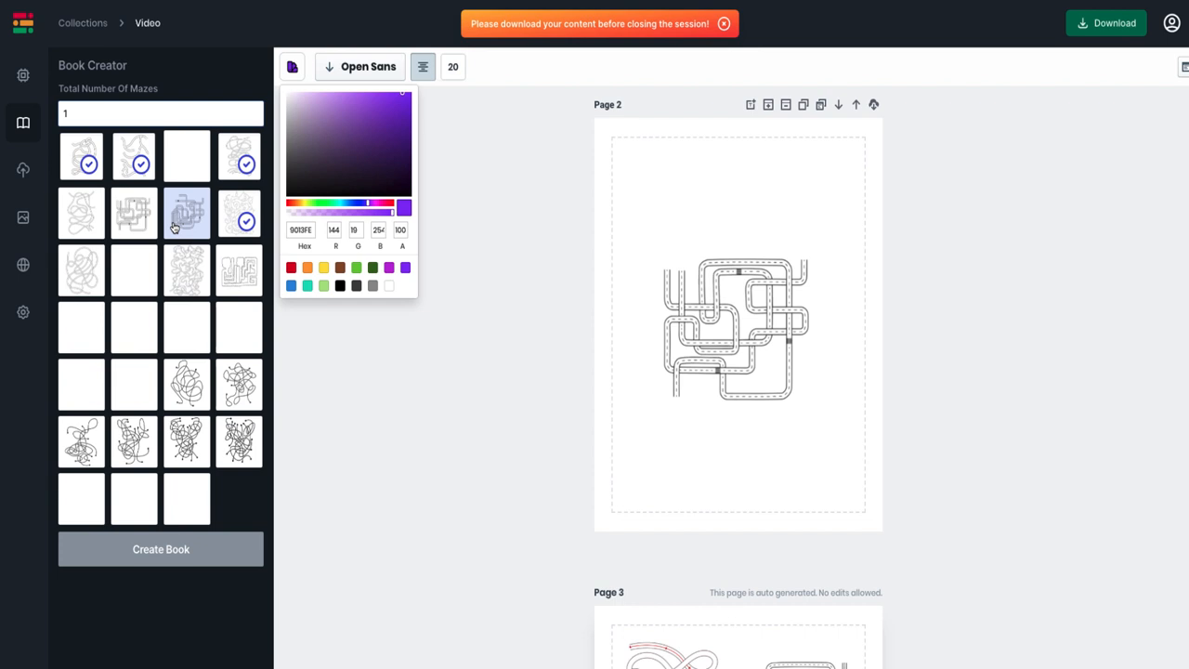
{"action": "left_click", "coordinate": [187, 213]}
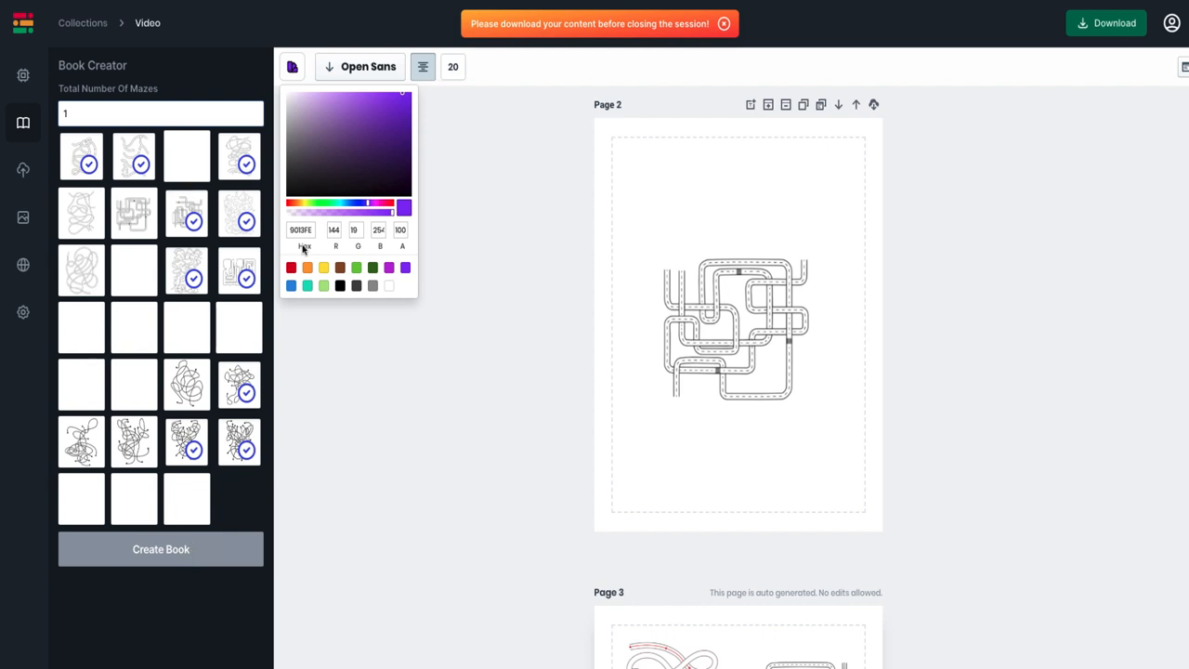
Step: Scroll through pages 2 and 3 of the book
{"action": "scroll", "scroll_direction": "down", "scroll_amount": 3}
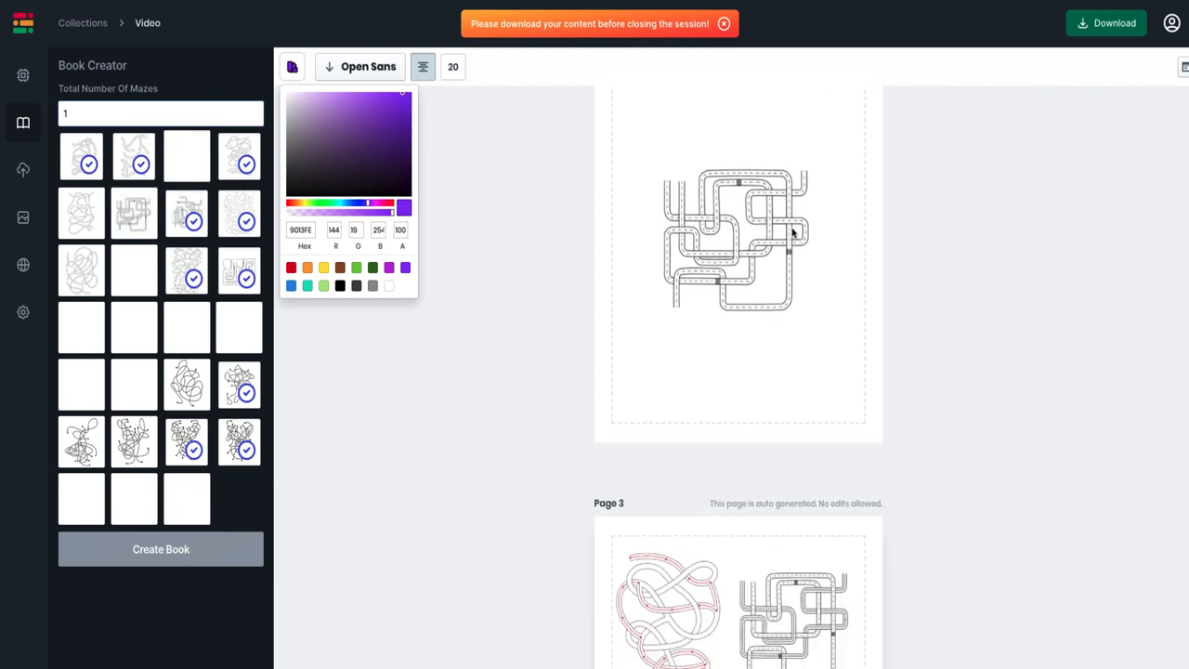
{"action": "scroll", "scroll_direction": "down", "scroll_amount": 3}
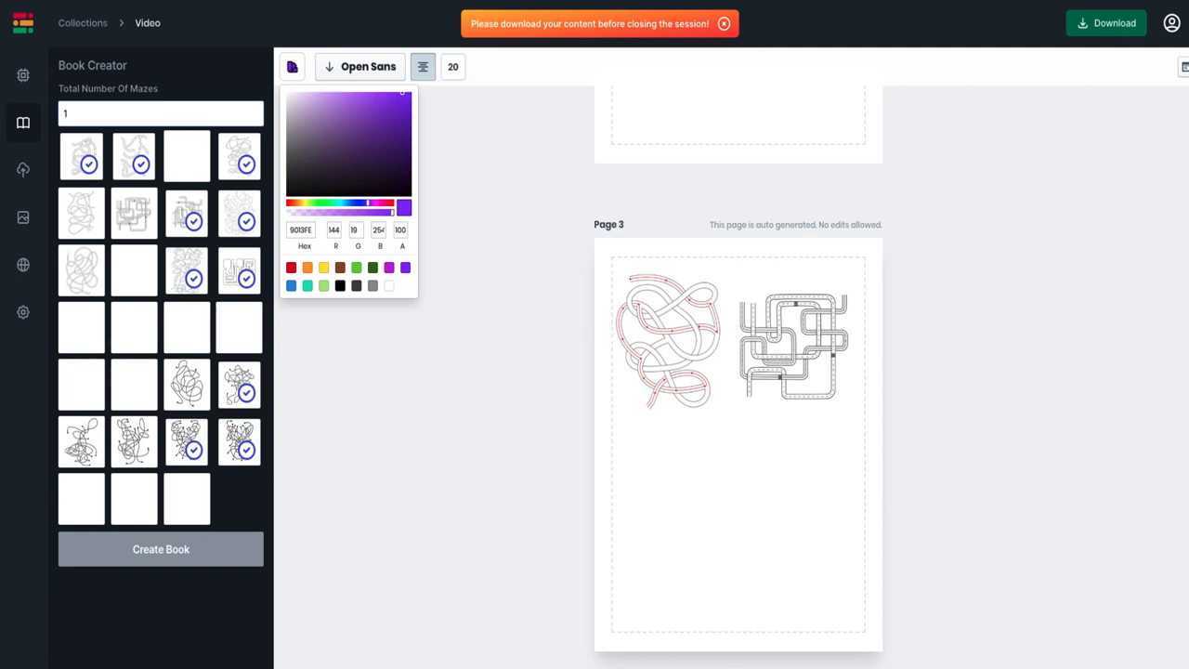
{"action": "scroll", "scroll_direction": "down", "scroll_amount": 3}
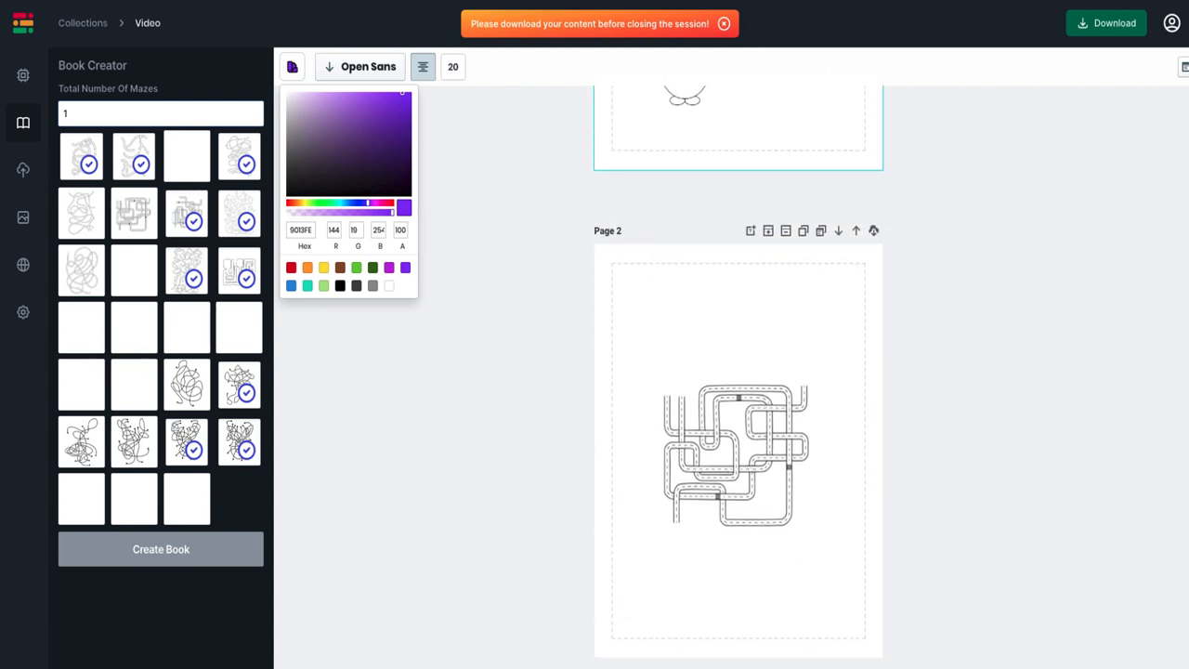
{"action": "scroll", "scroll_direction": "down", "scroll_amount": 3}
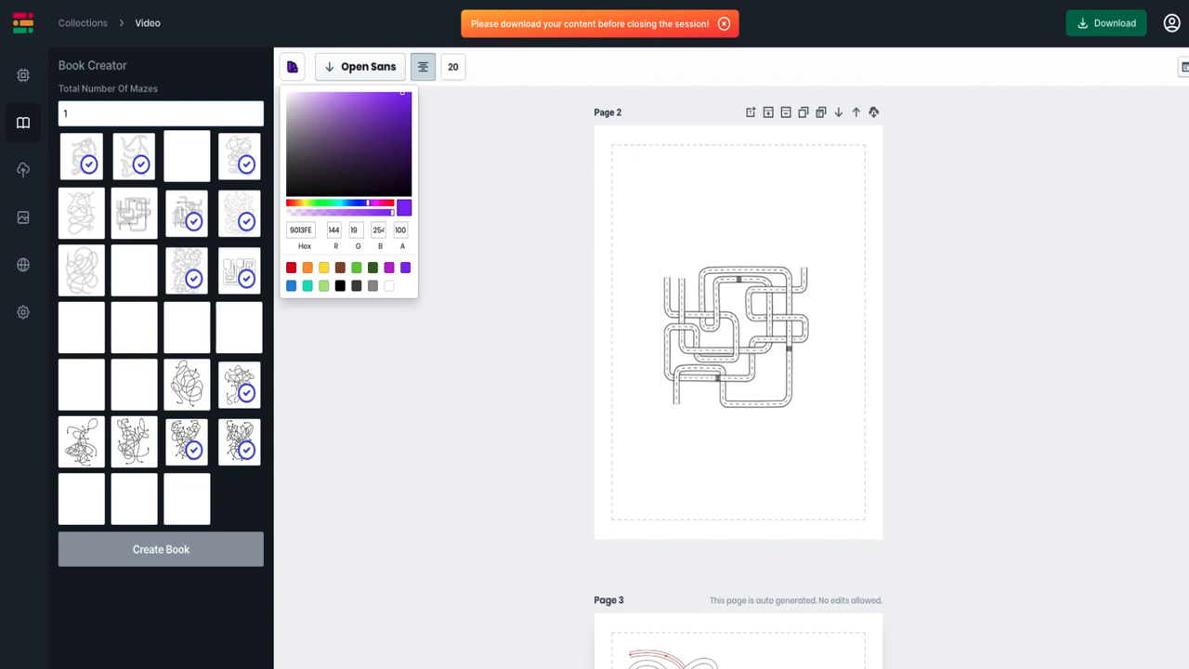
{"action": "mouse_move", "coordinate": [784, 140]}
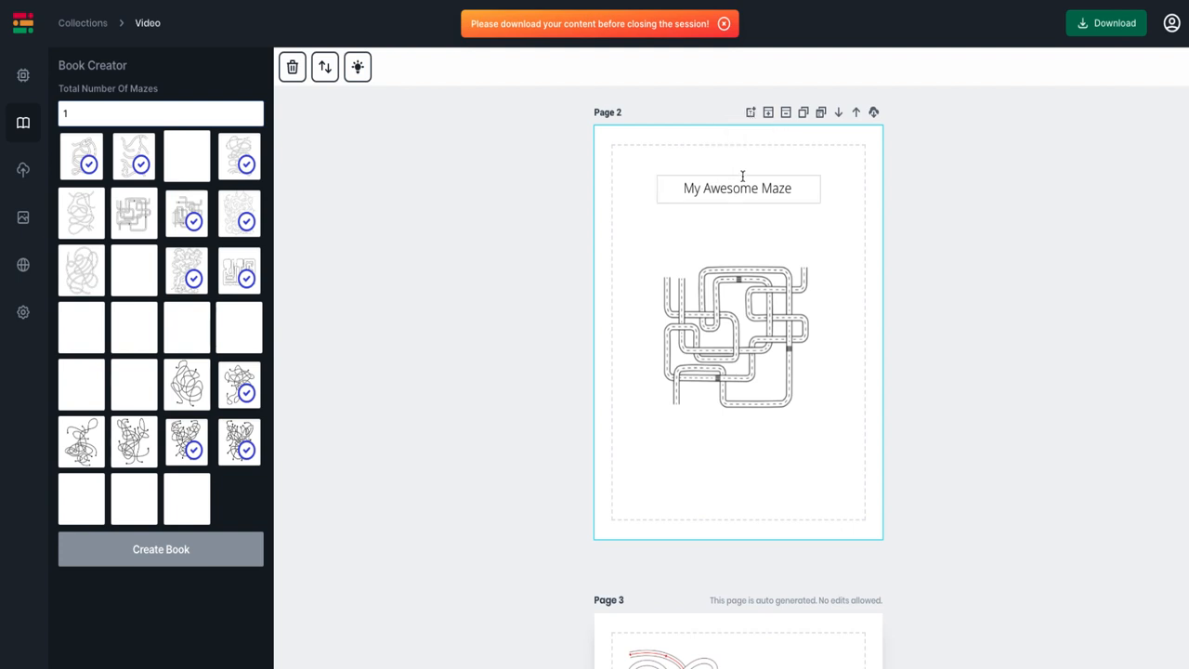
Step: Select page 2's 'My Awesome Maze' title and set its alignment to left
{"action": "left_click", "coordinate": [738, 188]}
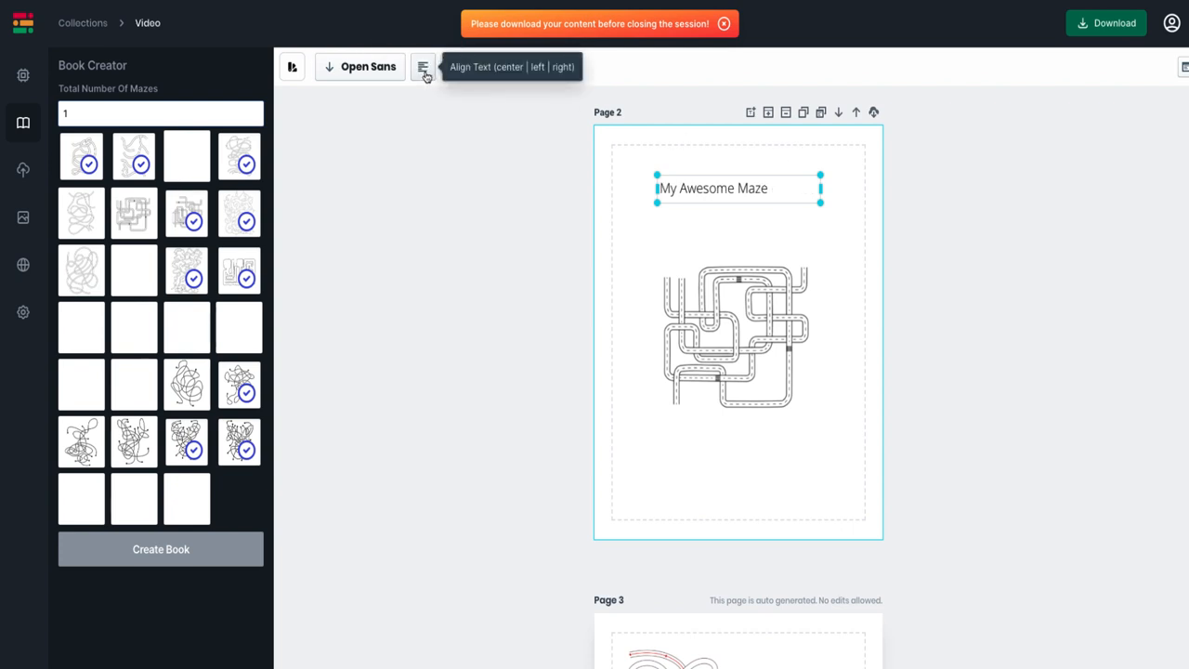
{"action": "left_click", "coordinate": [423, 66]}
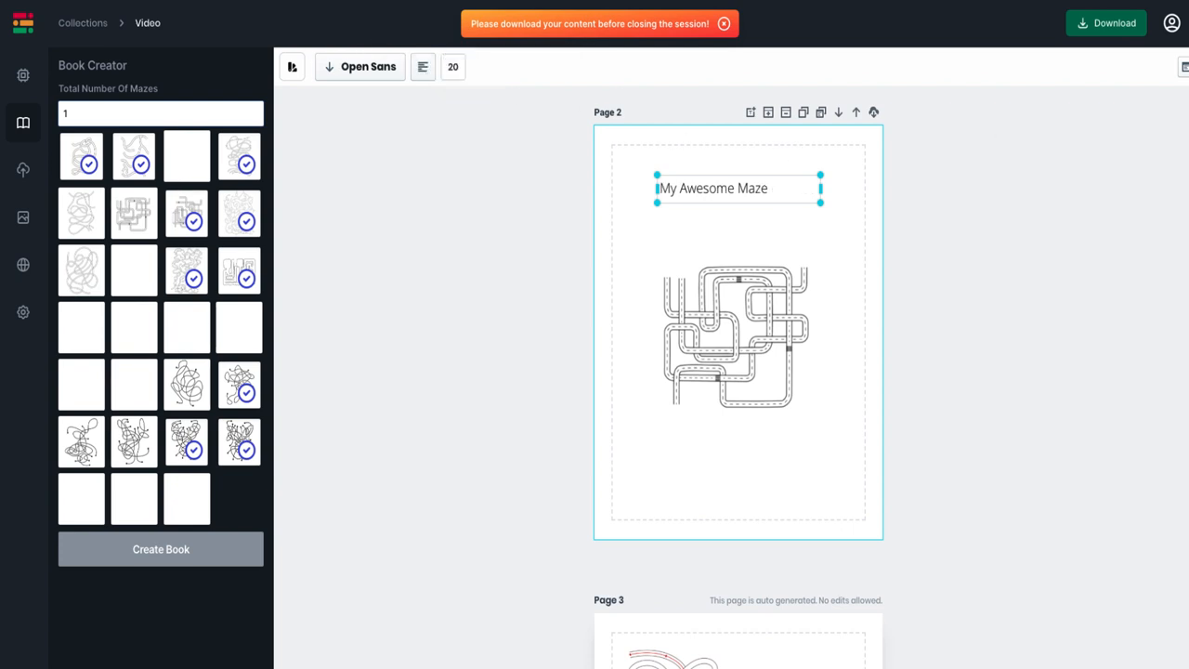
{"action": "mouse_move", "coordinate": [890, 178]}
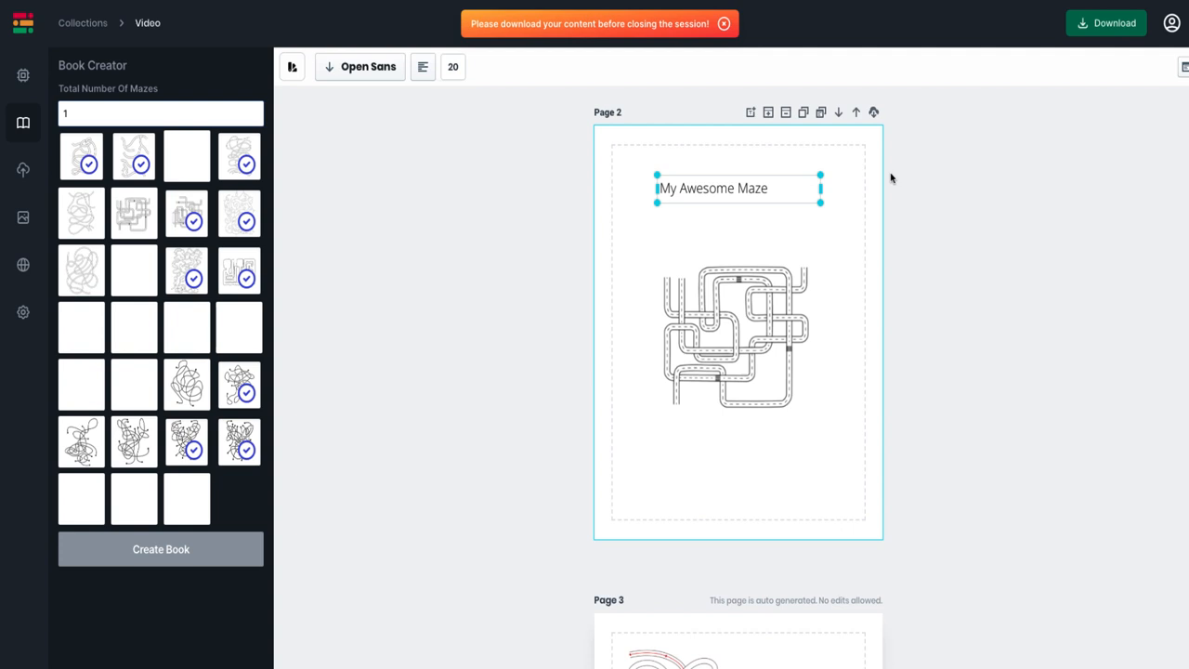
{"action": "mouse_move", "coordinate": [873, 111]}
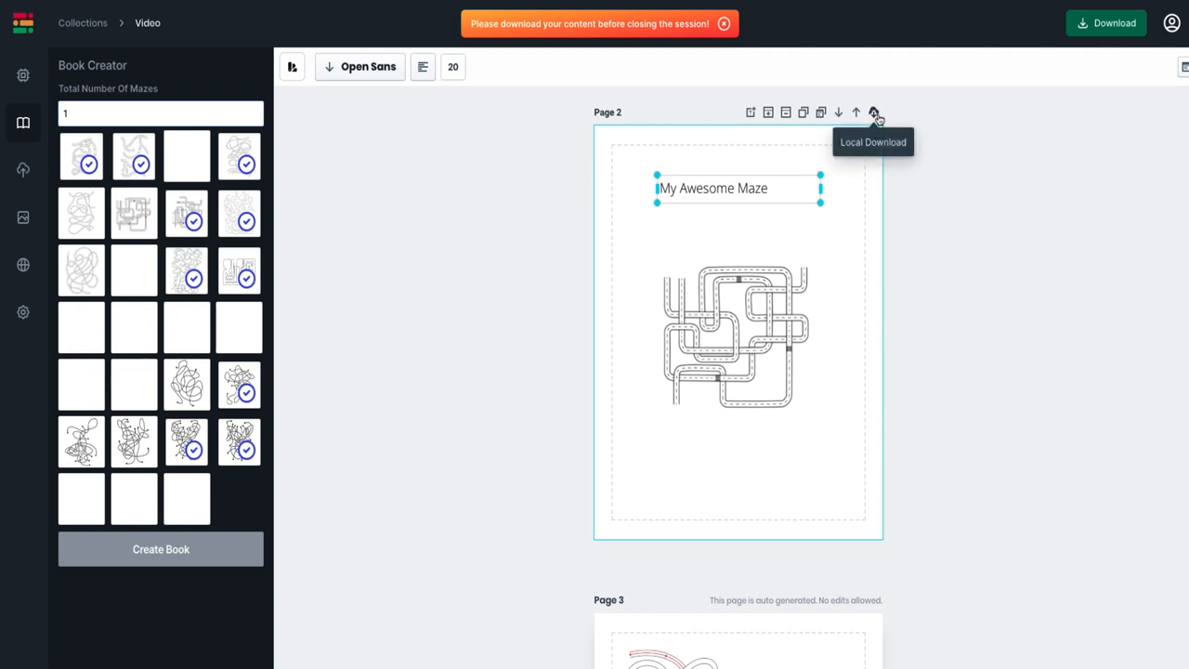
{"action": "mouse_move", "coordinate": [821, 112]}
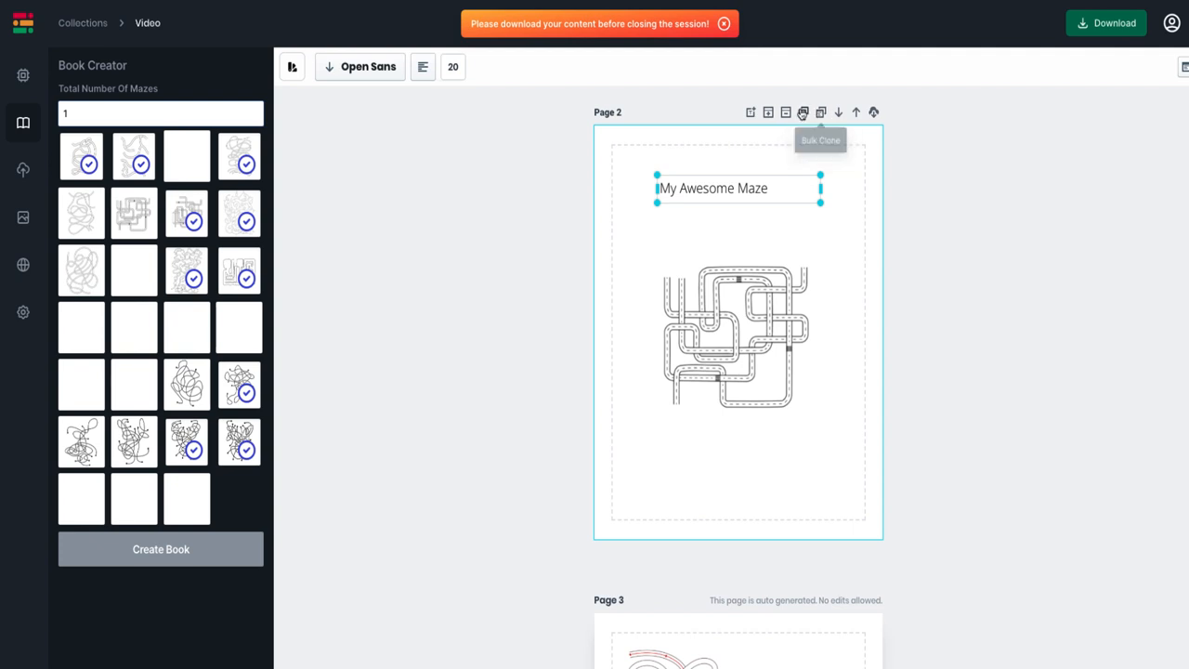
{"action": "mouse_move", "coordinate": [891, 114]}
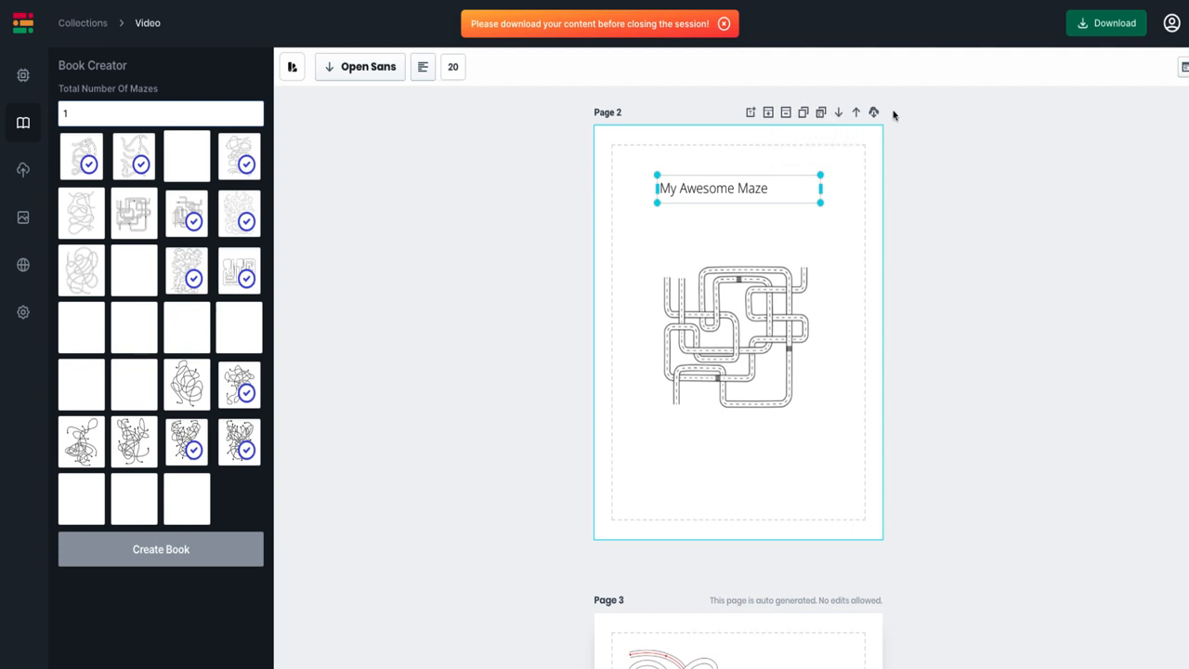
{"action": "scroll", "scroll_direction": "down", "scroll_amount": 3}
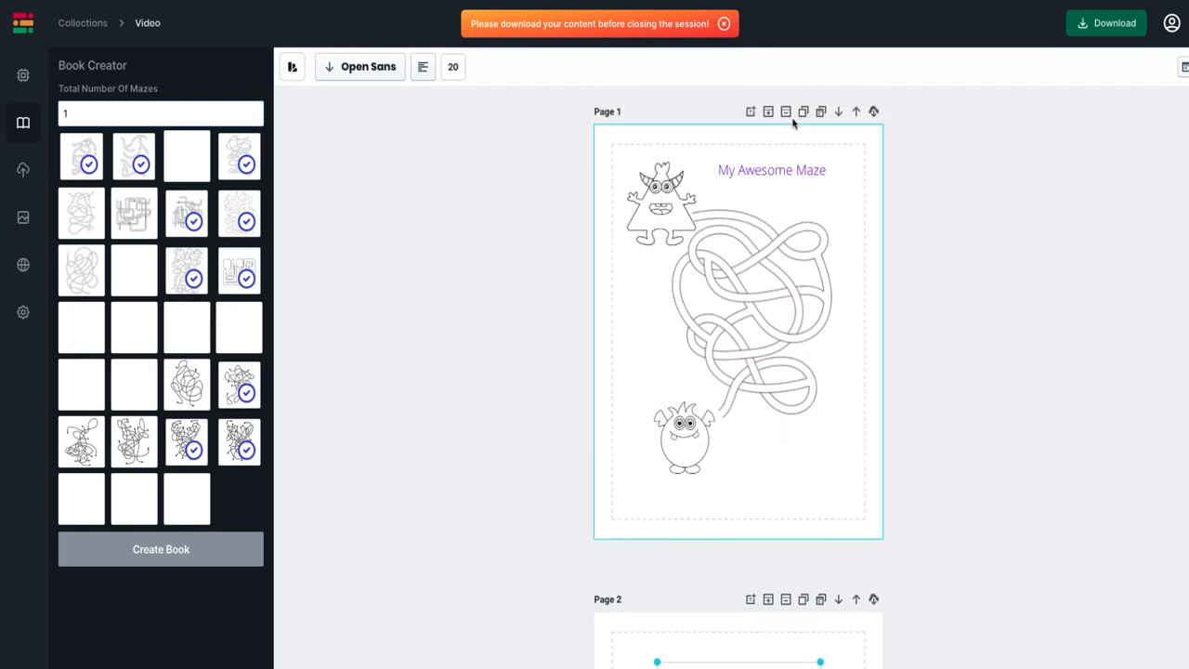
Step: Clone the titled monster maze page and scroll down to check the copy
{"action": "left_click", "coordinate": [22, 75]}
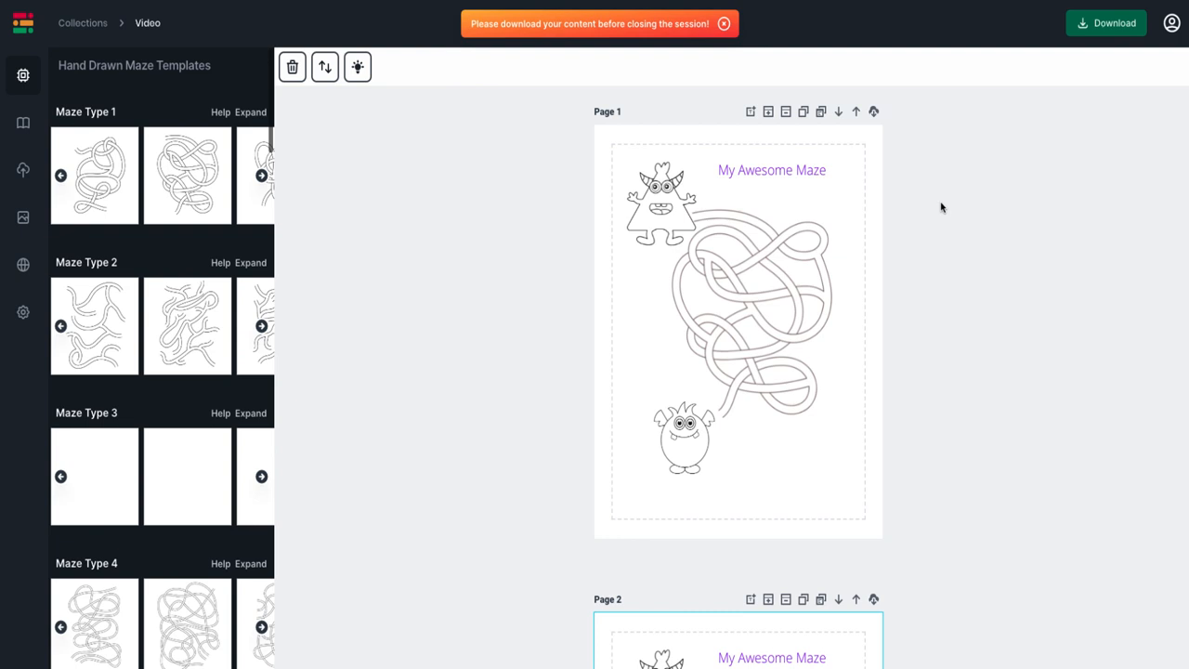
{"action": "scroll", "scroll_direction": "down", "scroll_amount": 3}
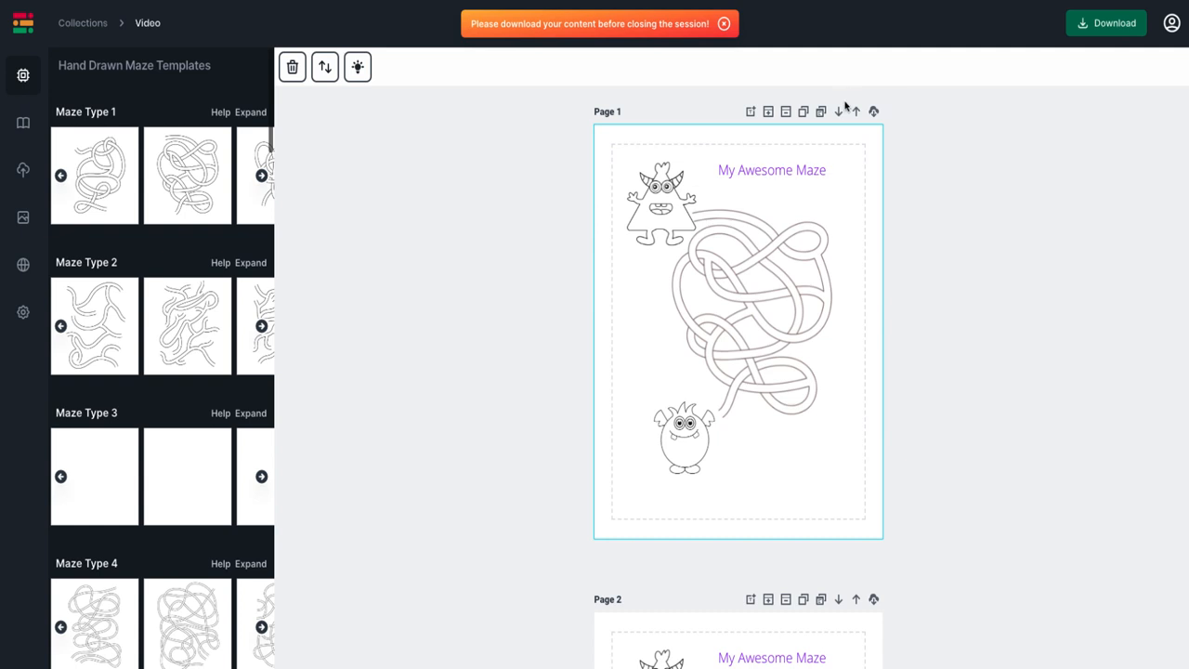
{"action": "mouse_move", "coordinate": [569, 58]}
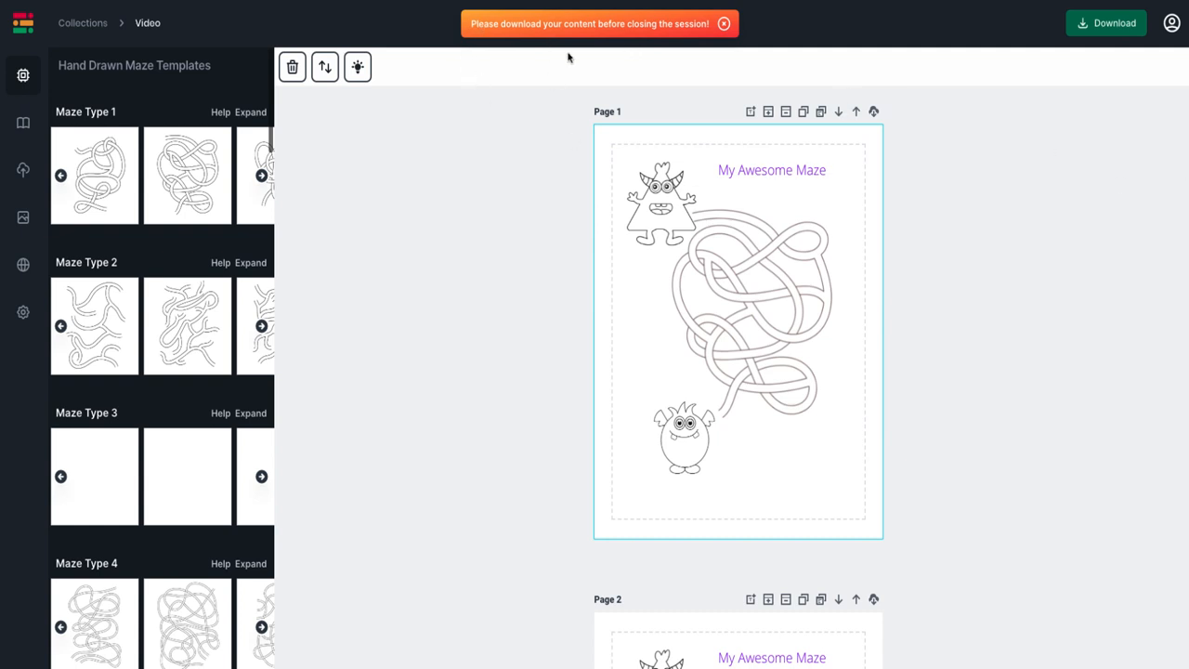
{"action": "mouse_move", "coordinate": [585, 46]}
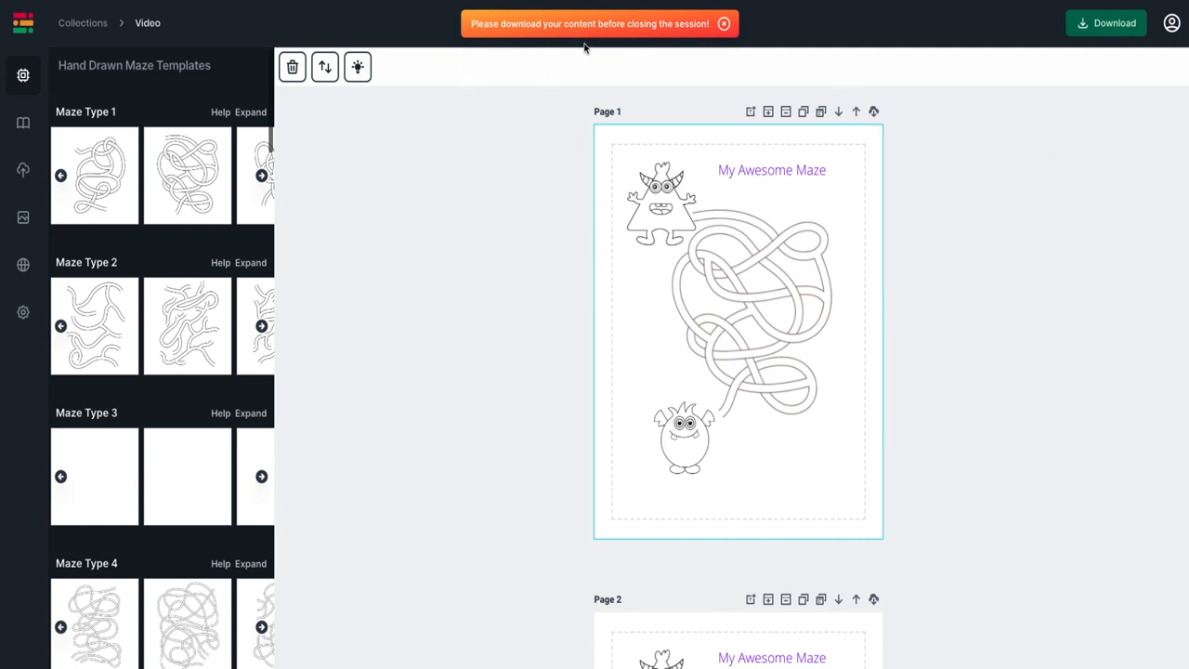
{"action": "mouse_move", "coordinate": [787, 21]}
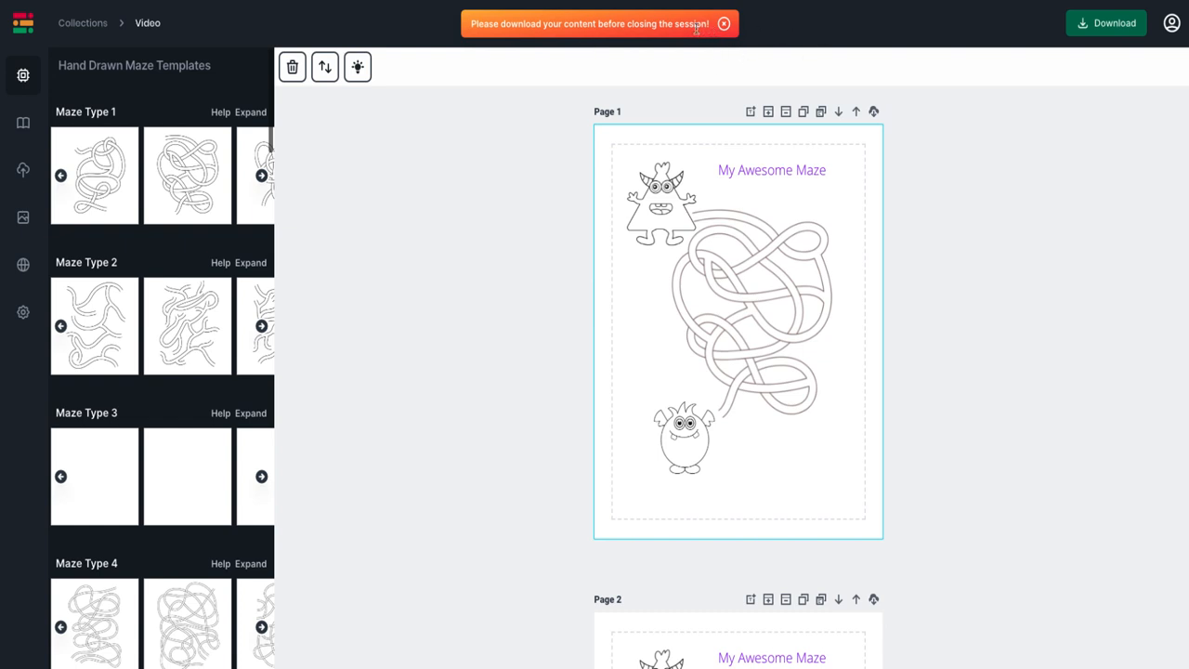
{"action": "mouse_move", "coordinate": [768, 147]}
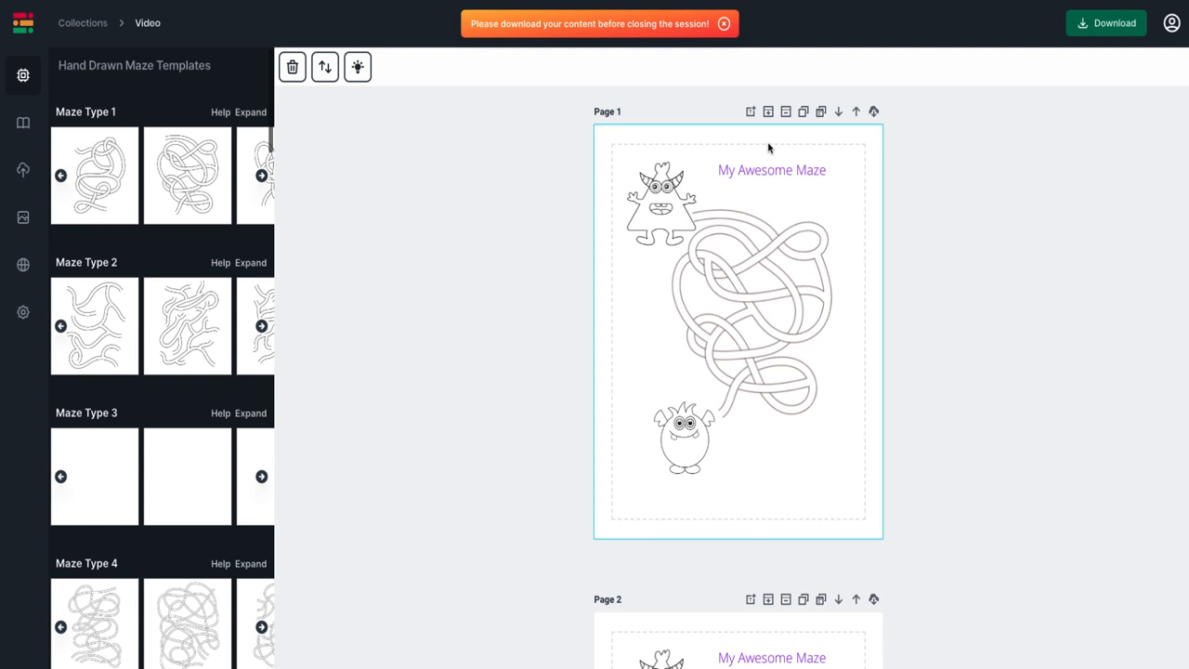
{"action": "scroll", "scroll_direction": "down", "scroll_amount": 3}
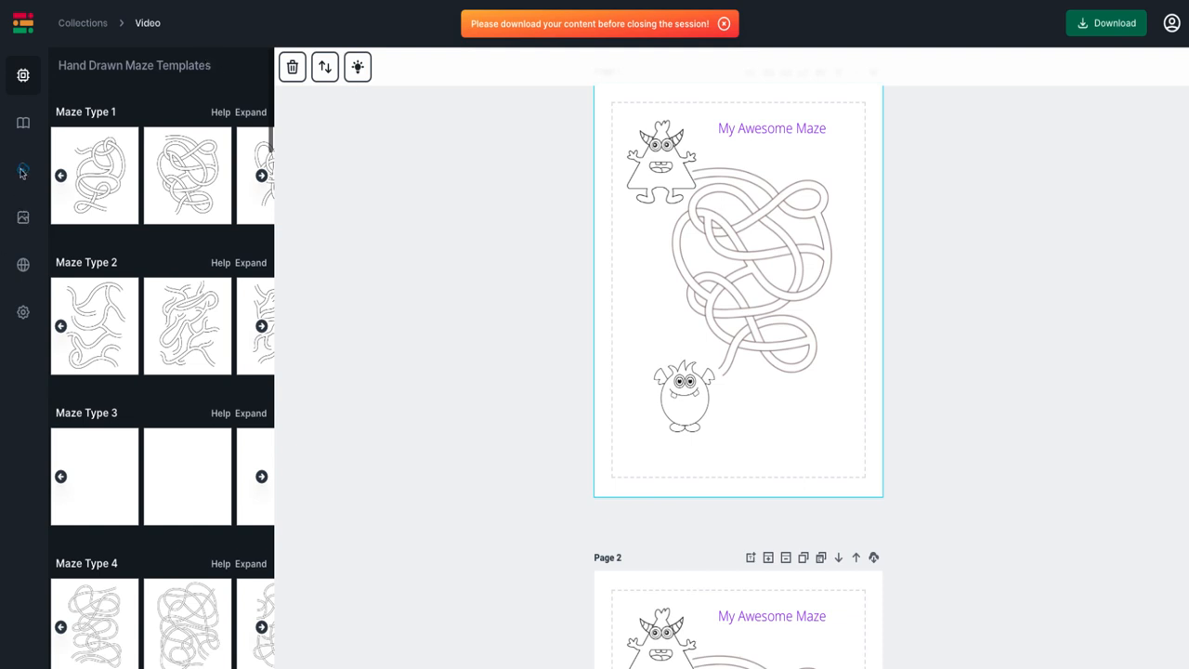
{"action": "mouse_move", "coordinate": [22, 218]}
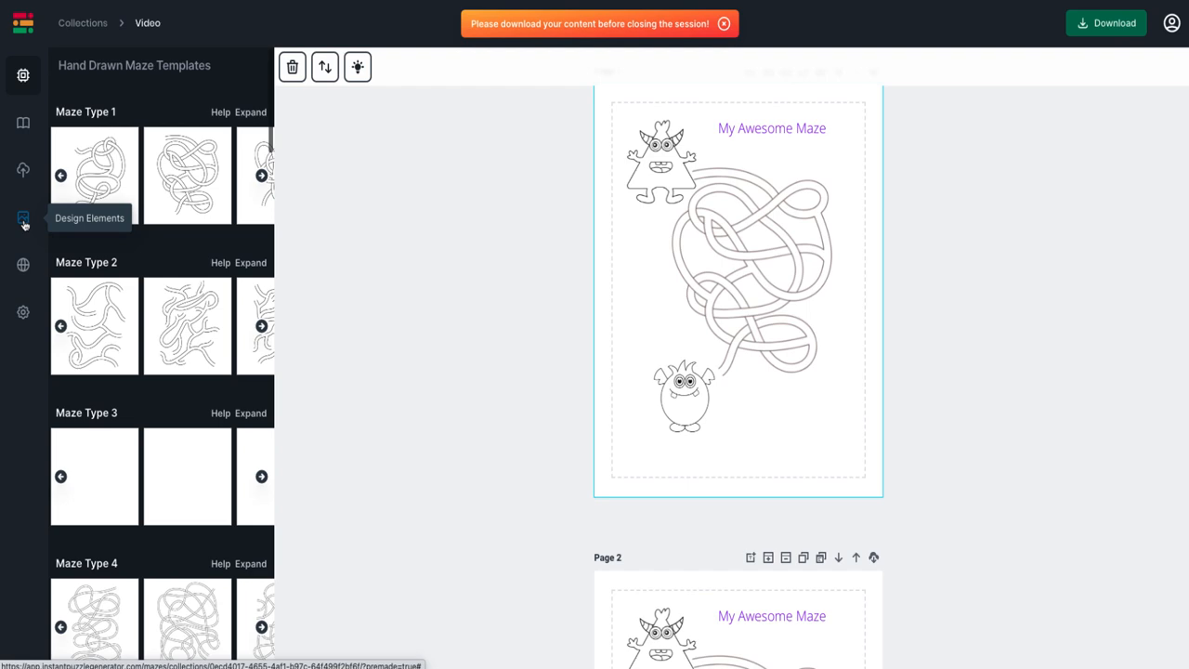
Step: Browse the Farm Animals design elements, then expand the full Space And Astronaut set
{"action": "left_click", "coordinate": [23, 217]}
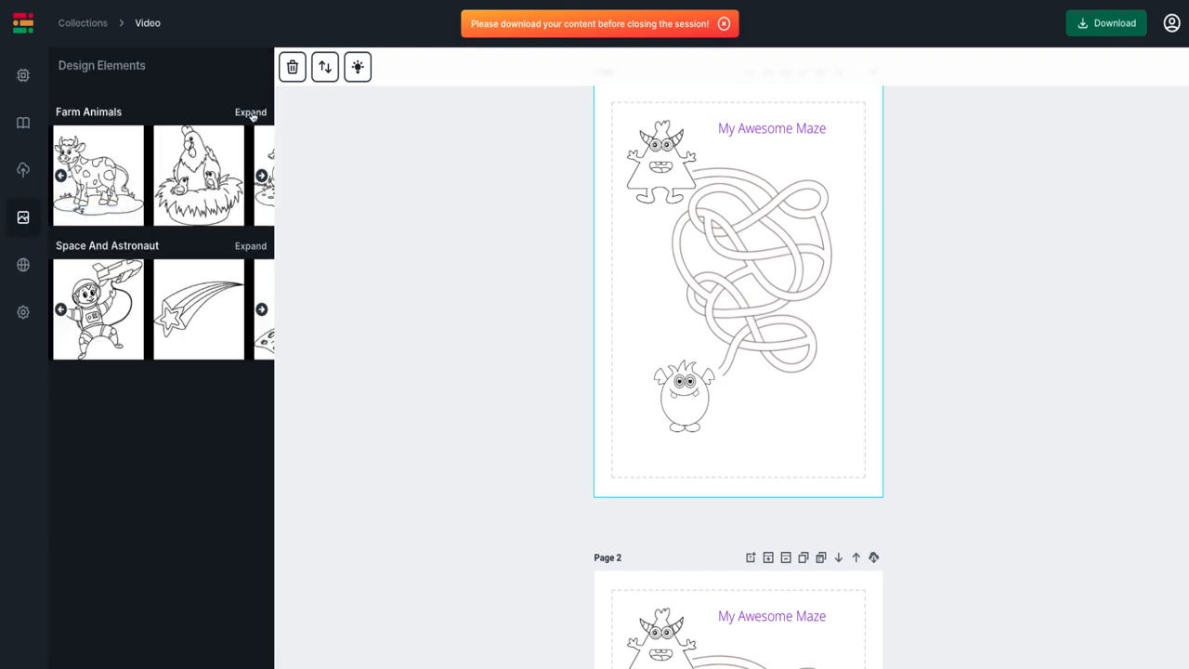
{"action": "left_click", "coordinate": [251, 112]}
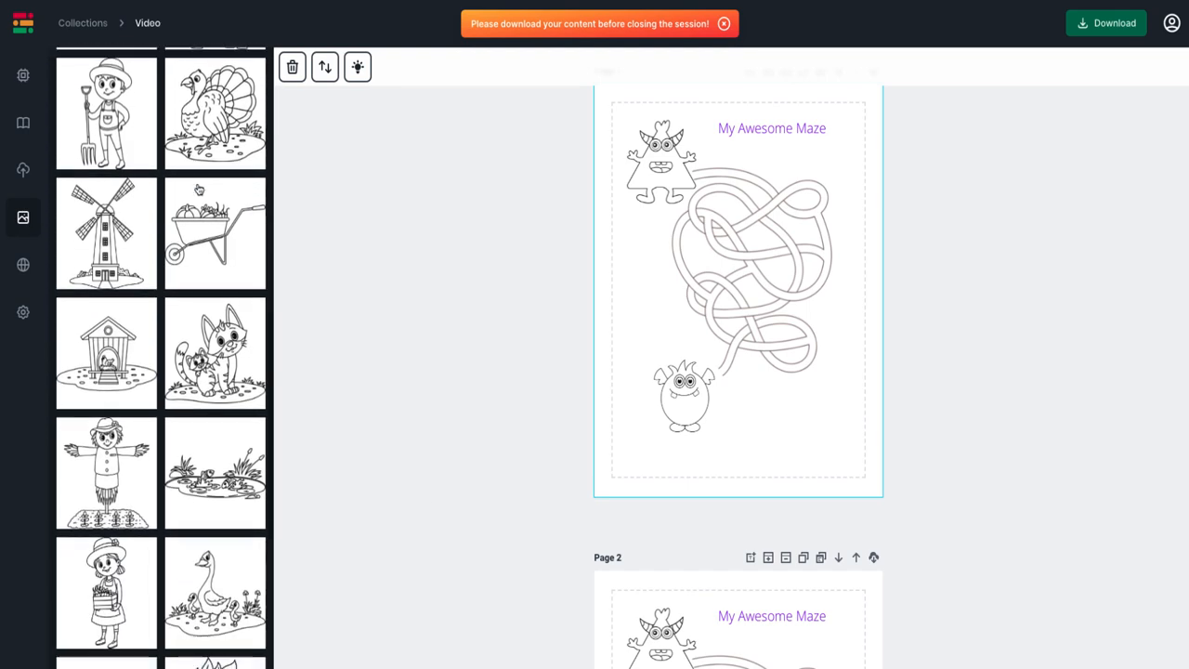
{"action": "scroll", "scroll_direction": "down", "scroll_amount": 3}
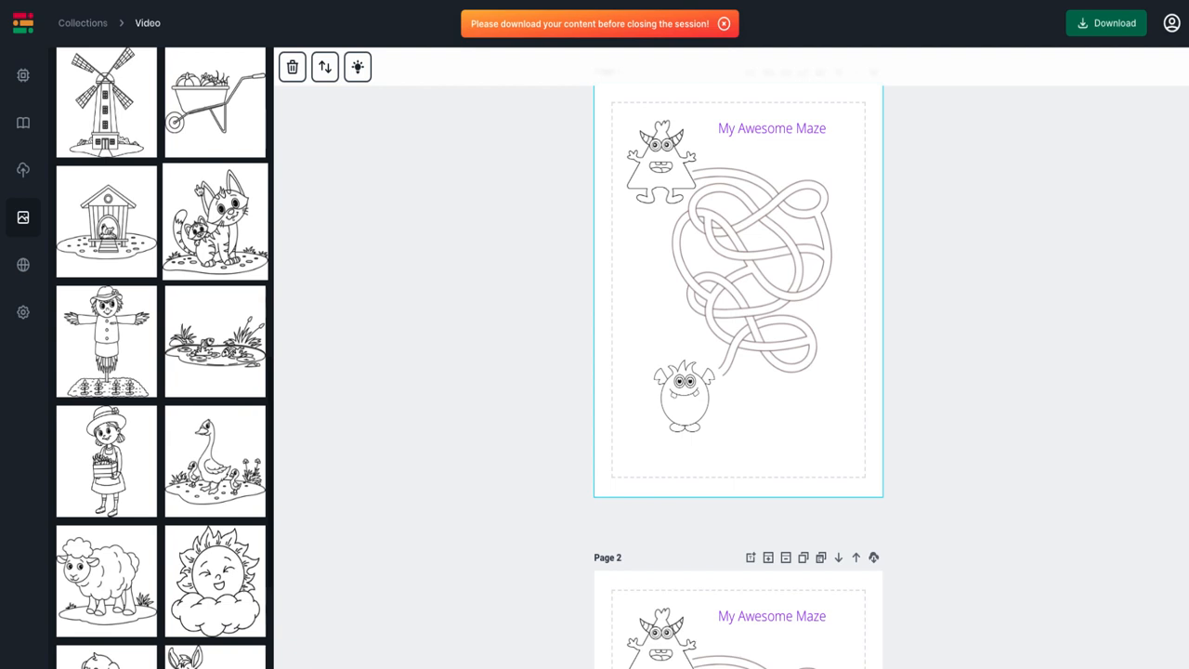
{"action": "scroll", "scroll_direction": "down", "scroll_amount": 3}
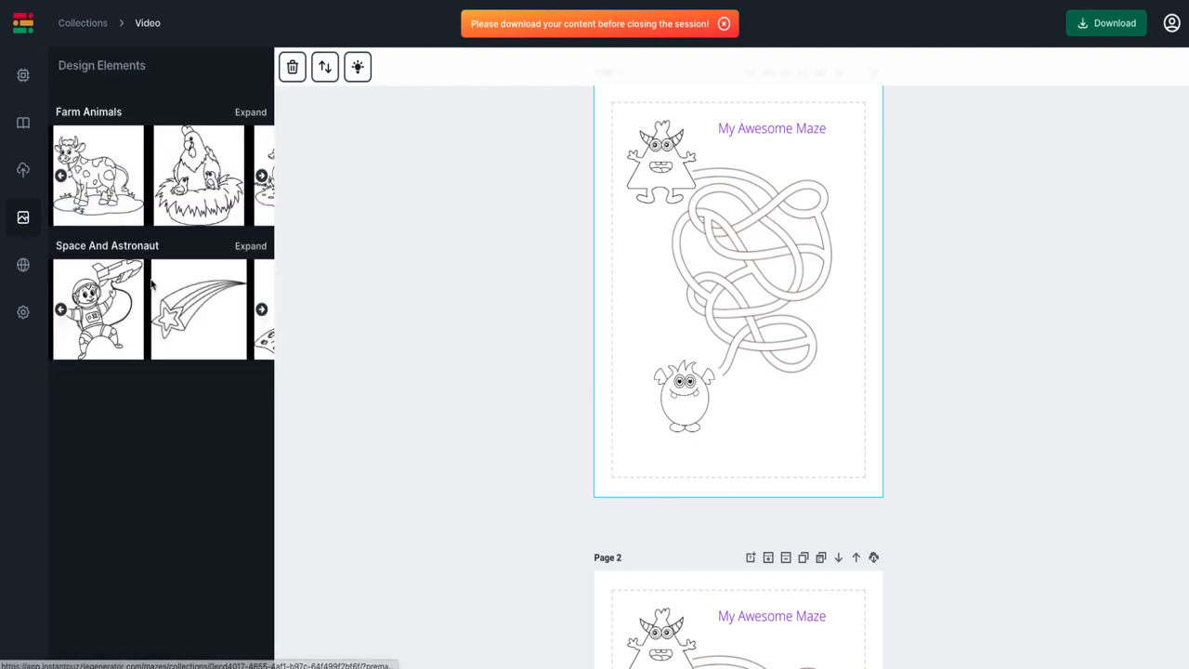
{"action": "left_click", "coordinate": [250, 246]}
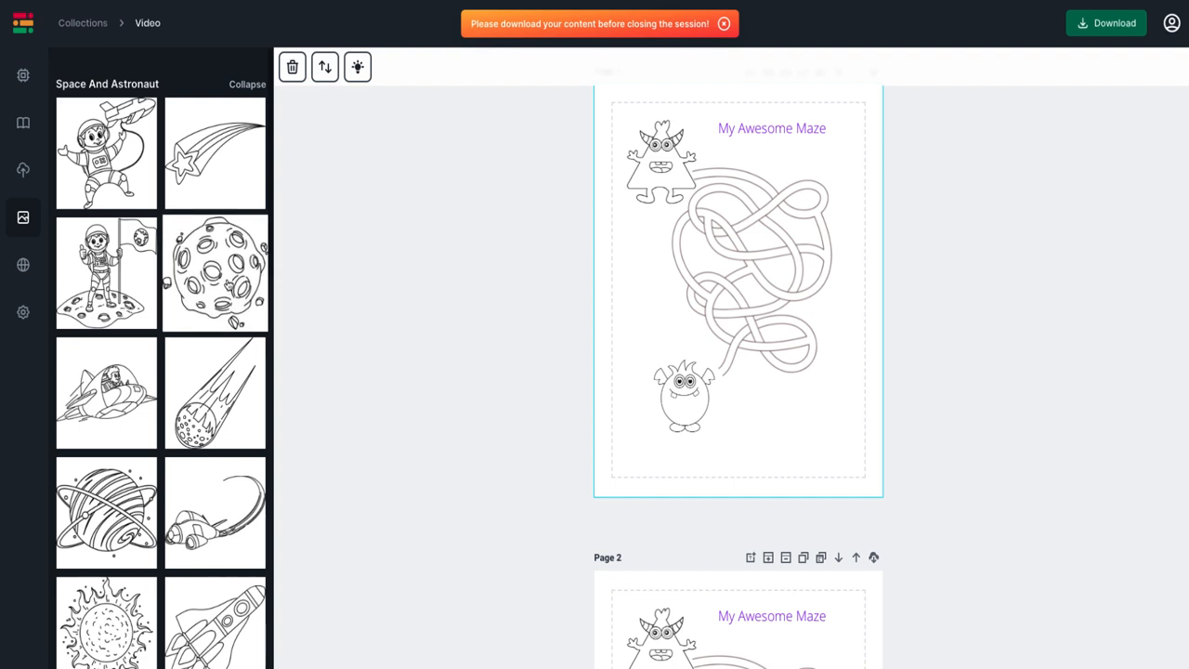
{"action": "scroll", "scroll_direction": "down", "scroll_amount": 3}
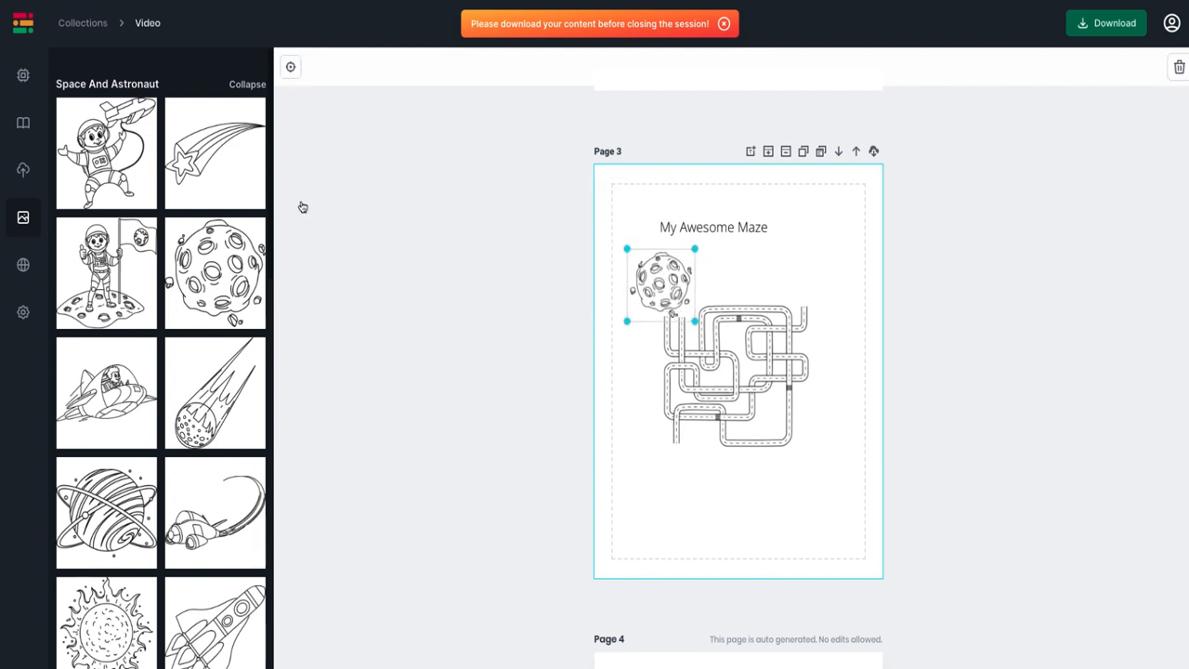
{"action": "mouse_move", "coordinate": [833, 430]}
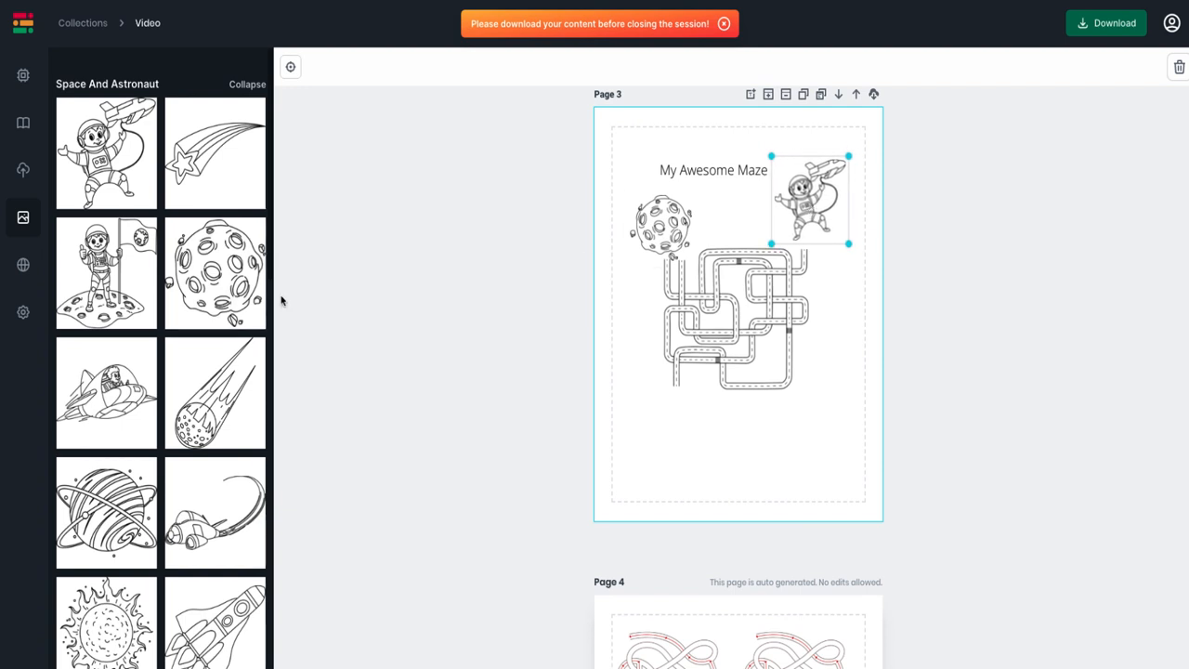
{"action": "mouse_move", "coordinate": [836, 314]}
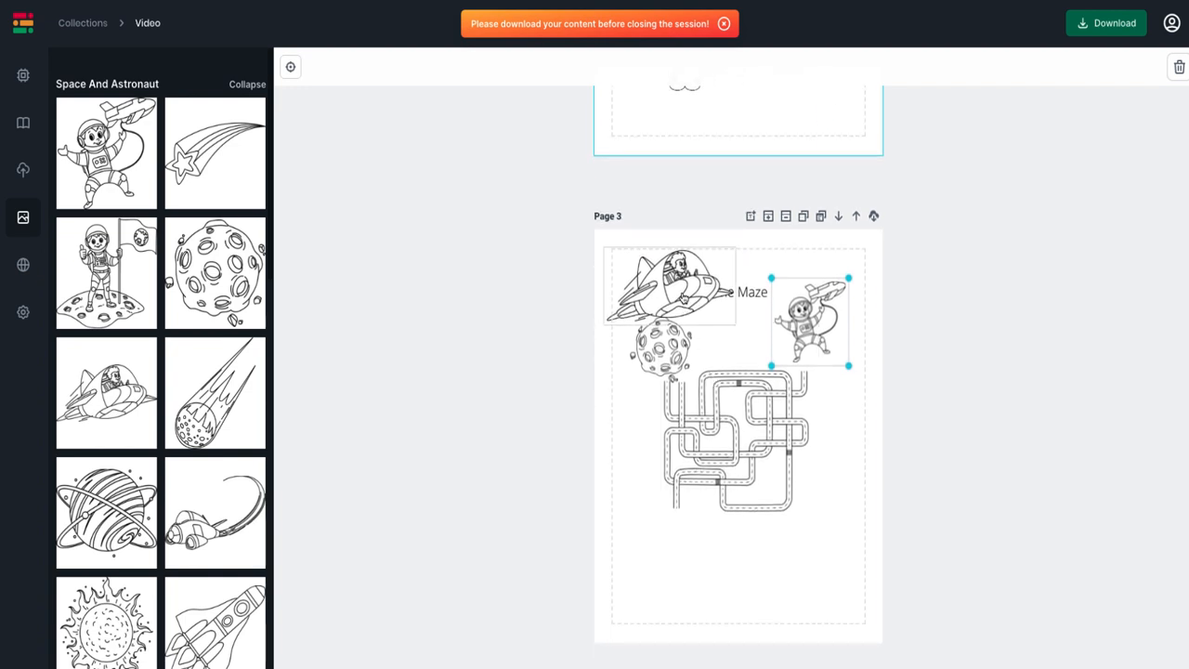
Step: Move the rocket ship below the road maze, shrink it, then show the bonus page
{"action": "left_click_drag", "start_coordinate": [669, 288], "coordinate": [706, 552]}
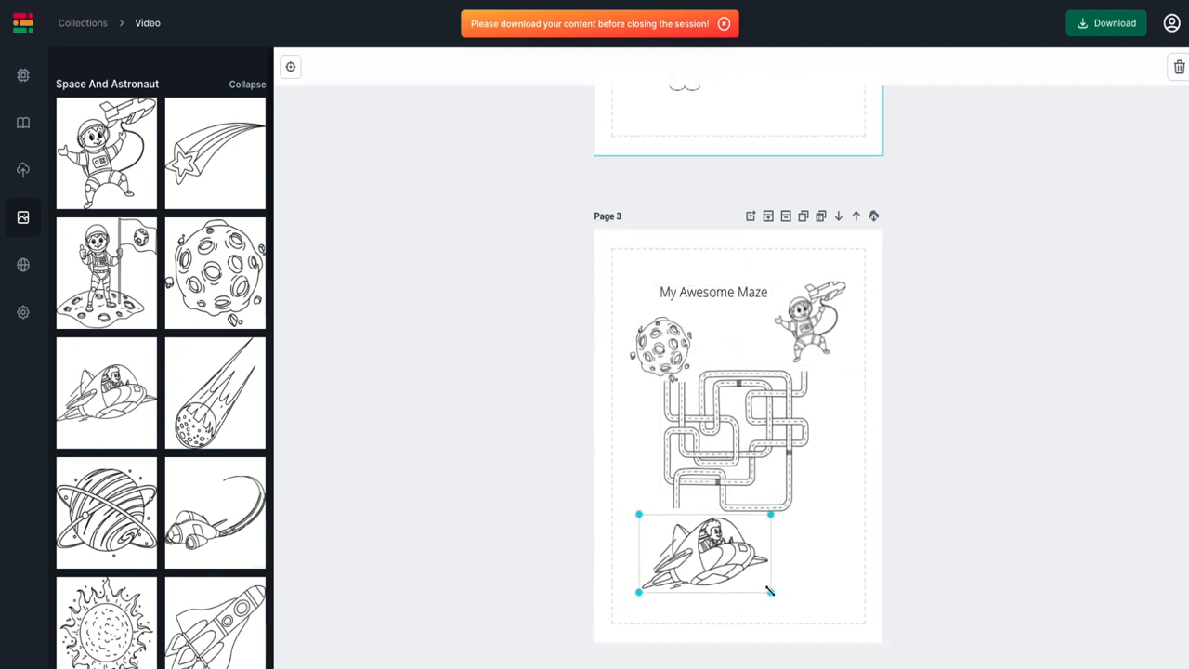
{"action": "left_click_drag", "start_coordinate": [771, 593], "coordinate": [725, 576]}
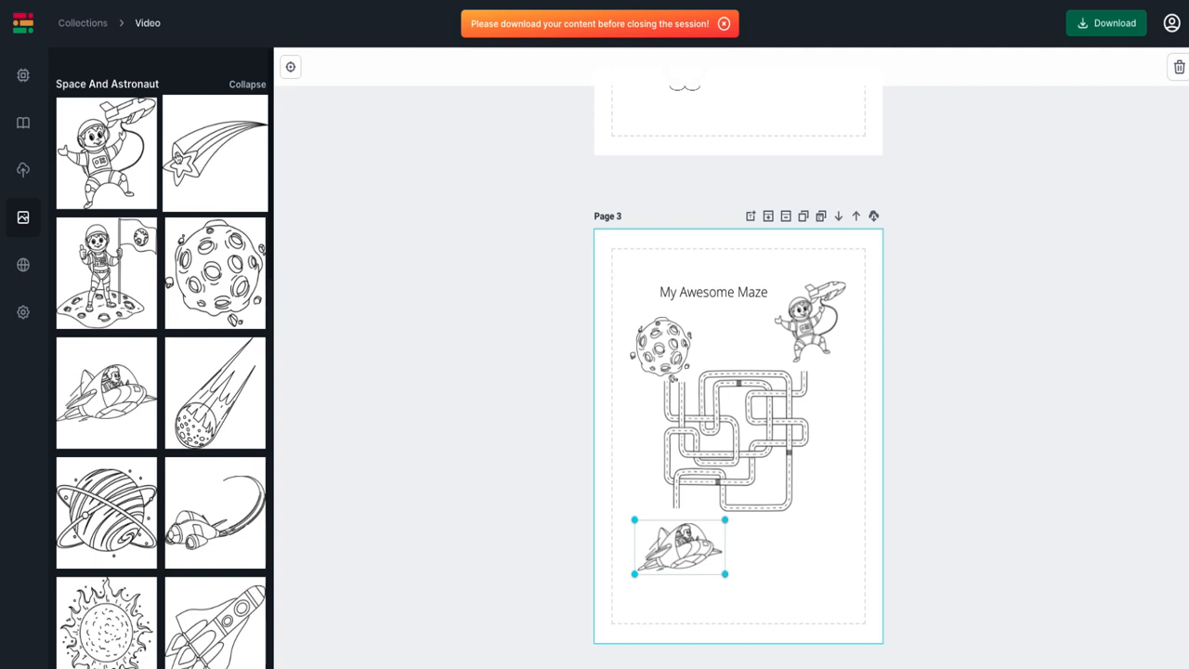
{"action": "mouse_move", "coordinate": [23, 169]}
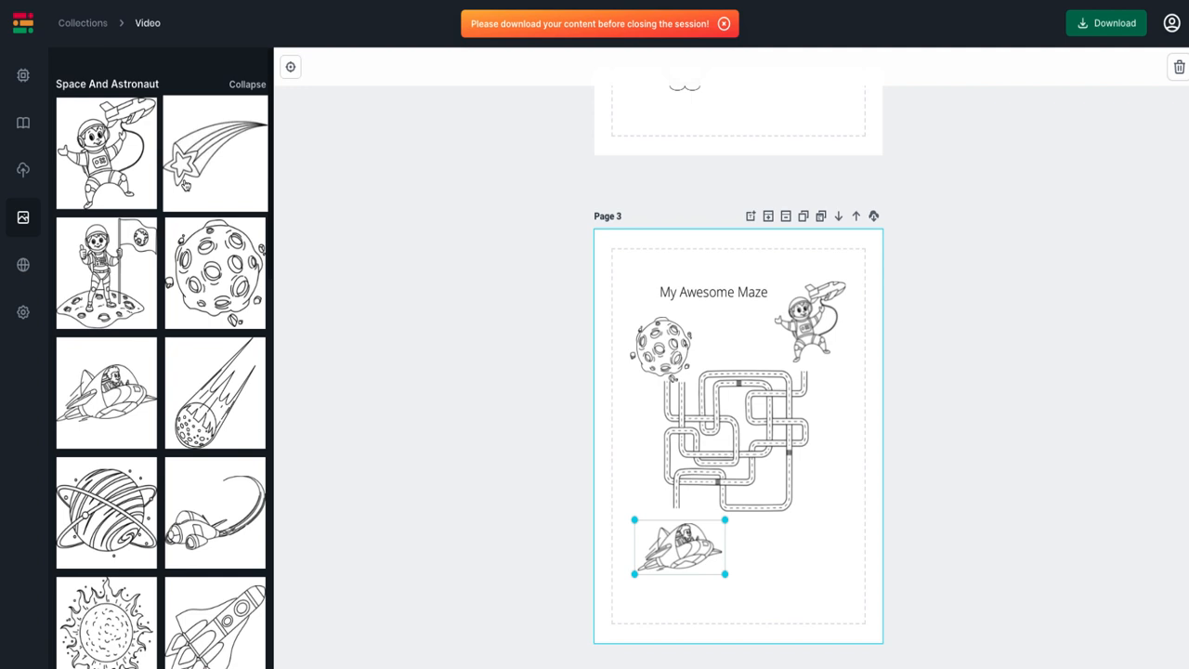
{"action": "mouse_move", "coordinate": [23, 170]}
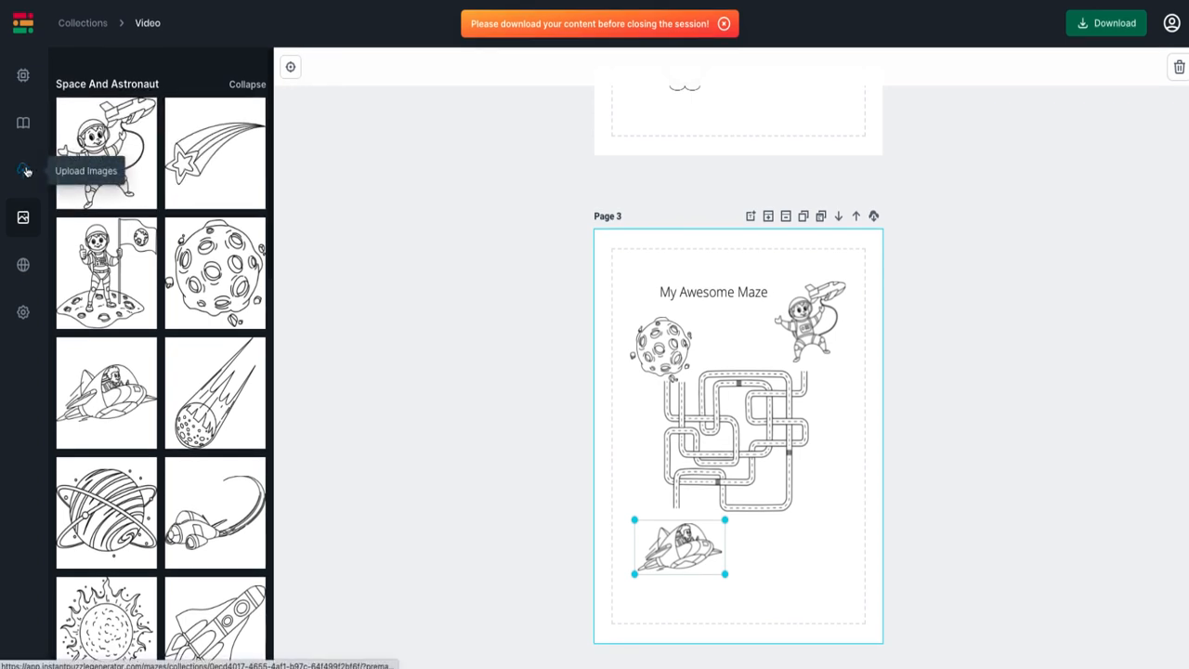
{"action": "left_click", "coordinate": [23, 169]}
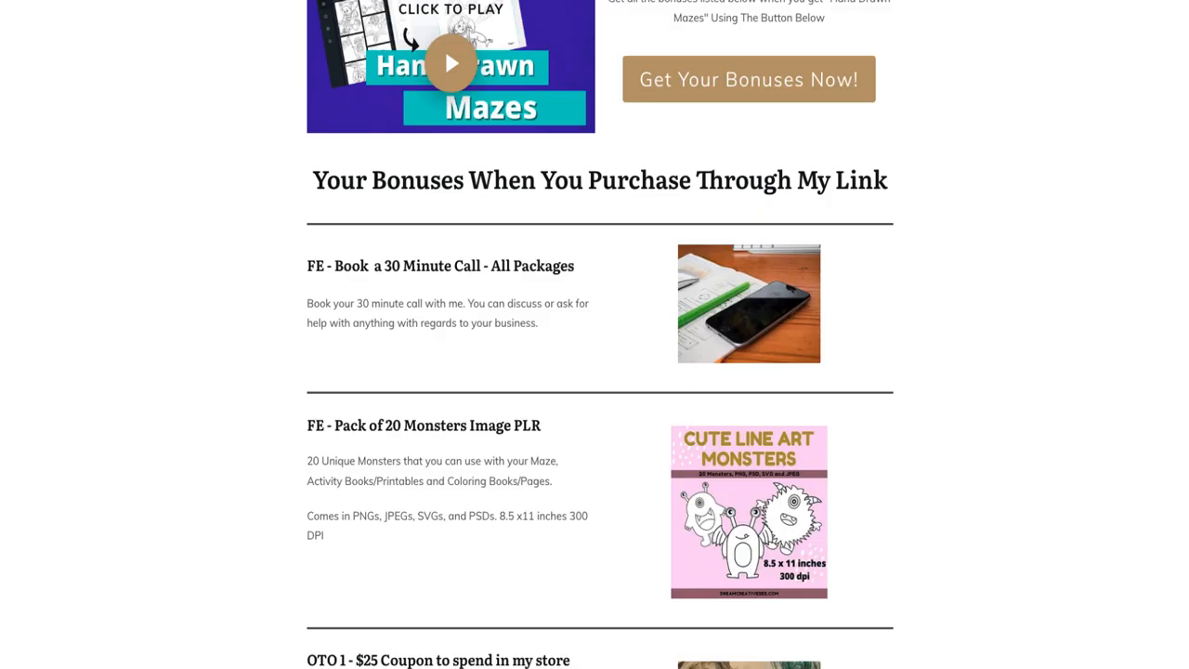
{"action": "scroll", "scroll_direction": "down", "scroll_amount": 3}
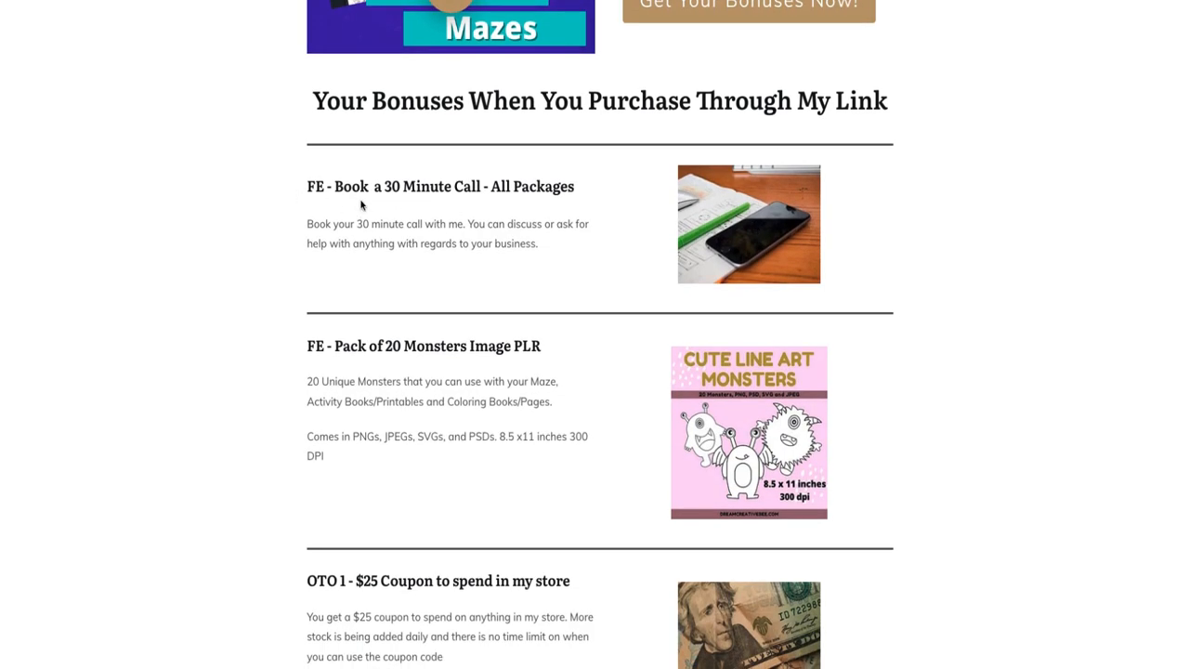
{"action": "mouse_move", "coordinate": [371, 205]}
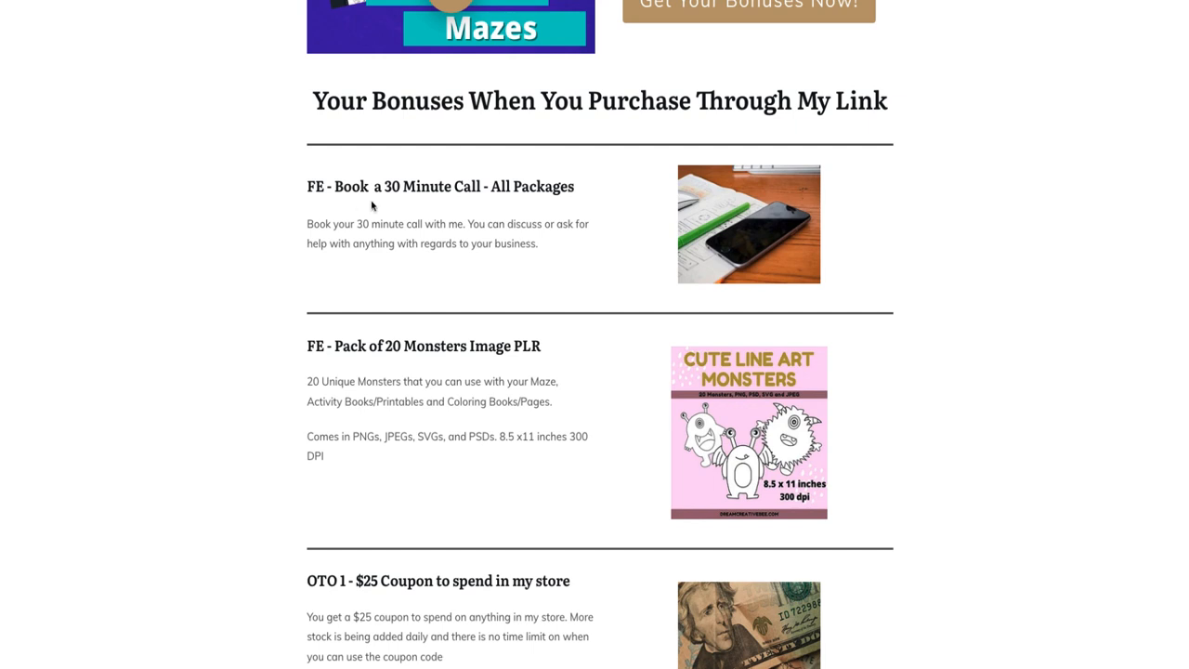
{"action": "mouse_move", "coordinate": [550, 207]}
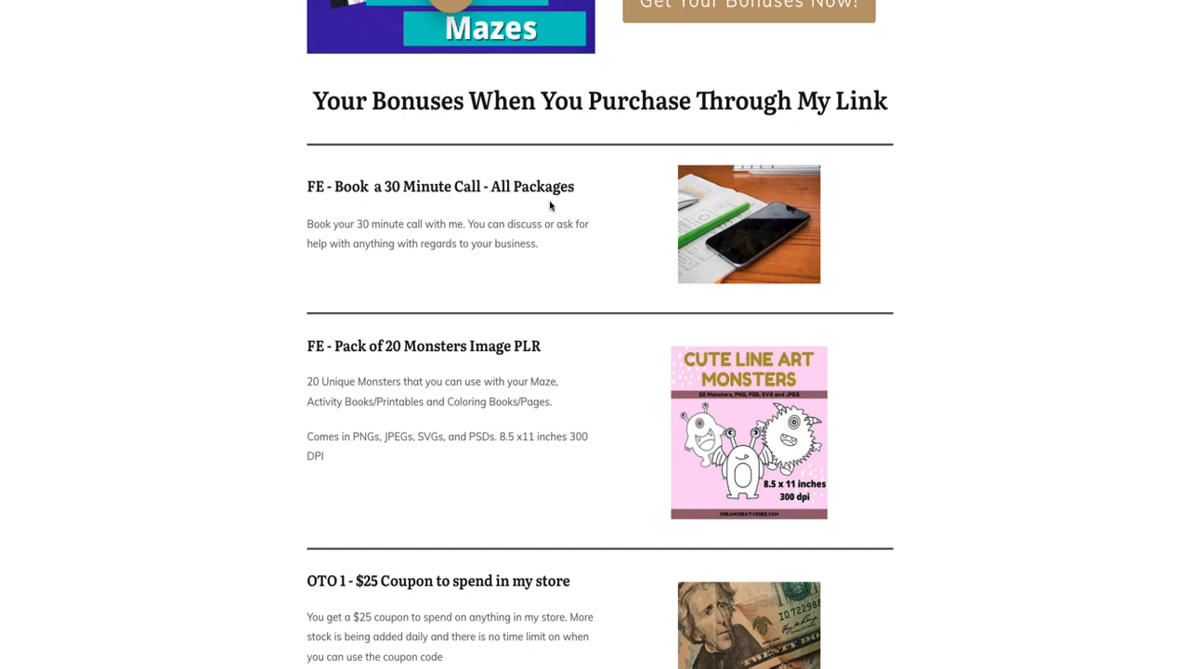
{"action": "mouse_move", "coordinate": [602, 226]}
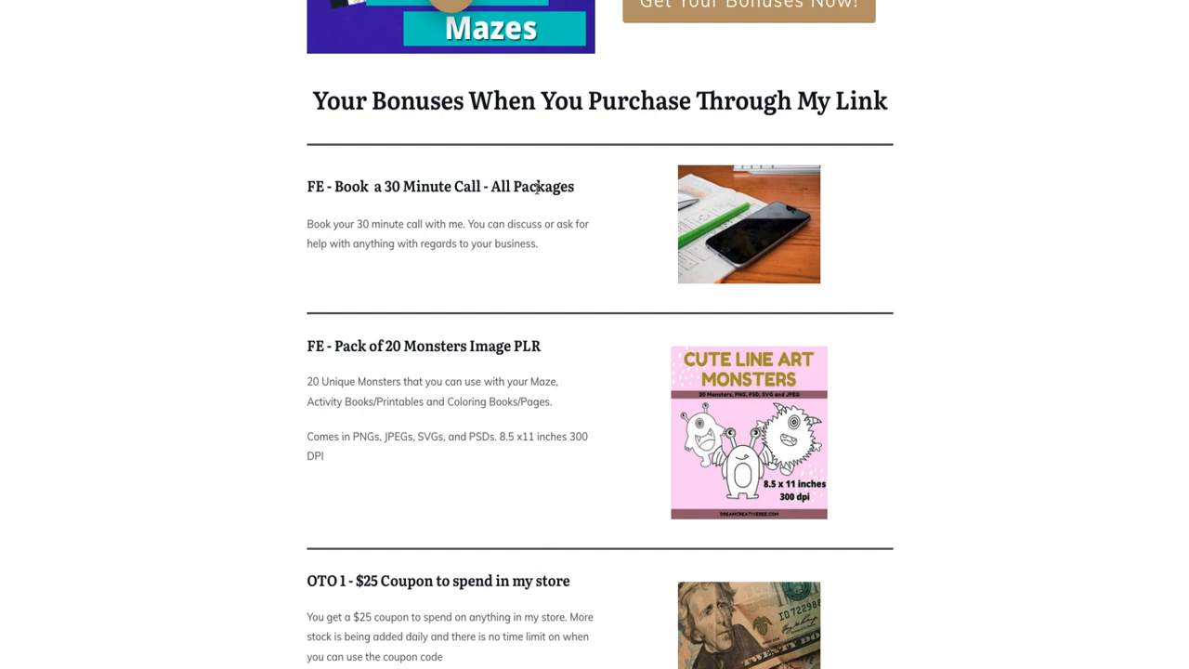
{"action": "mouse_move", "coordinate": [725, 200]}
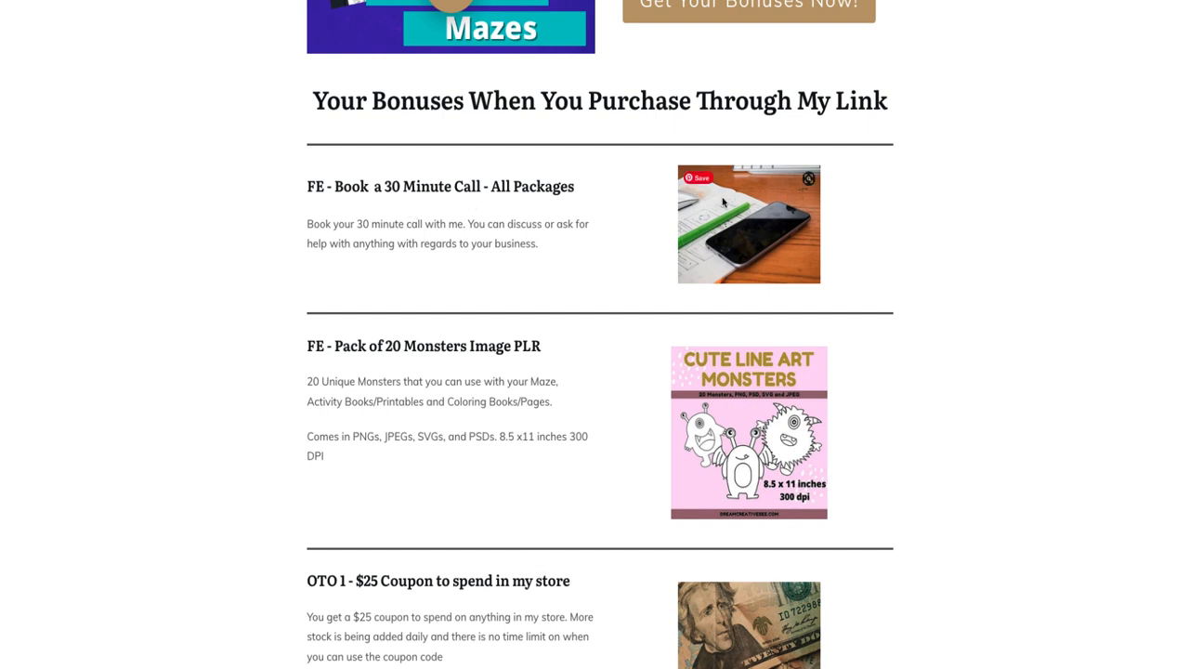
{"action": "mouse_move", "coordinate": [725, 239]}
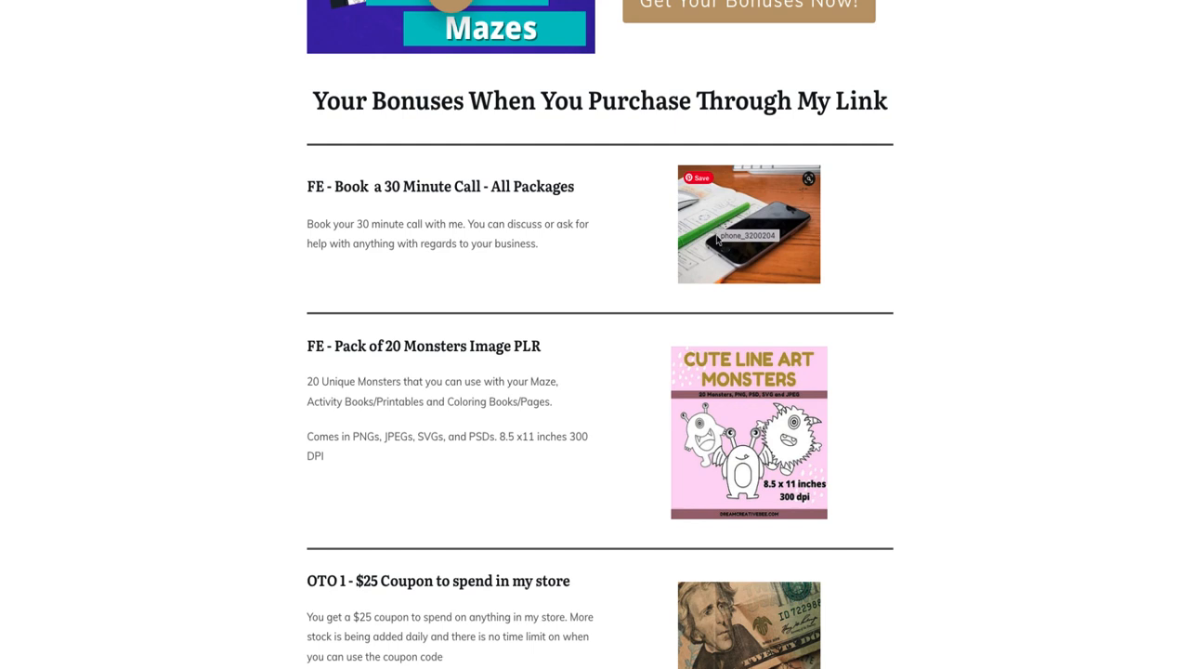
{"action": "scroll", "scroll_direction": "down", "scroll_amount": 3}
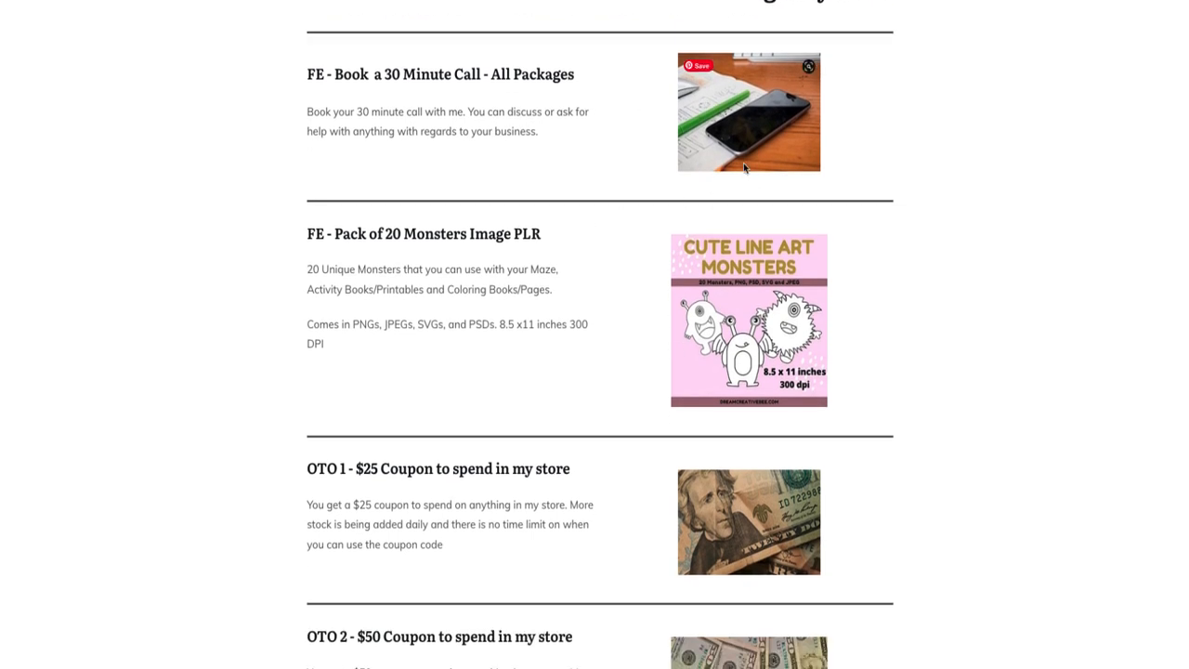
{"action": "scroll", "scroll_direction": "down", "scroll_amount": 3}
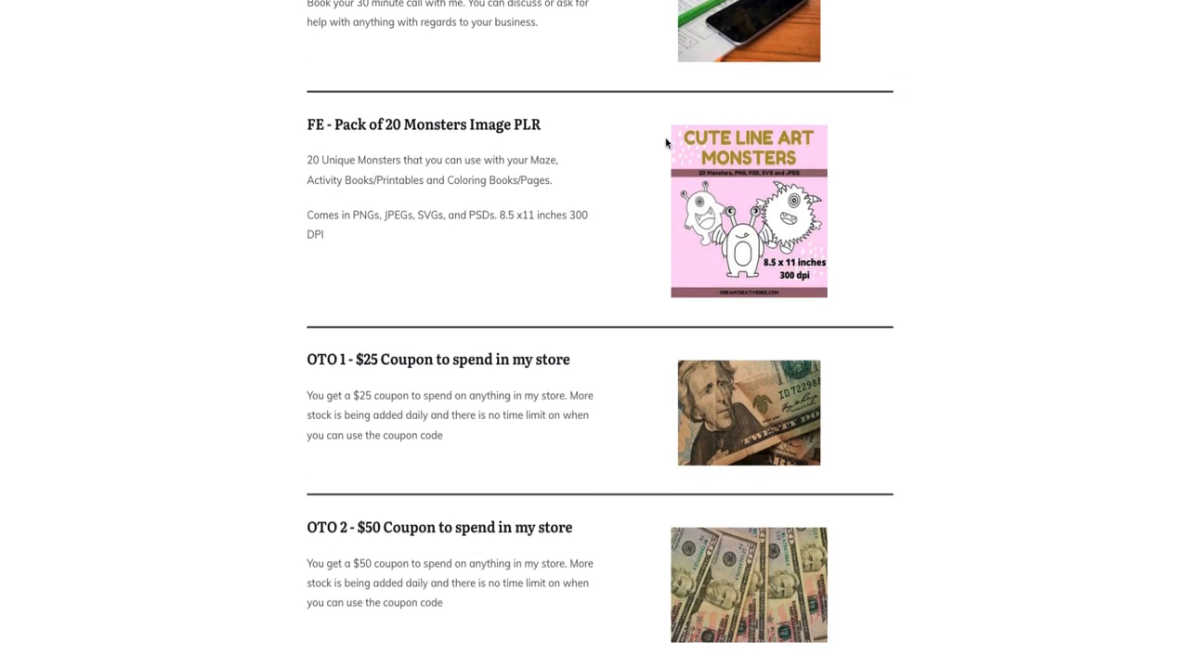
{"action": "scroll", "scroll_direction": "down", "scroll_amount": 3}
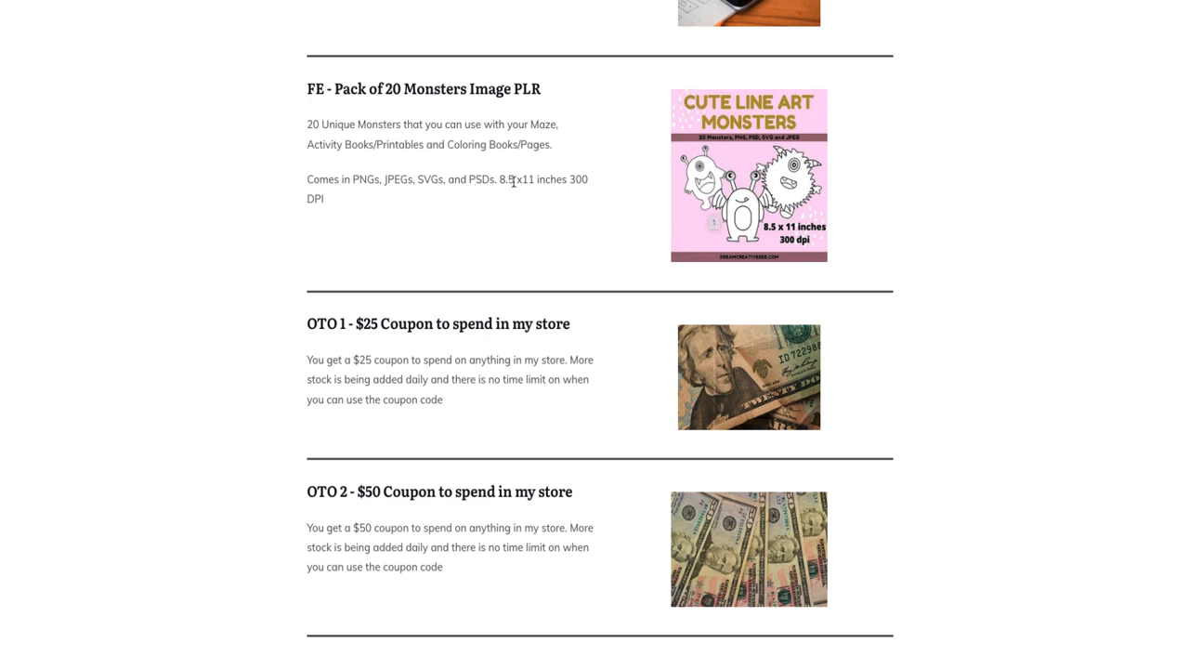
{"action": "mouse_move", "coordinate": [543, 211]}
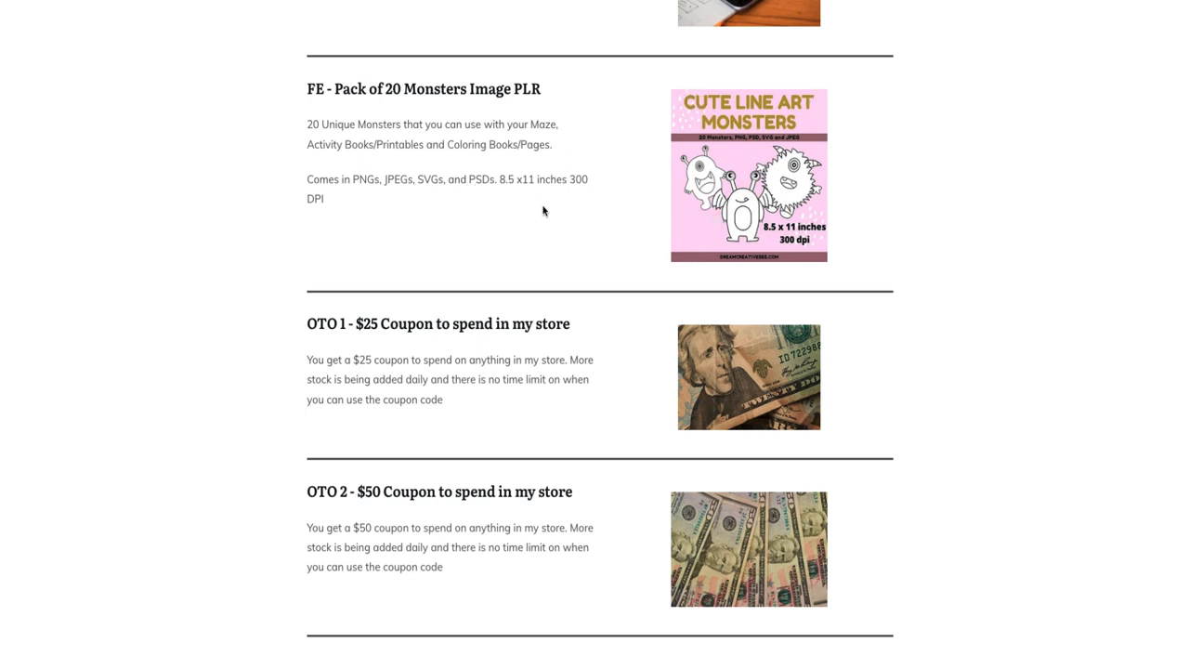
{"action": "mouse_move", "coordinate": [850, 184]}
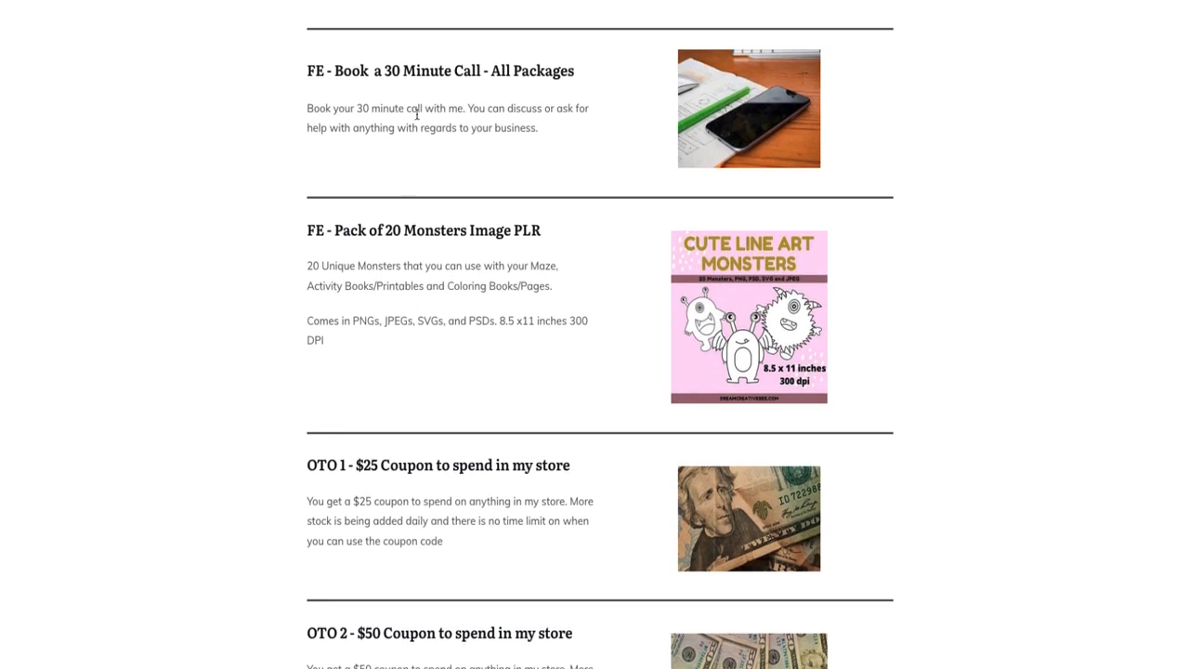
{"action": "scroll", "scroll_direction": "down", "scroll_amount": 3}
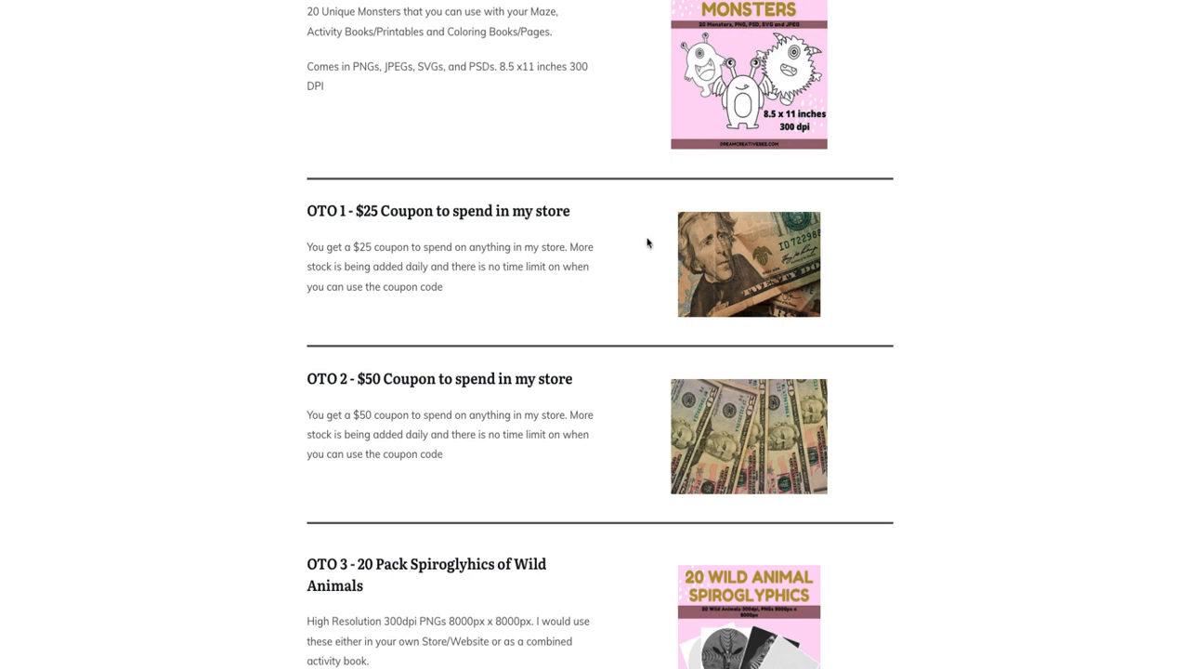
{"action": "mouse_move", "coordinate": [643, 250]}
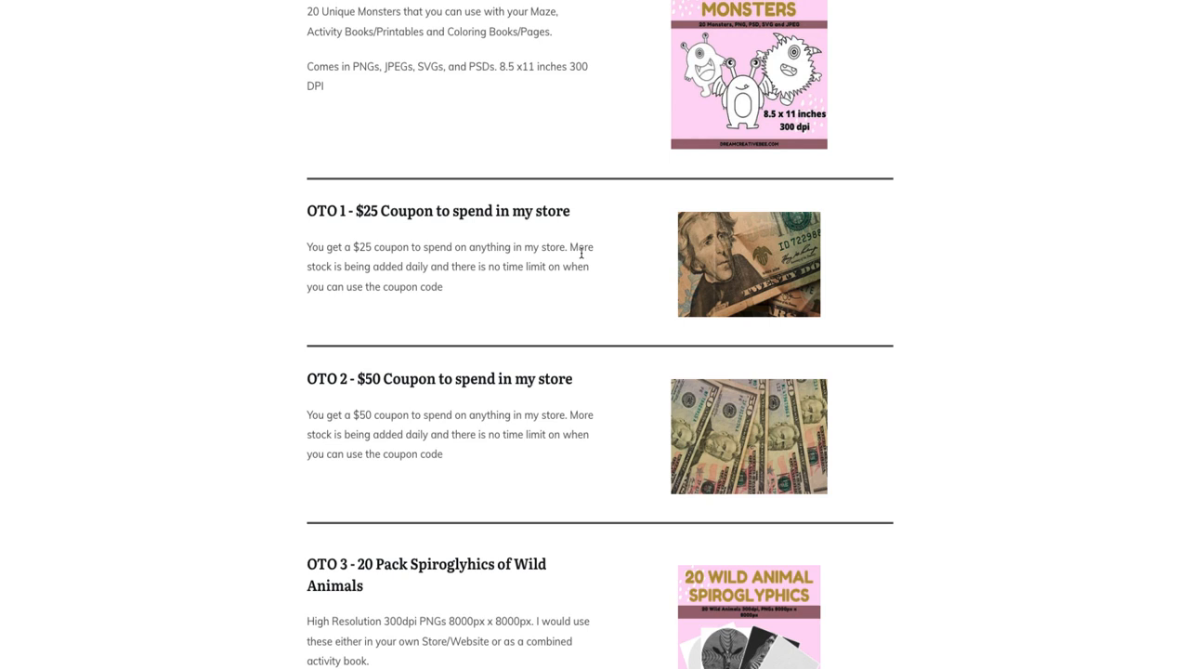
{"action": "mouse_move", "coordinate": [390, 295]}
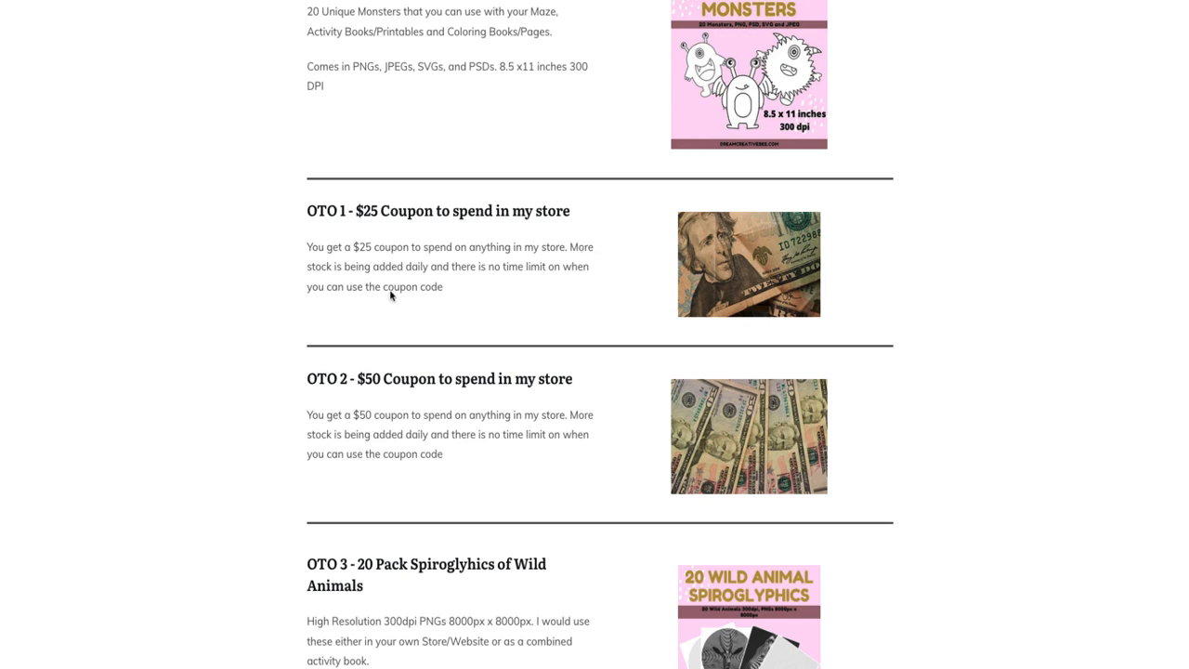
{"action": "mouse_move", "coordinate": [450, 289]}
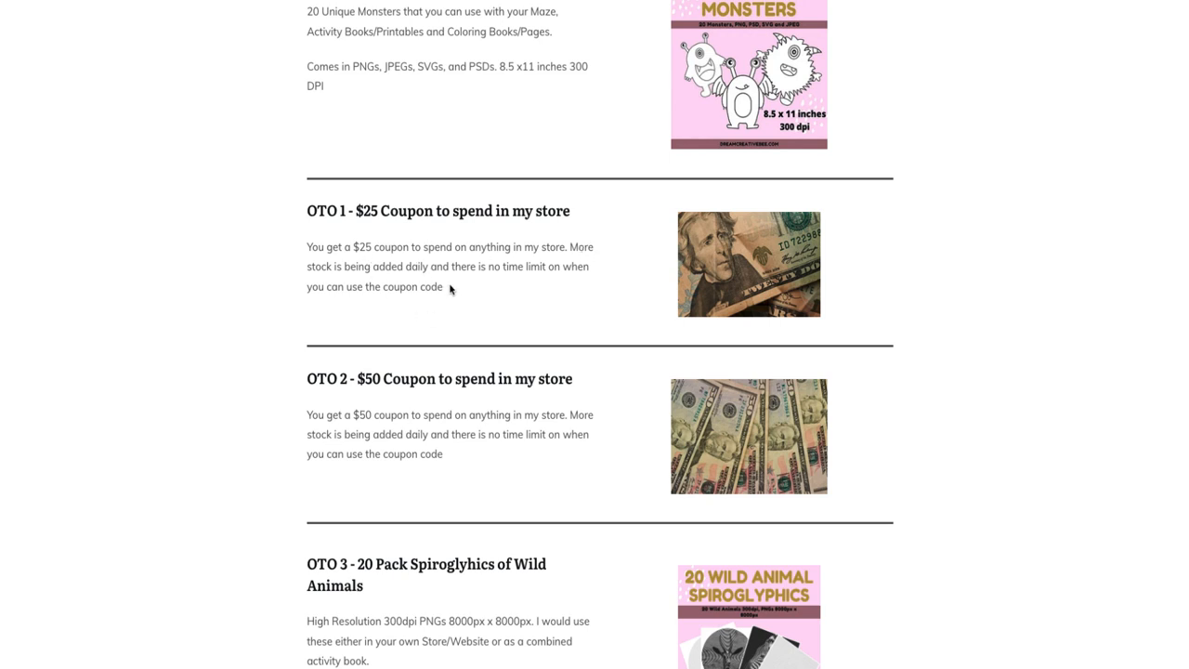
{"action": "mouse_move", "coordinate": [578, 282]}
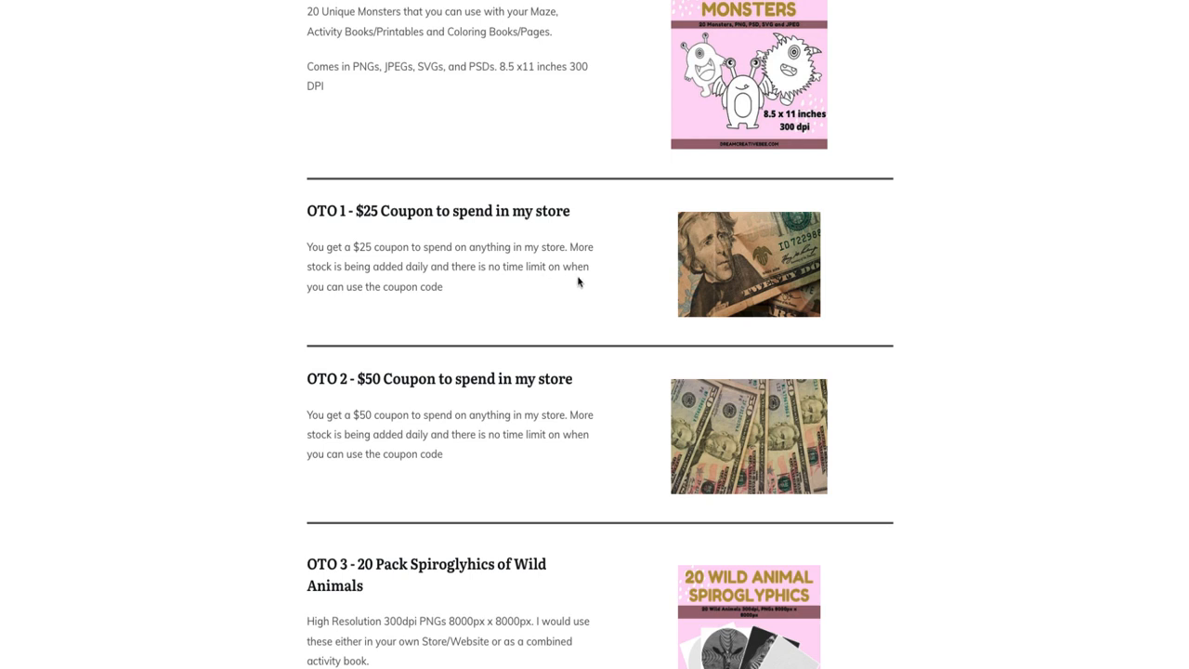
{"action": "mouse_move", "coordinate": [491, 281]}
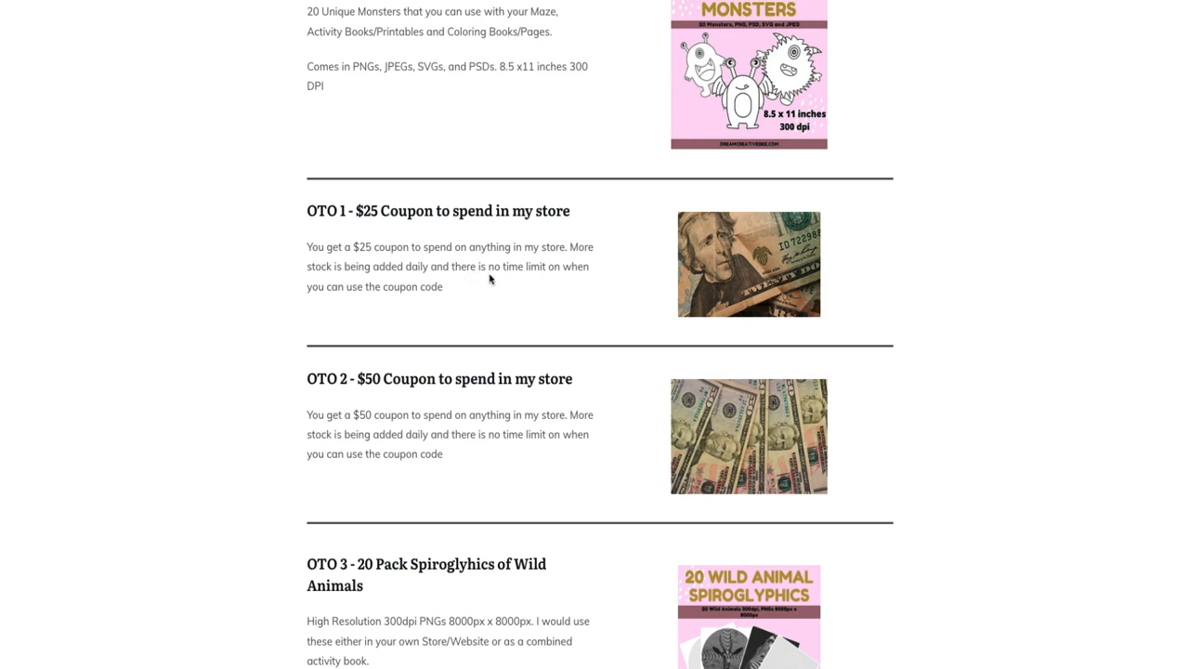
{"action": "mouse_move", "coordinate": [523, 272]}
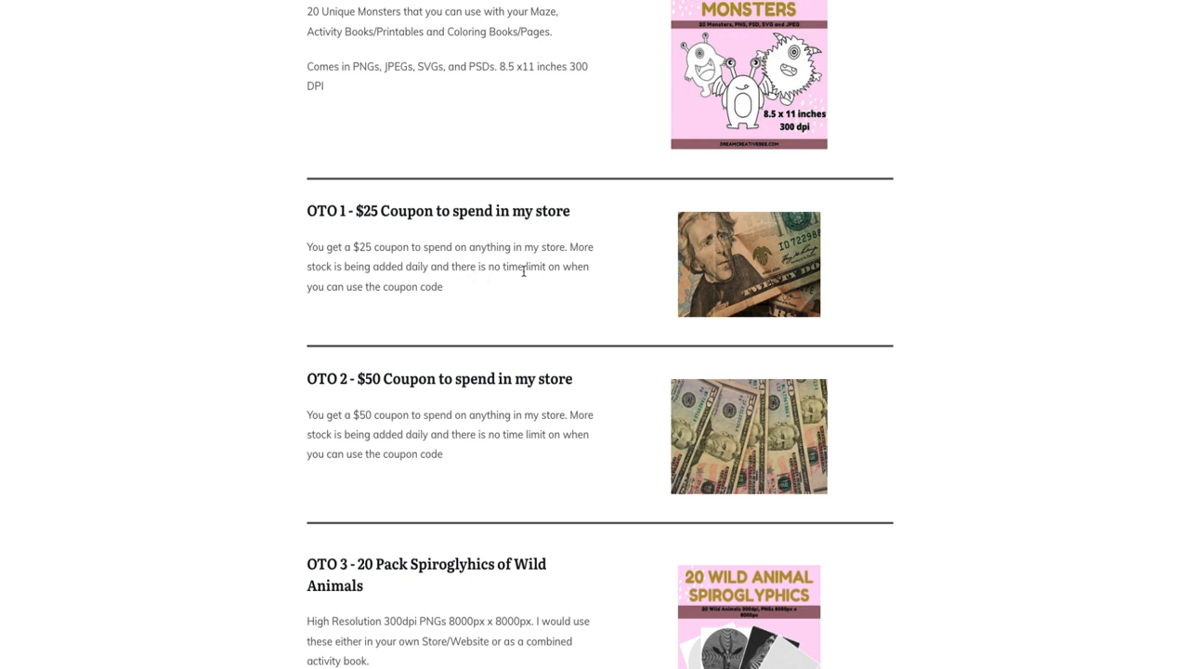
Step: Scroll the bonuses page down to the OTO 3 Wild Animals Spiroglyphics pack
{"action": "scroll", "scroll_direction": "down", "scroll_amount": 3}
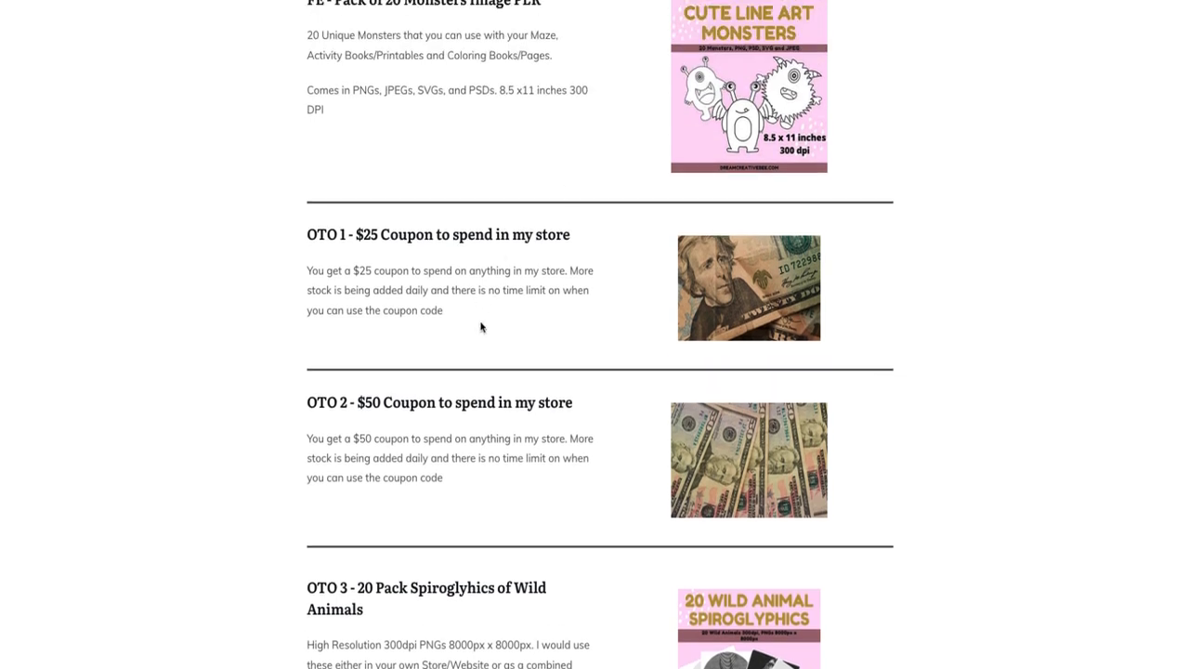
{"action": "scroll", "scroll_direction": "down", "scroll_amount": 3}
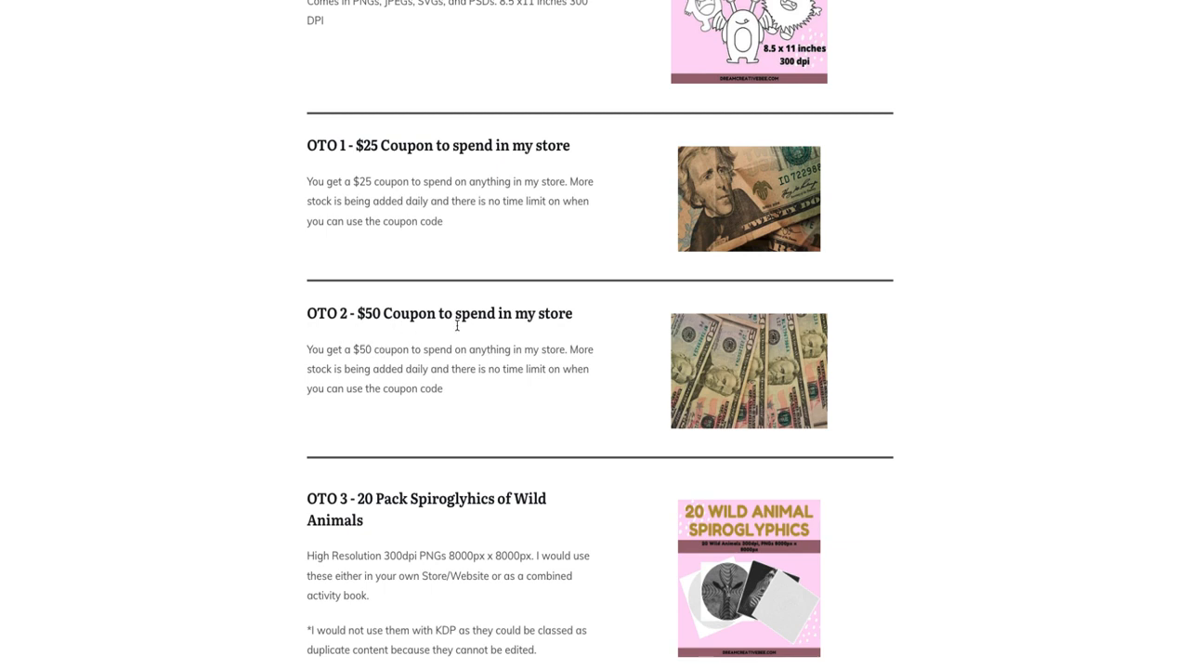
{"action": "mouse_move", "coordinate": [361, 372]}
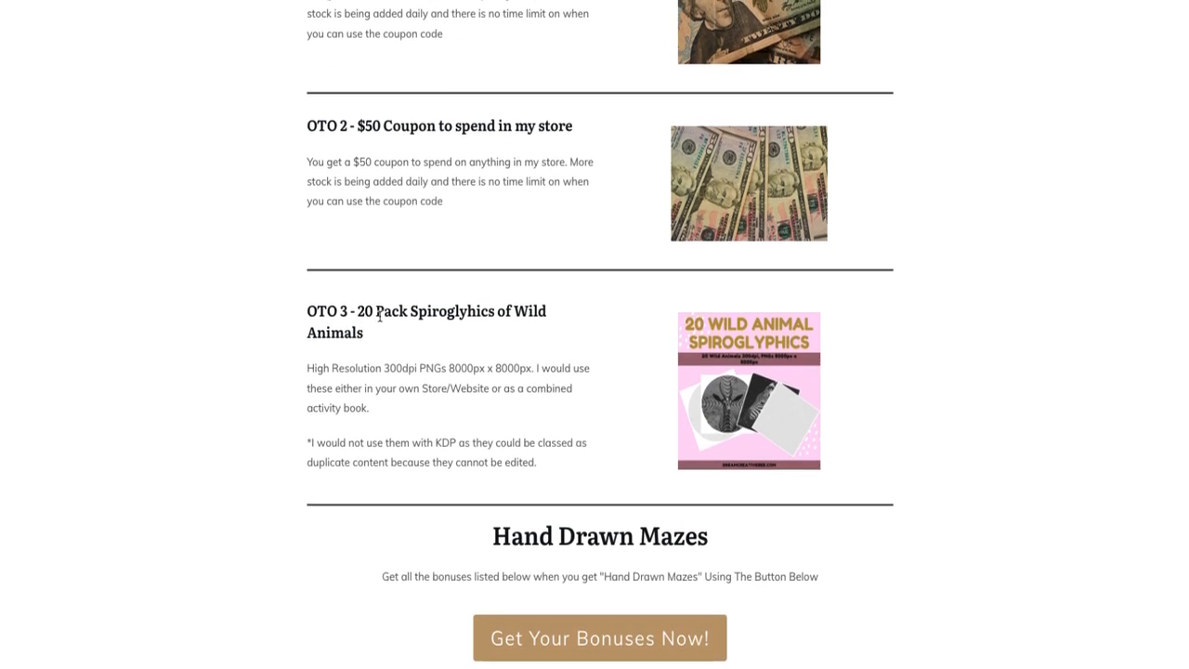
{"action": "mouse_move", "coordinate": [744, 409]}
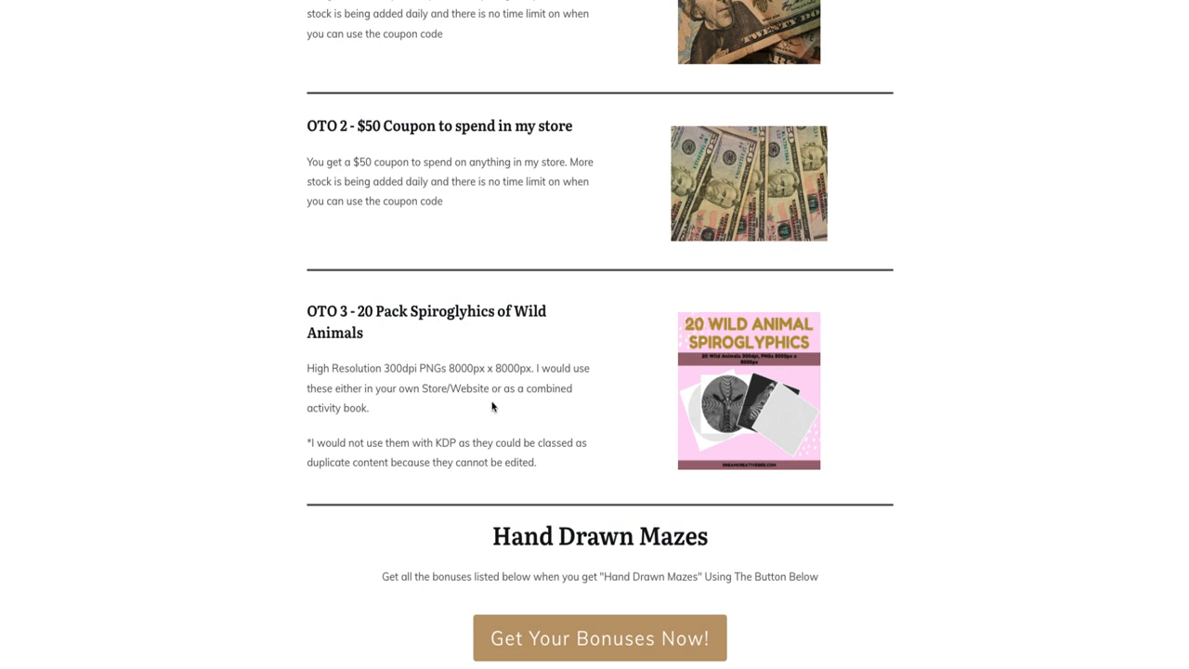
{"action": "mouse_move", "coordinate": [384, 376]}
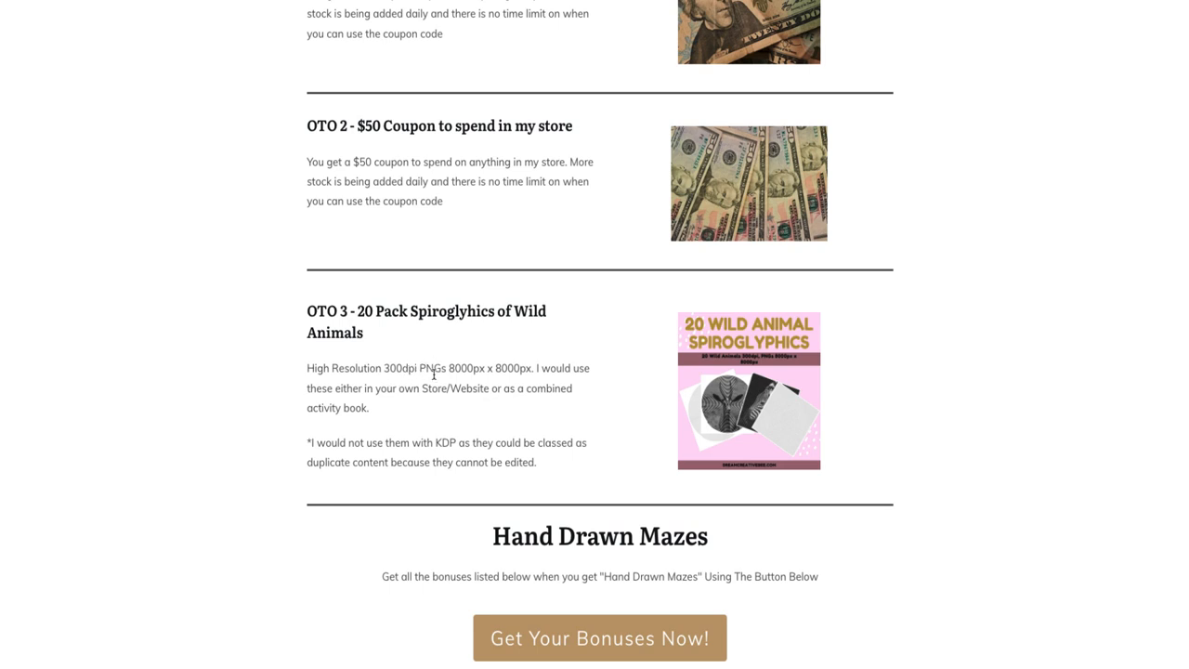
{"action": "mouse_move", "coordinate": [498, 372]}
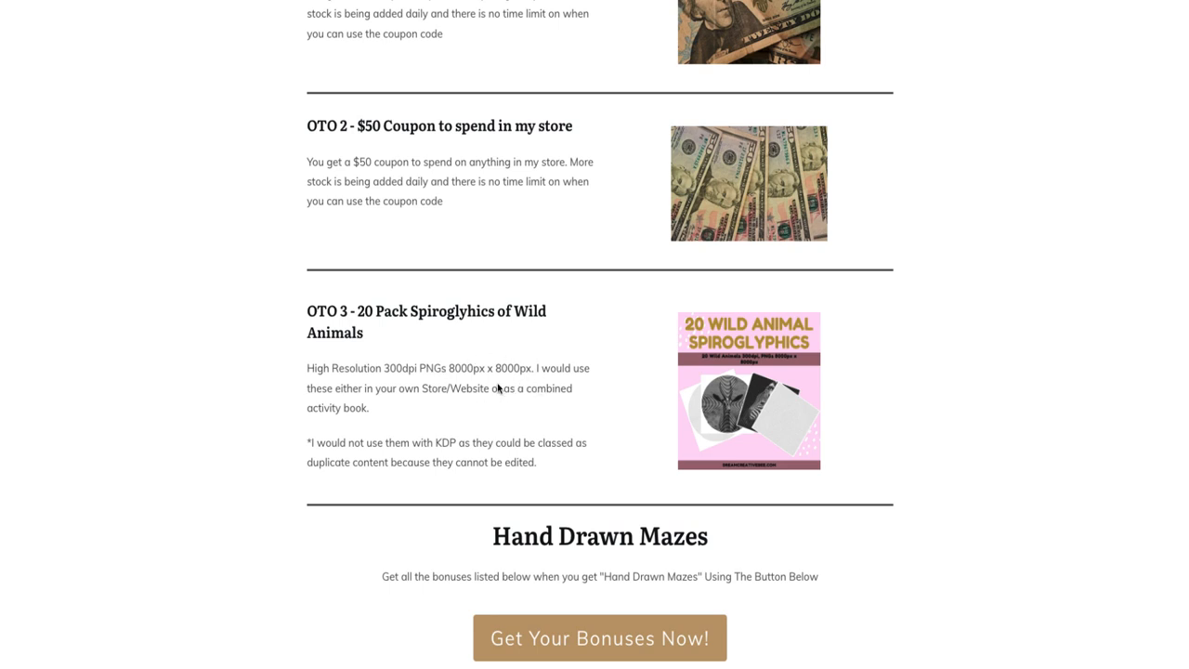
{"action": "mouse_move", "coordinate": [522, 383]}
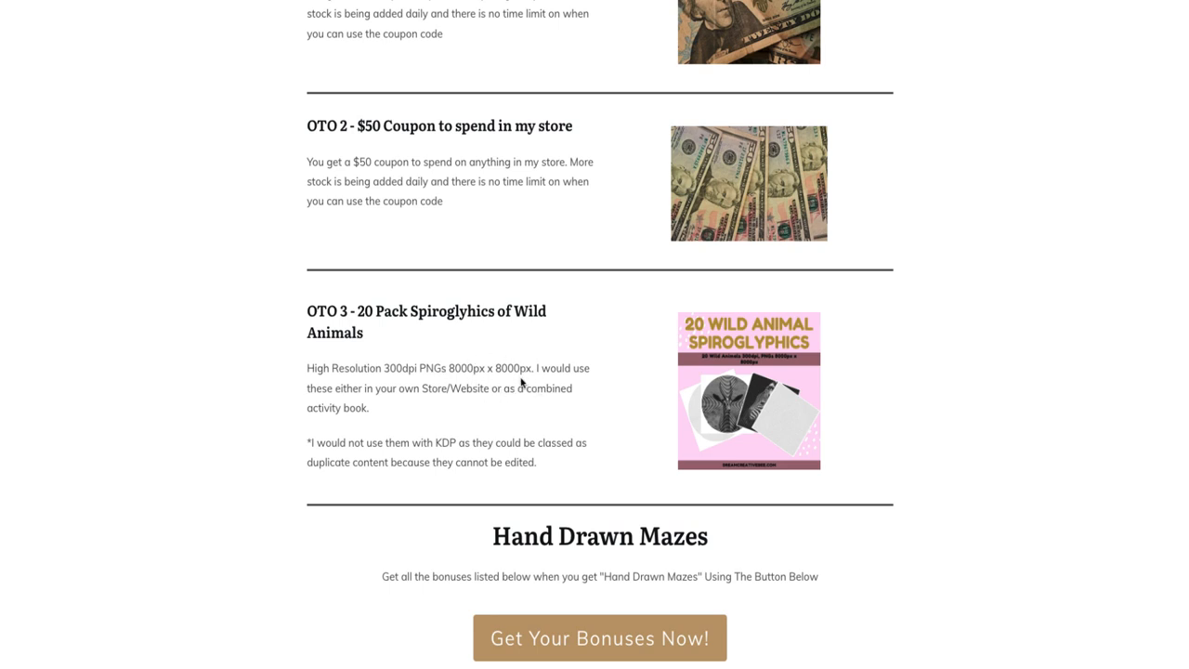
{"action": "mouse_move", "coordinate": [318, 381]}
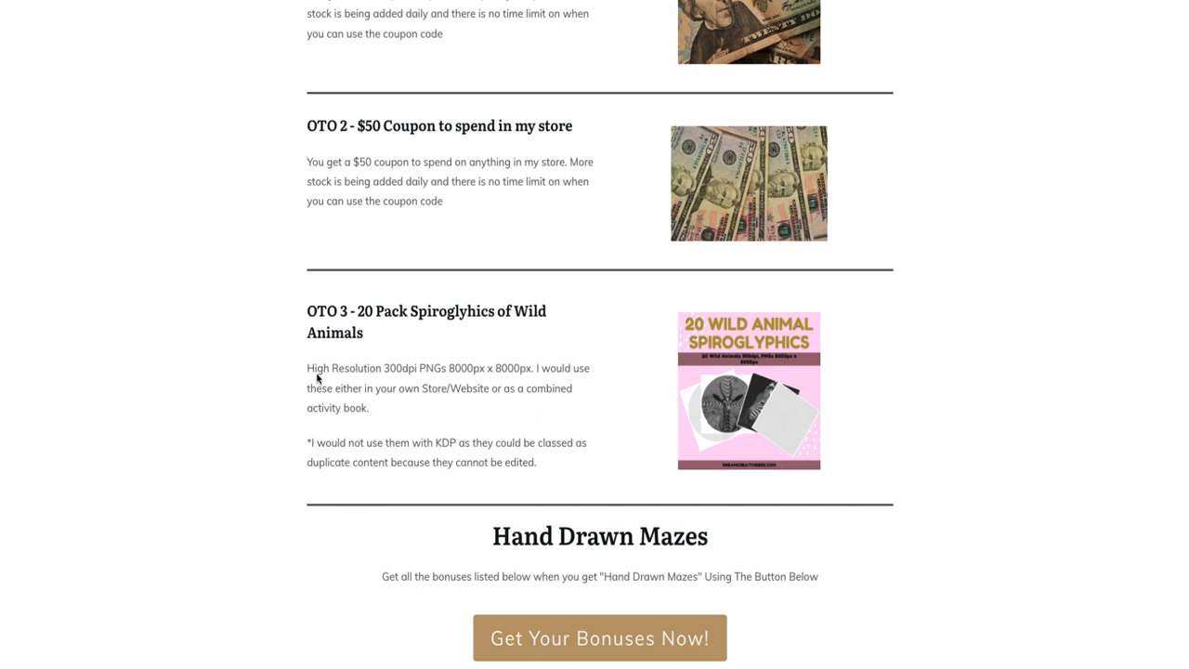
{"action": "mouse_move", "coordinate": [508, 406]}
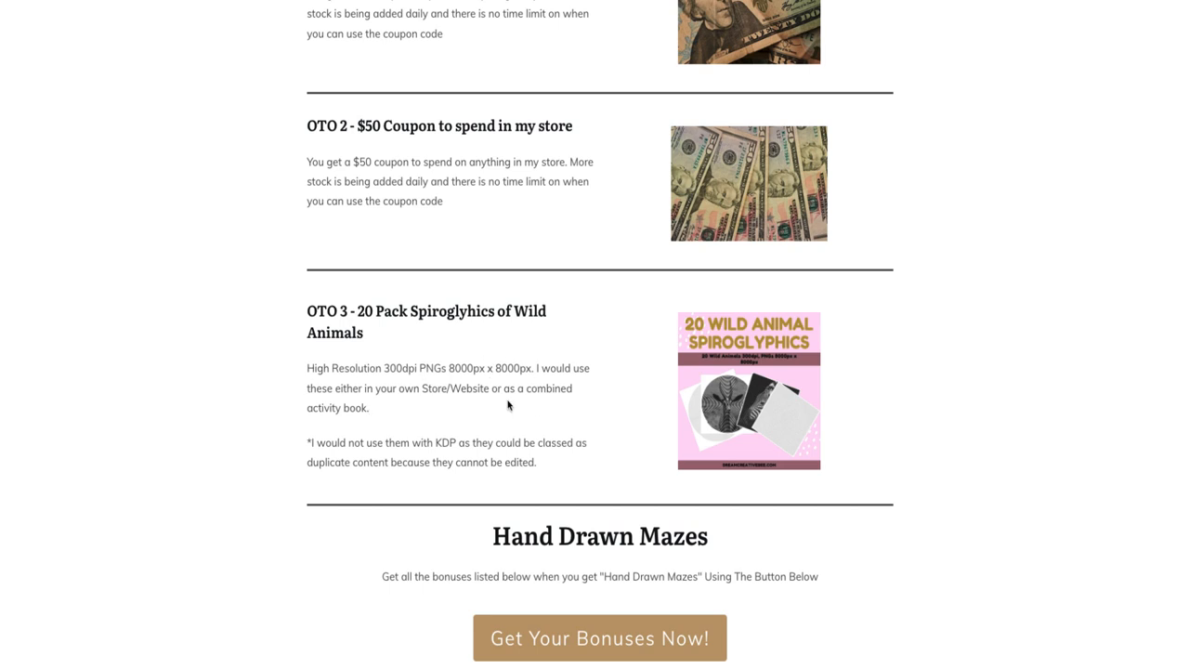
{"action": "mouse_move", "coordinate": [209, 396]}
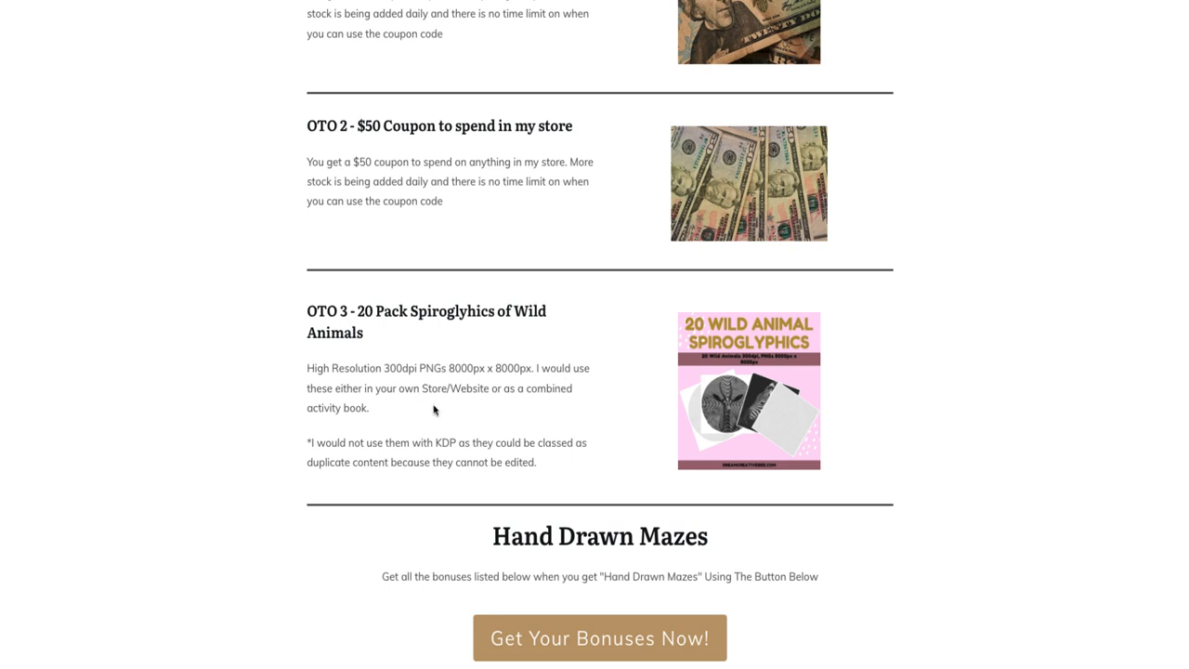
{"action": "mouse_move", "coordinate": [543, 416]}
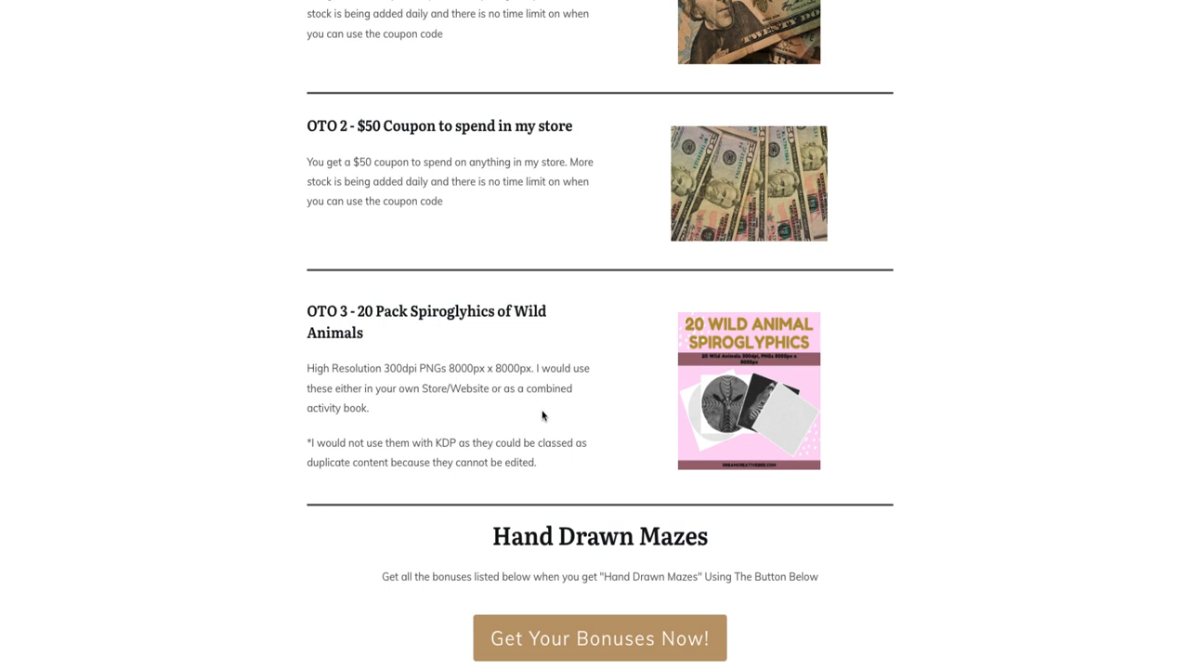
{"action": "mouse_move", "coordinate": [655, 500]}
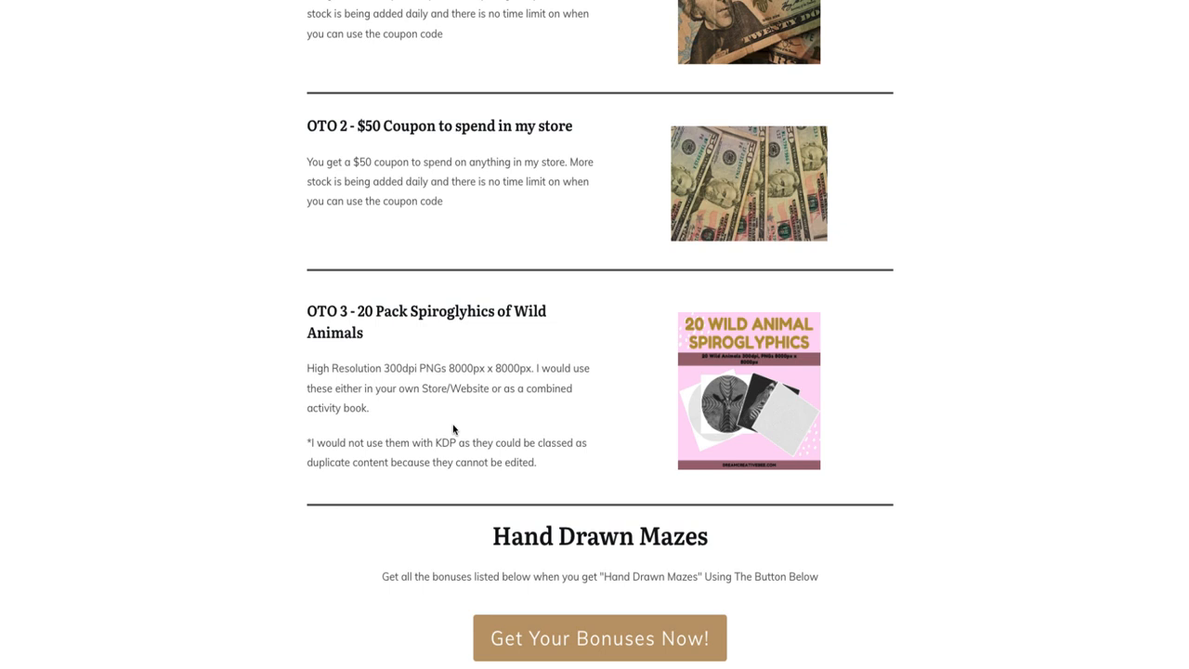
{"action": "mouse_move", "coordinate": [523, 414]}
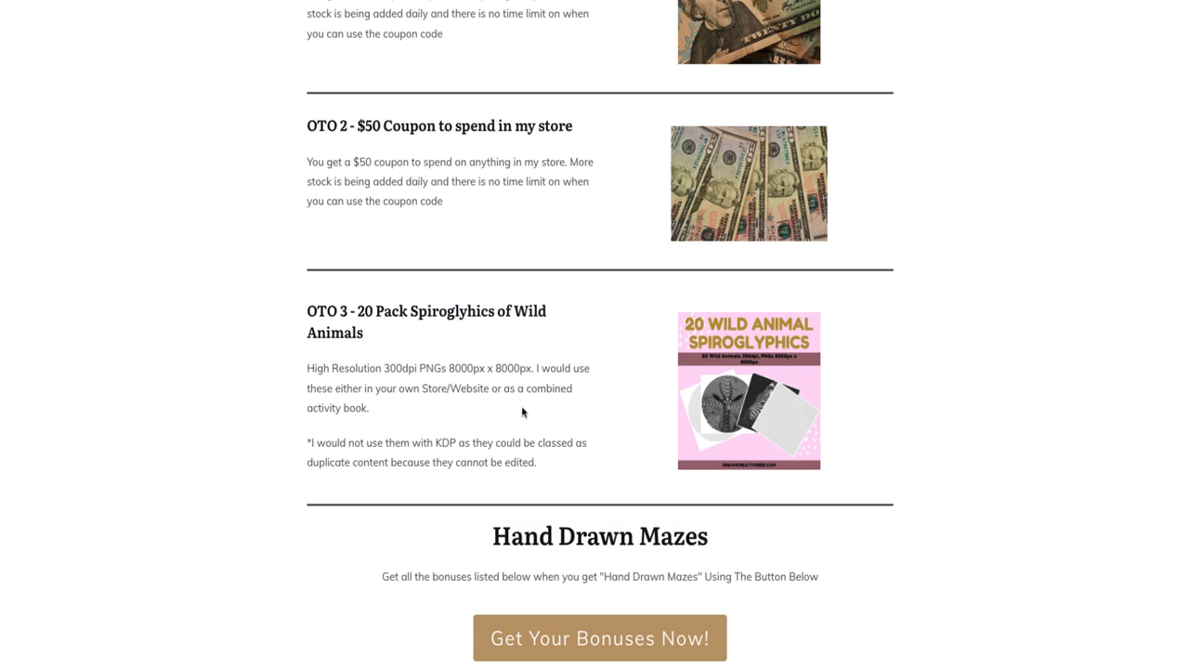
{"action": "mouse_move", "coordinate": [674, 394]}
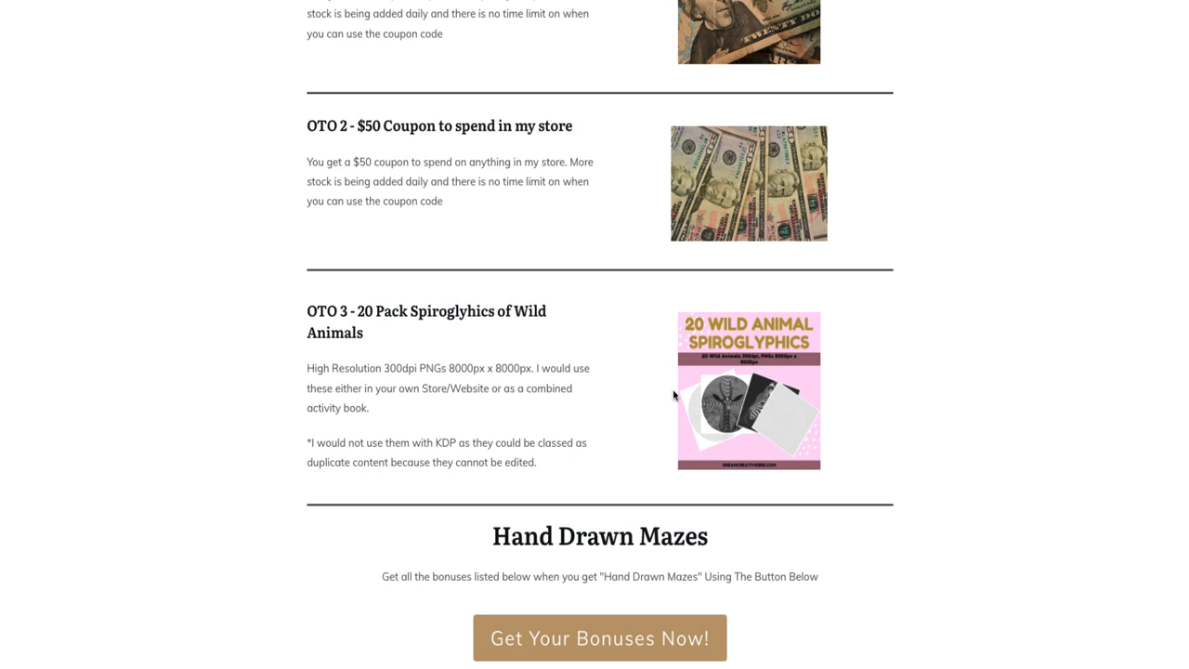
{"action": "mouse_move", "coordinate": [623, 393]}
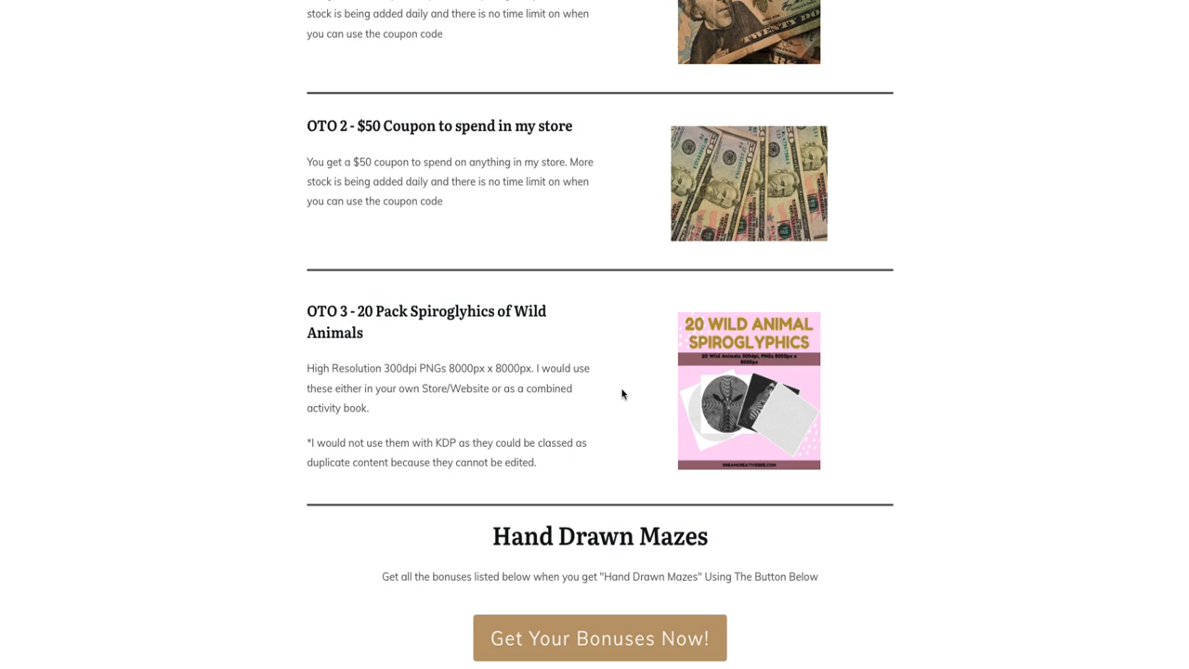
{"action": "scroll", "scroll_direction": "down", "scroll_amount": 3}
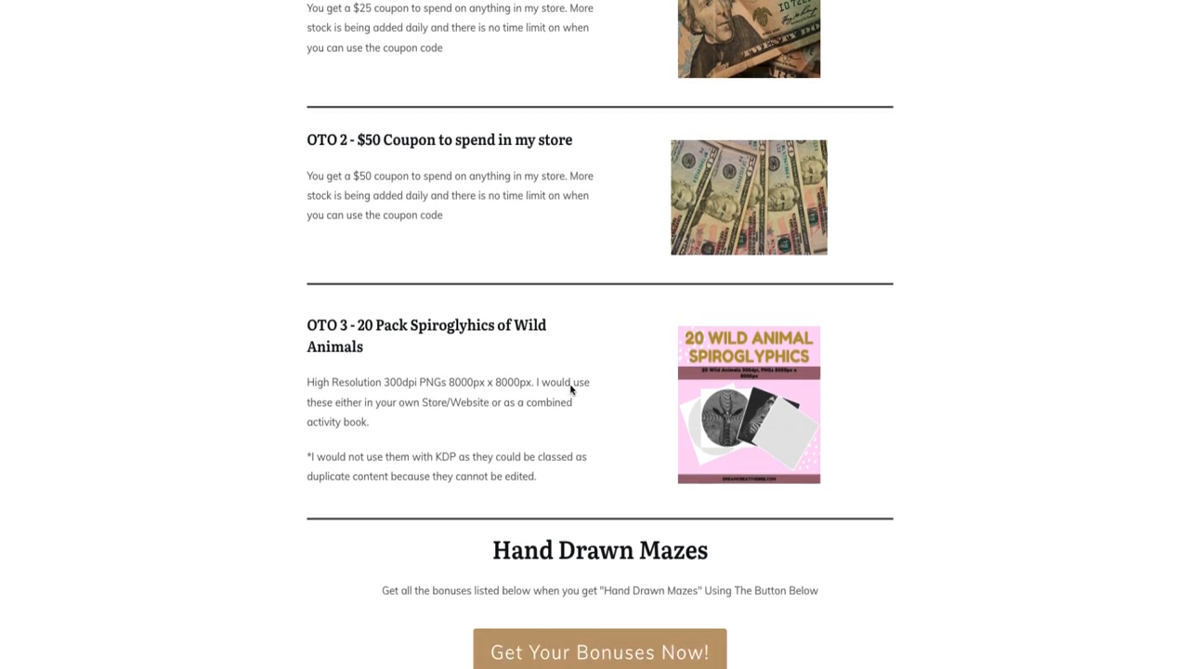
{"action": "scroll", "scroll_direction": "down", "scroll_amount": 3}
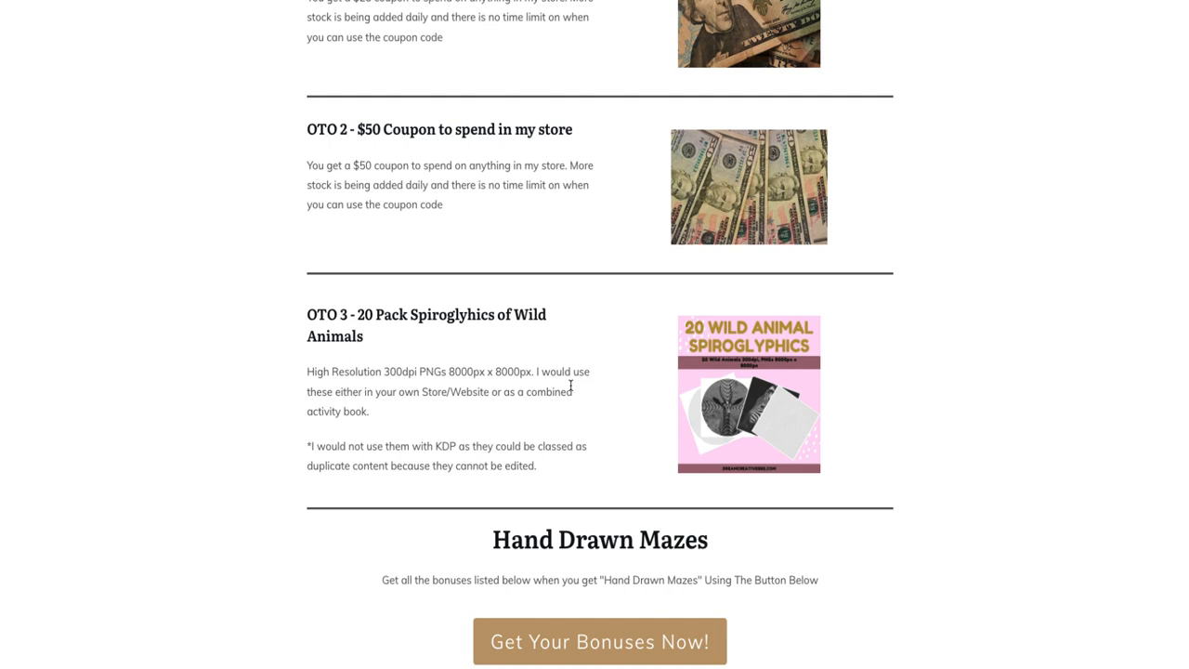
{"action": "mouse_move", "coordinate": [465, 453]}
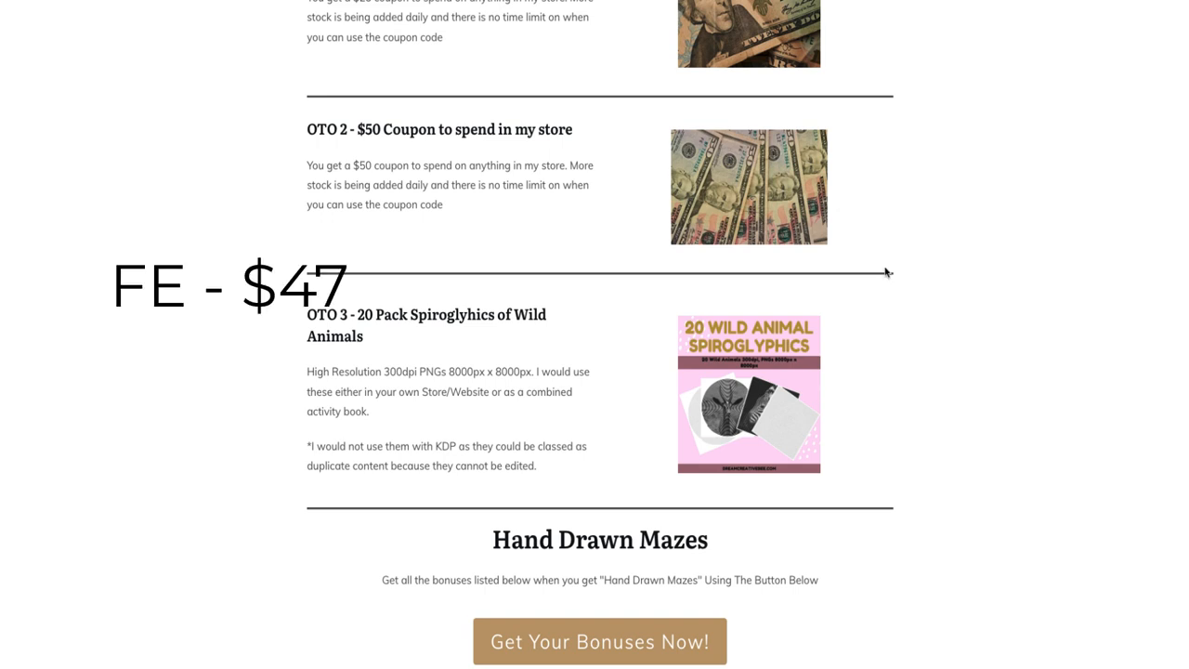
{"action": "scroll", "scroll_direction": "down", "scroll_amount": 3}
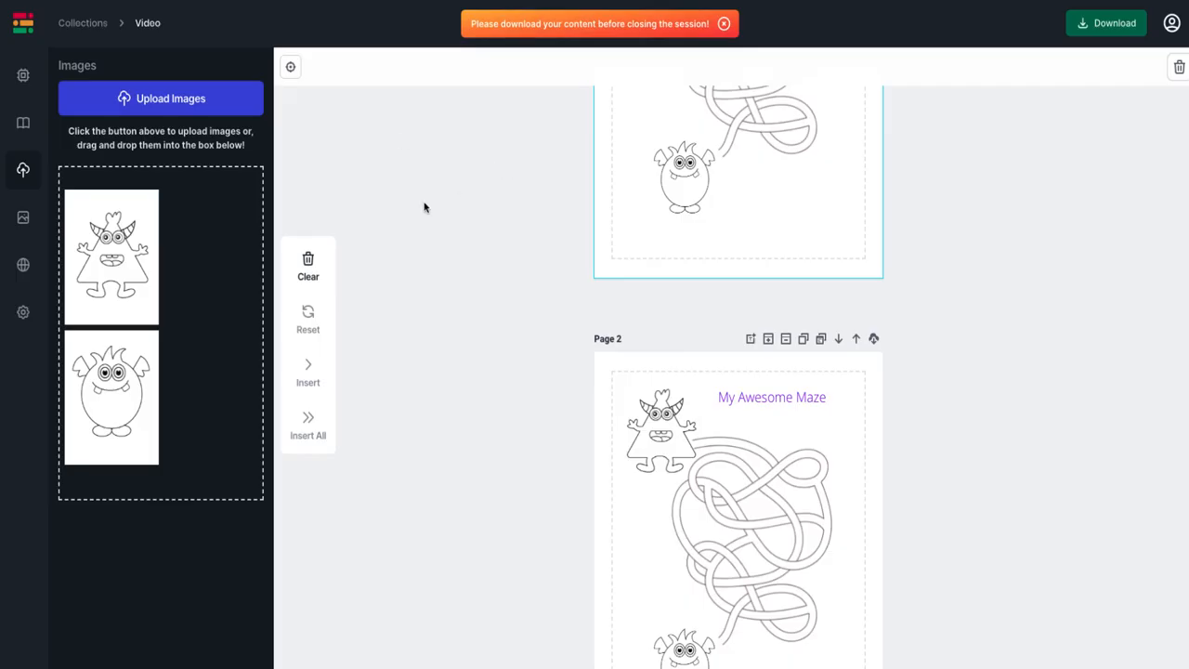
Step: Show the Farm Animals and Space And Astronaut design elements beside Page 1's monster maze
{"action": "left_click", "coordinate": [22, 217]}
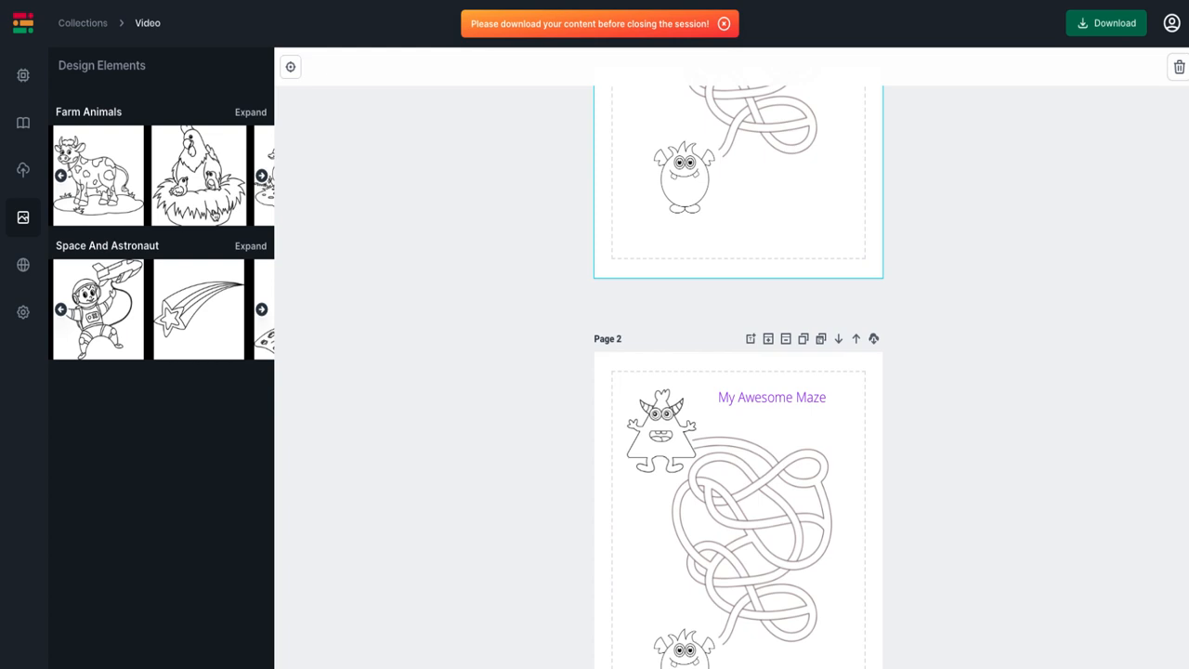
{"action": "scroll", "scroll_direction": "up", "scroll_amount": 3}
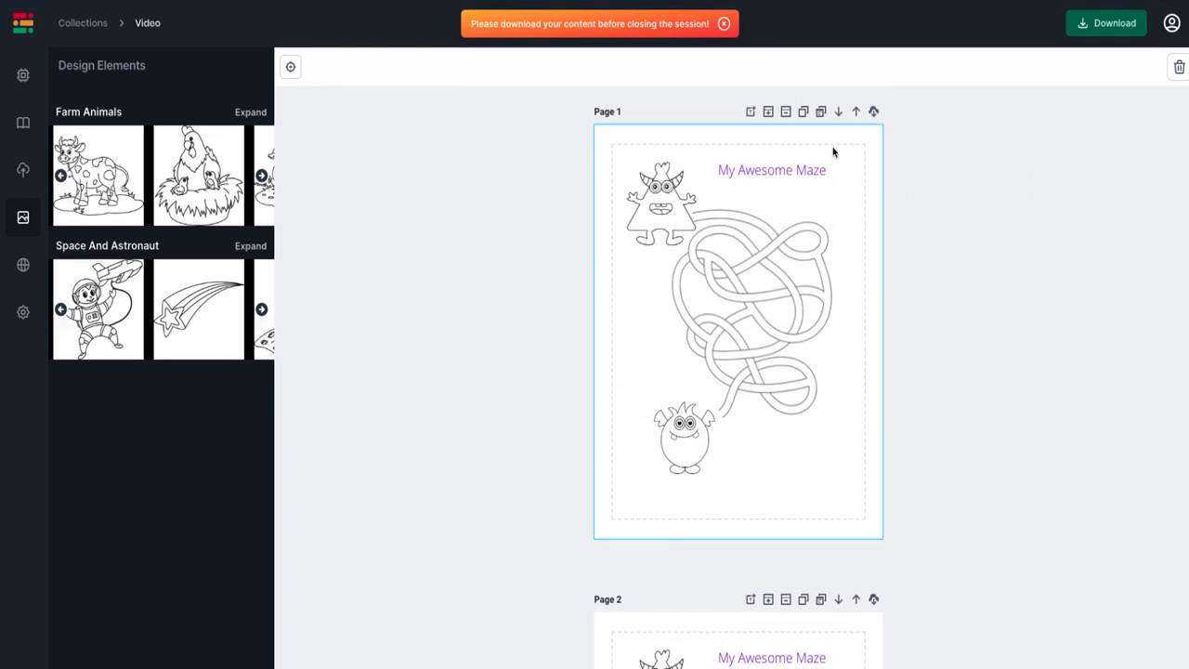